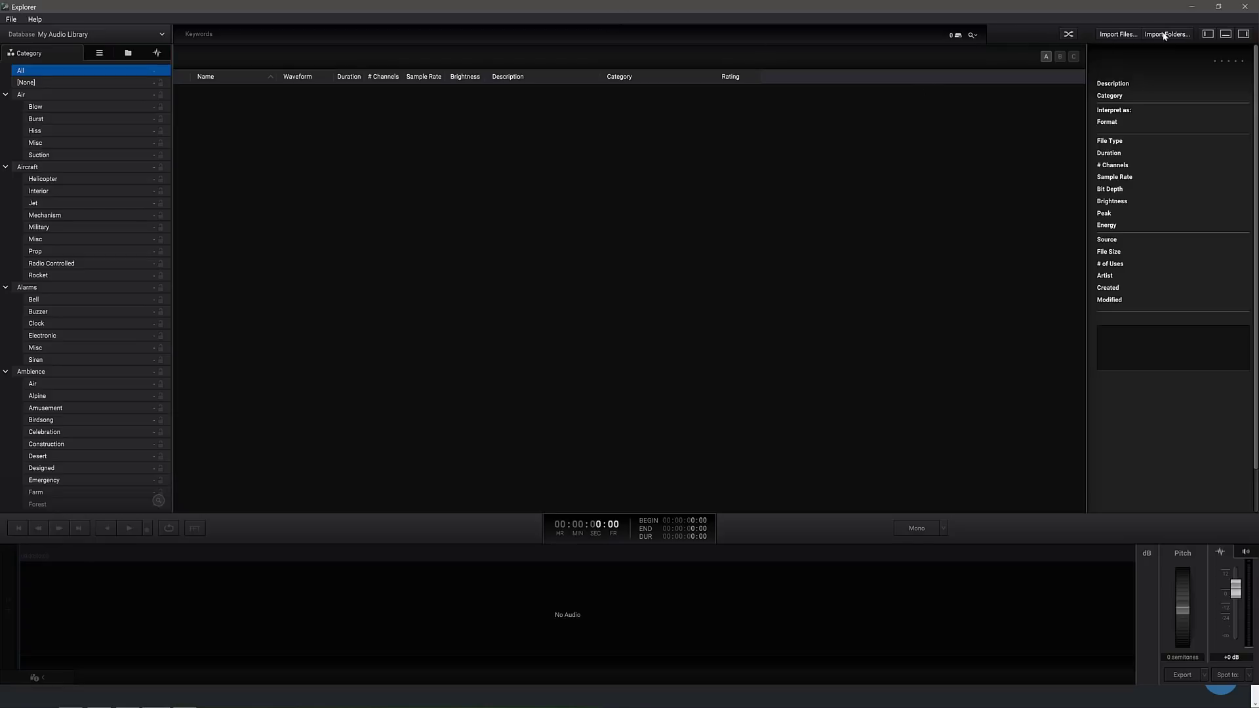
Import the Footsteps forest folder from Downloads into the audio library.
click(1164, 34)
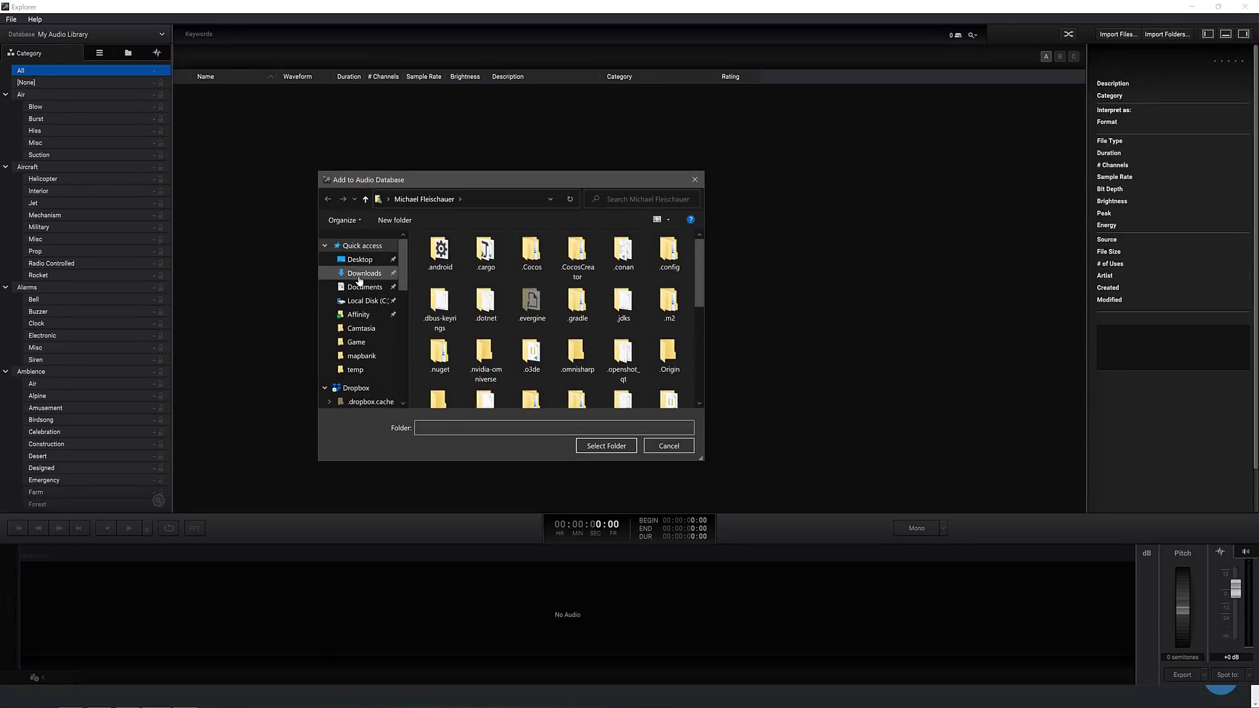
click(363, 272)
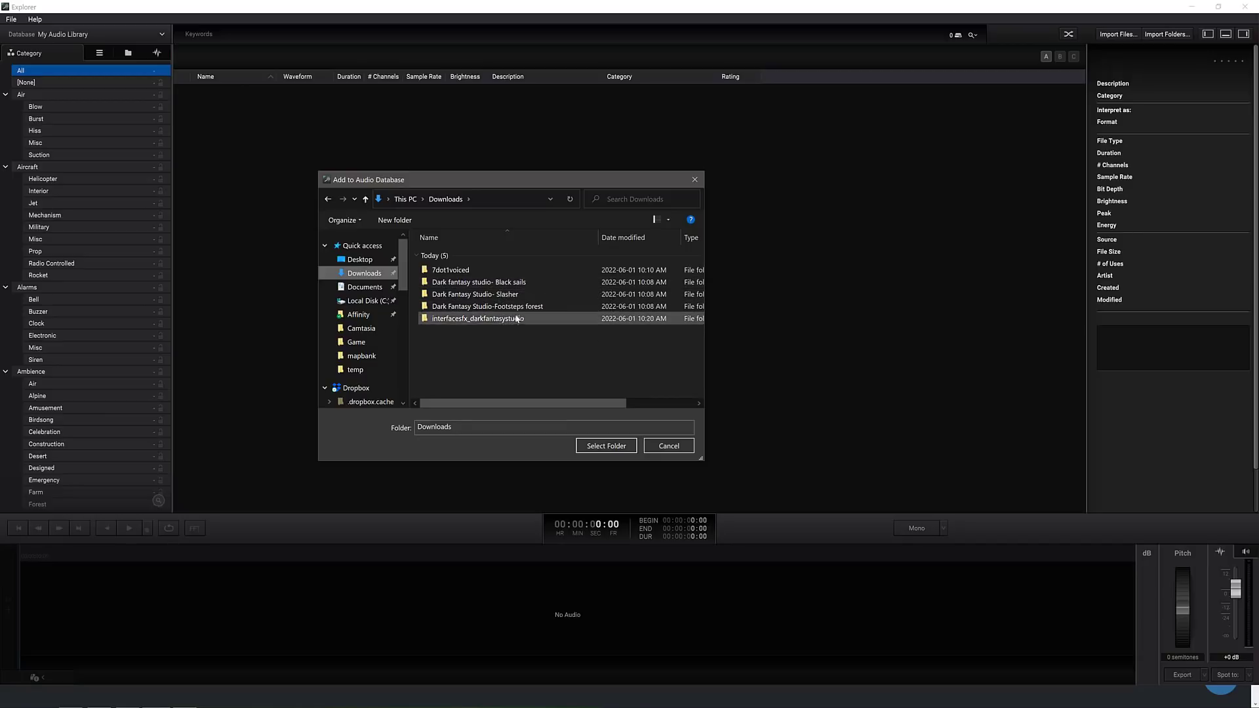
click(485, 306)
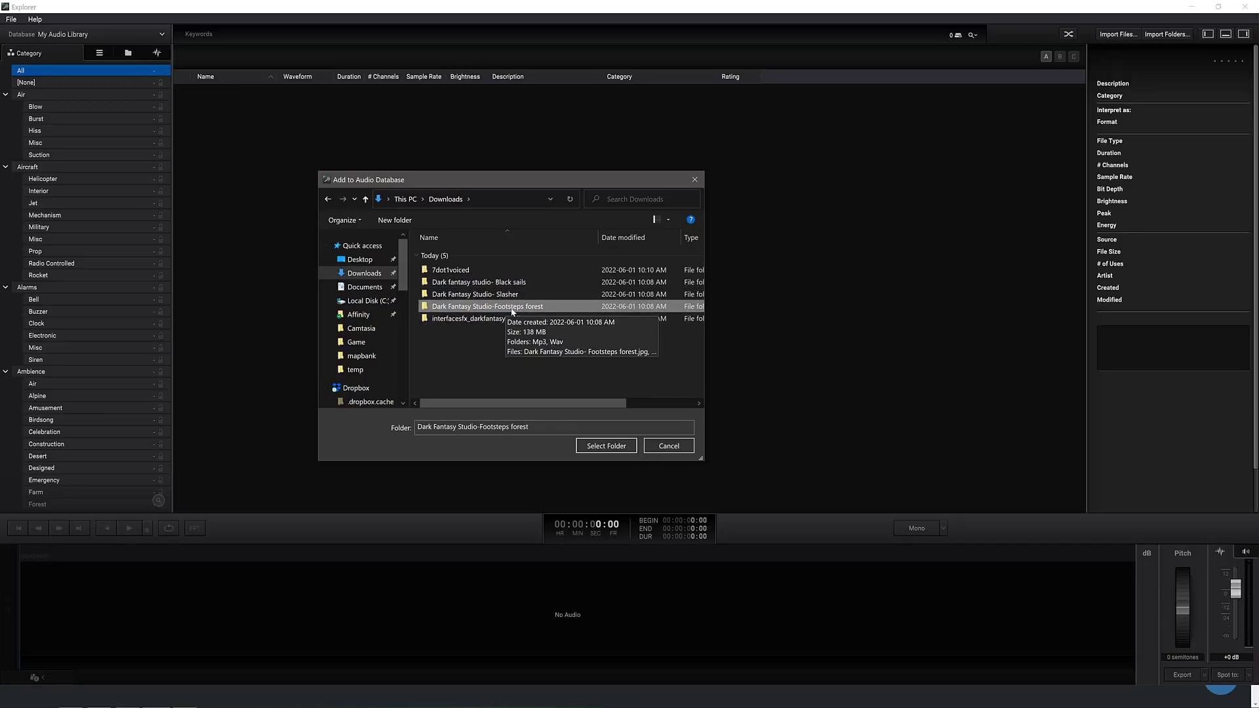
click(605, 446)
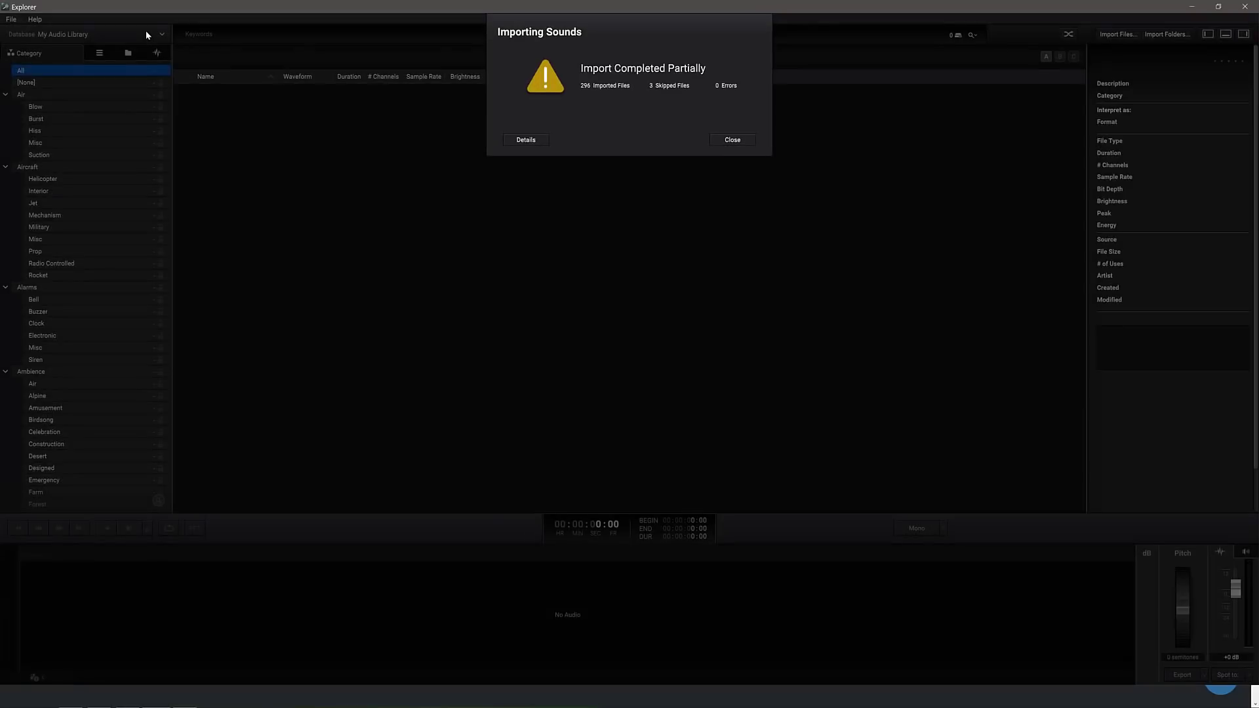
mouse_move(648, 85)
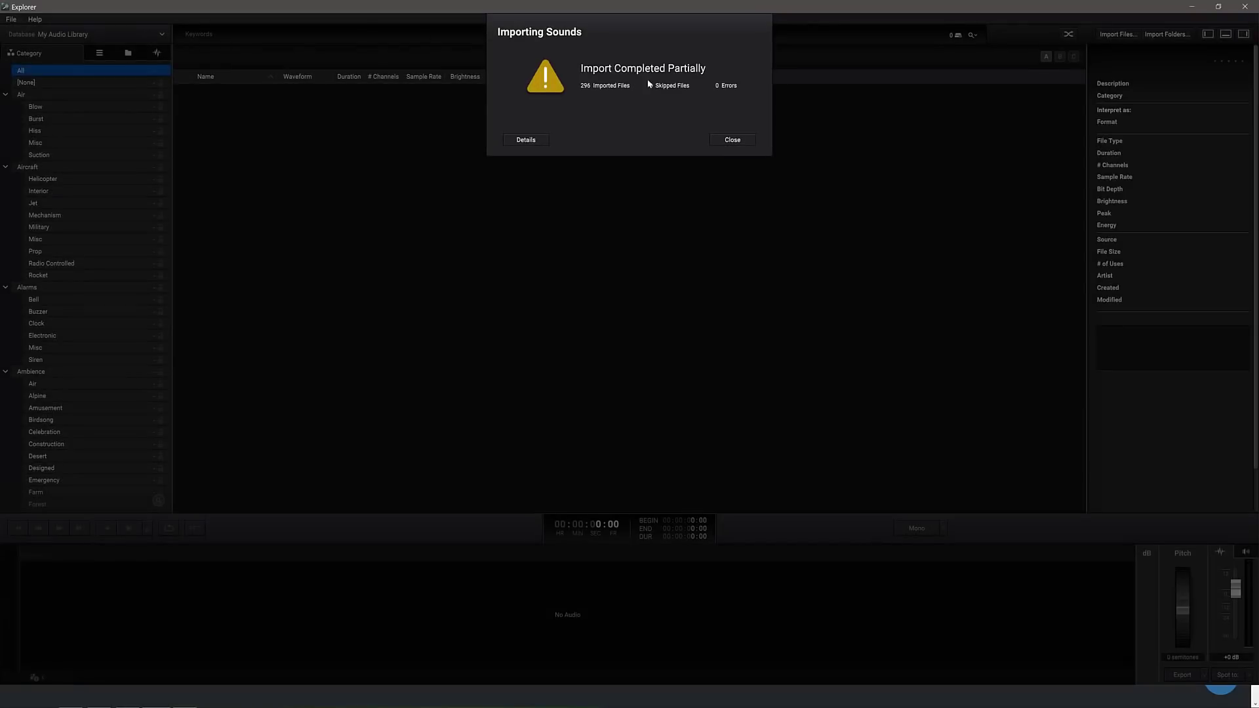
Review the import report's skipped-file details, then dismiss it.
click(525, 139)
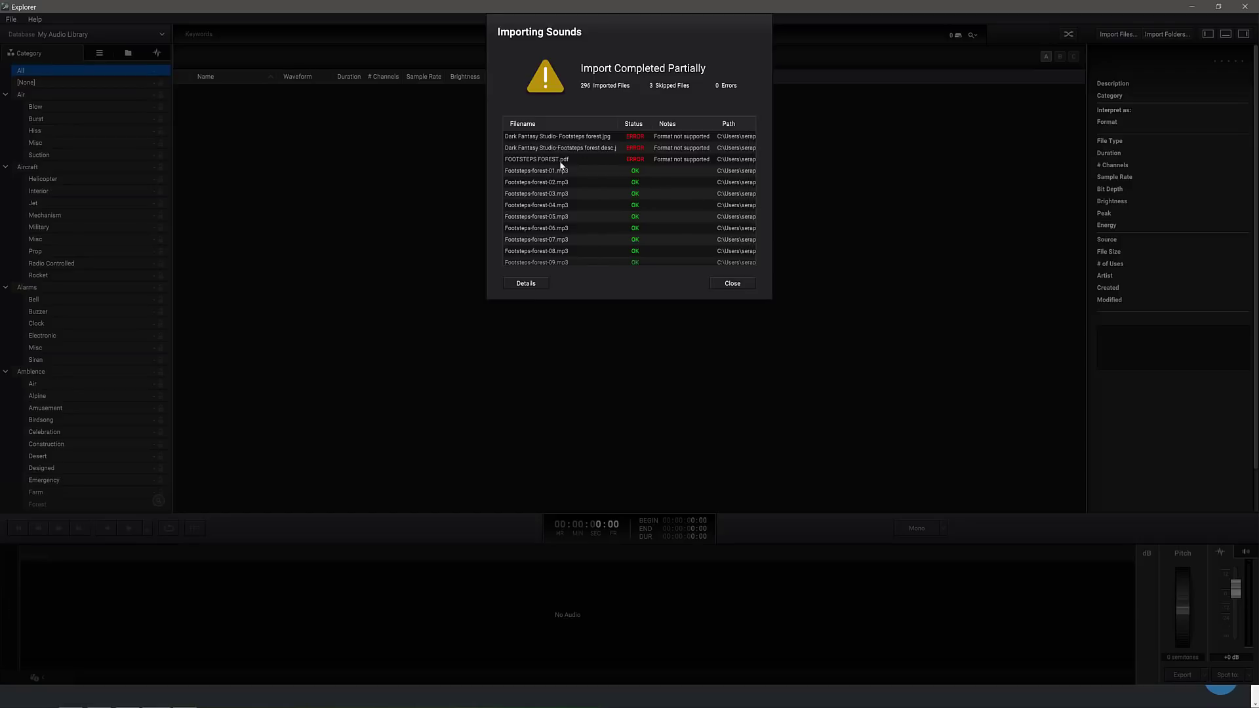
mouse_move(594, 141)
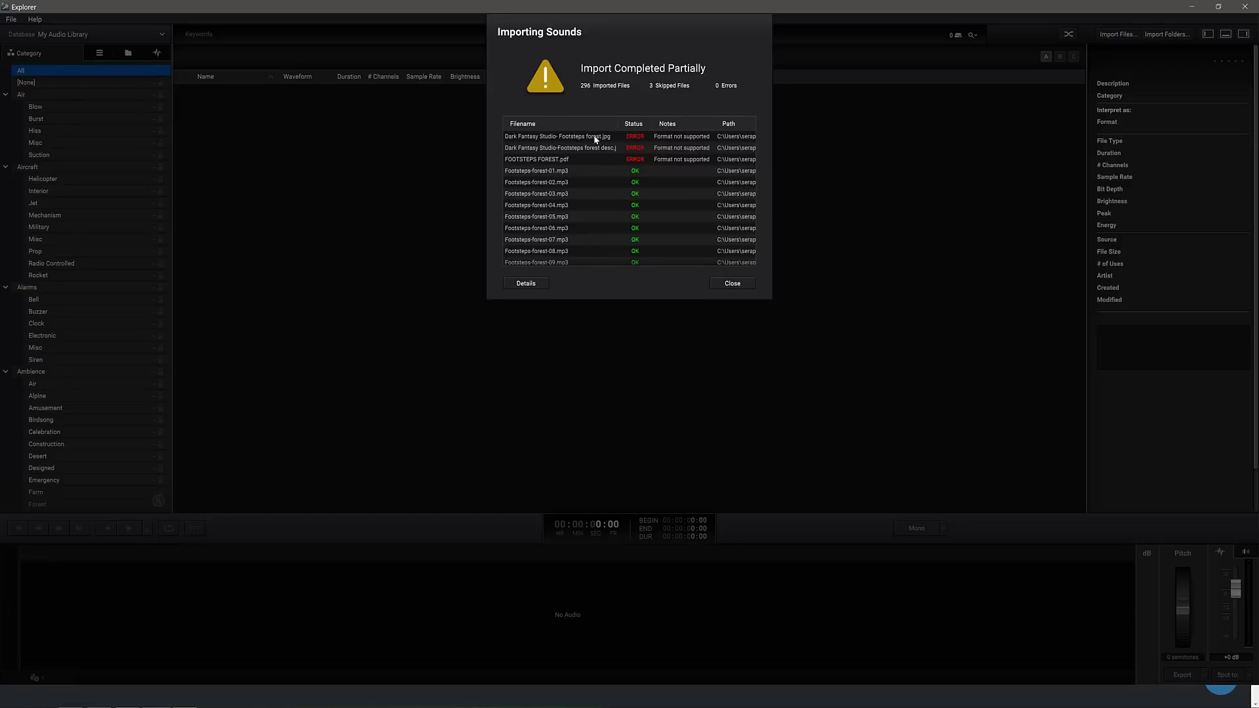
click(730, 283)
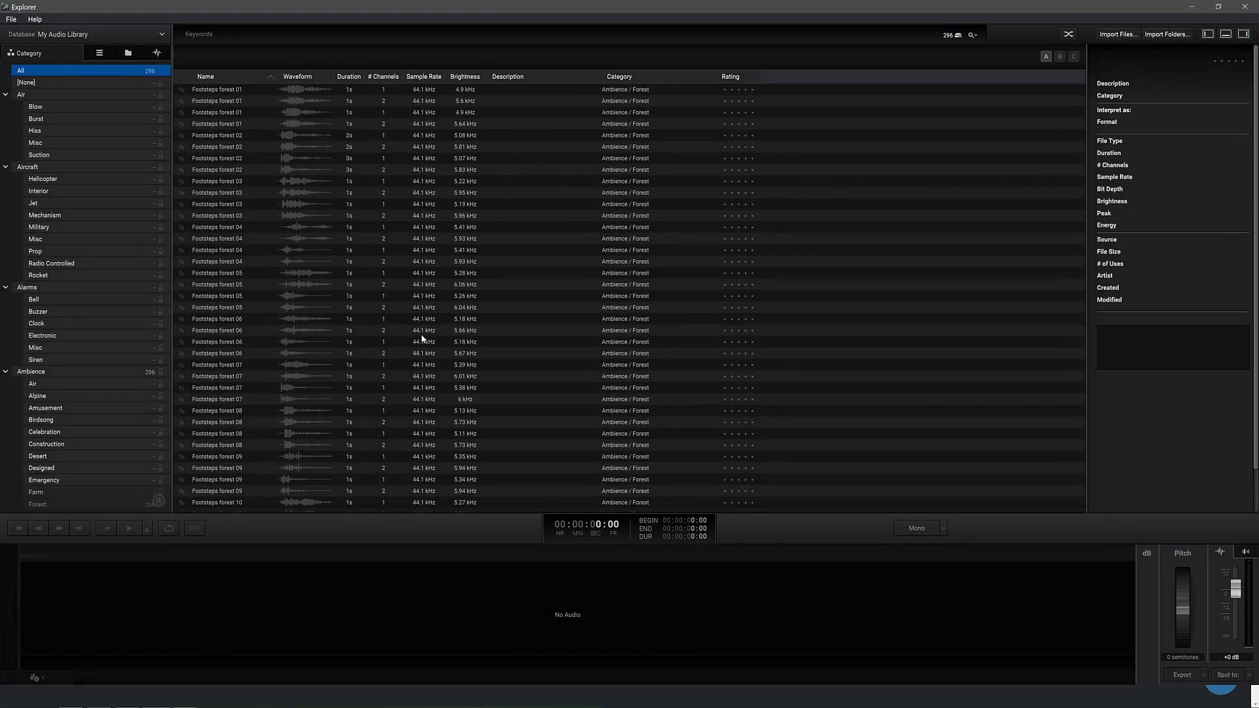
mouse_move(434, 275)
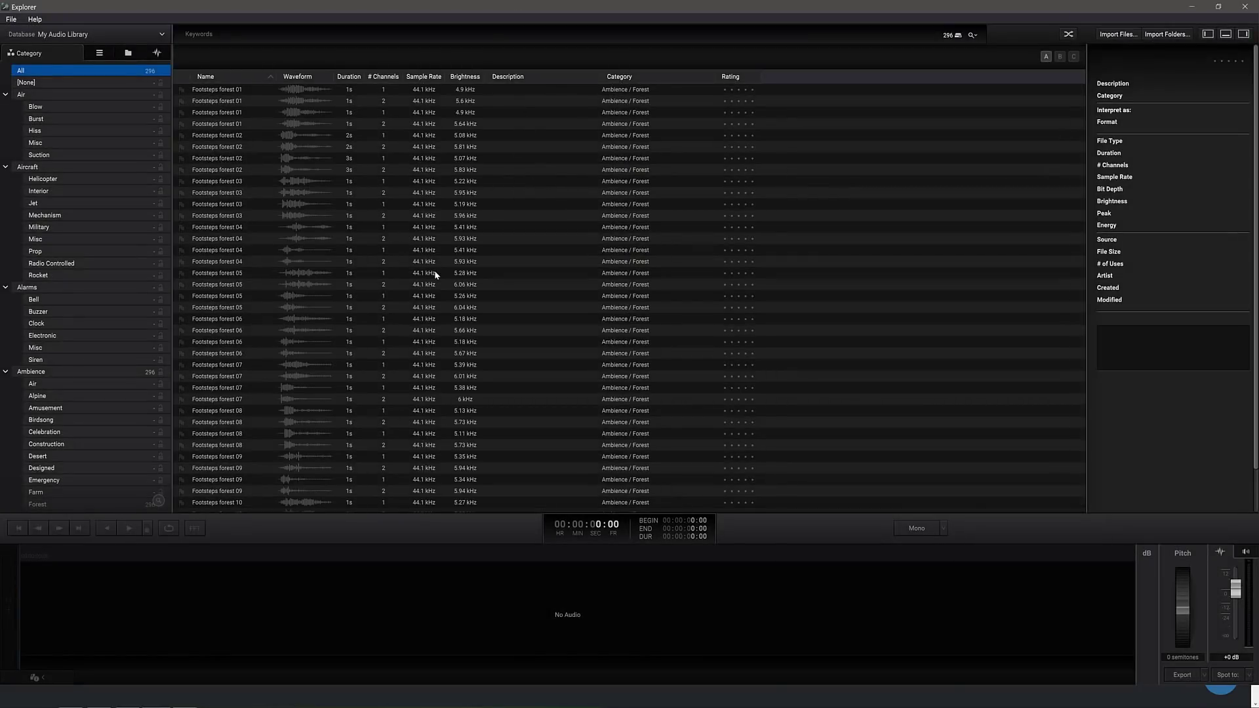
mouse_move(579, 184)
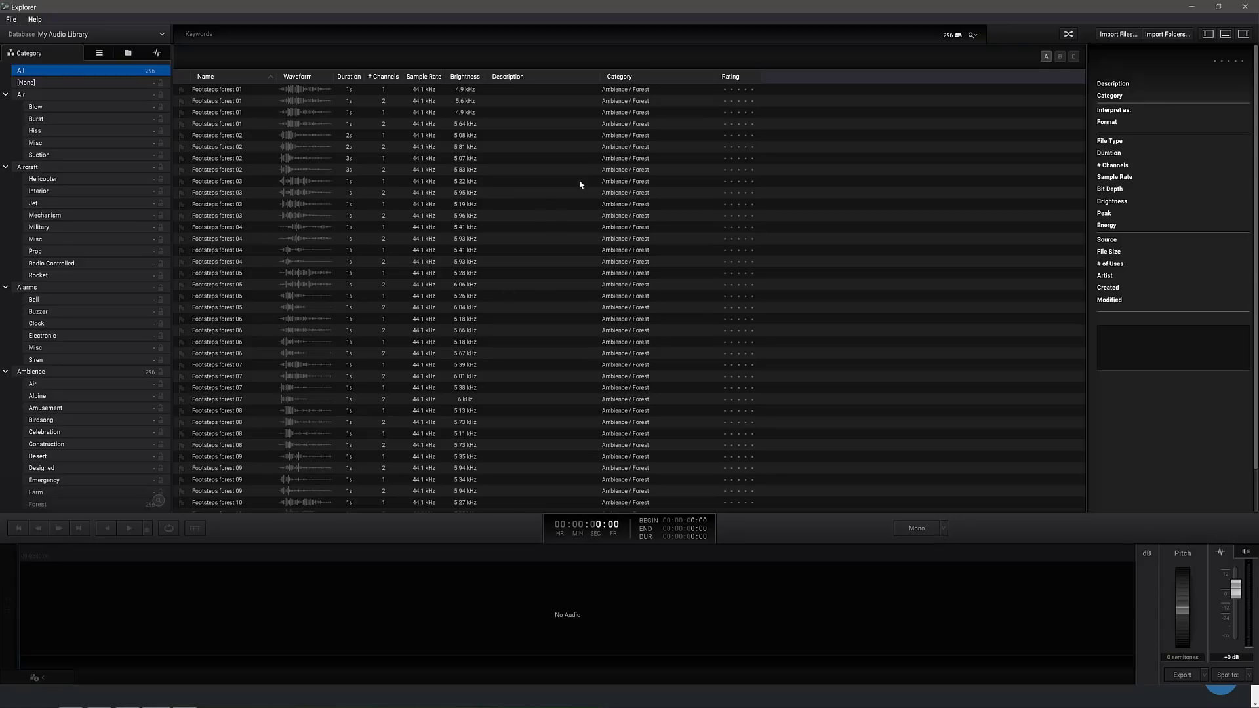
mouse_move(647, 88)
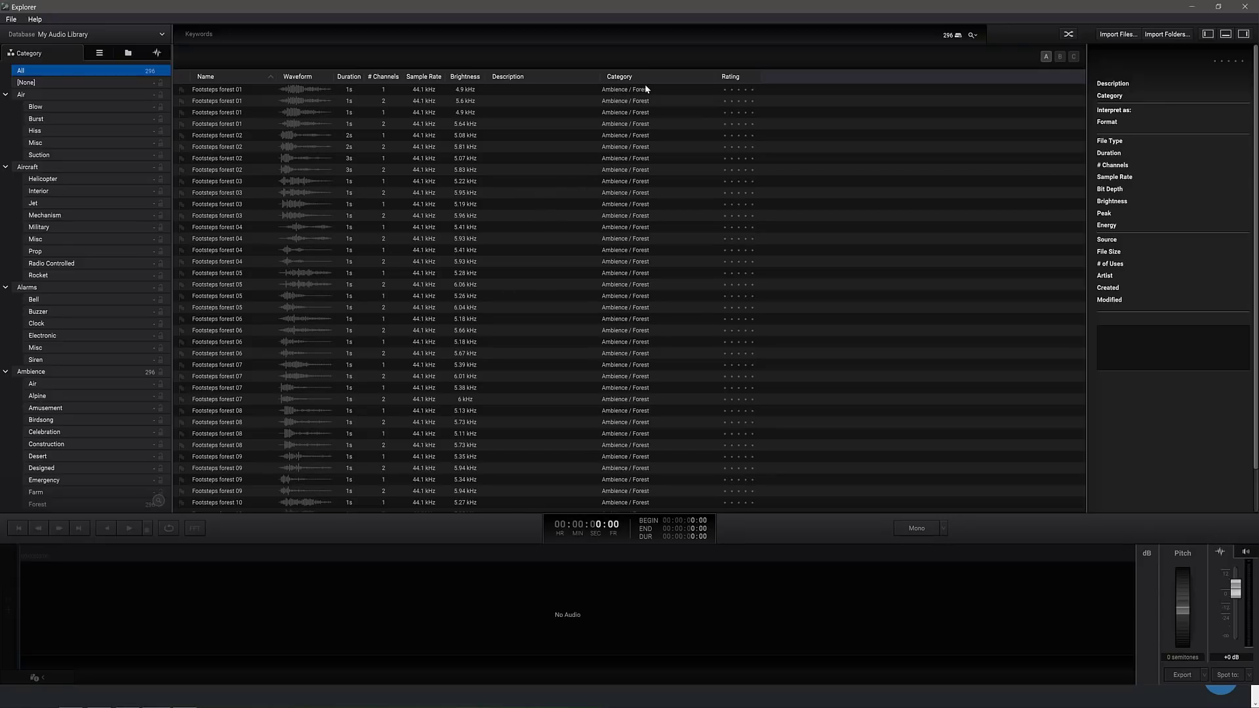
scroll(down, 3)
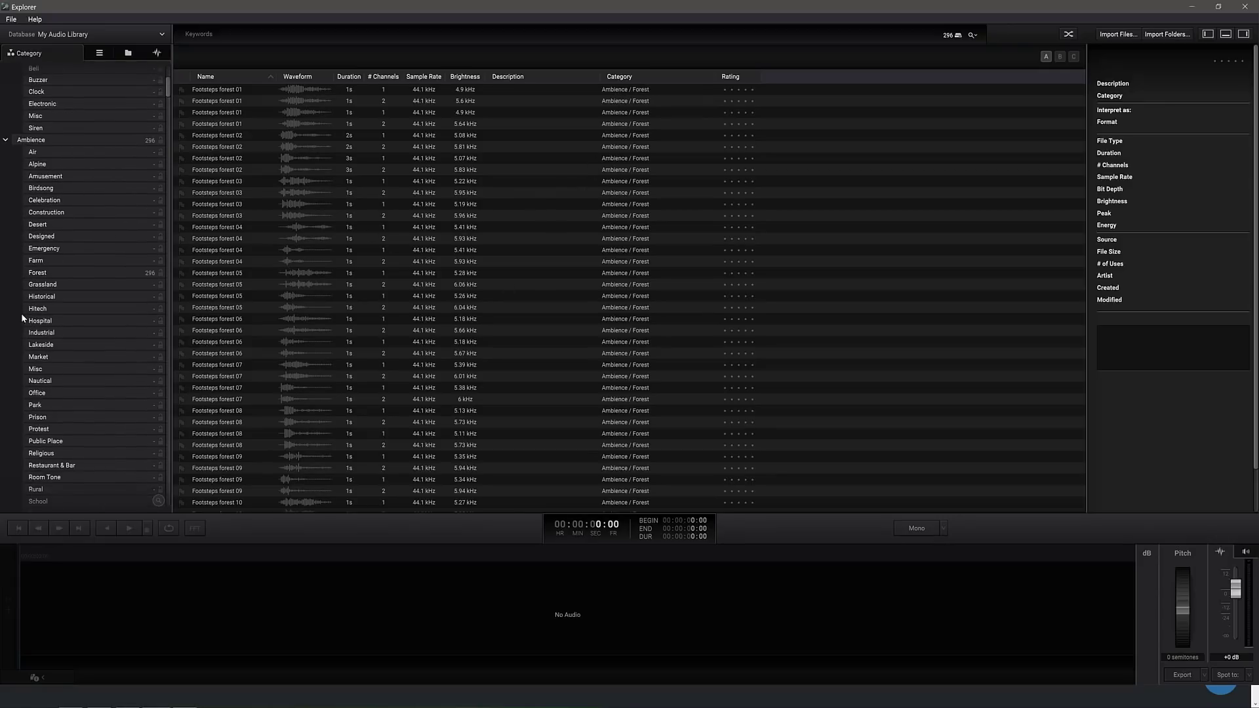
click(37, 272)
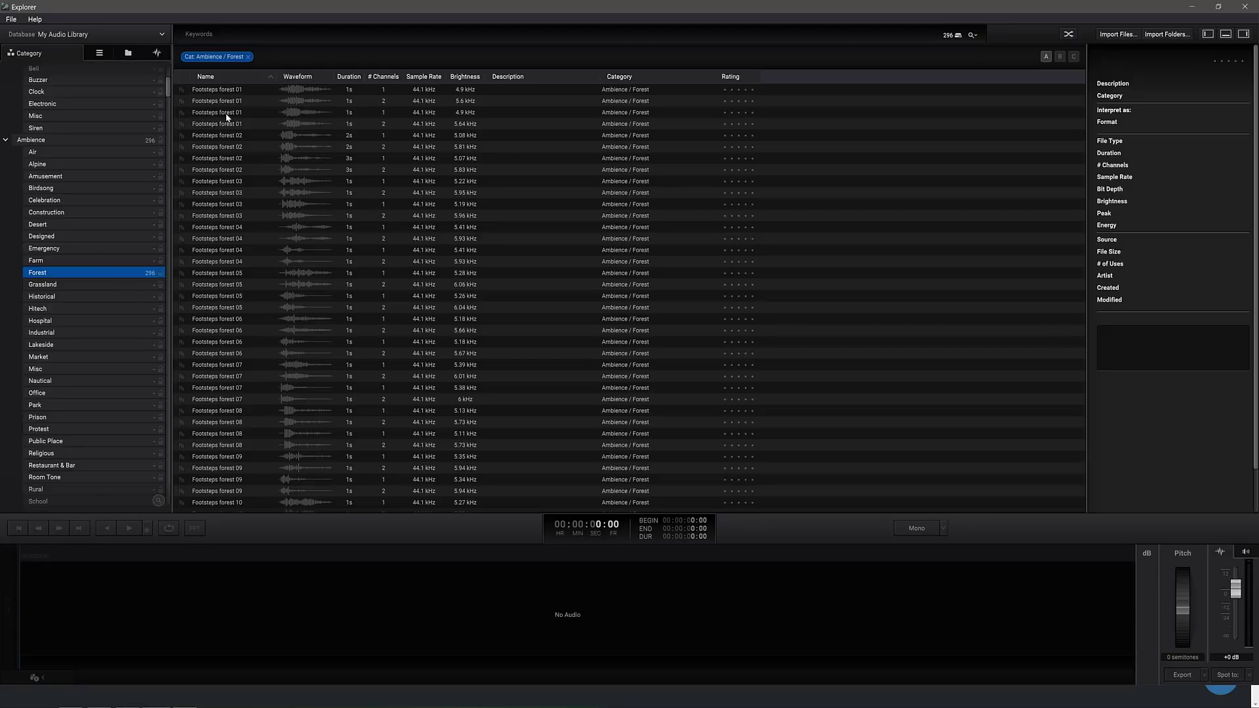
mouse_move(434, 385)
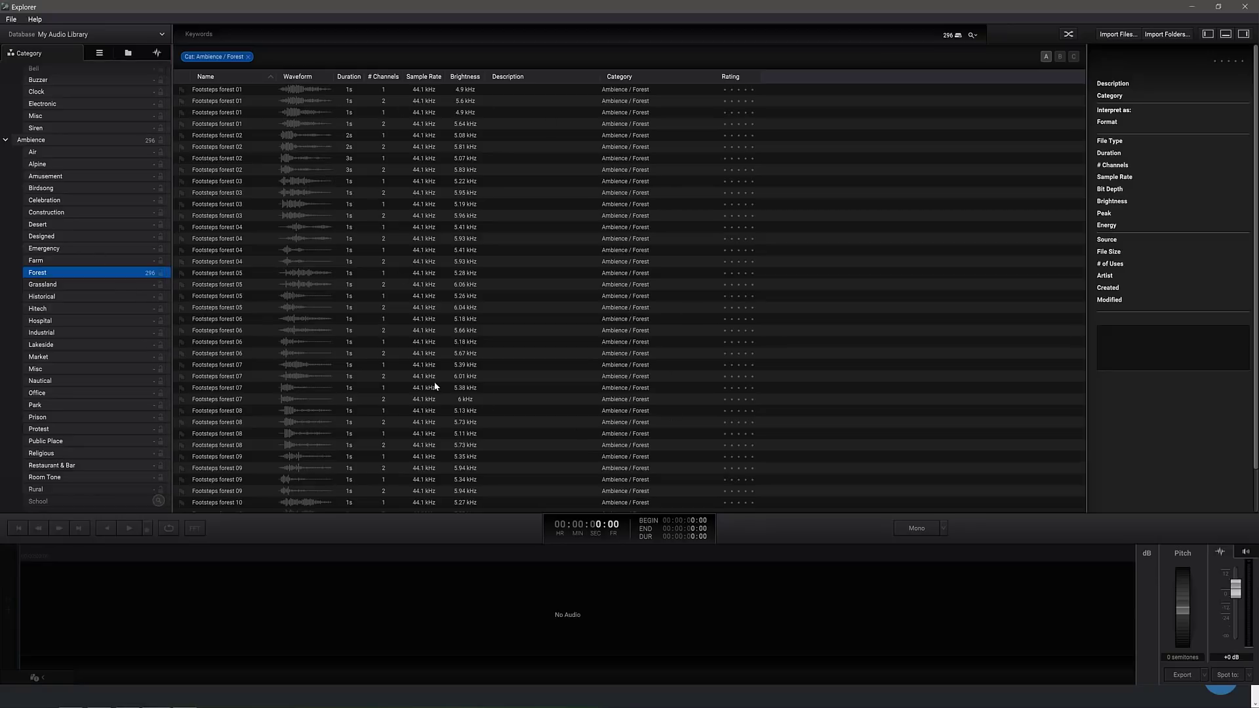
mouse_move(609, 197)
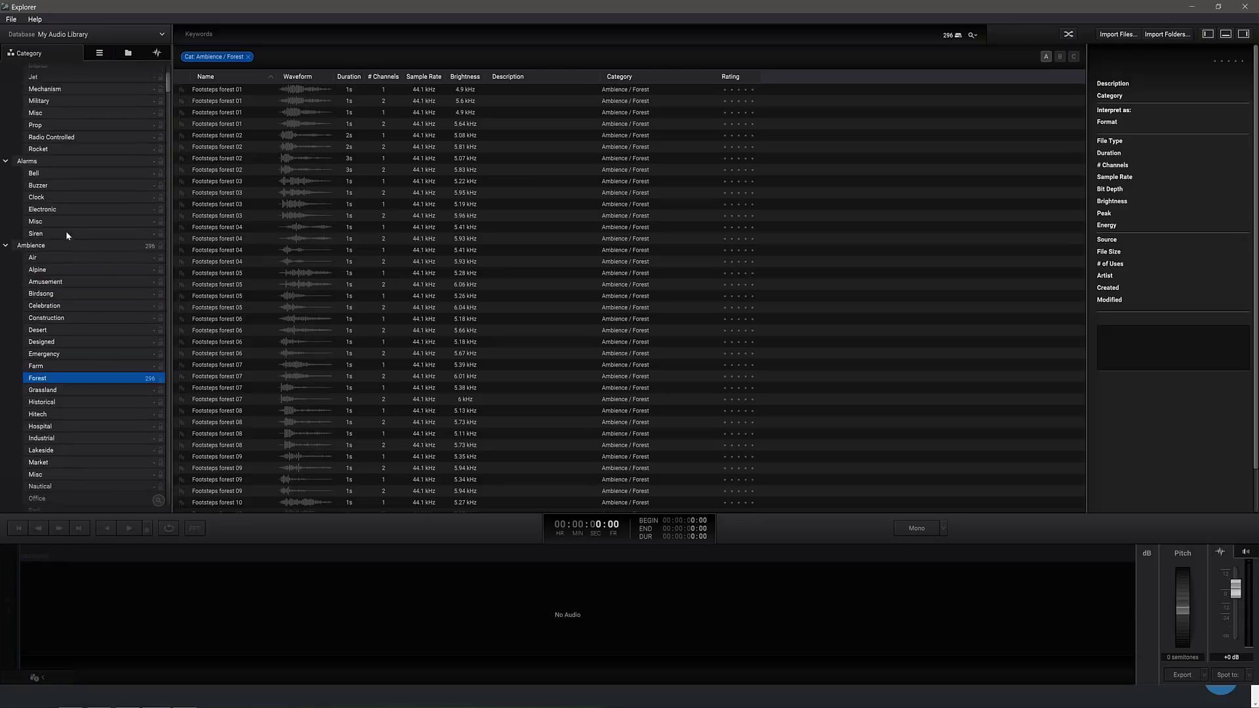
scroll(up, 3)
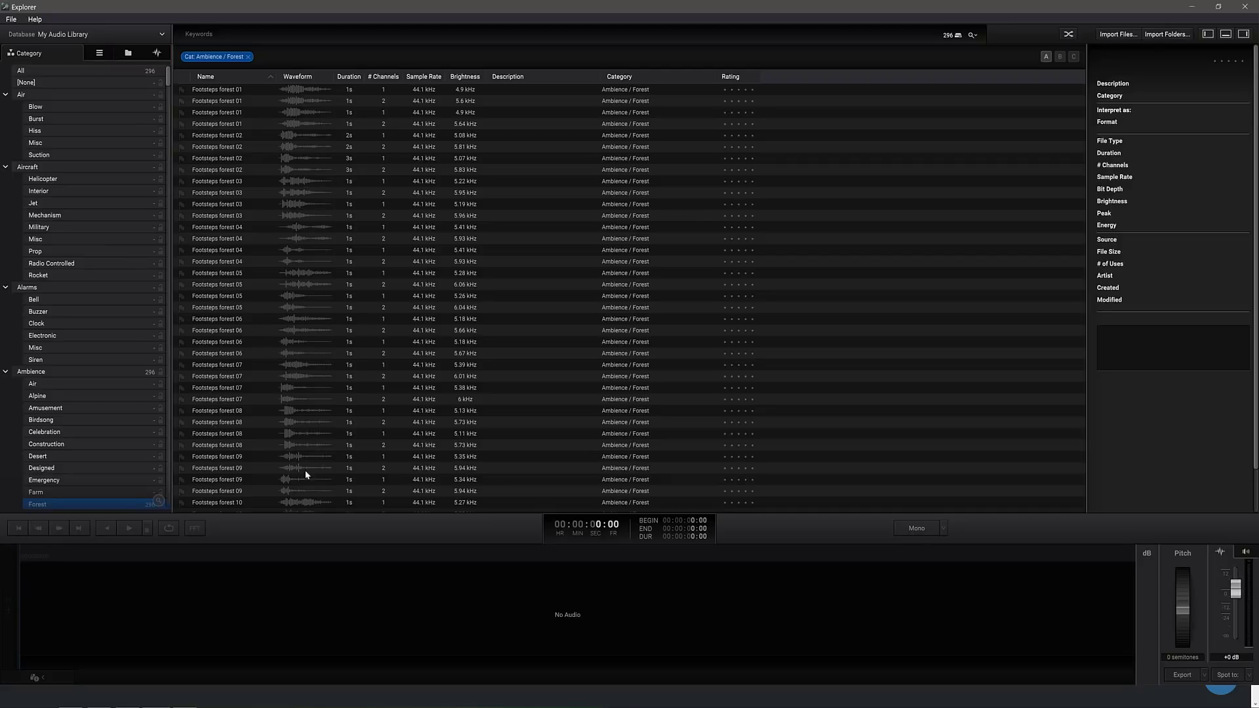
mouse_move(78, 314)
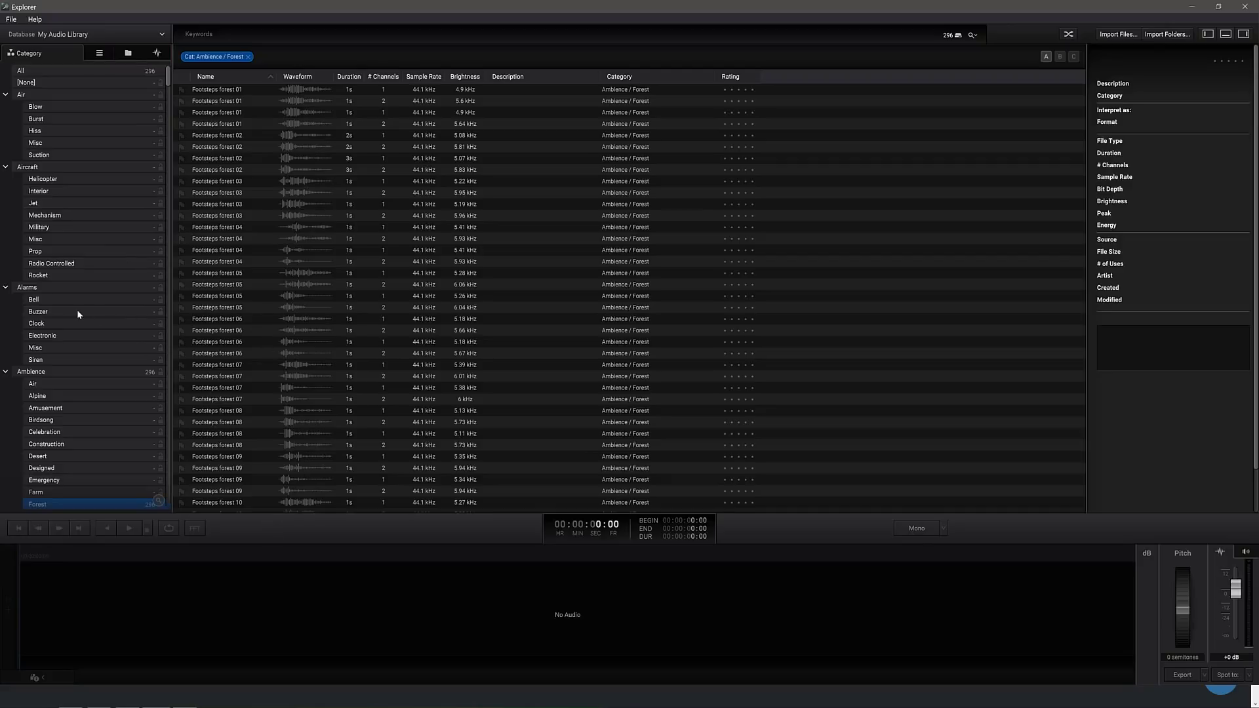
scroll(down, 3)
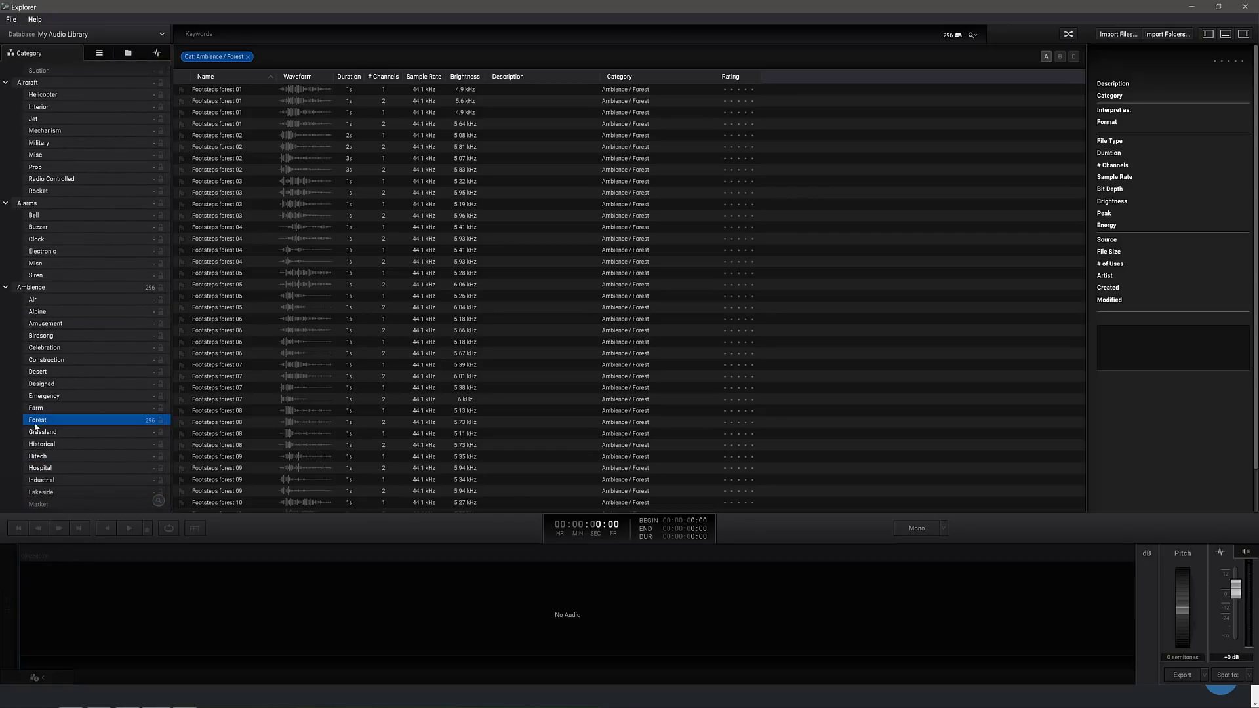
mouse_move(250, 61)
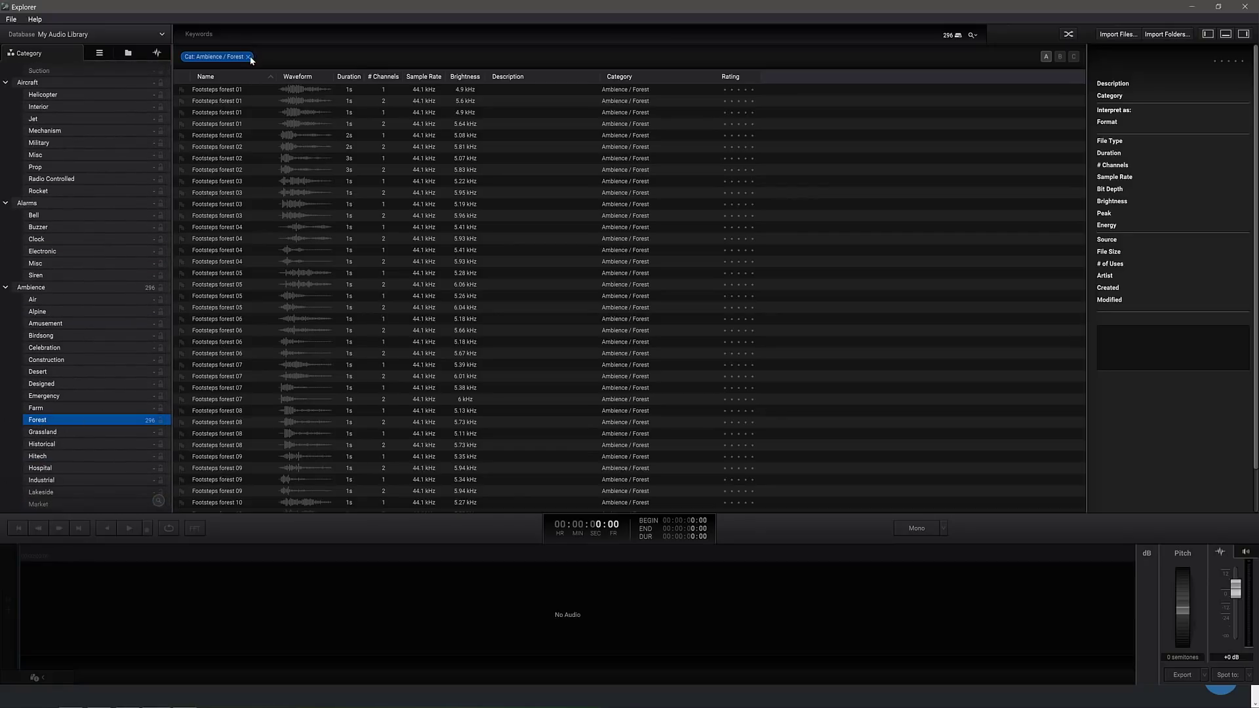
click(250, 57)
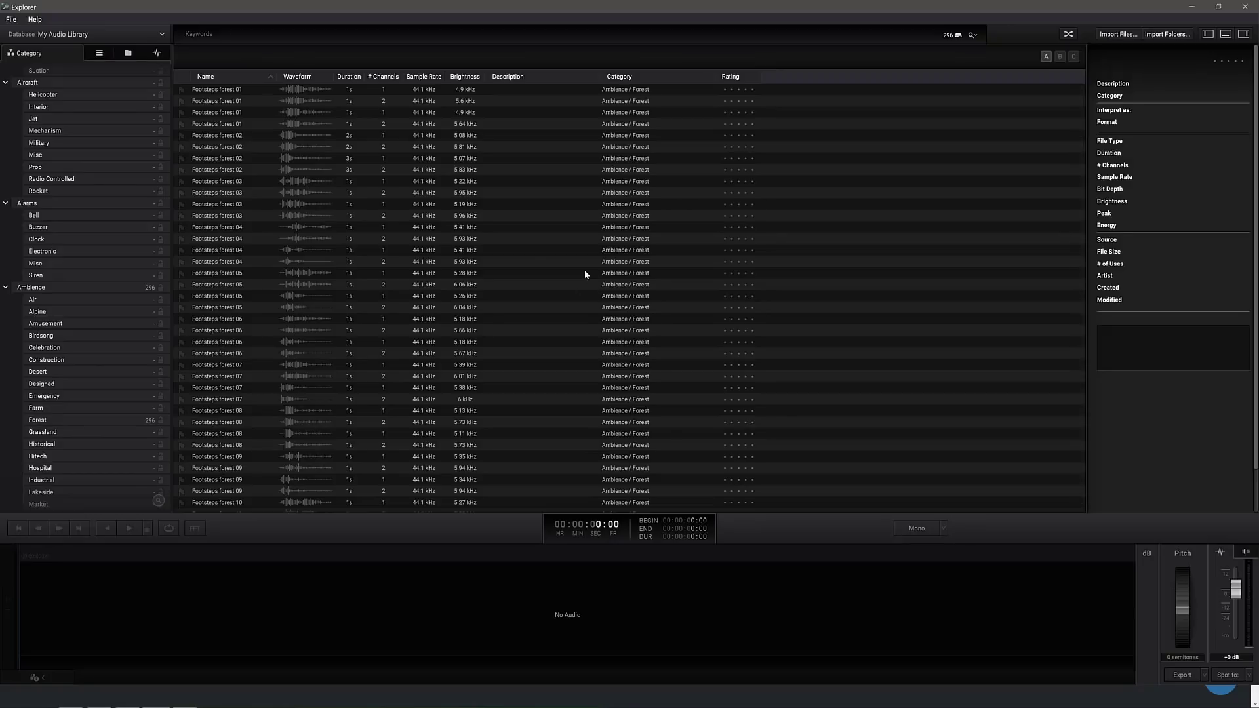
mouse_move(406, 158)
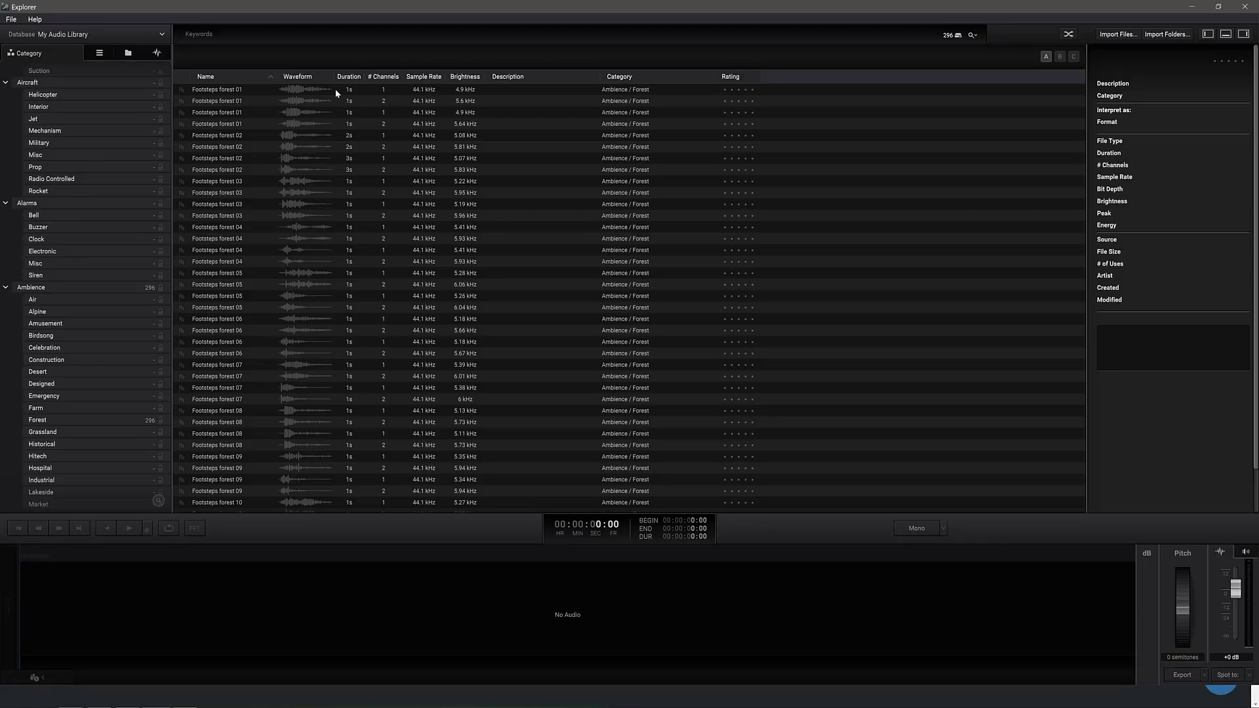
click(346, 76)
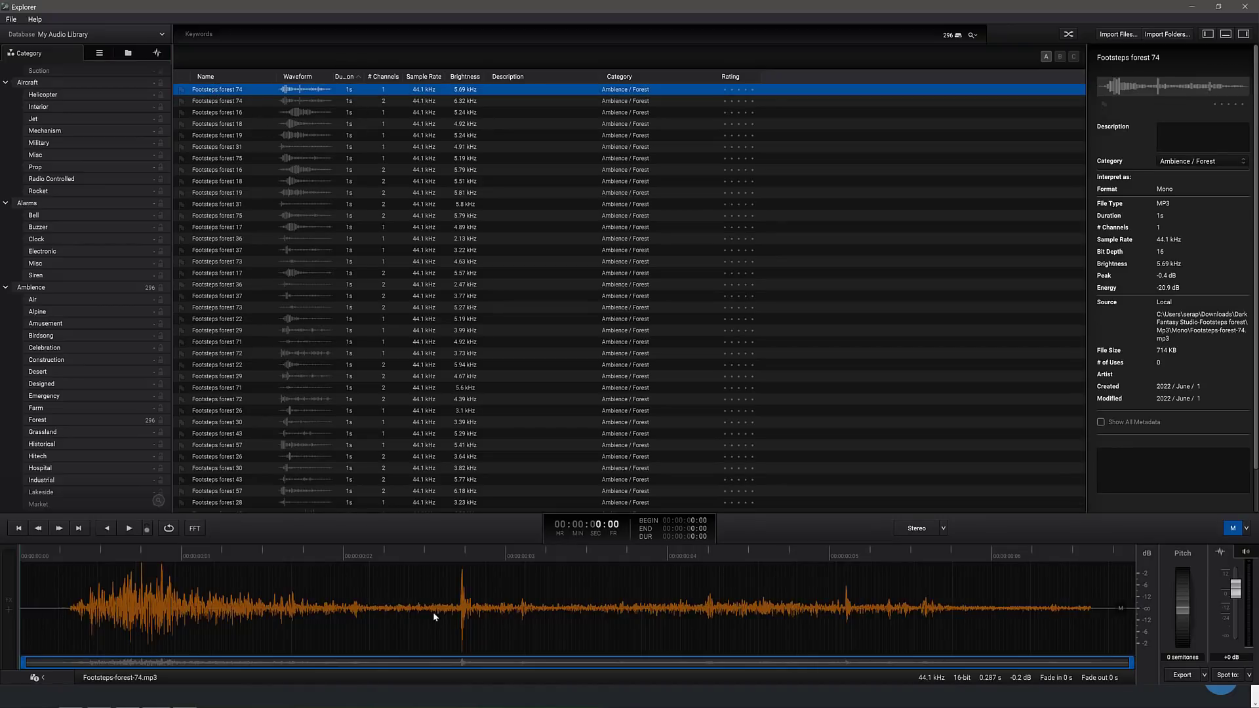
mouse_move(128, 529)
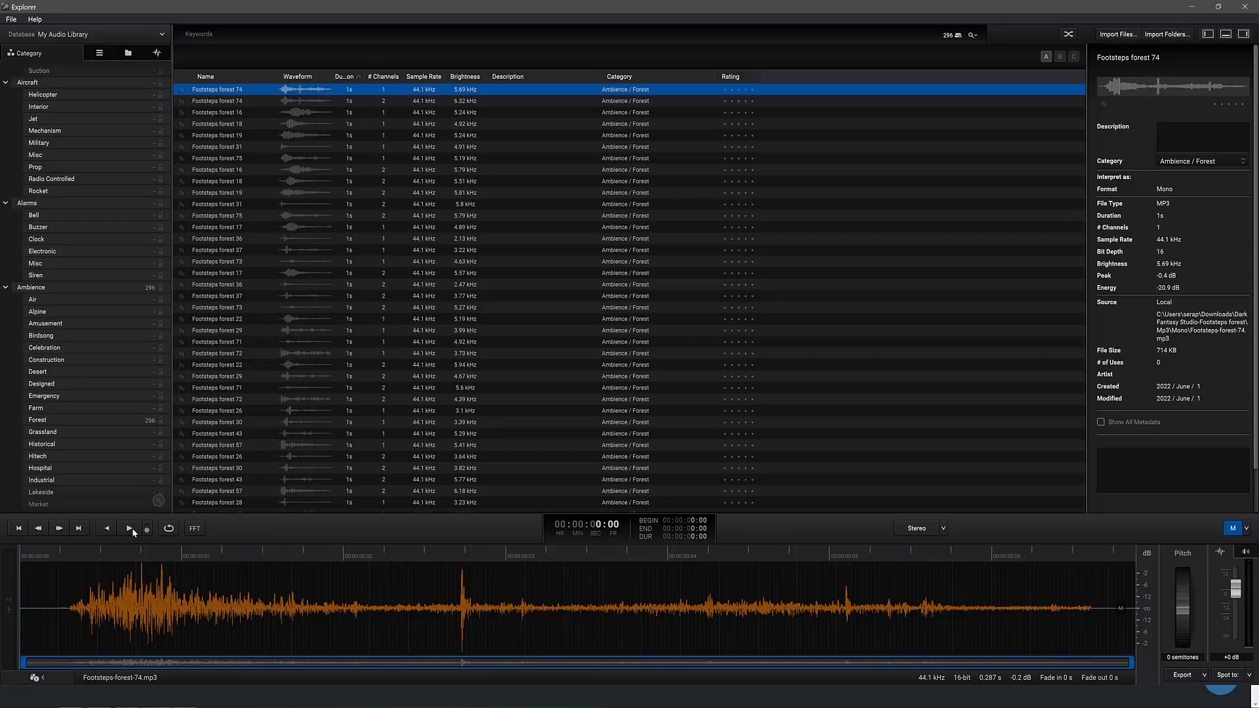
mouse_move(194, 527)
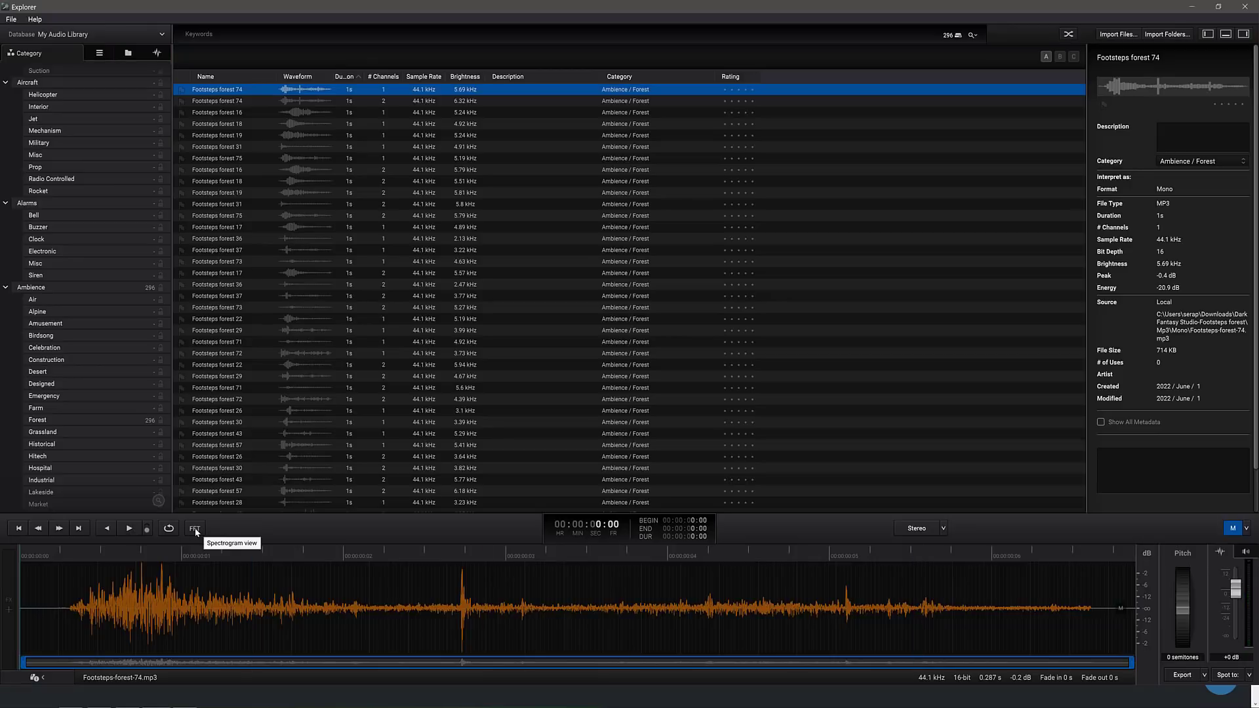
View Footsteps forest 74 as a spectrogram and audition it, starting and pausing playback.
click(194, 527)
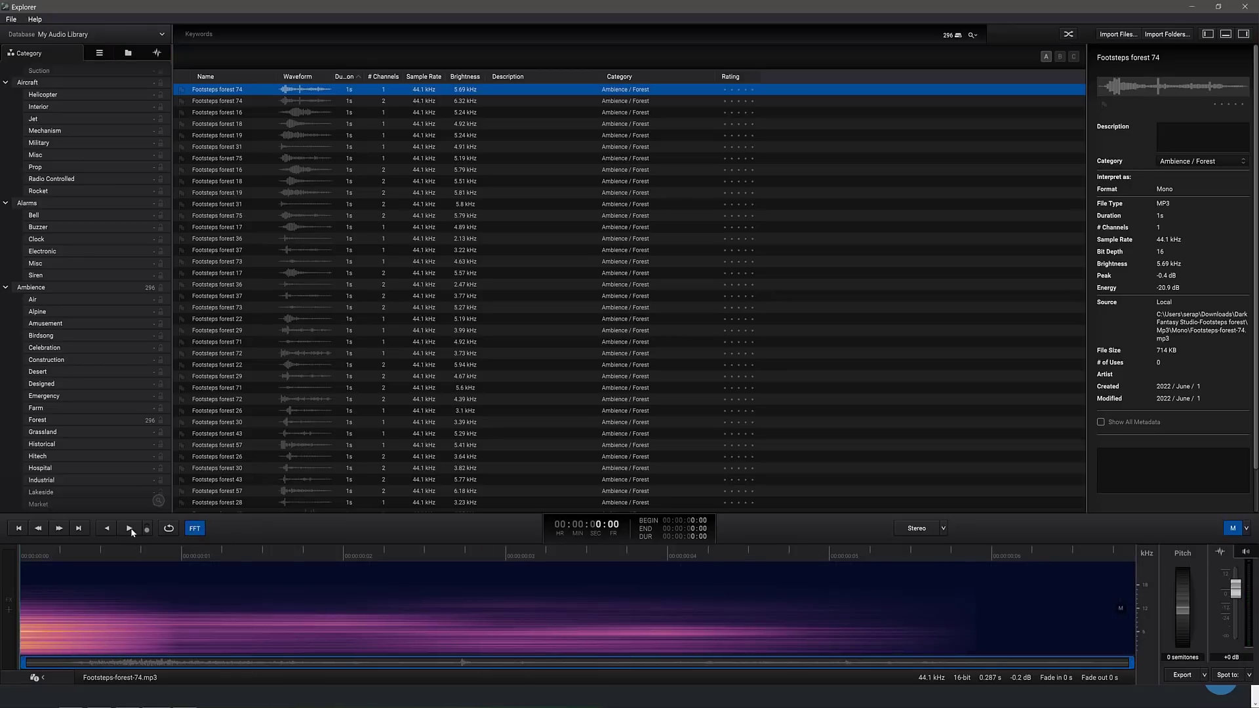
click(194, 529)
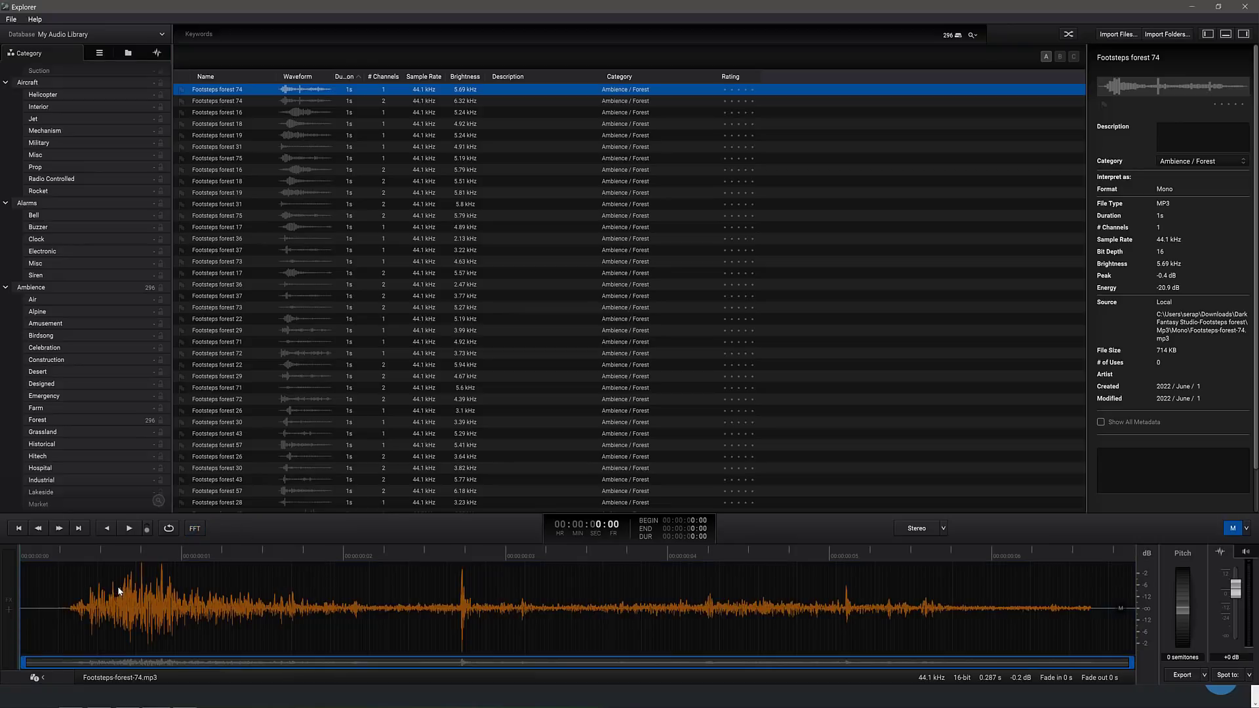
mouse_move(199, 588)
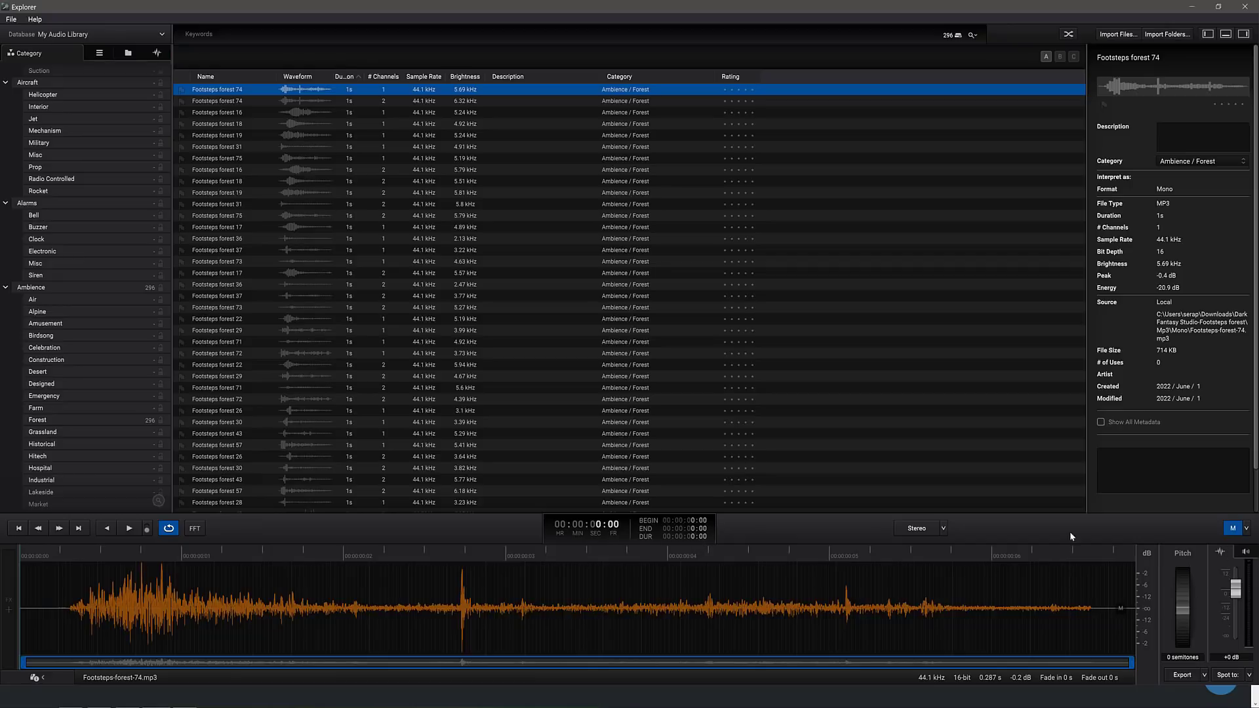
click(128, 527)
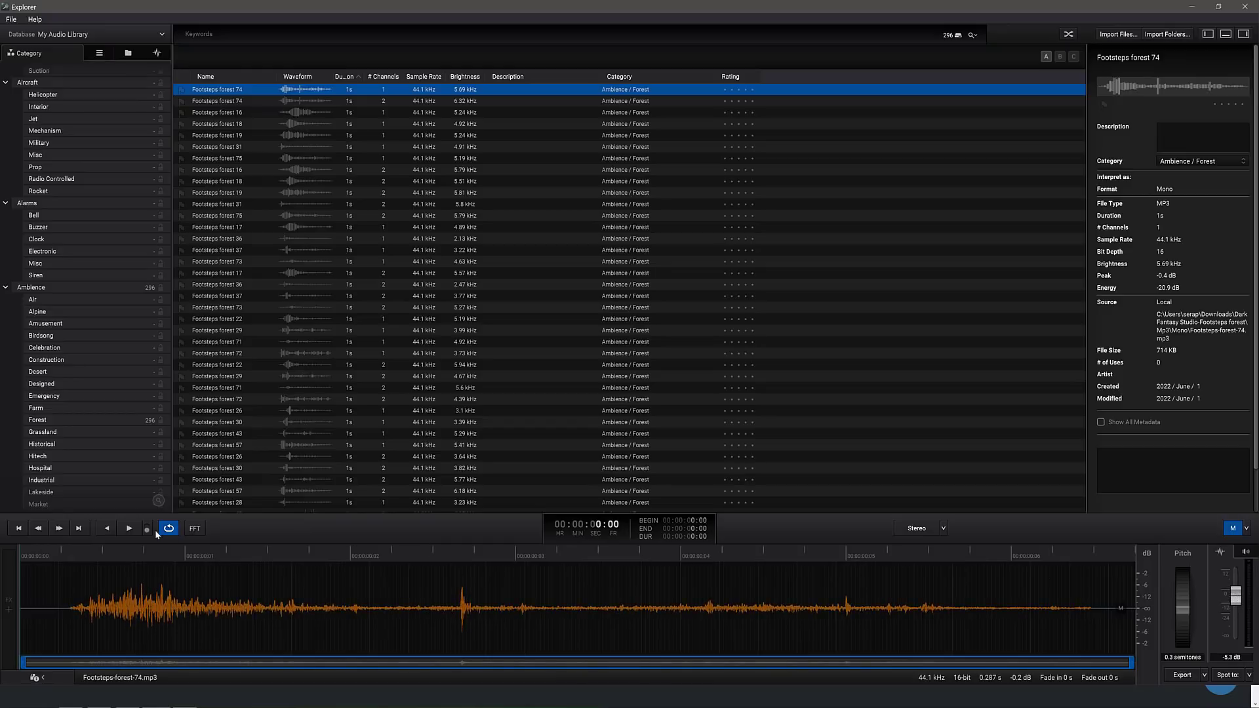
click(129, 529)
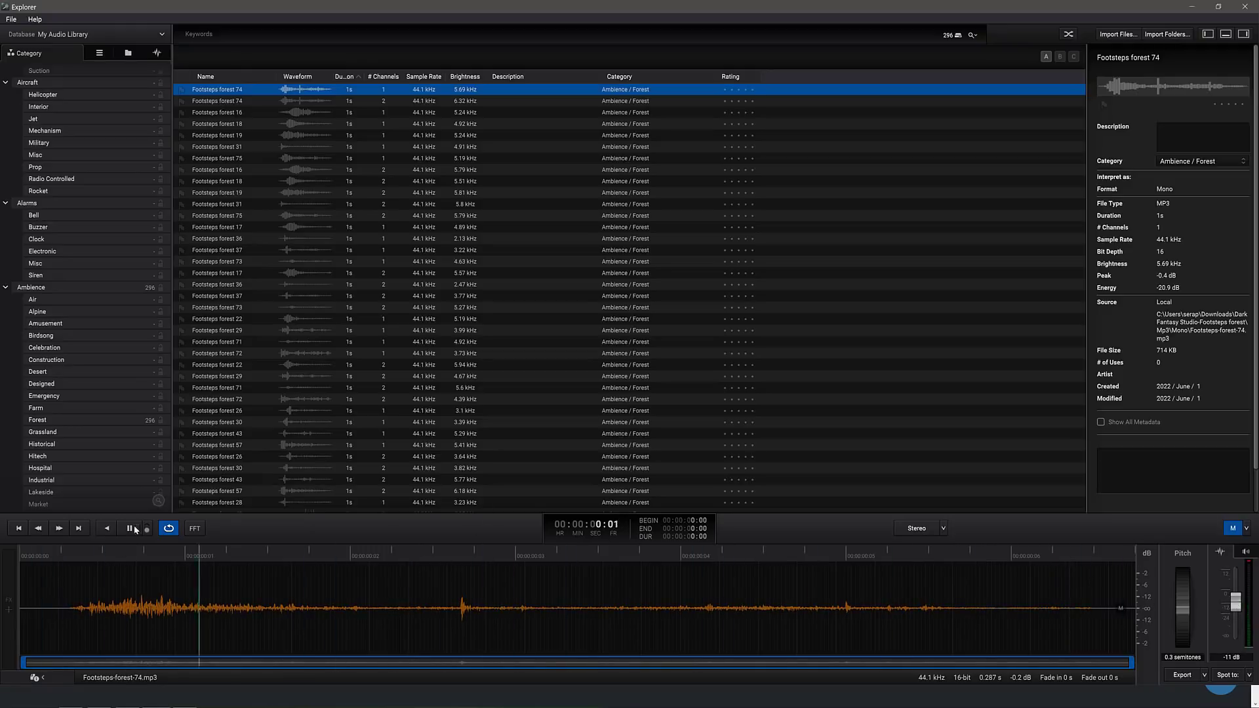
click(127, 527)
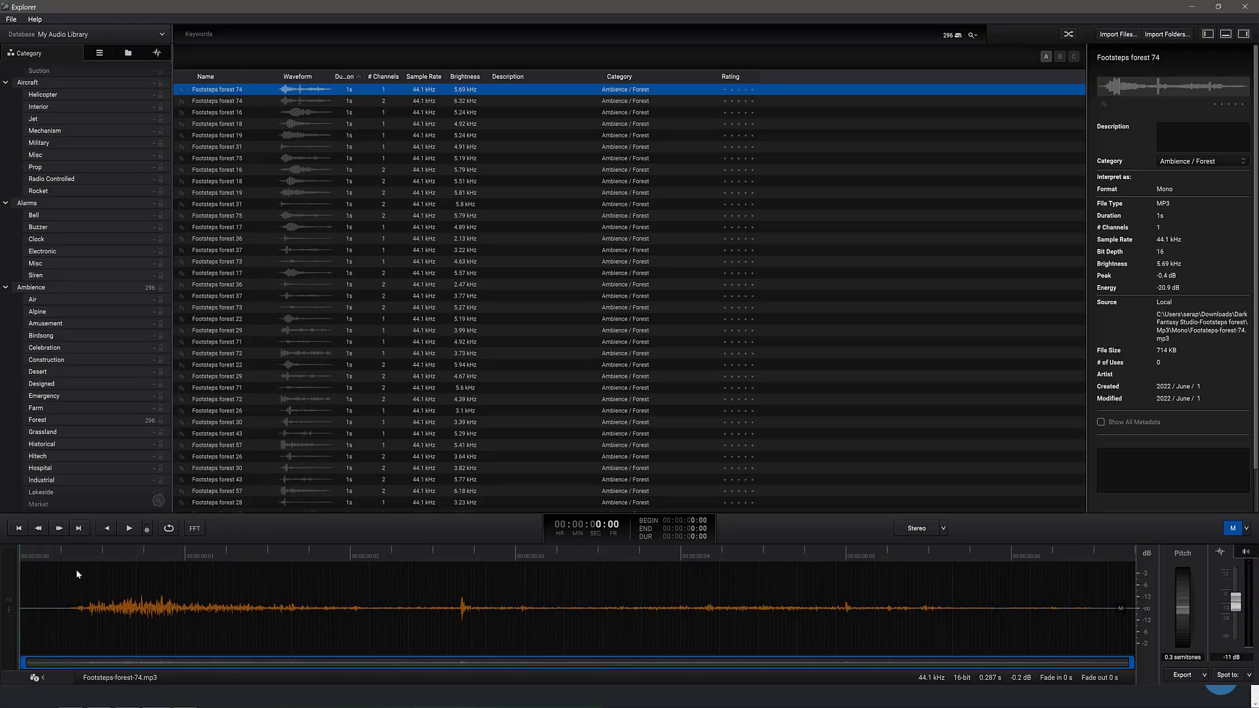
mouse_move(715, 581)
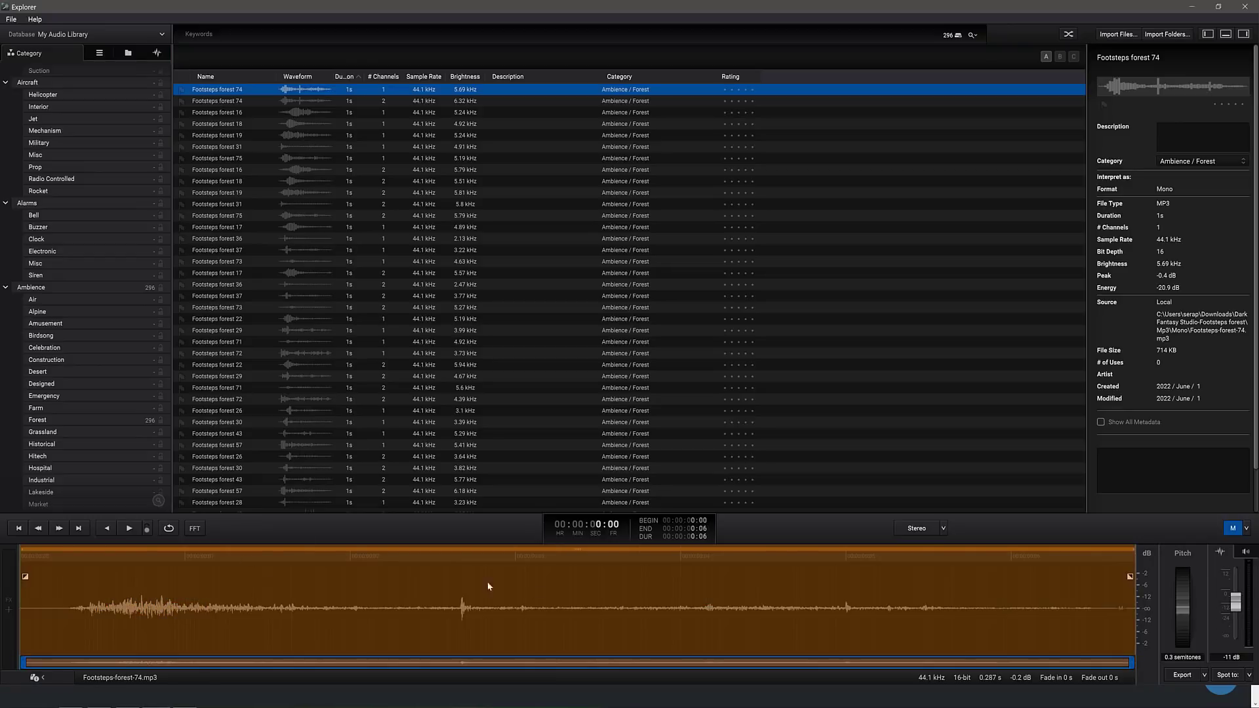
mouse_move(1061, 580)
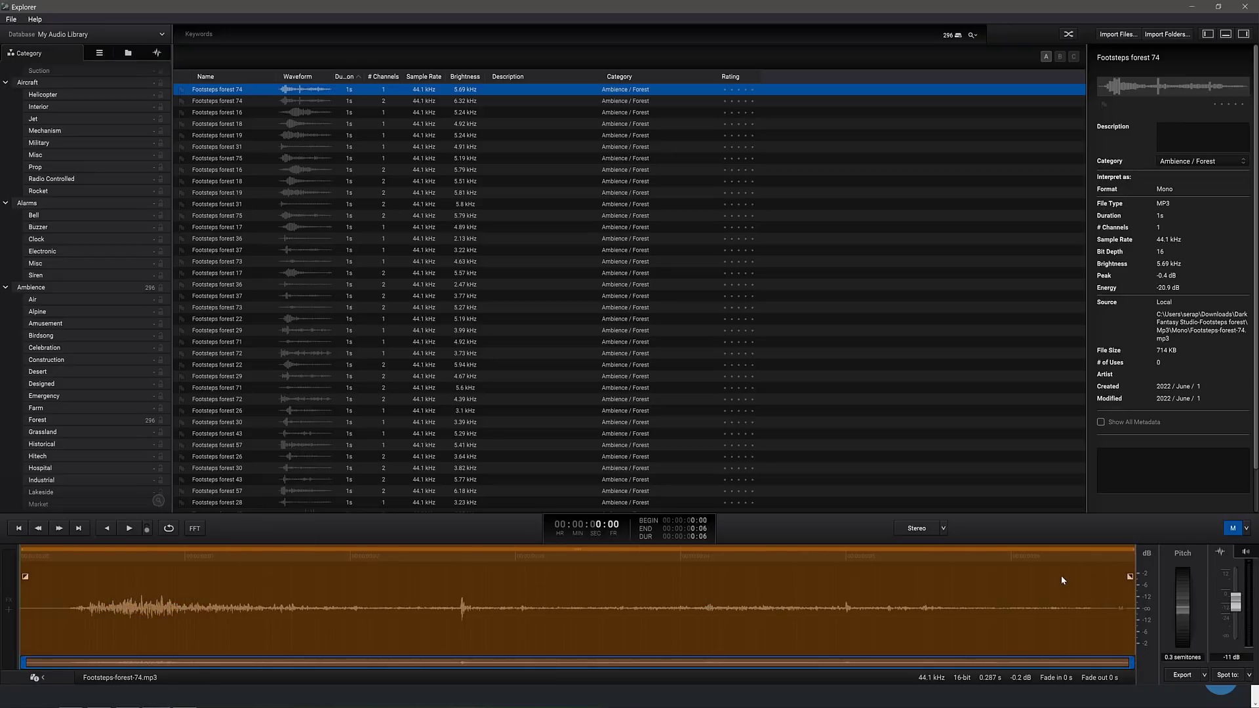
mouse_move(1126, 577)
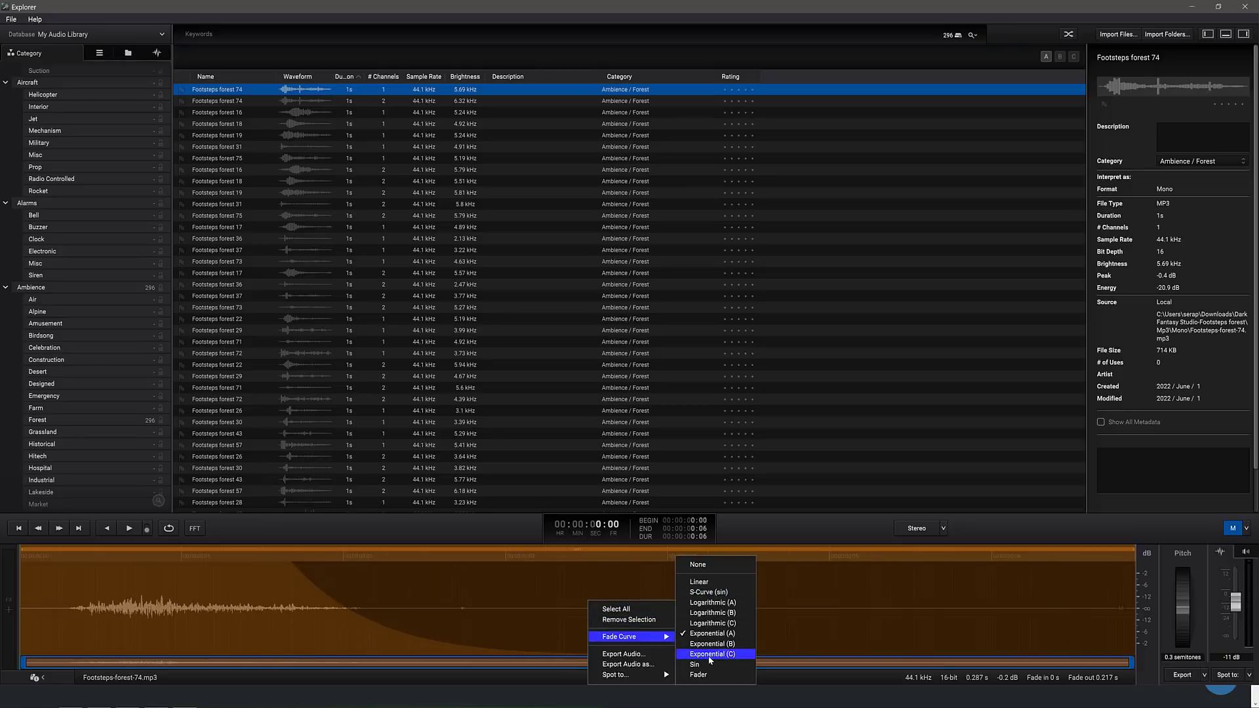
Choose the Exponential (C) curve for the clip's fade-out.
click(714, 653)
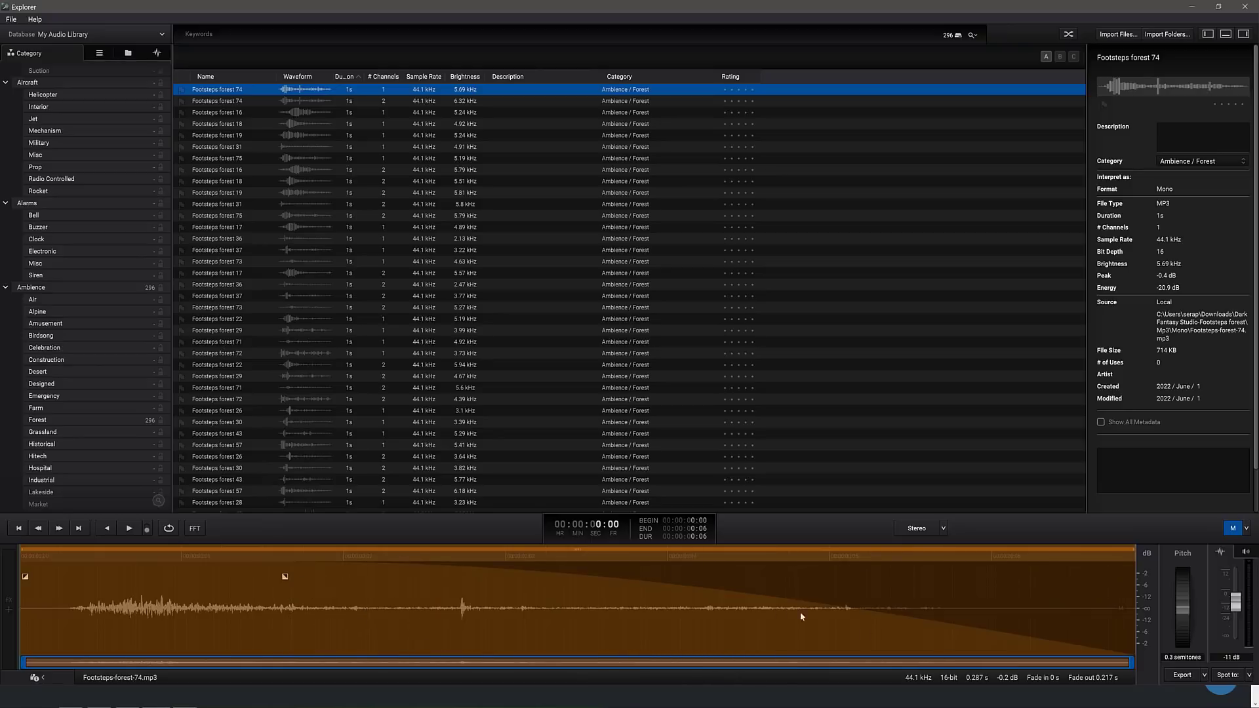
mouse_move(559, 567)
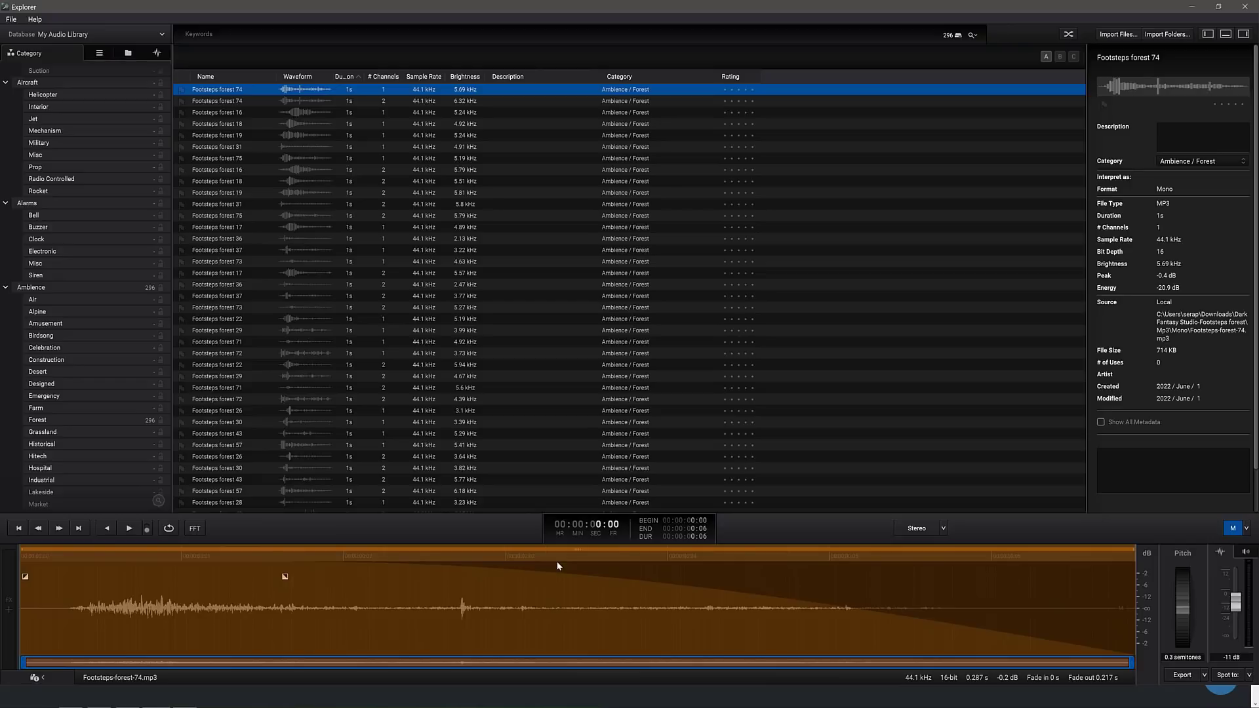
mouse_move(42, 603)
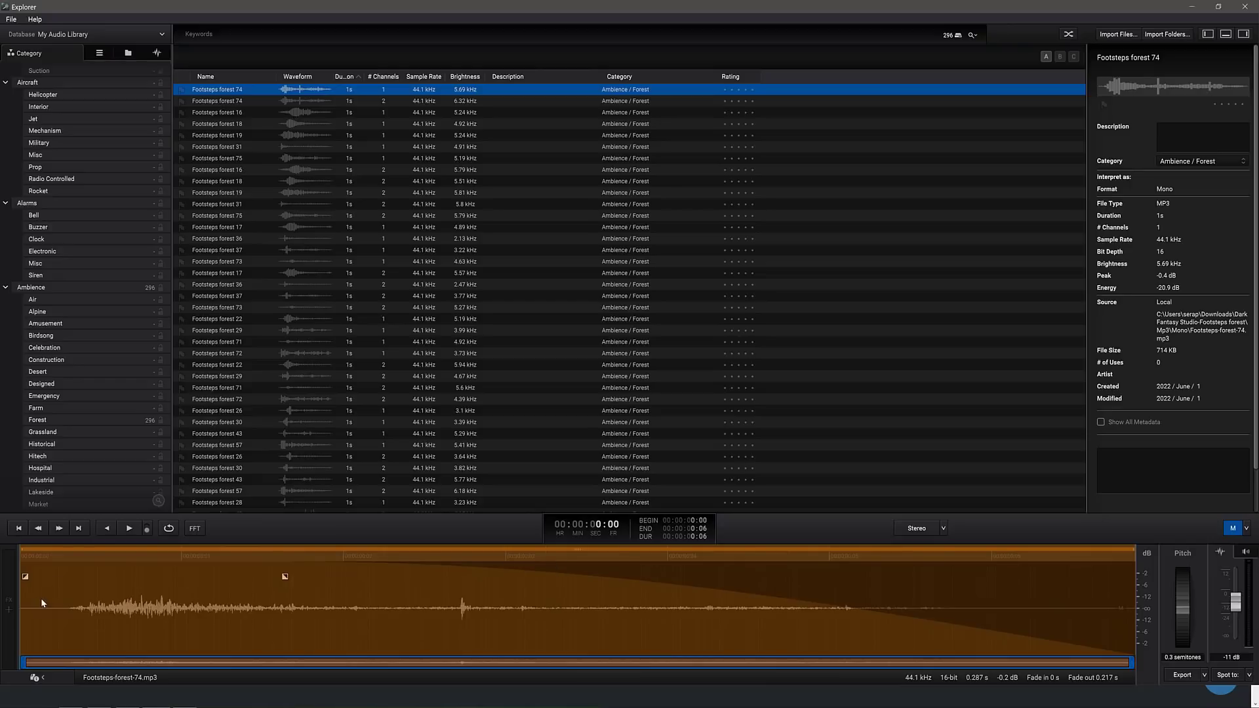
Apply the Reverse effect to the clip and audition the reversed result.
right_click(32, 609)
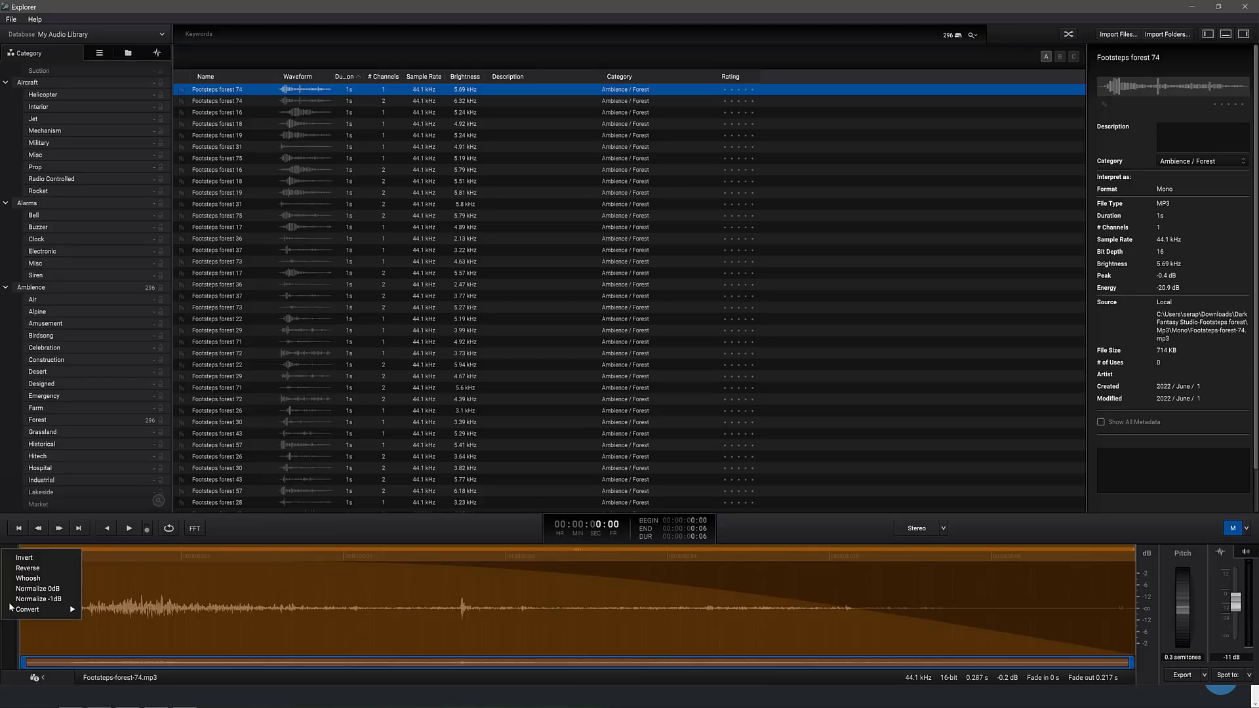
click(27, 568)
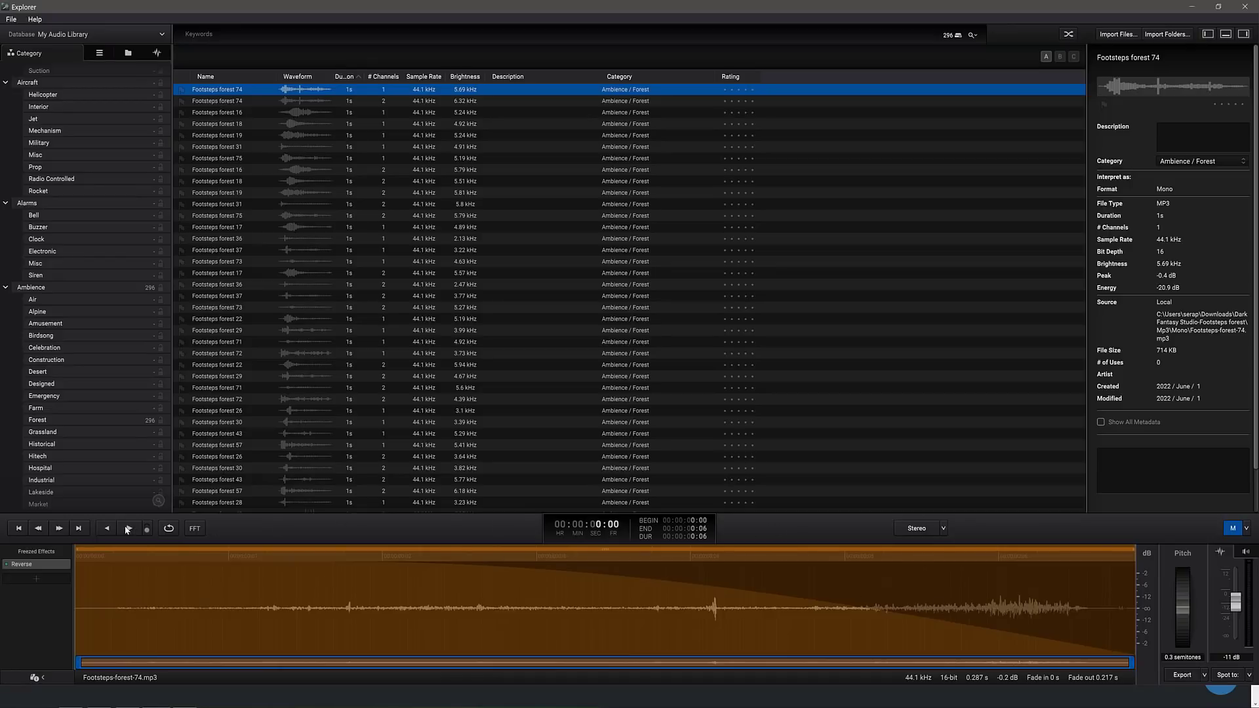
click(127, 527)
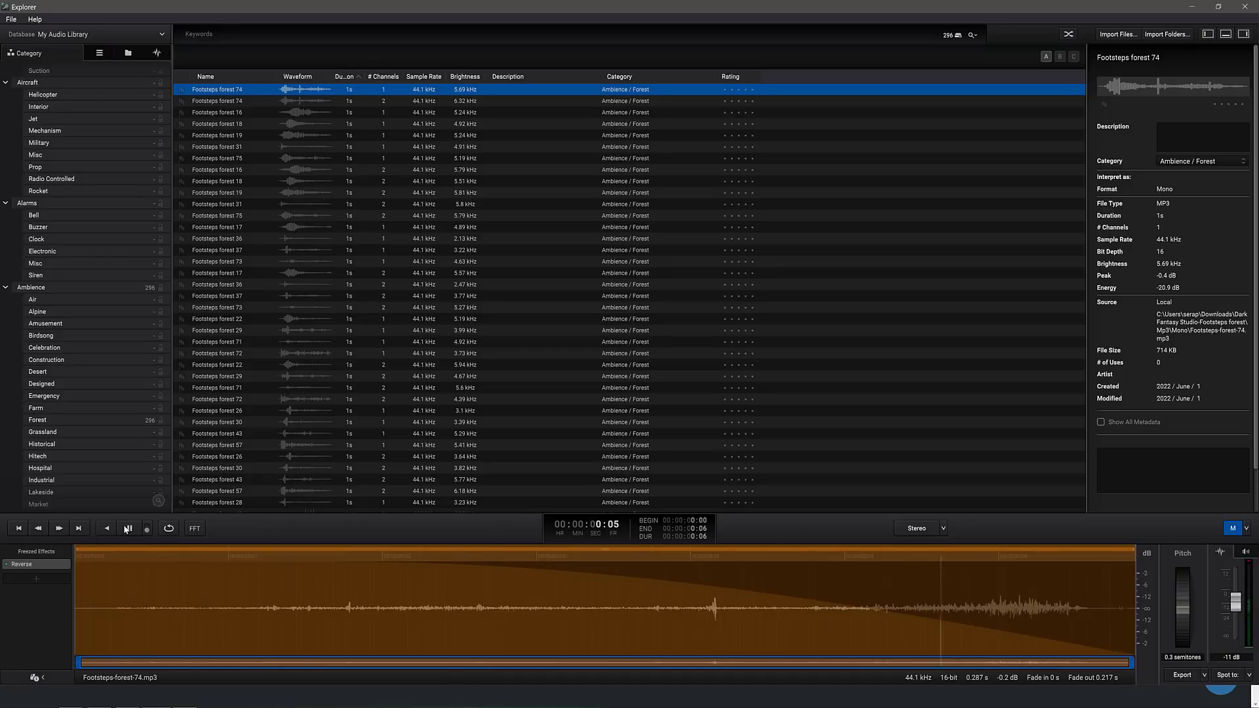
click(128, 527)
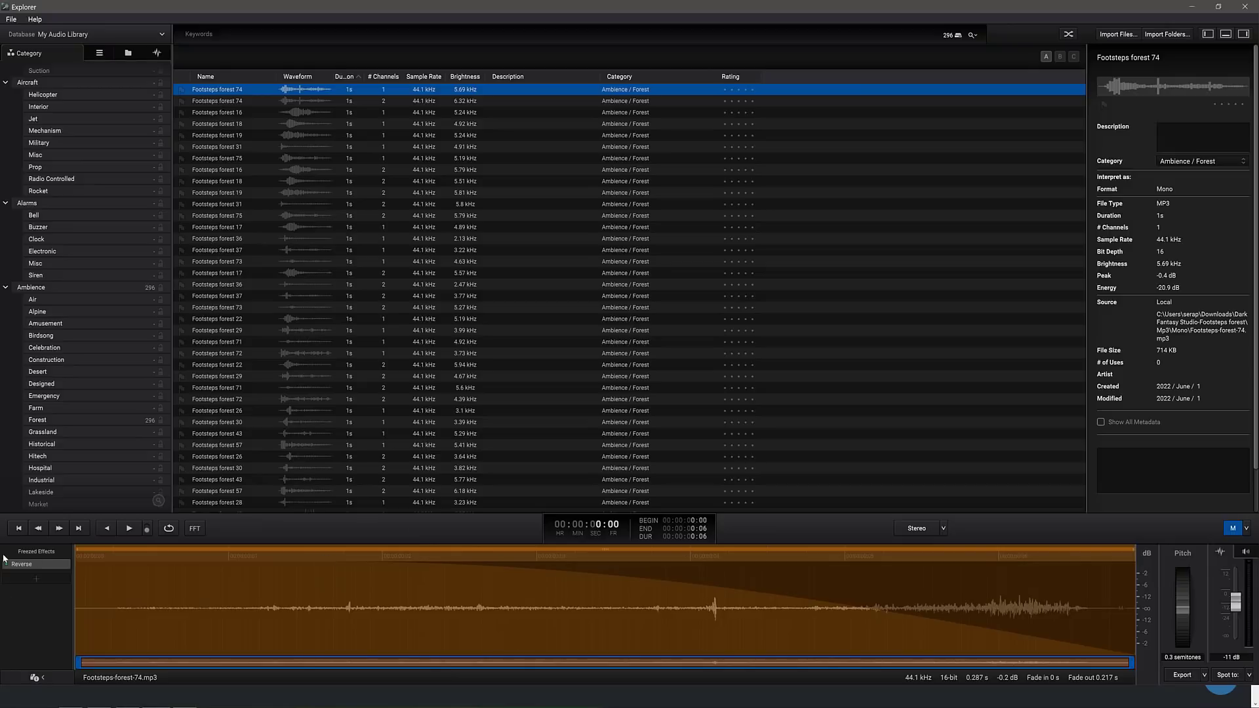
Look through the Convert To Stereo / To Ambisonics options without converting.
click(21, 563)
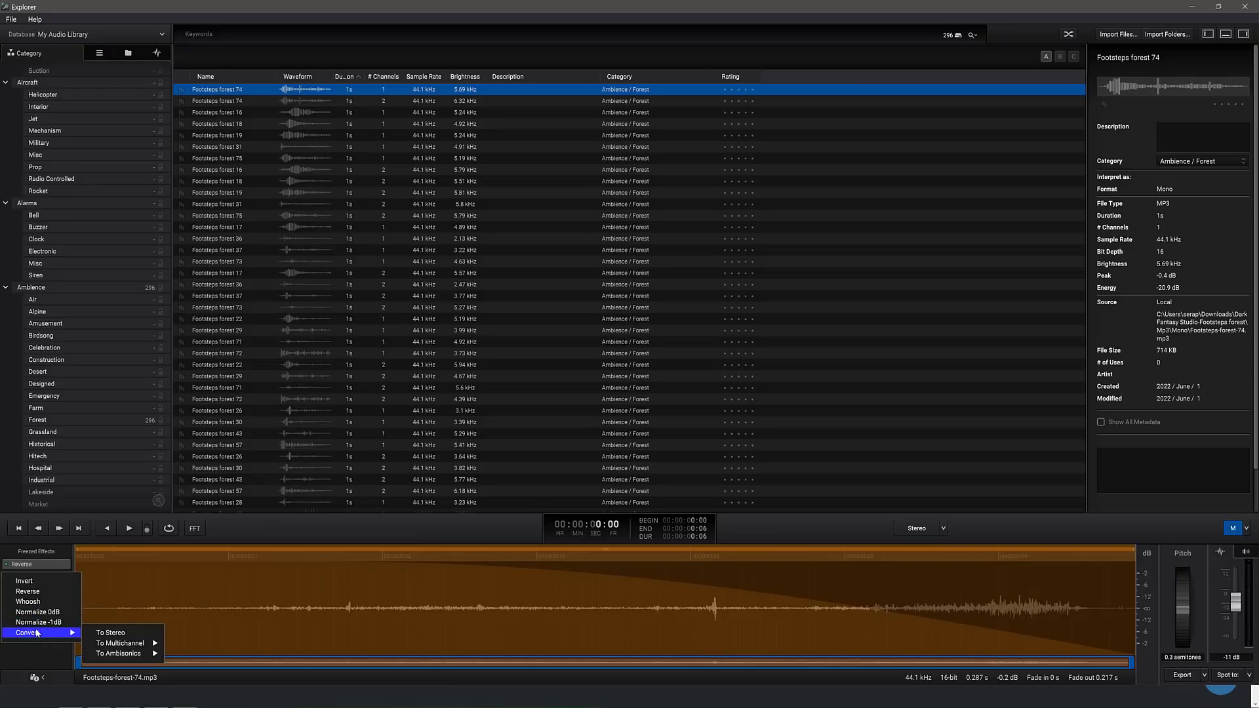
mouse_move(38, 622)
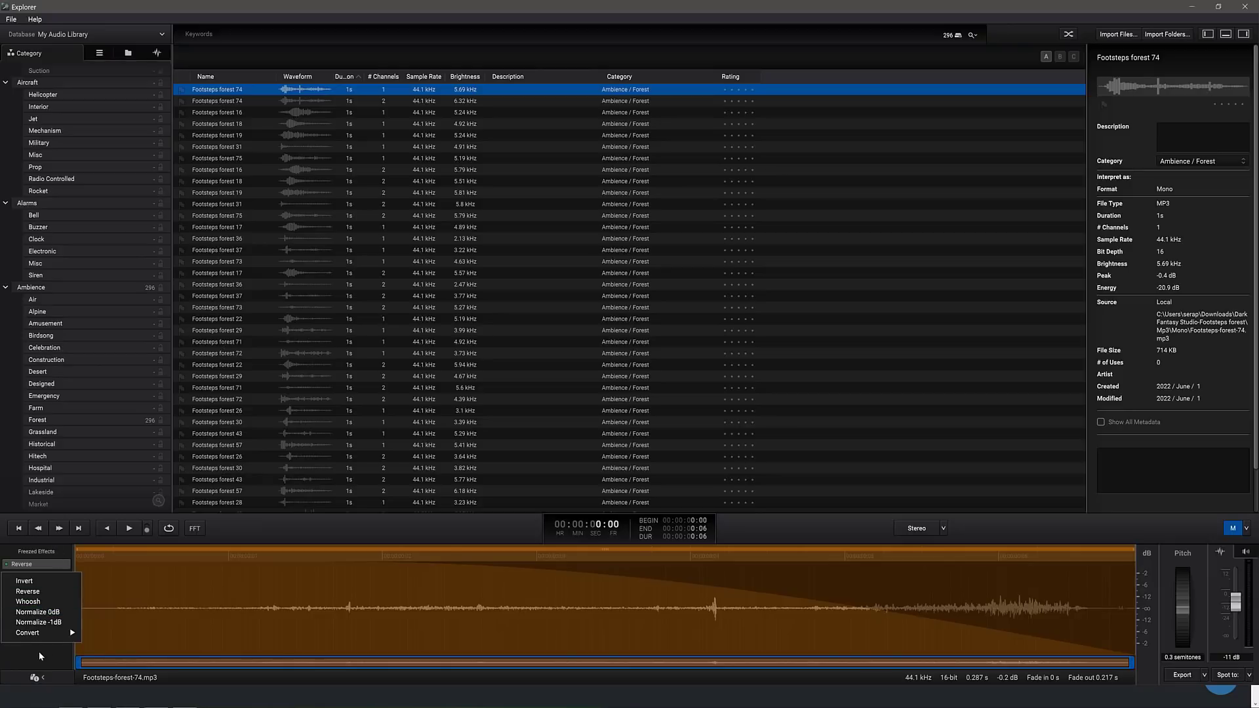
mouse_move(38, 612)
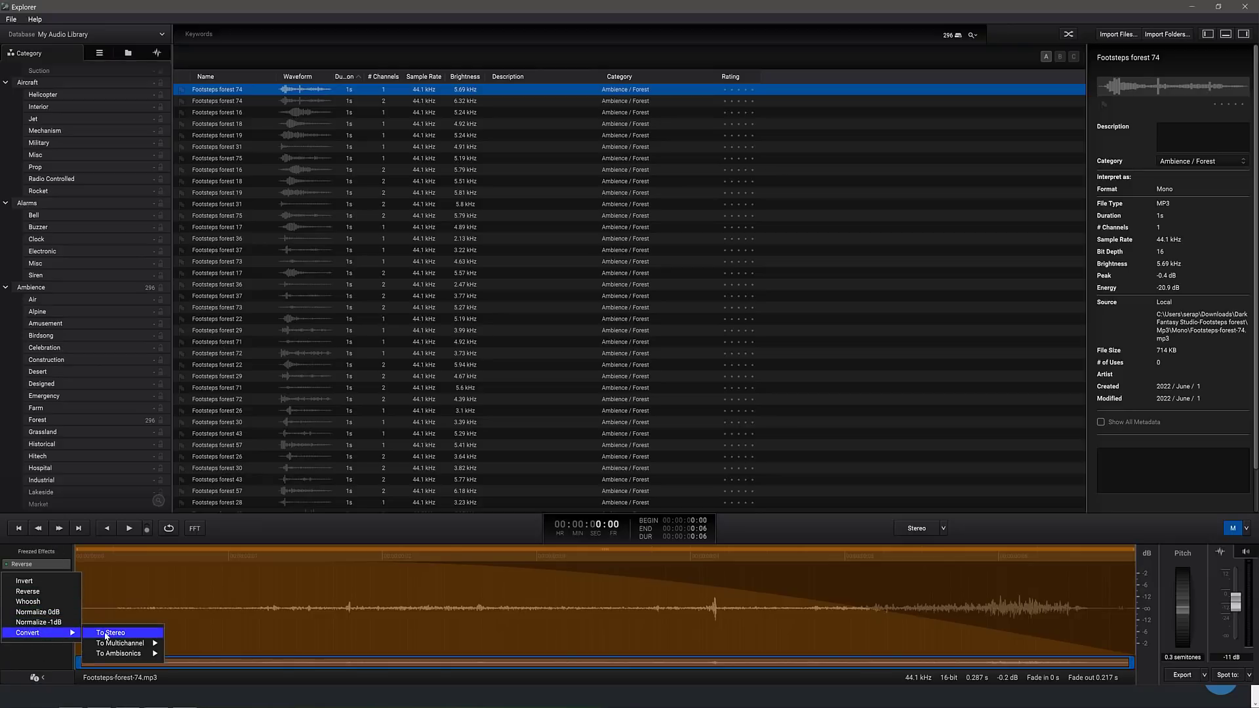
click(120, 642)
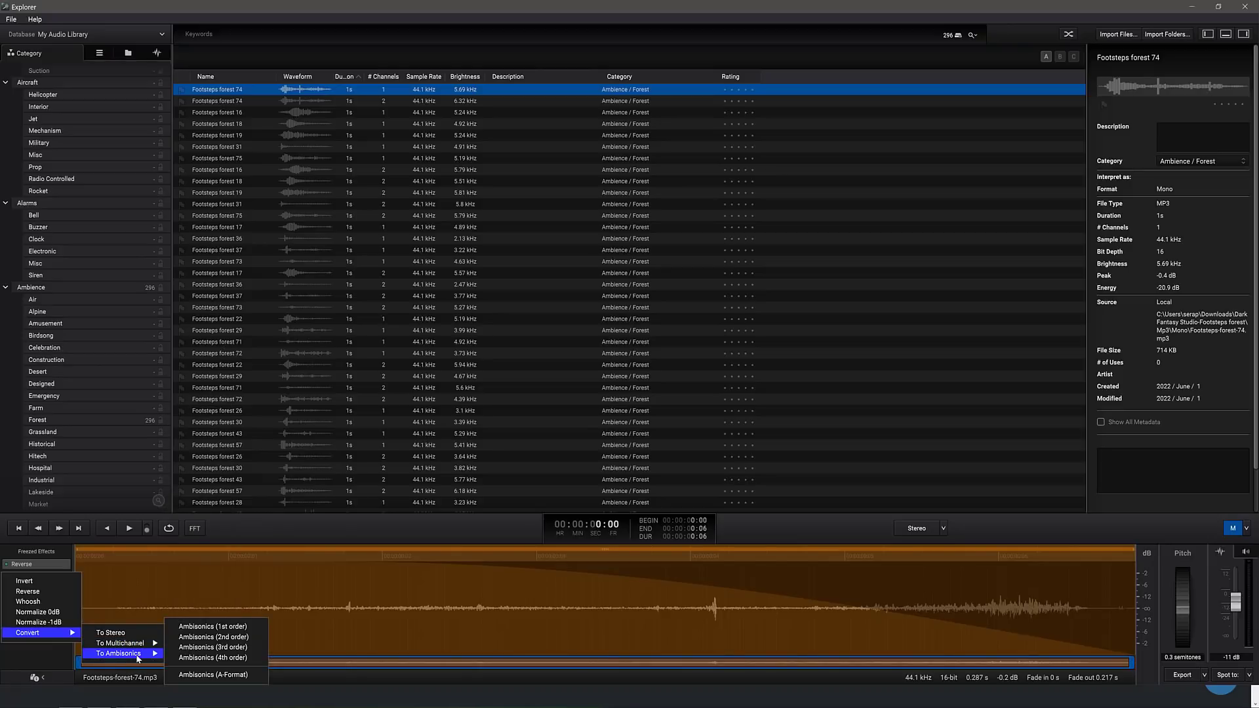
mouse_move(125, 632)
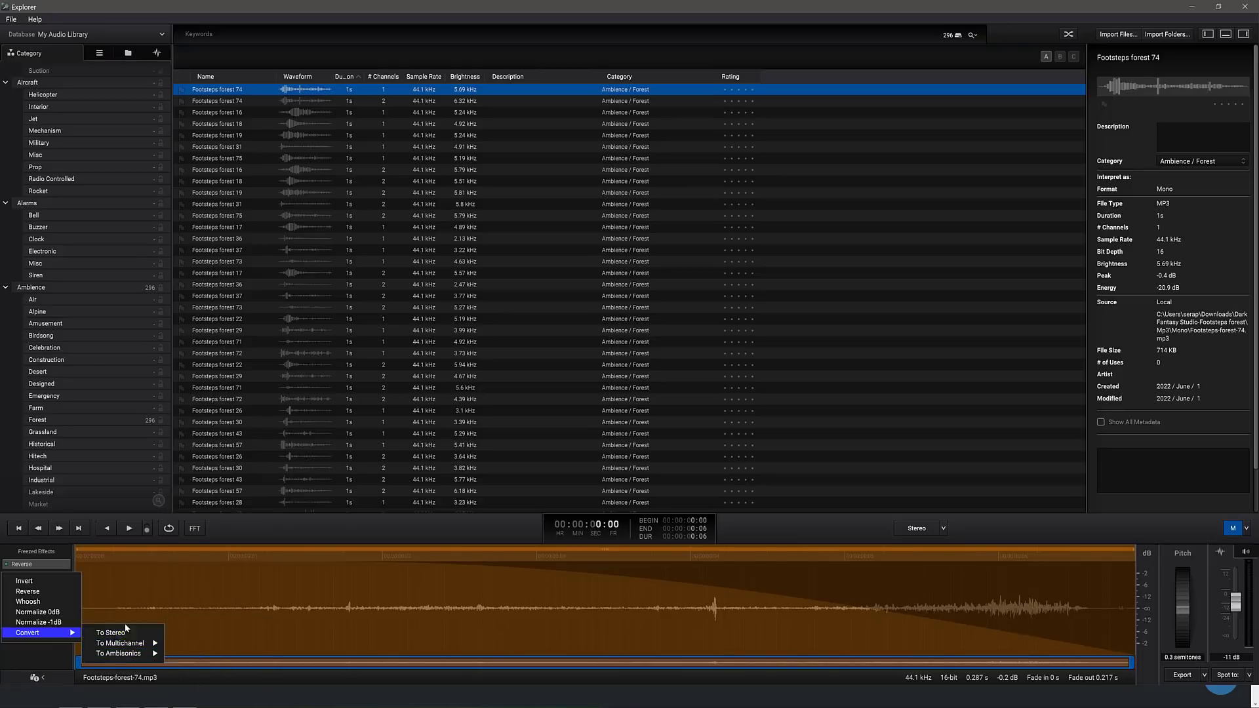
click(502, 560)
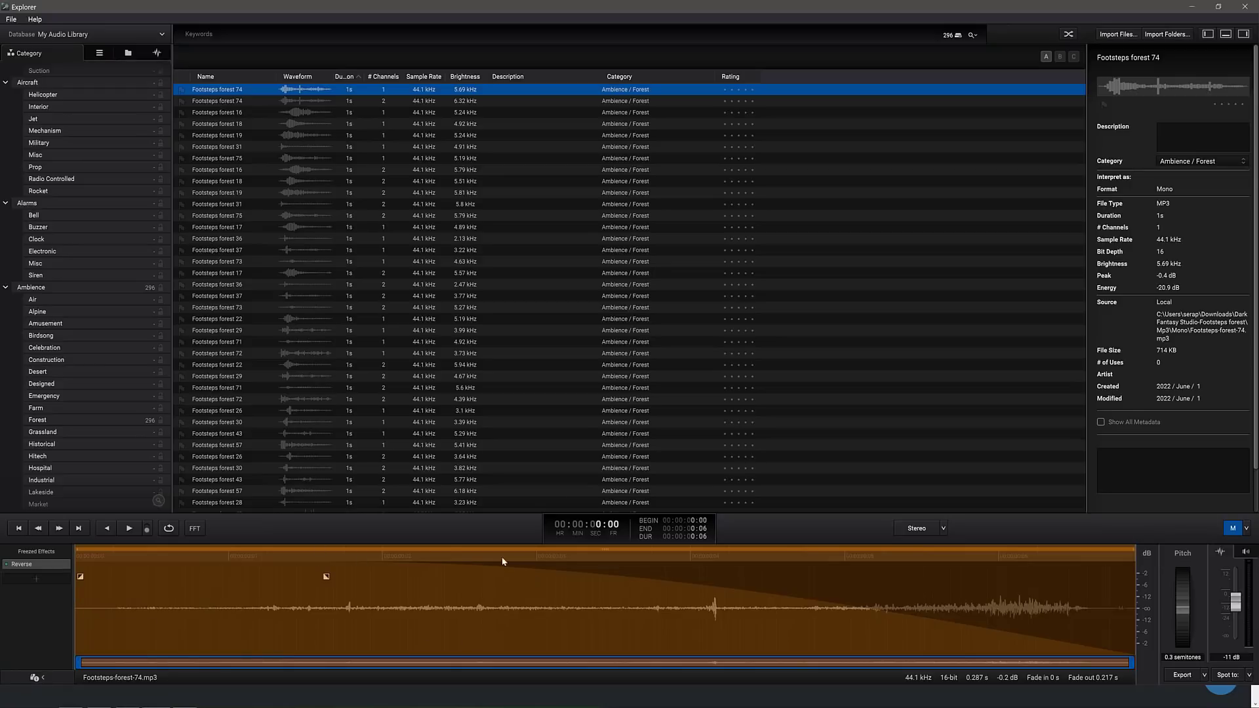
scroll(up, 3)
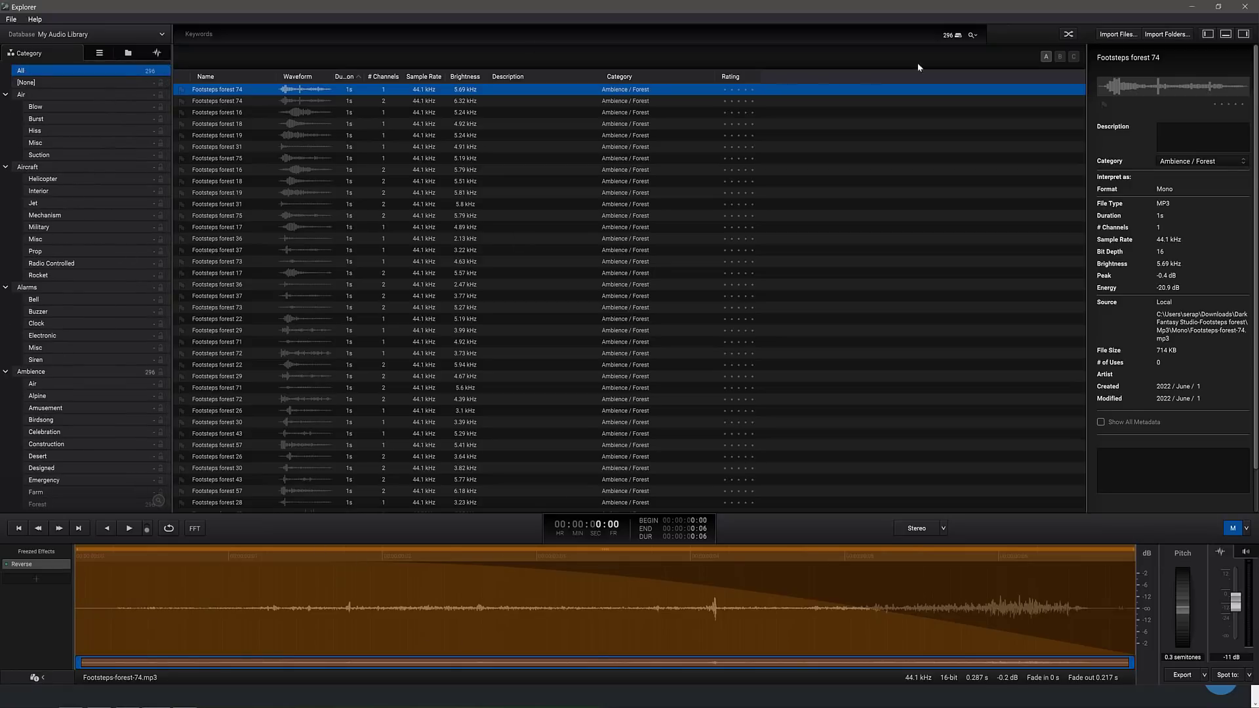
mouse_move(316, 523)
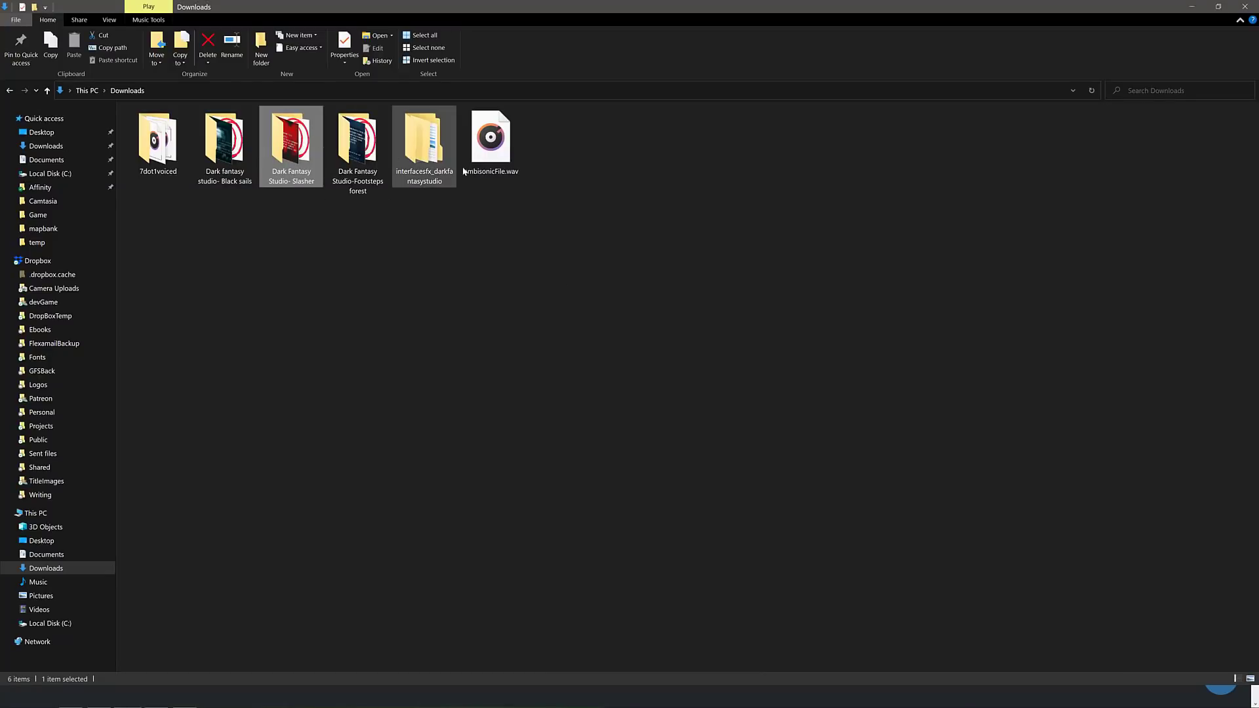
Drag ambisonicFile.wav into the library and dismiss the Import Completed dialog.
drag(489, 136, 473, 312)
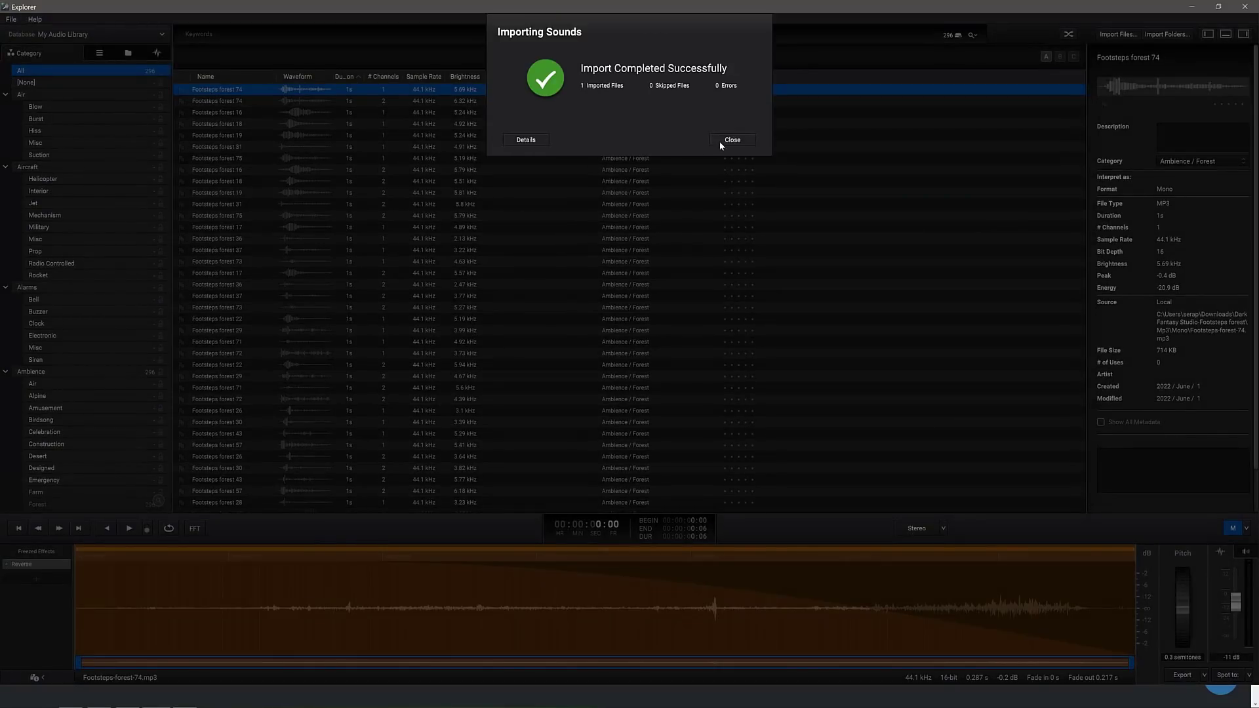
click(732, 139)
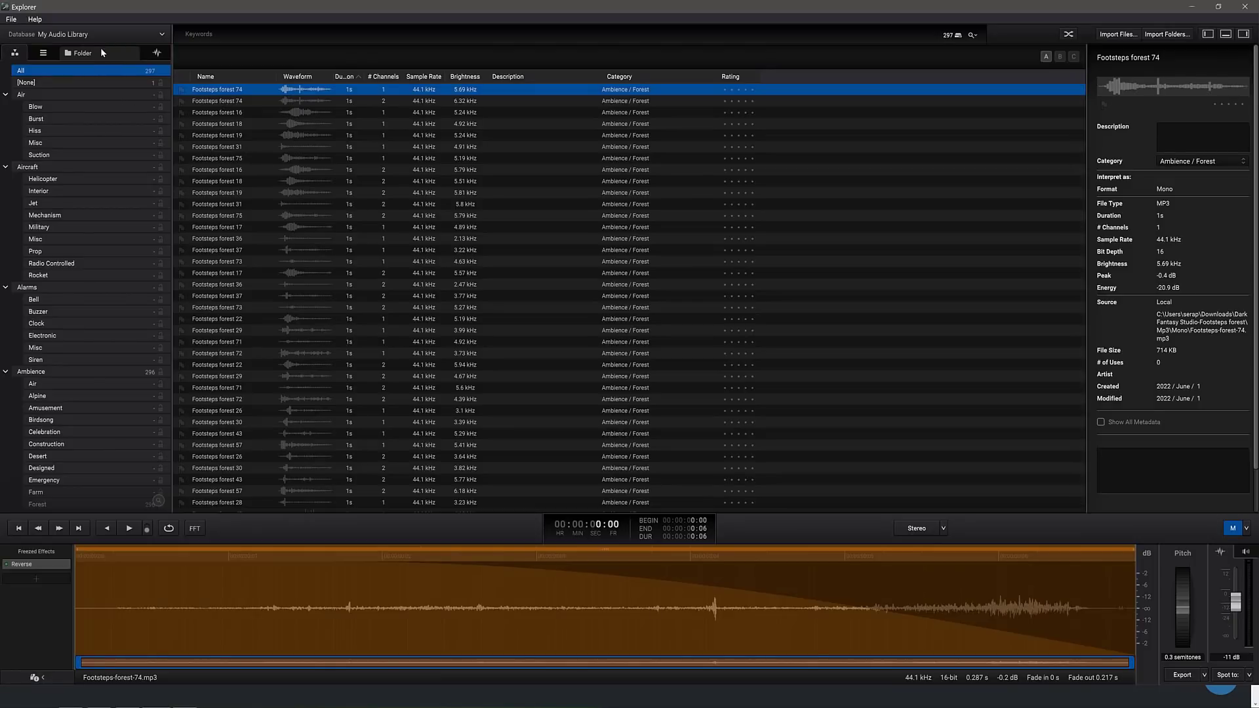
Show the Playlist sidebar, then switch to the Folder tree with Mp3 and Wav subfolders.
click(54, 53)
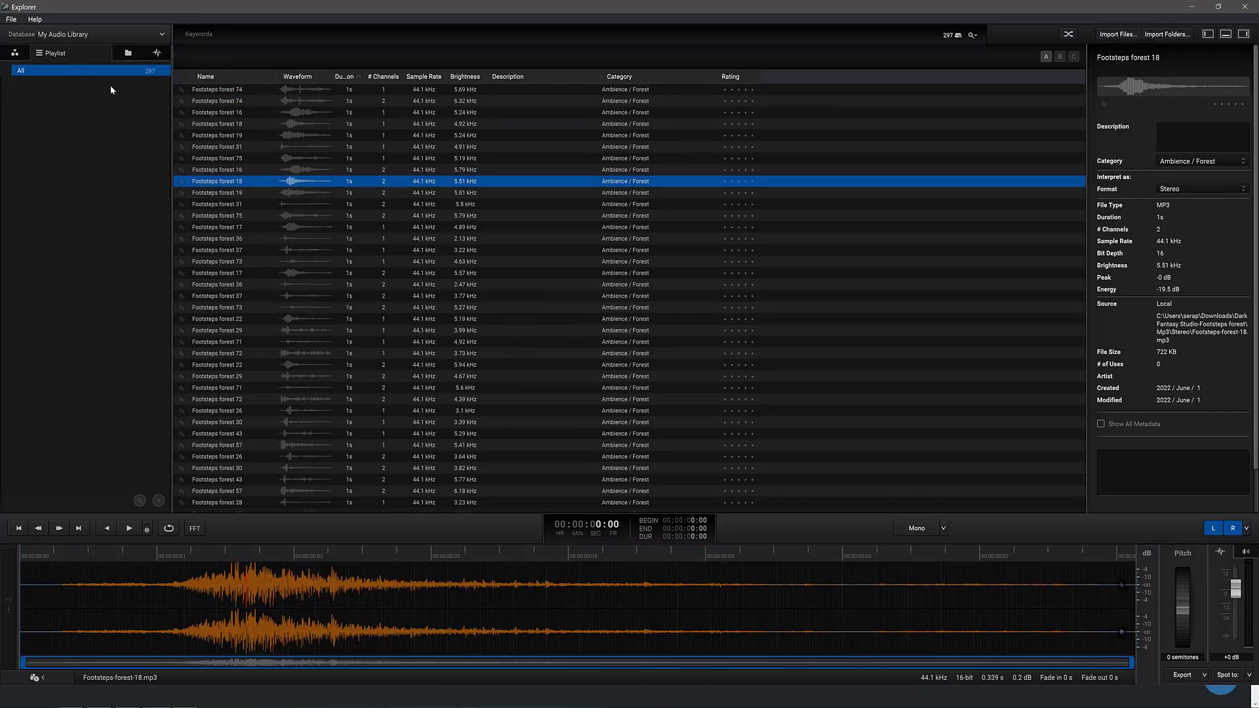
right_click(216, 159)
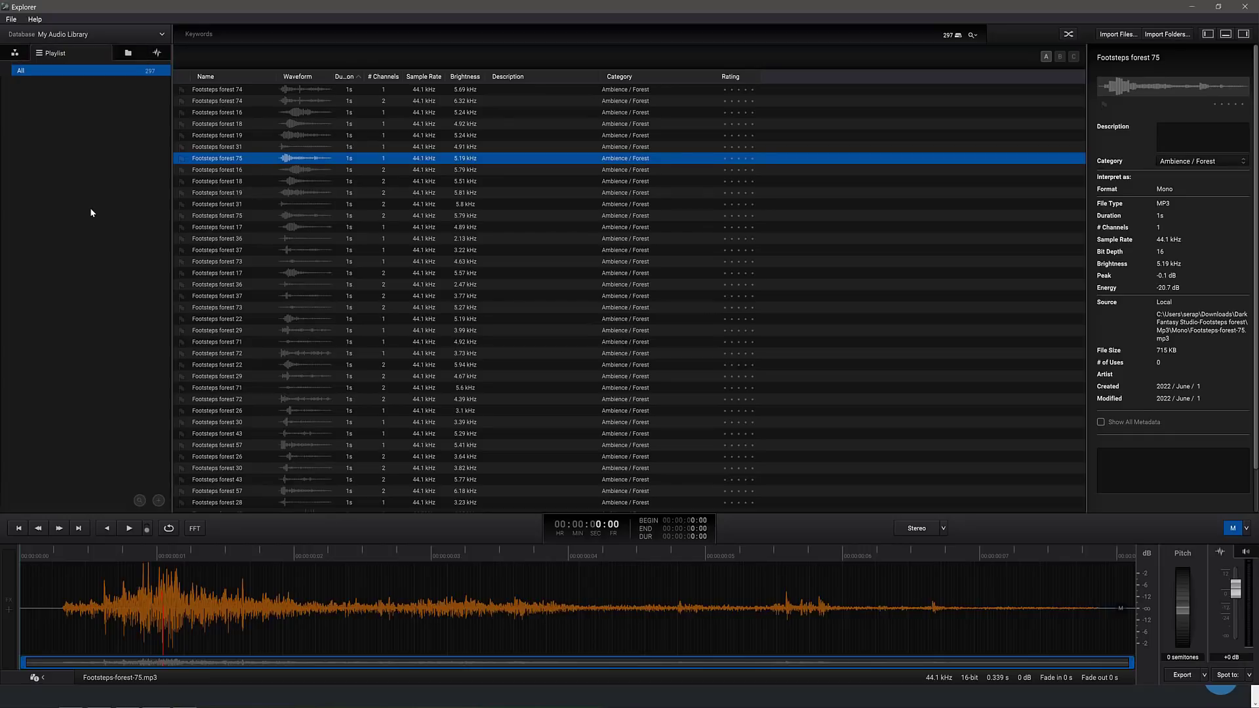
mouse_move(63, 56)
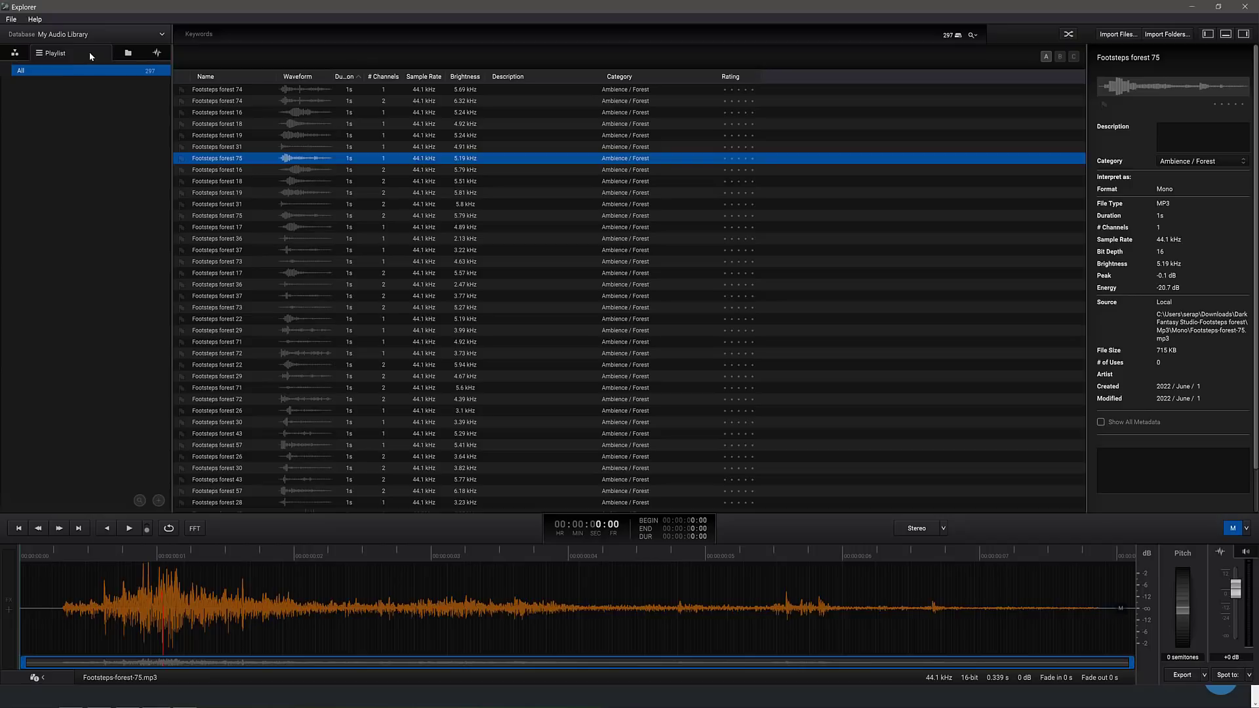
click(130, 52)
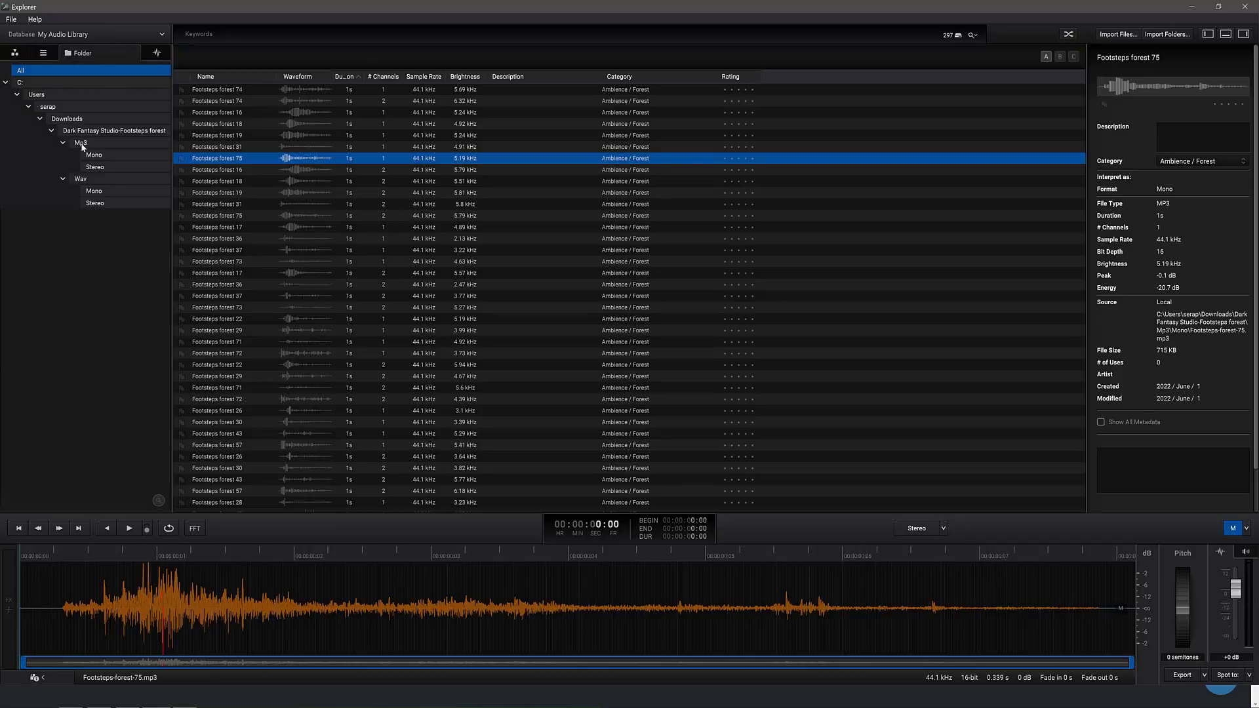
mouse_move(100, 189)
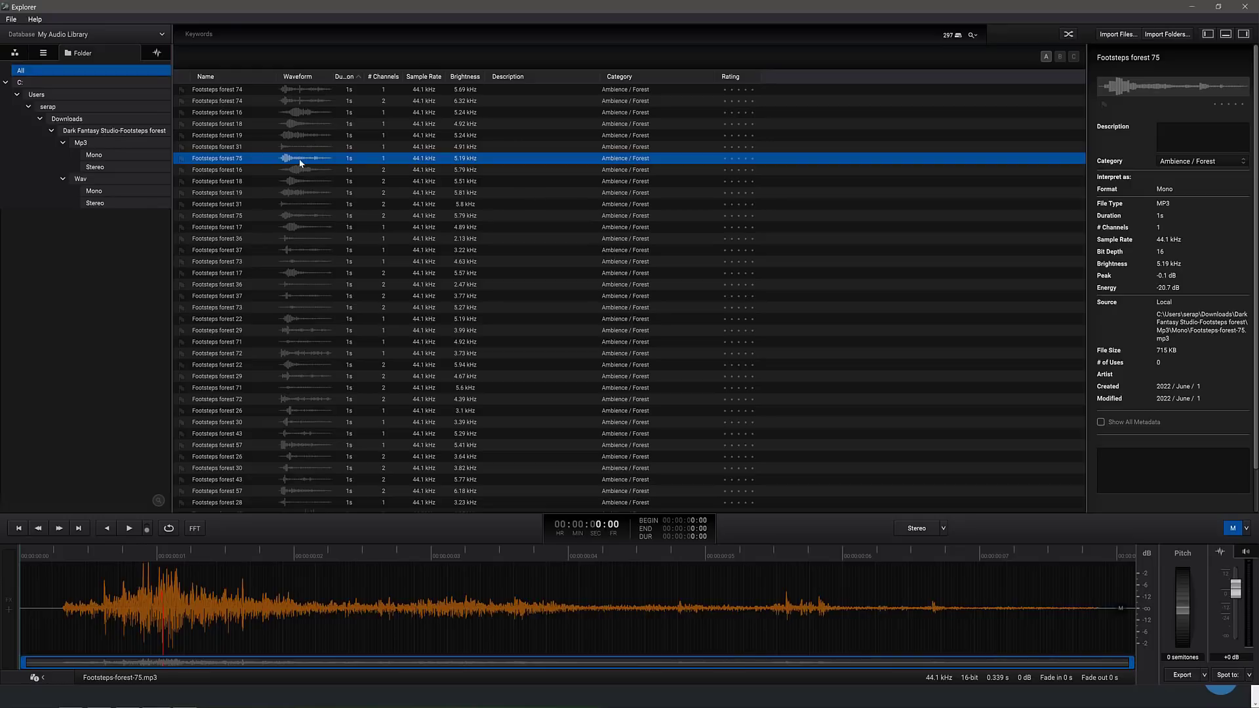
mouse_move(80, 179)
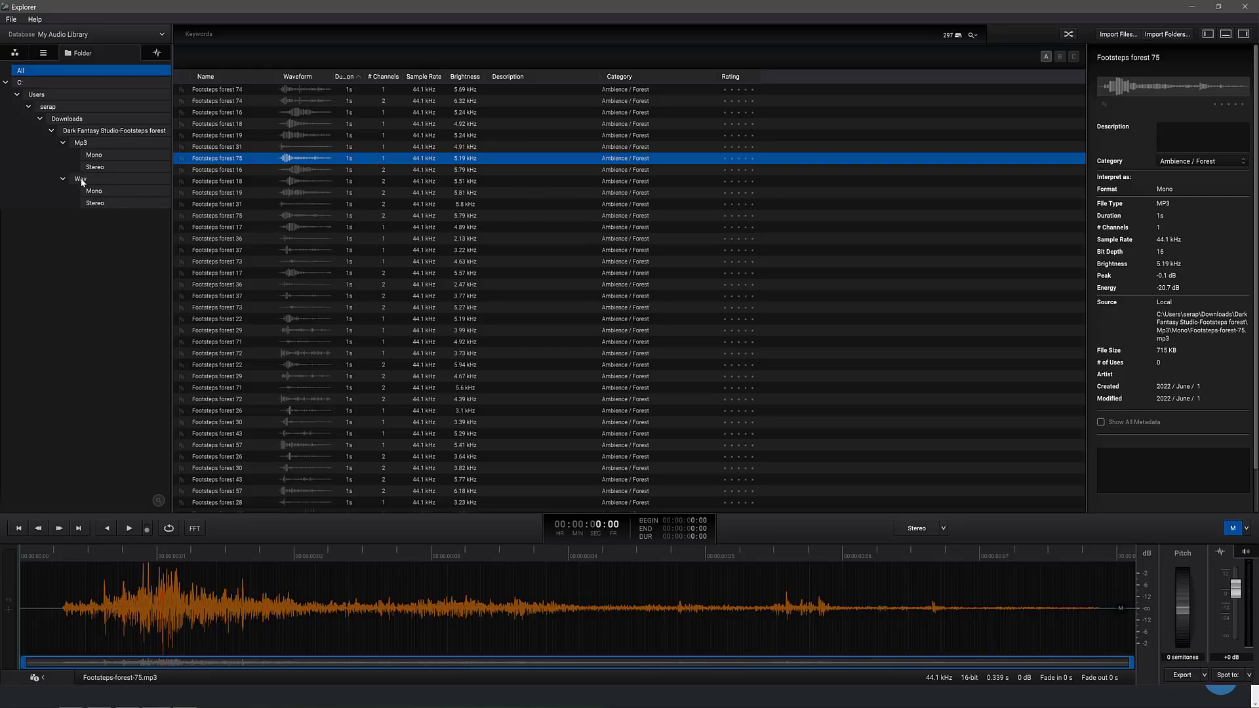
Filter to the Wav Mono folder's 74 sounds and show their audio format filters.
click(95, 202)
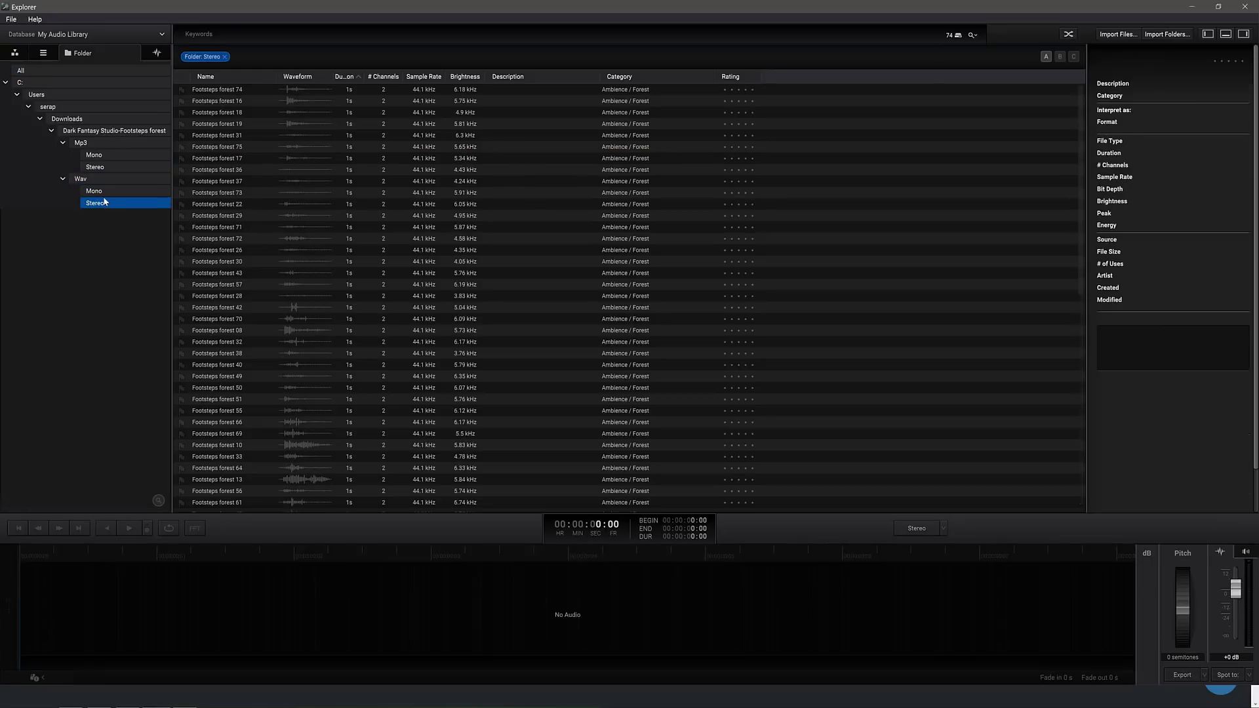
click(95, 191)
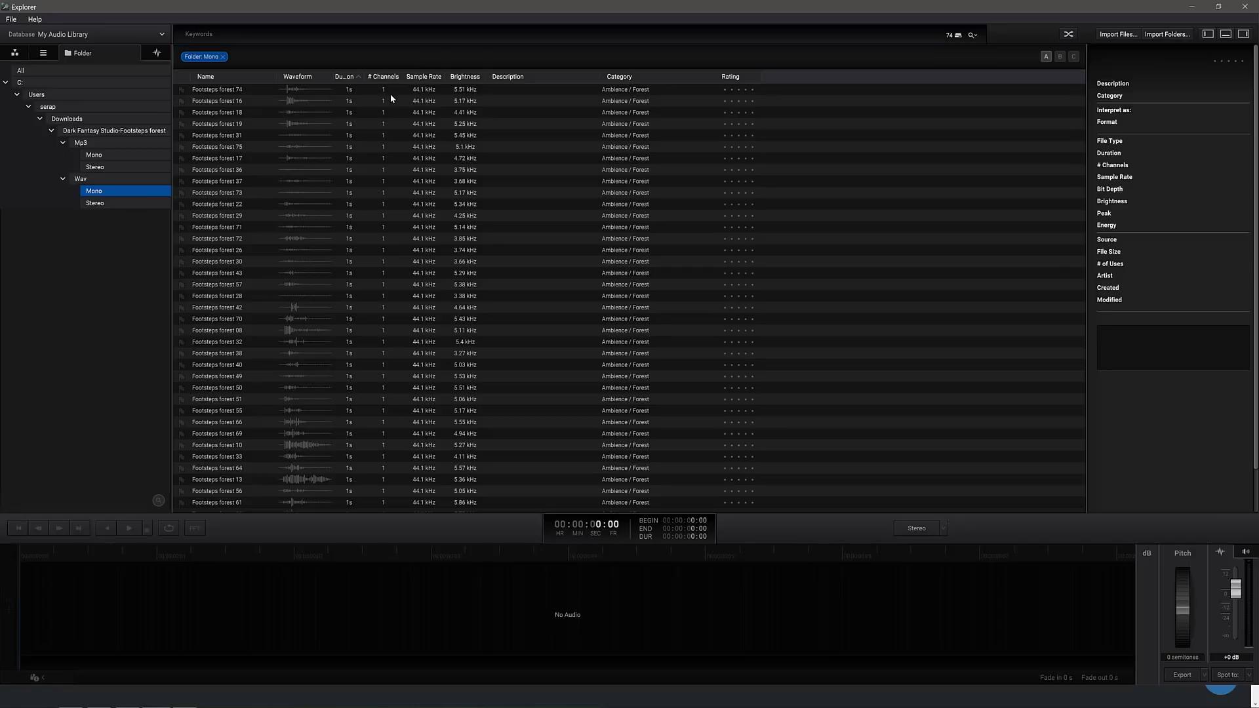
mouse_move(205, 90)
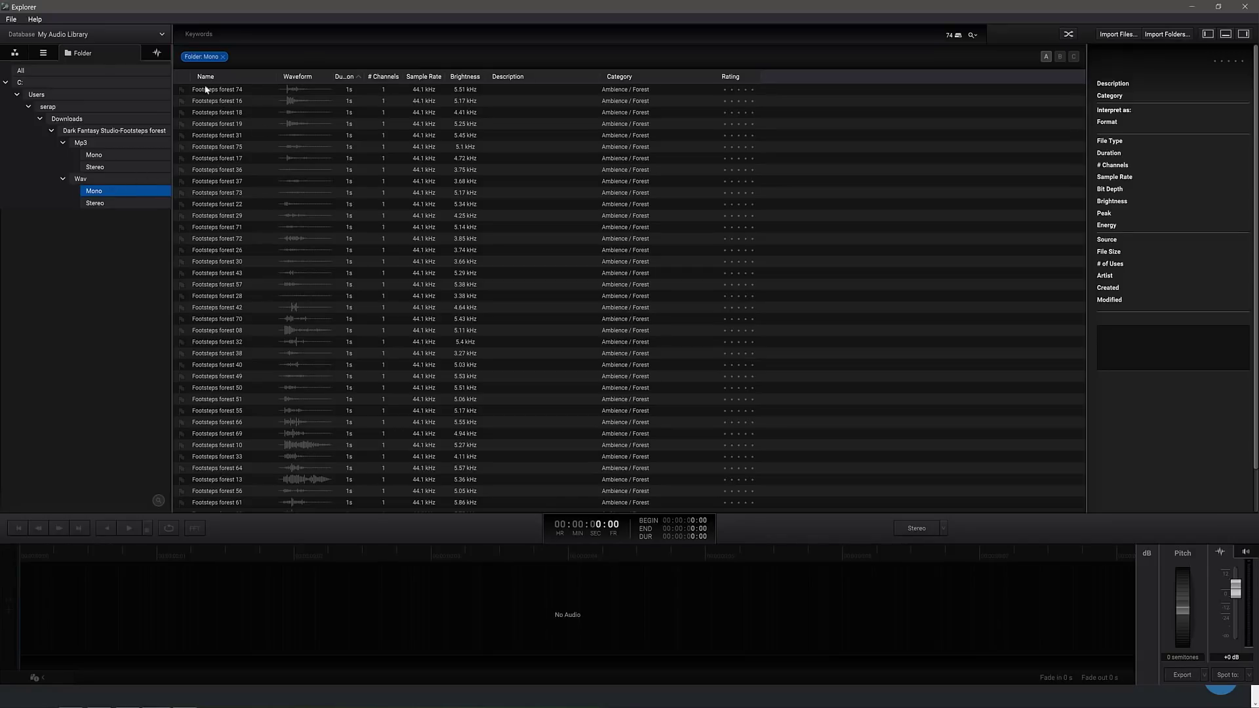
mouse_move(77, 116)
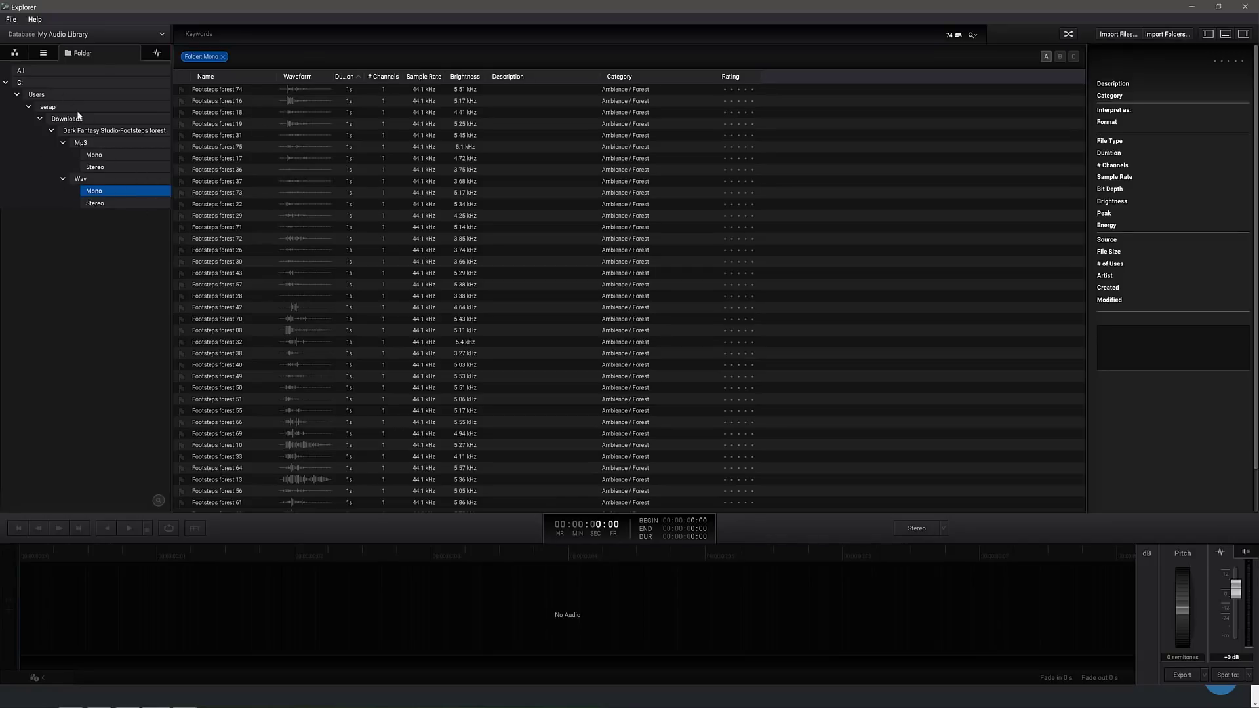
click(42, 52)
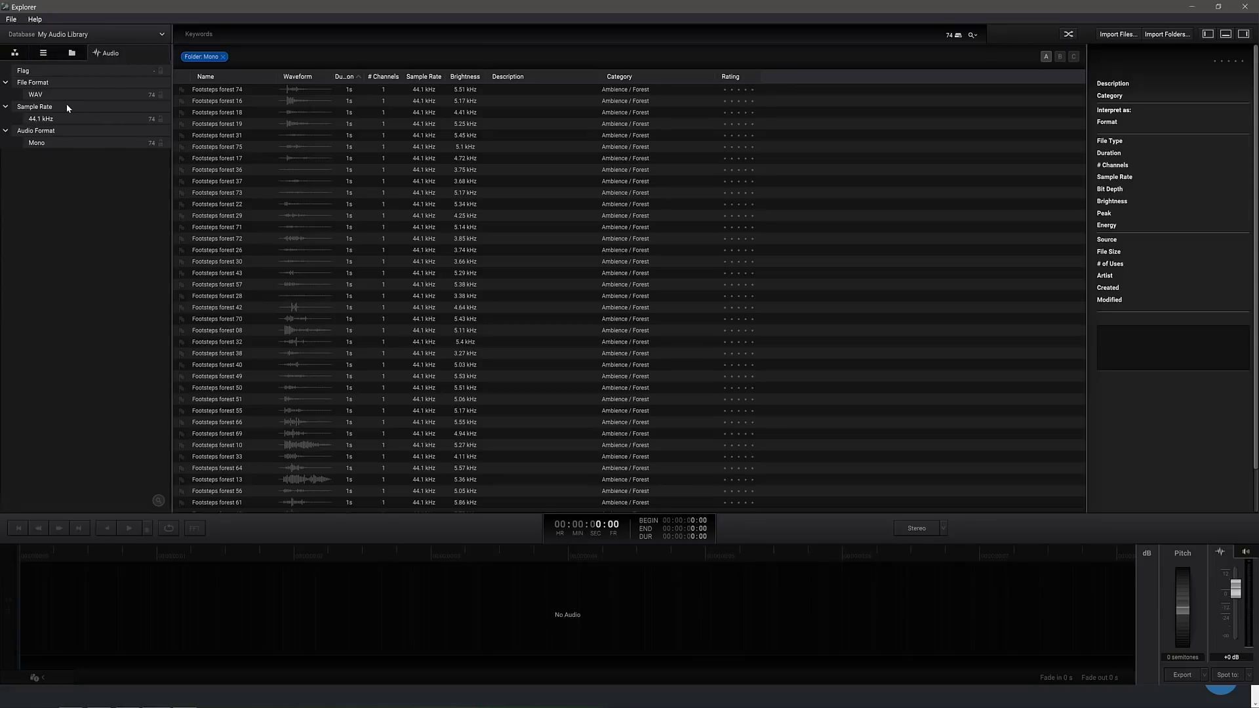
Clear the WAV and Mono folder filters and filter the library to Ambisonics (1st order).
click(35, 94)
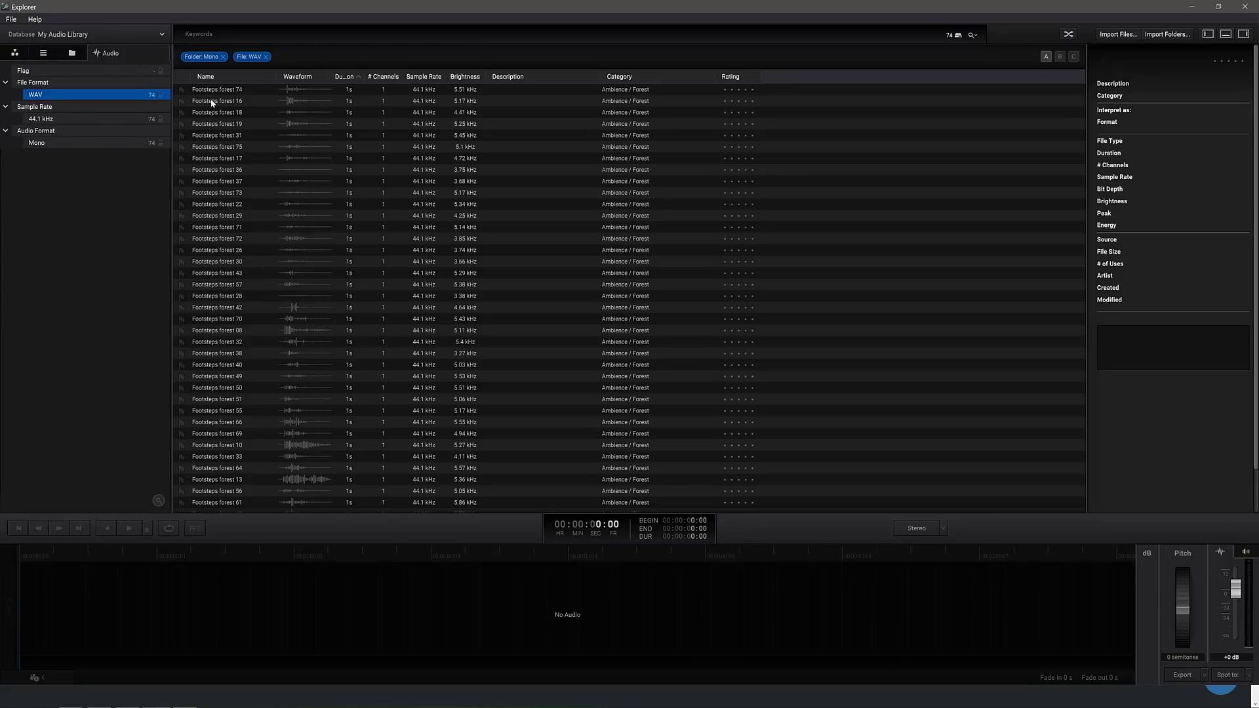
click(266, 56)
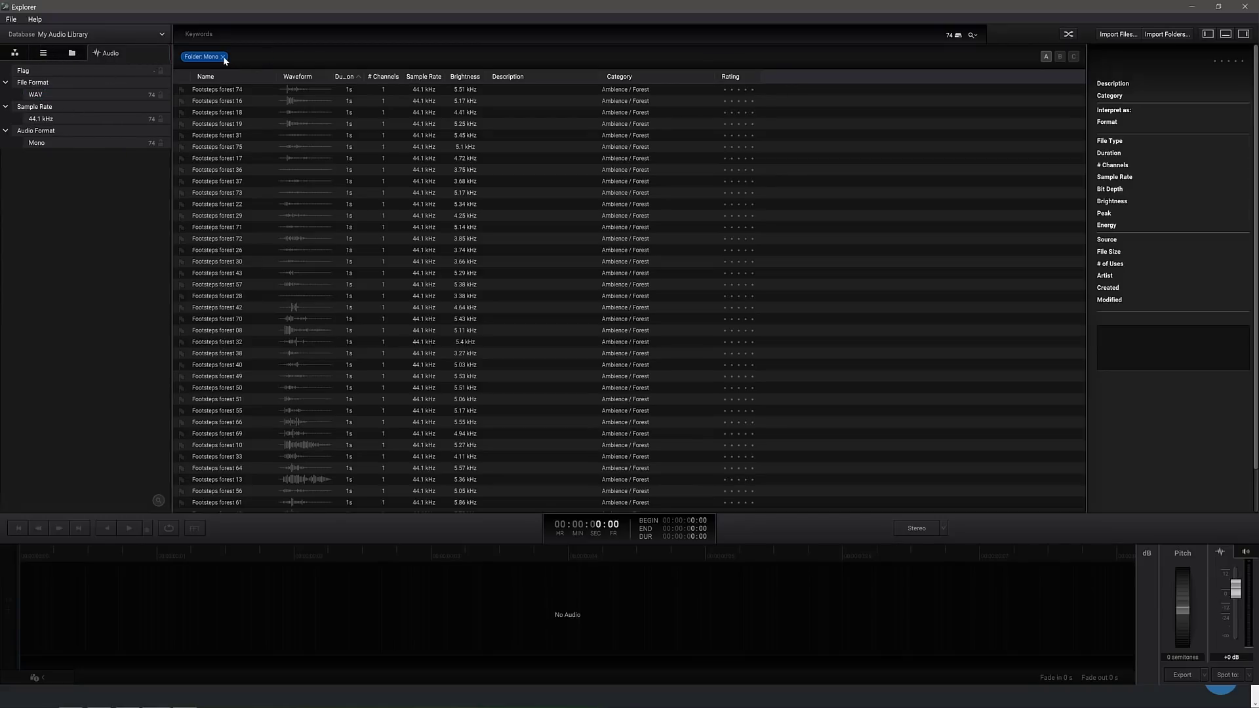
click(224, 56)
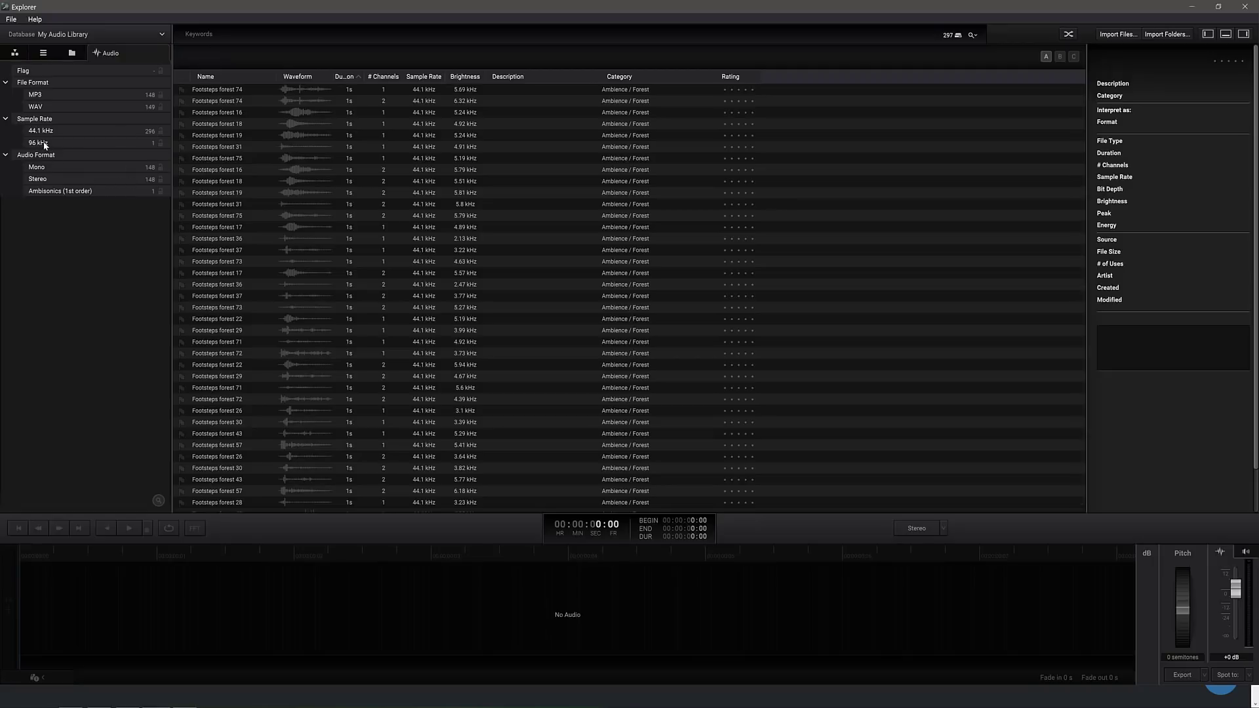
click(59, 190)
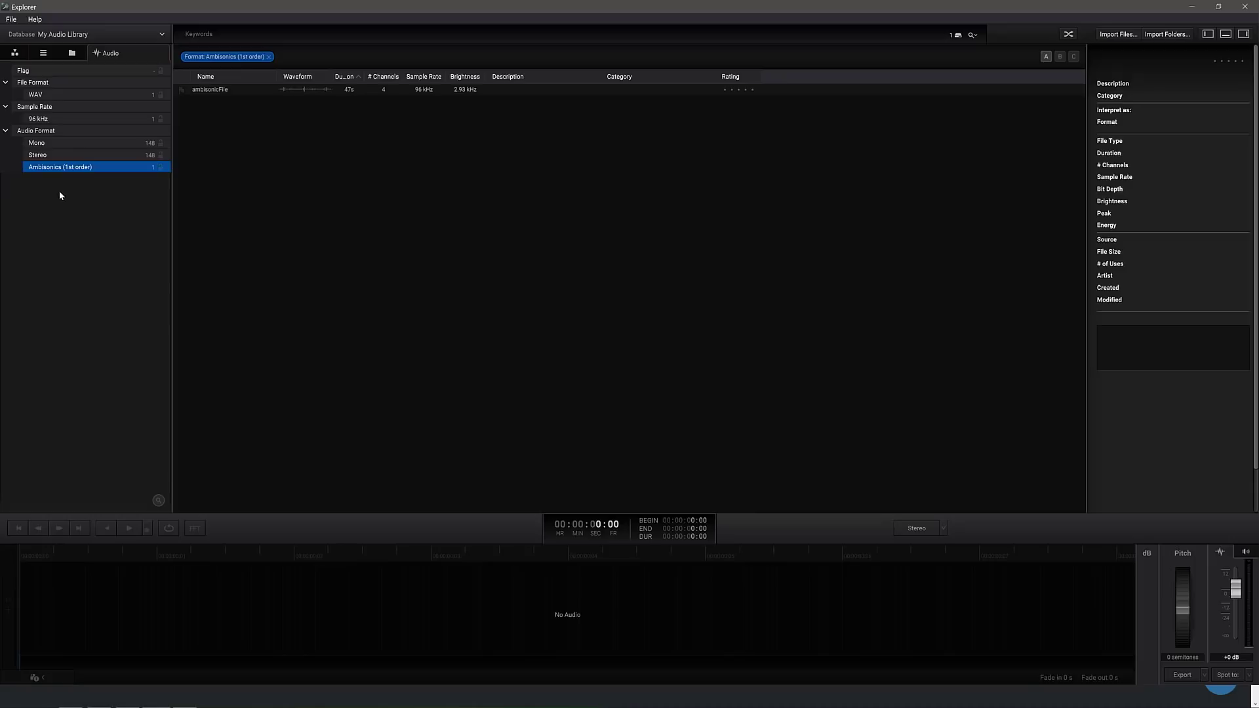
mouse_move(215, 88)
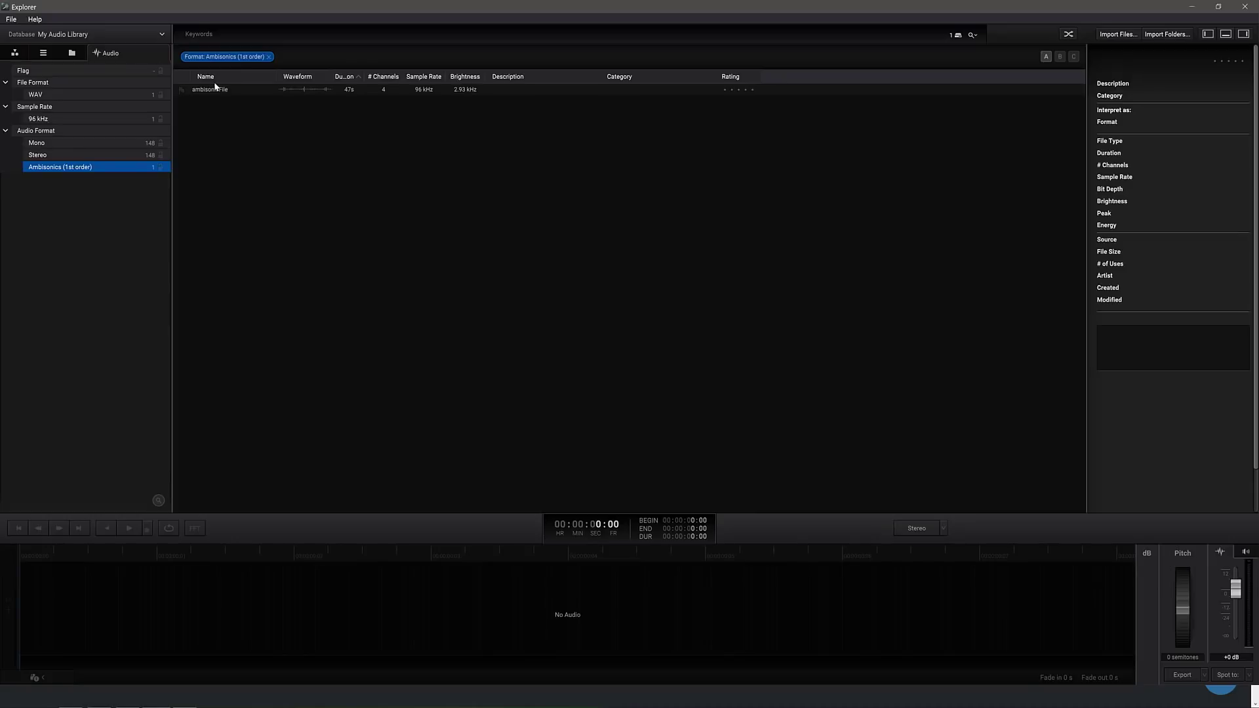
Load ambisonicFile with its four ACN channels and play it back.
click(209, 89)
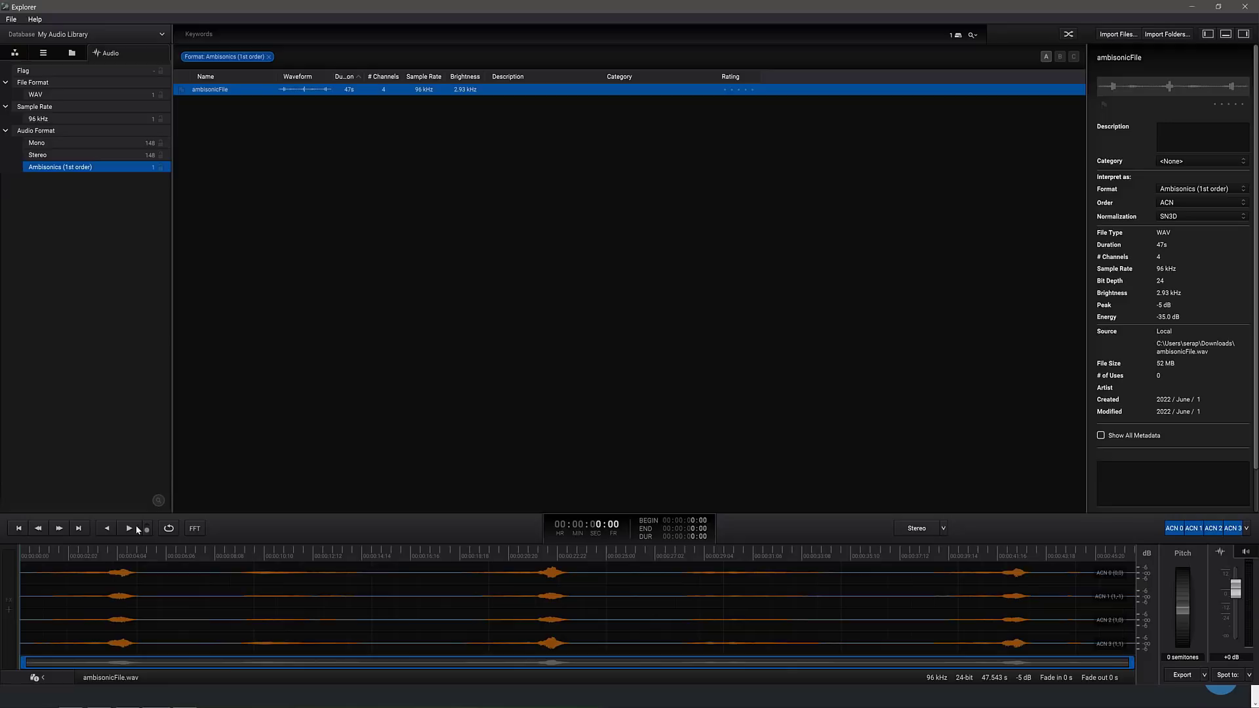
click(128, 527)
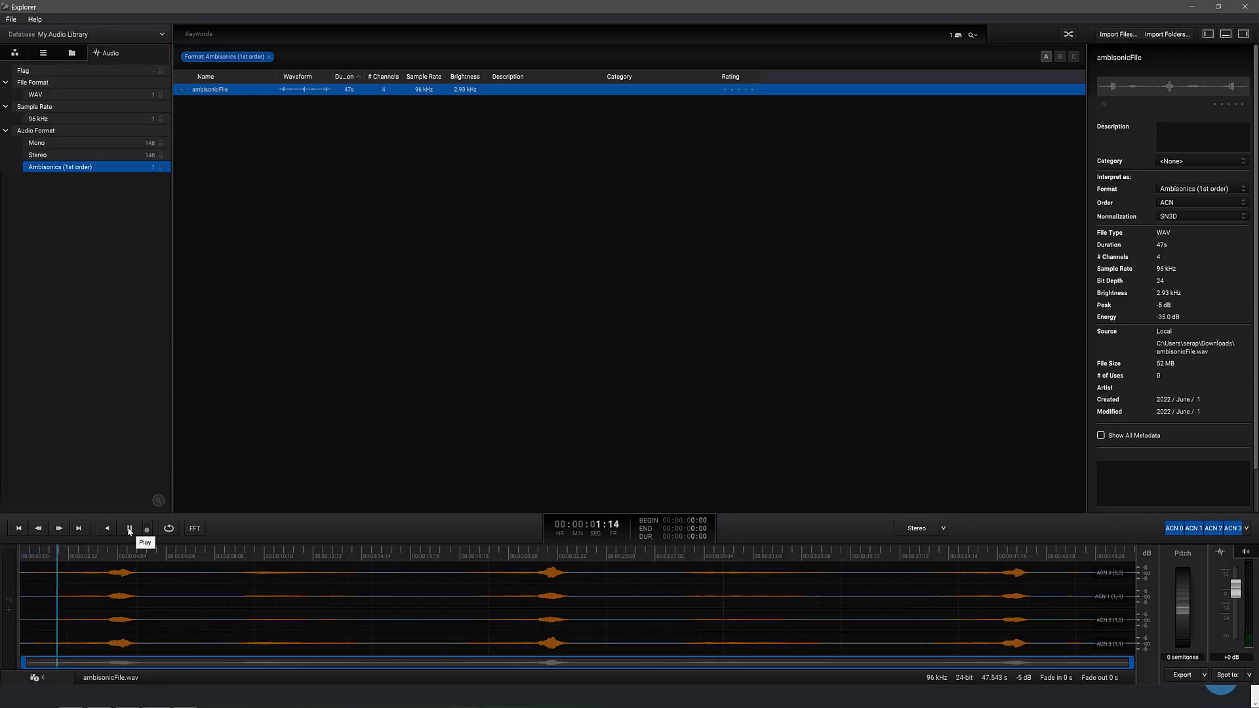
click(129, 527)
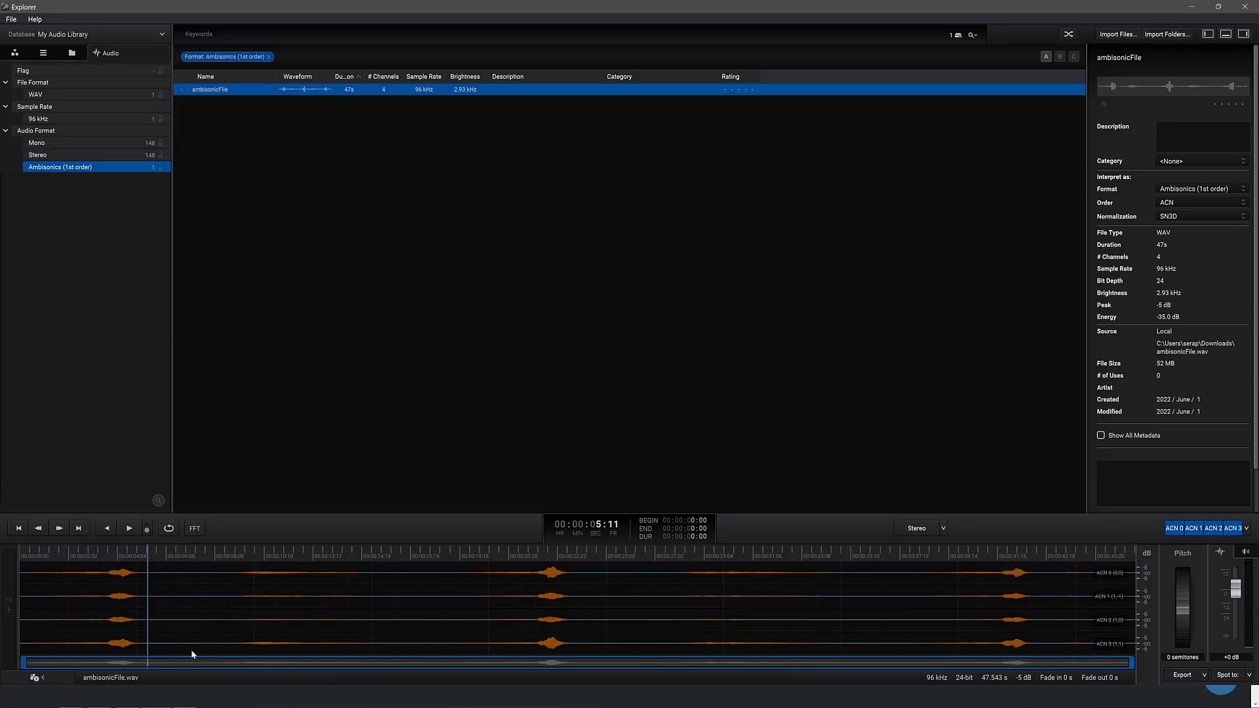
Apply Normalize 0dB to ambisonicFile from the processing menu.
right_click(193, 654)
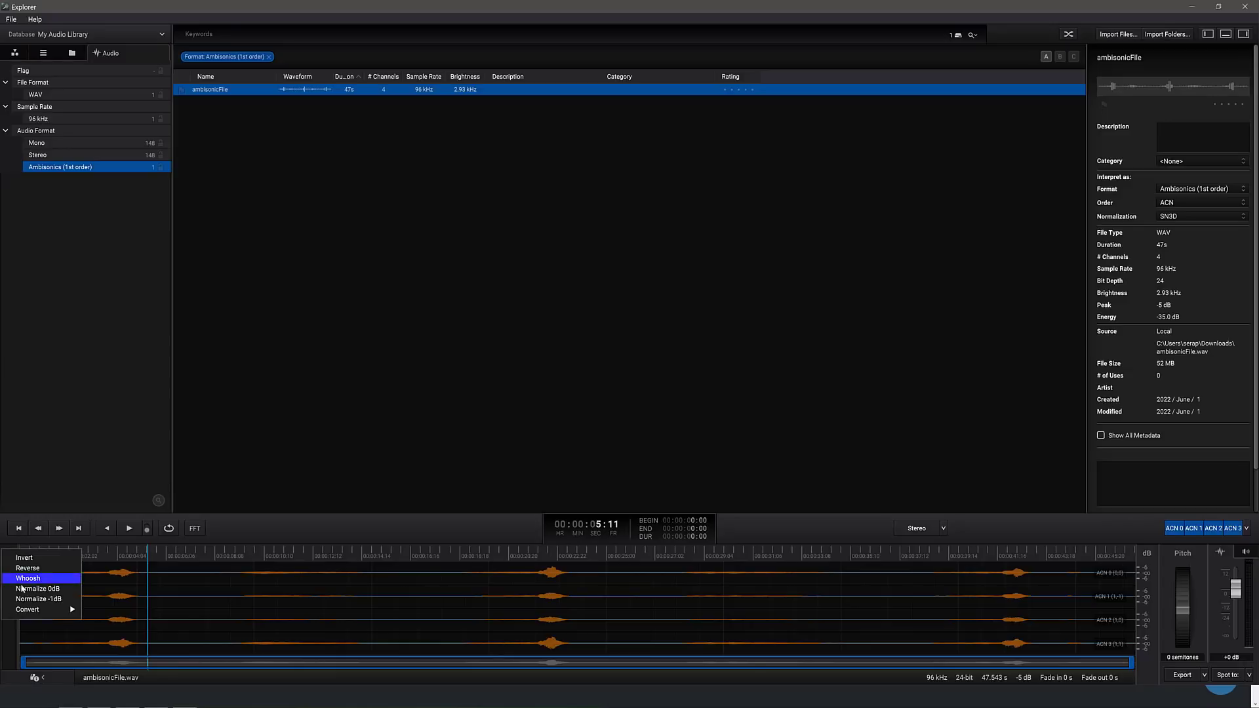
click(37, 588)
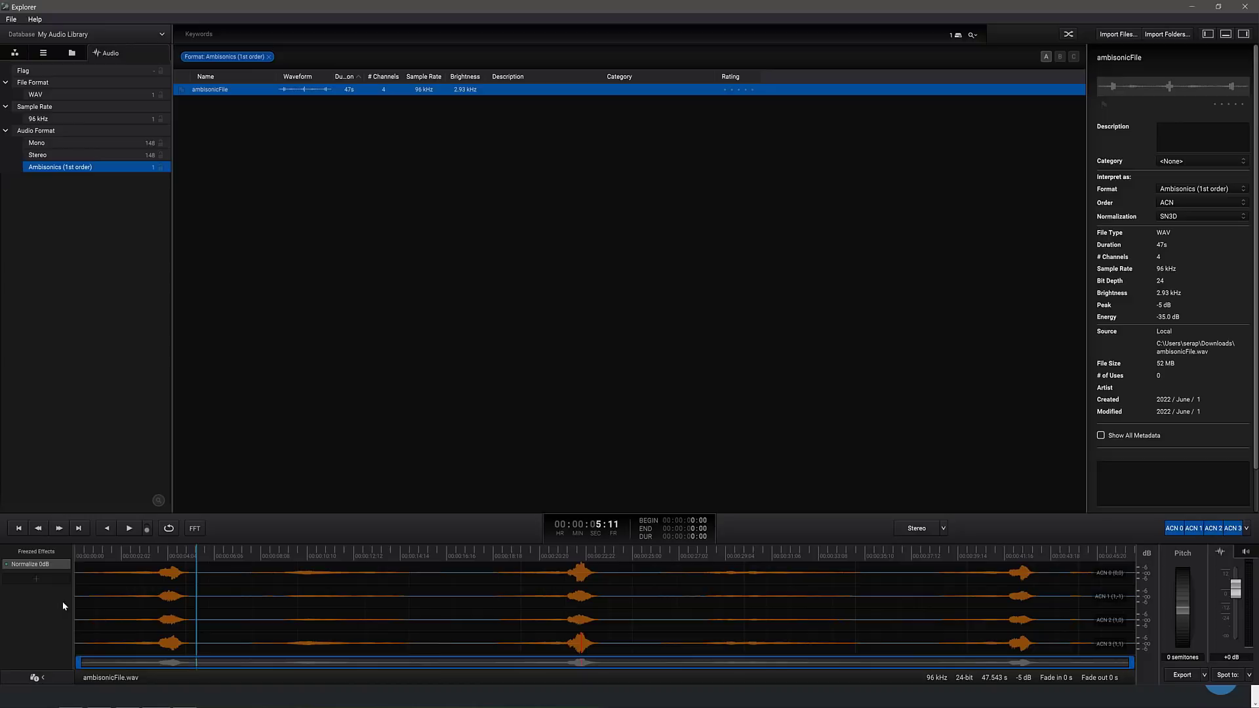
mouse_move(416, 583)
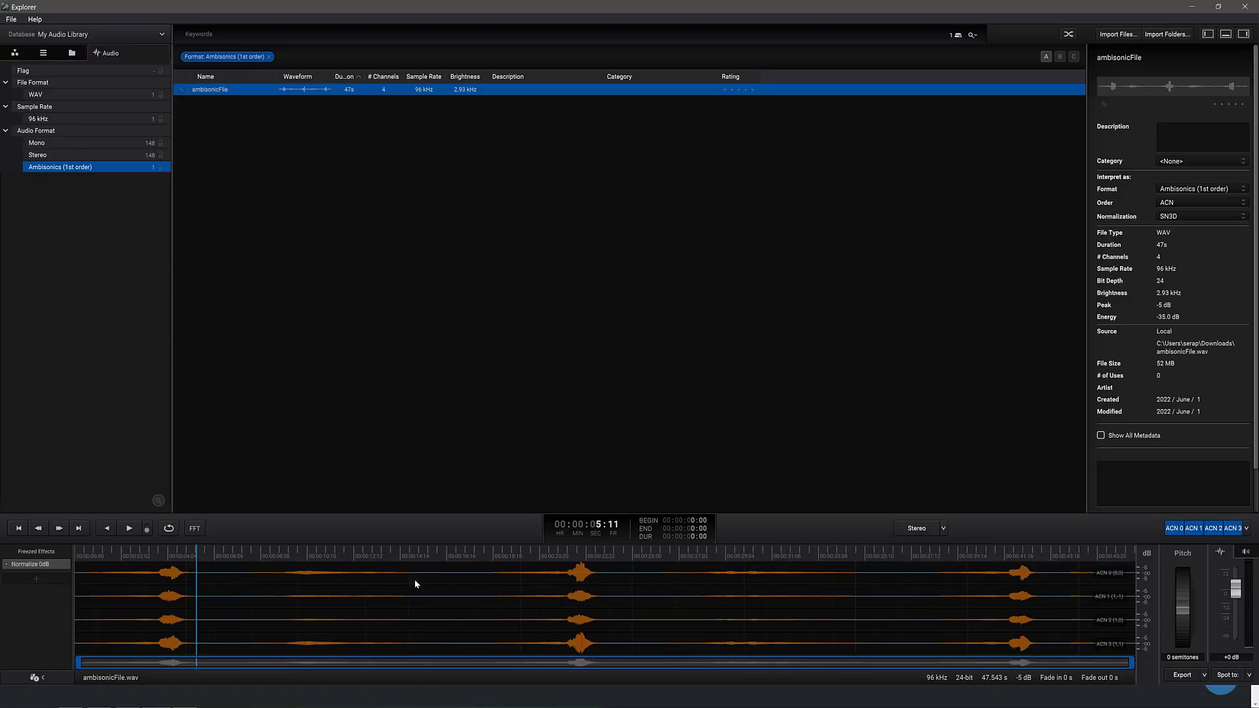
mouse_move(566, 522)
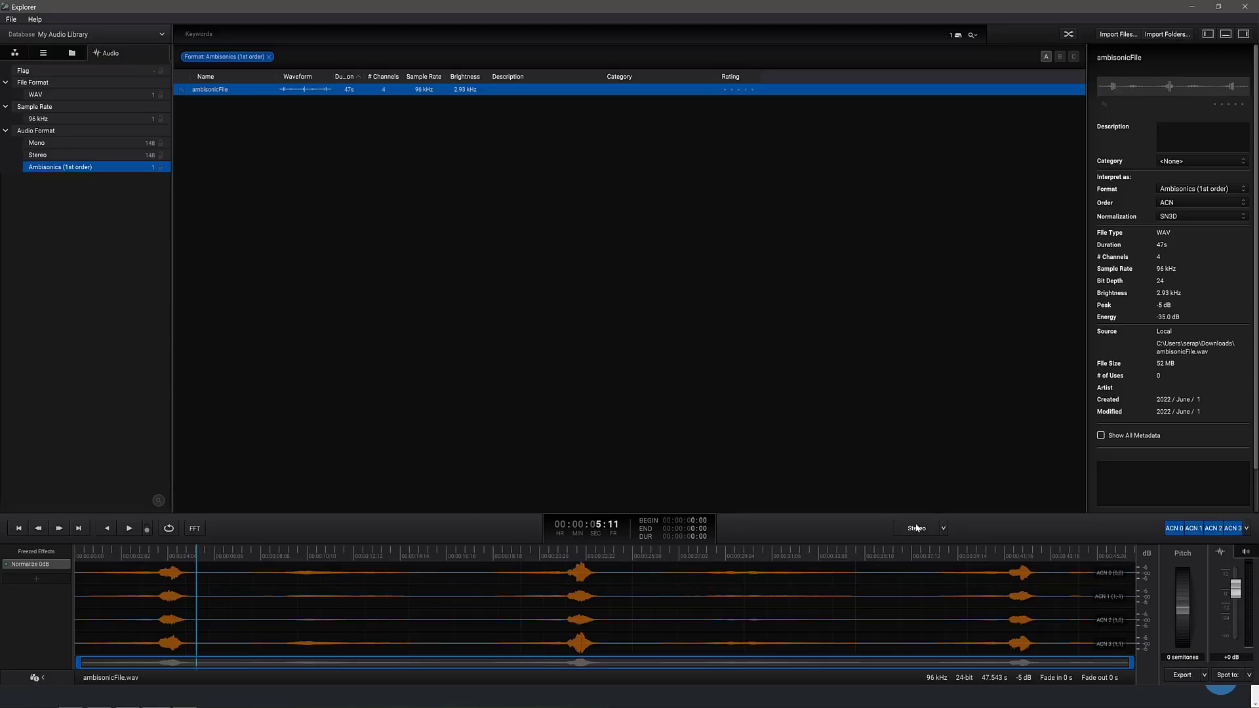
Toggle stereo conversion on to hear it, then back off to four channels.
click(916, 529)
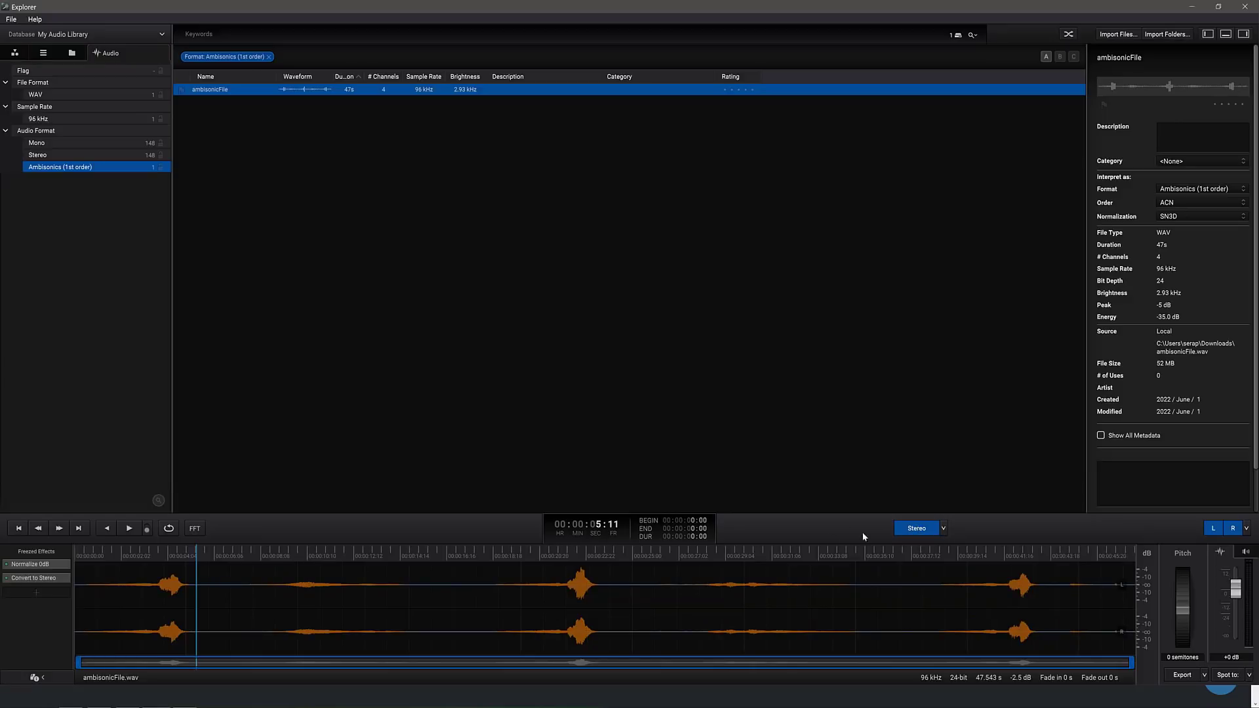
click(943, 527)
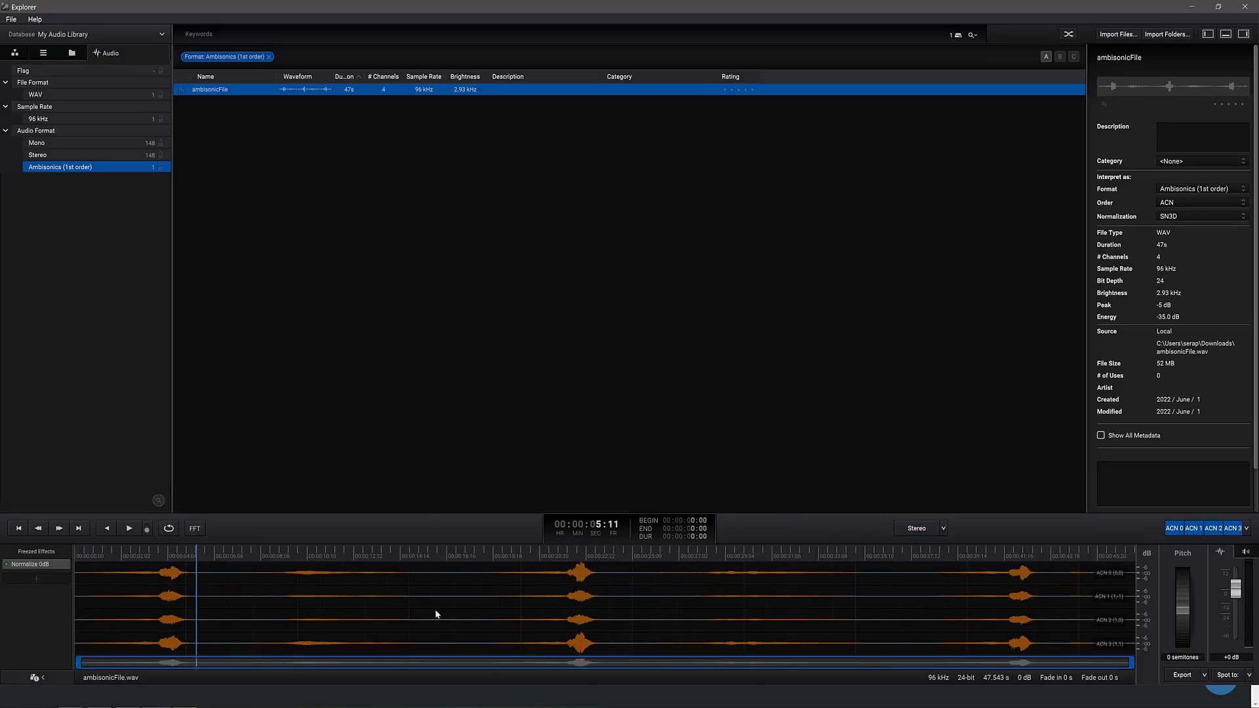
key(alt+tab)
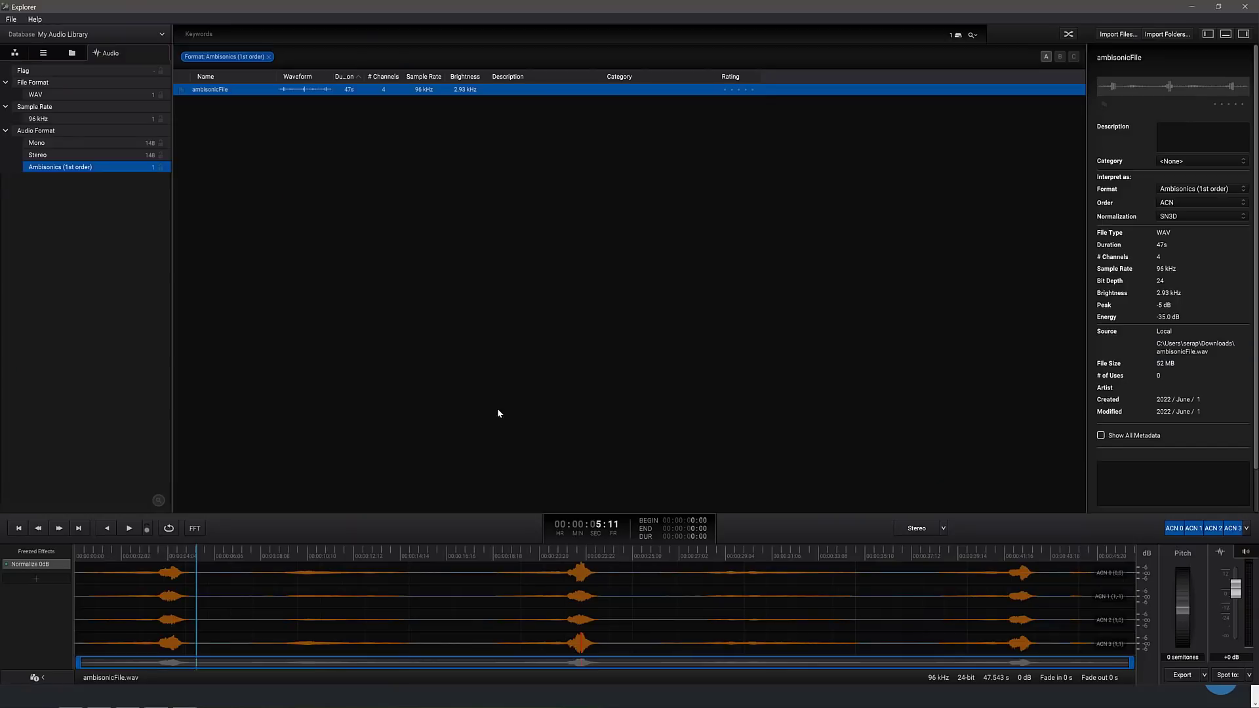
Finish the 7.1 import, filter the library to 7.1 and load 'Nums 7dot1 24 48000'.
click(1117, 34)
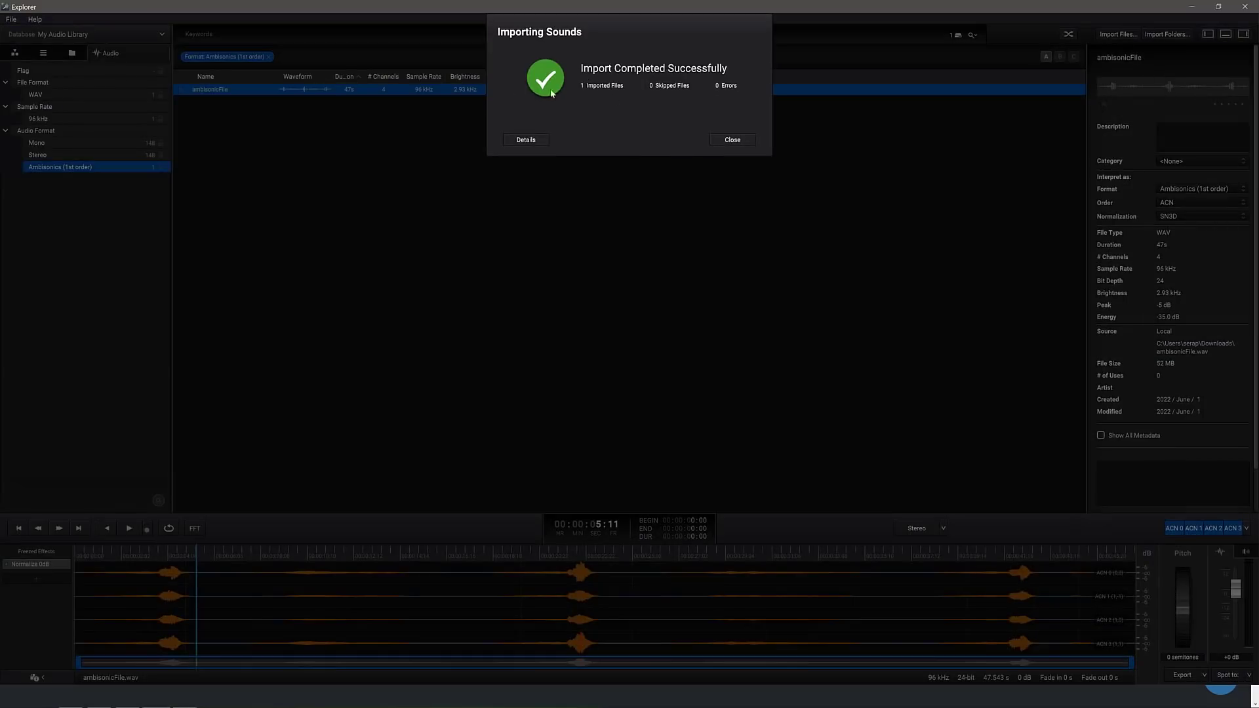
click(730, 139)
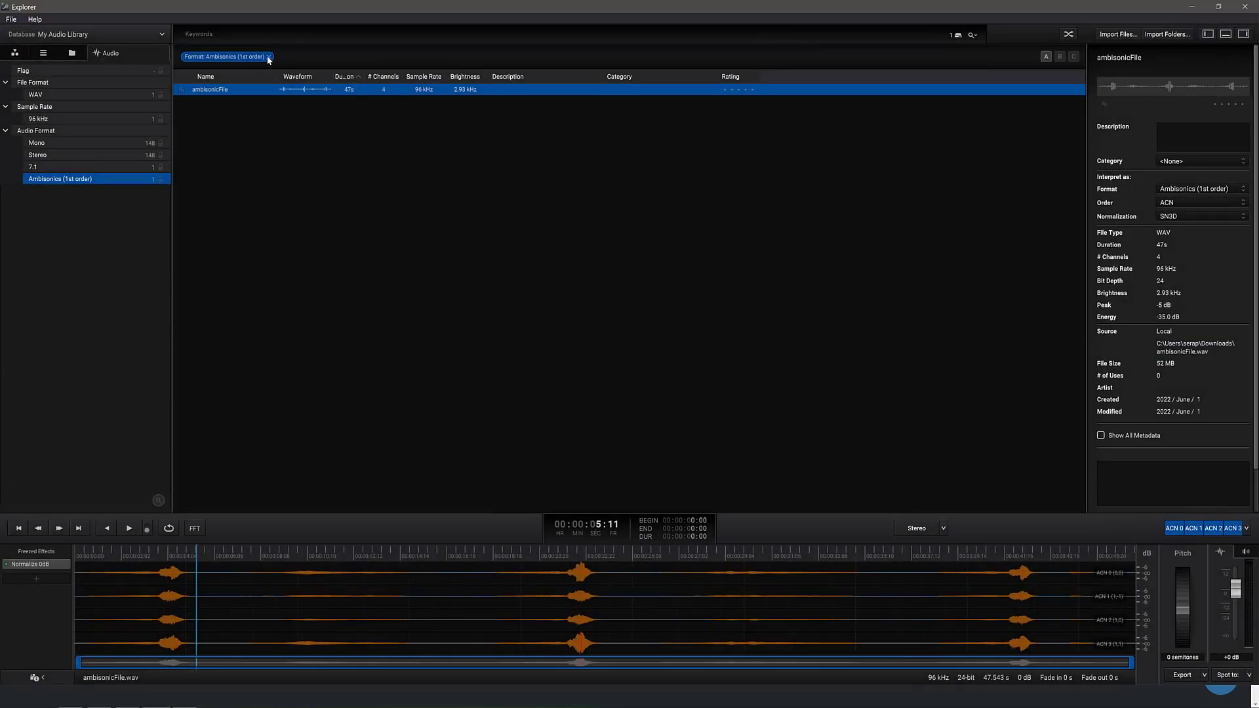
click(33, 167)
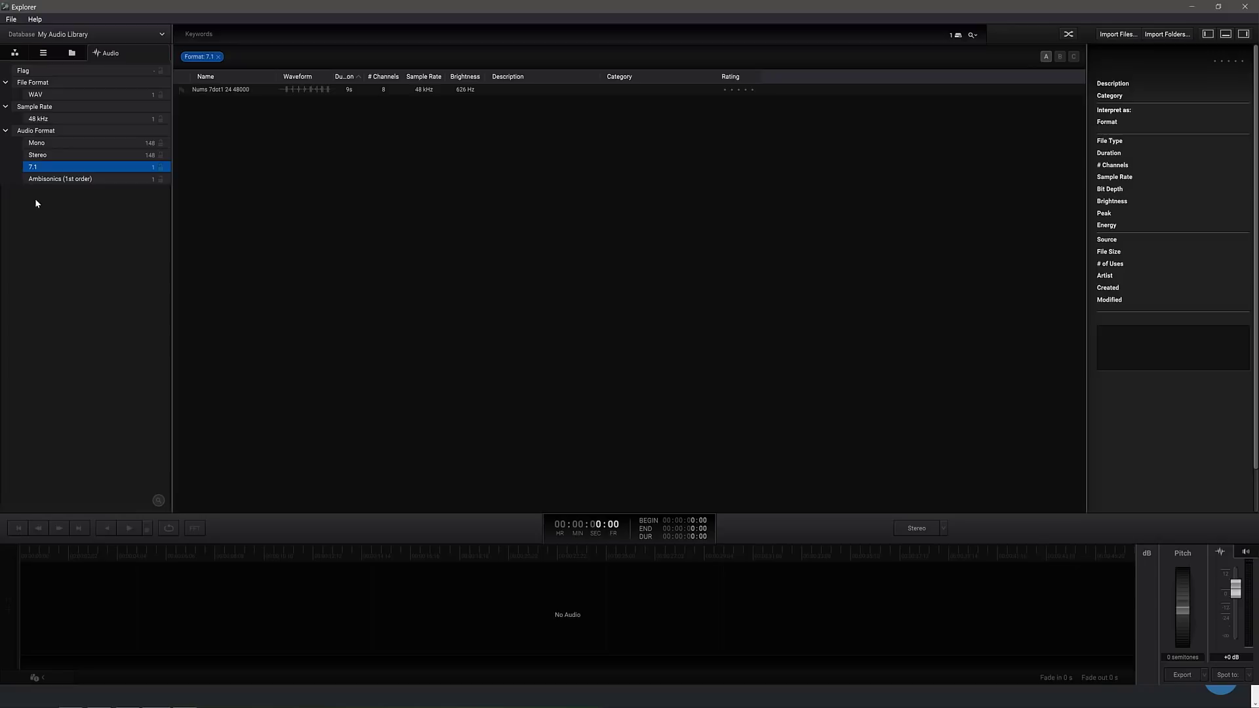
mouse_move(238, 90)
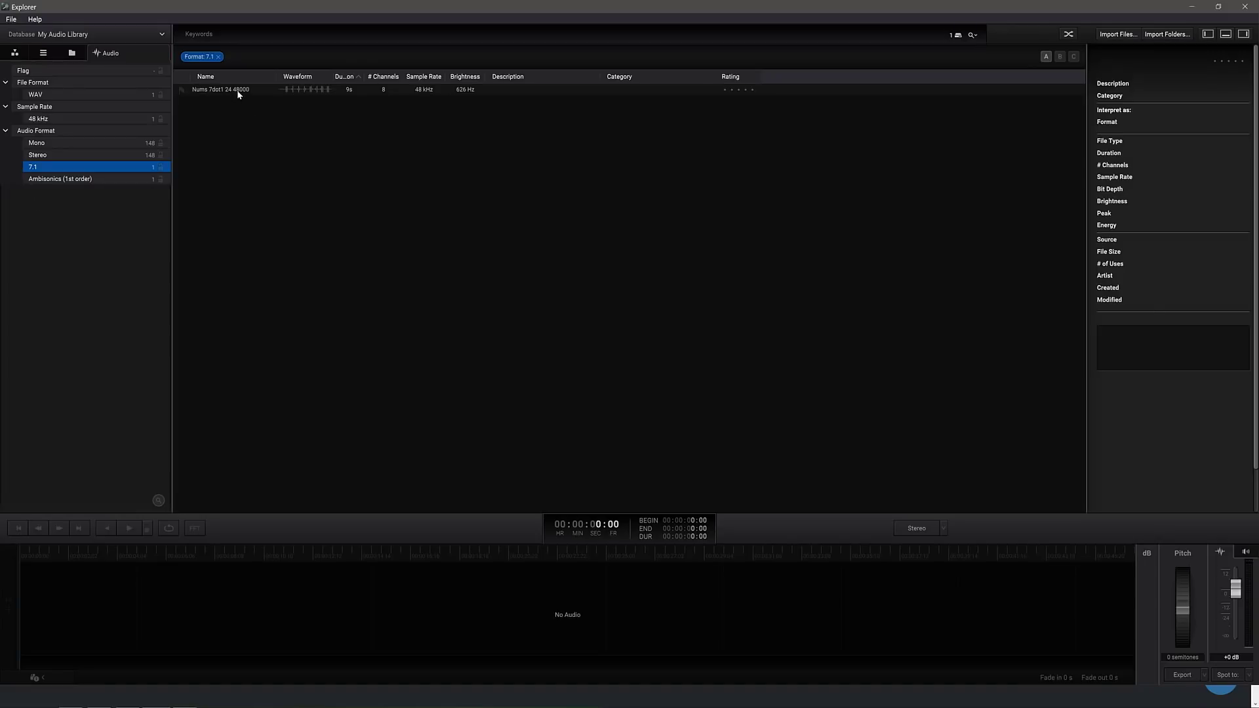
click(220, 89)
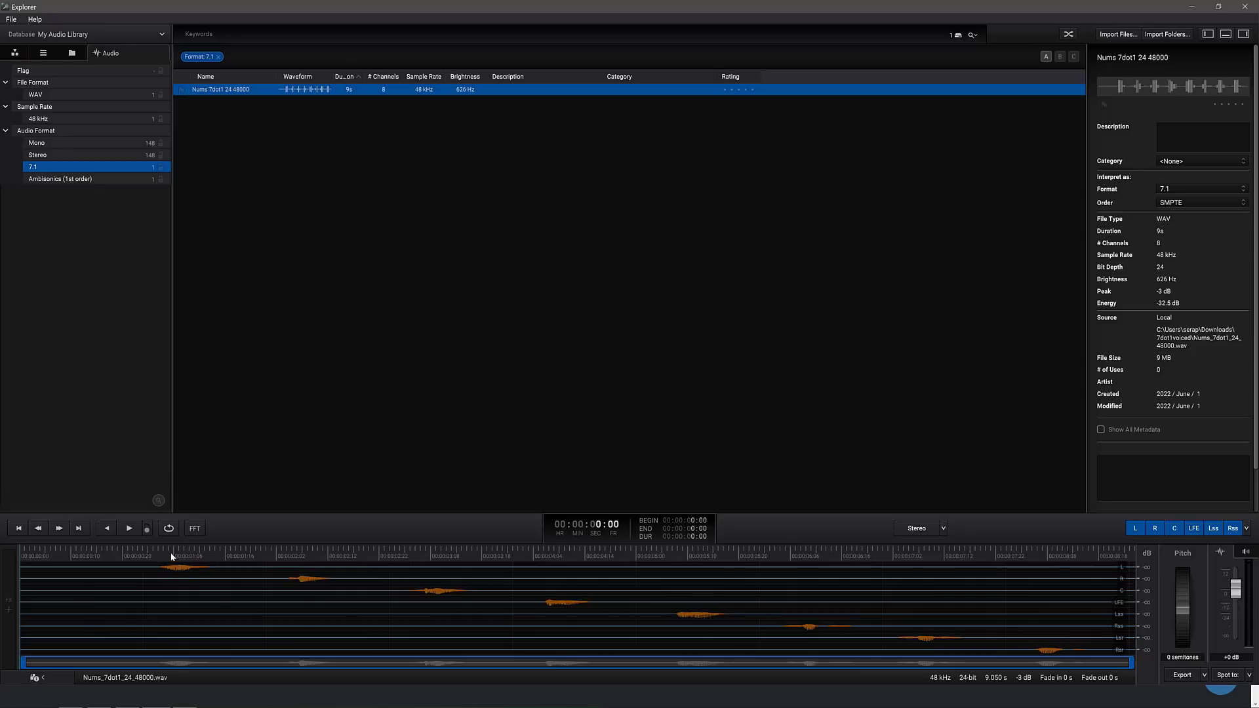
mouse_move(128, 555)
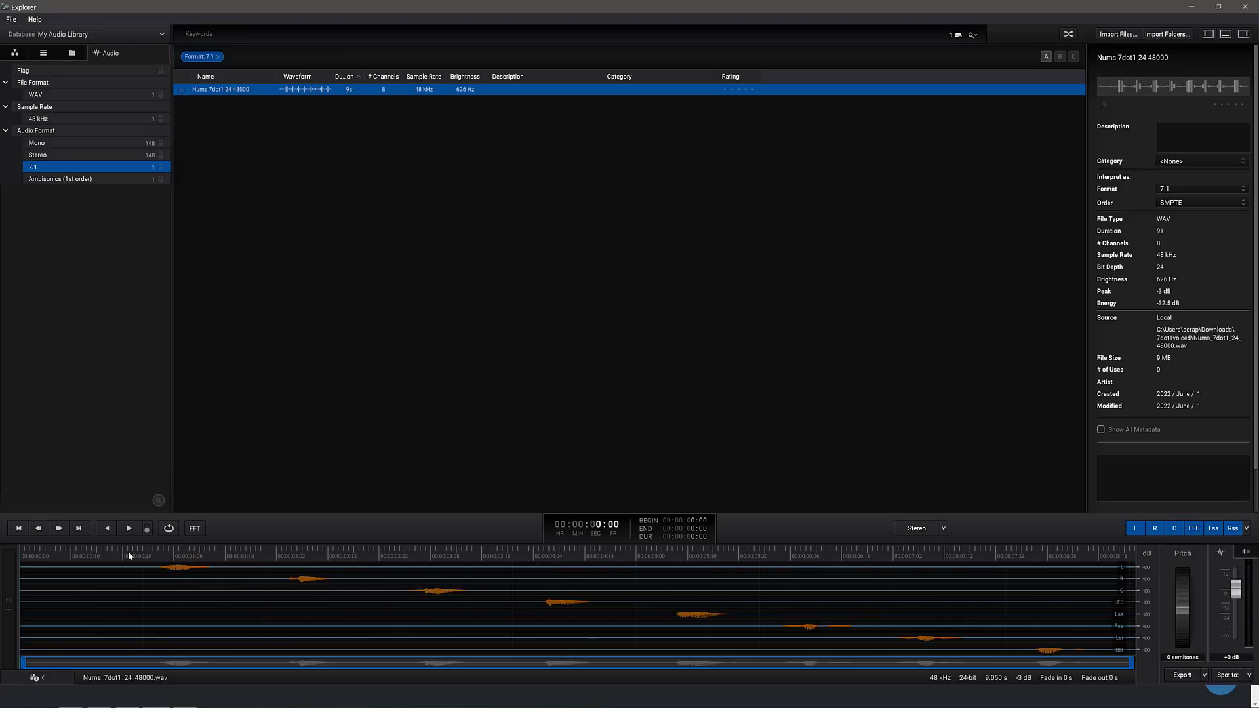
mouse_move(753, 614)
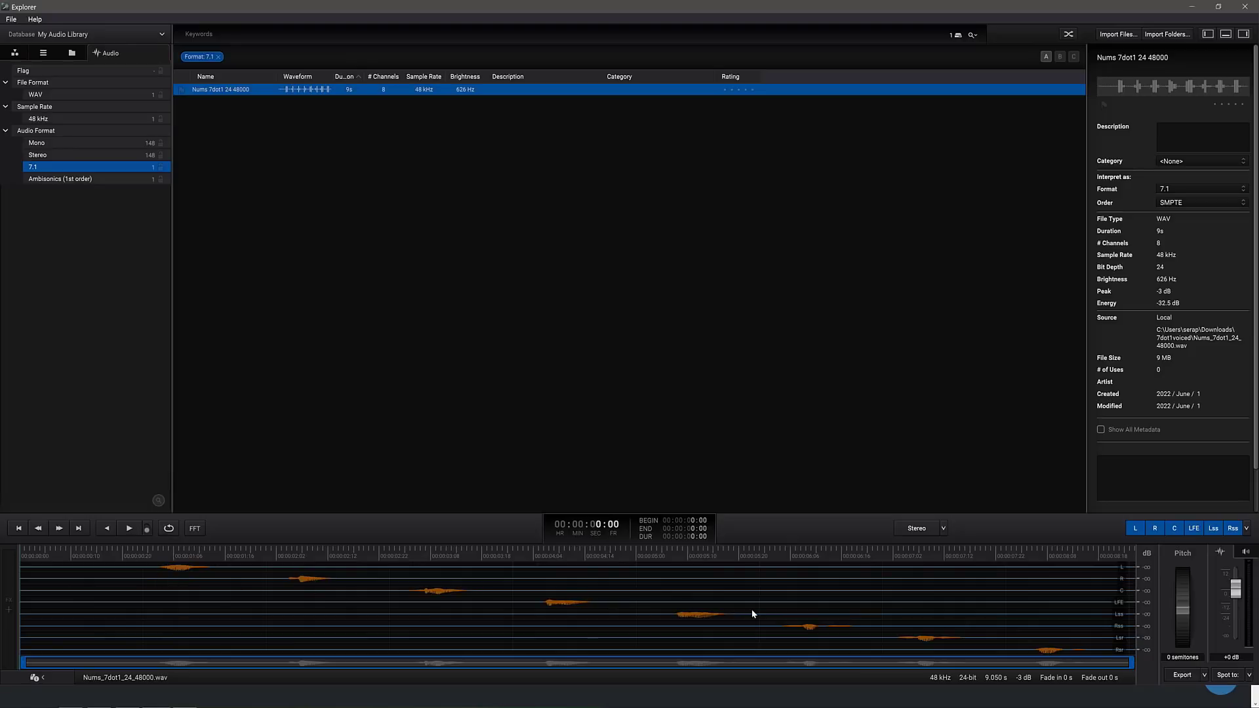
mouse_move(127, 535)
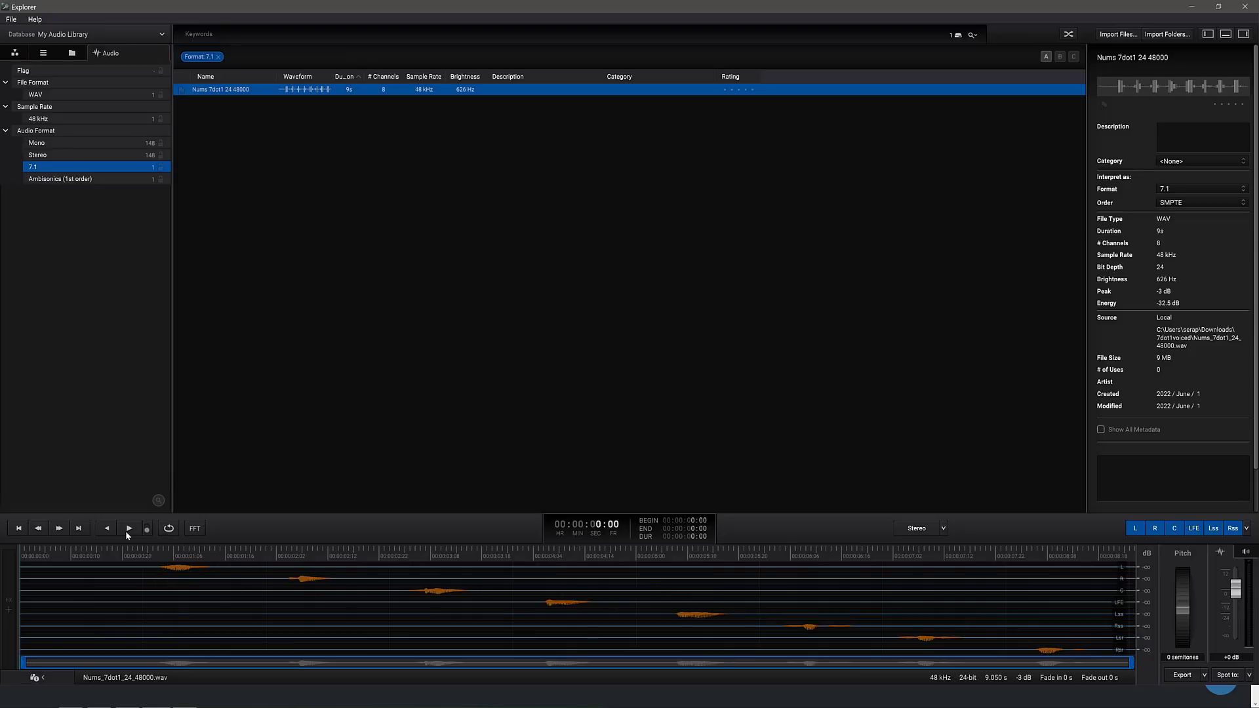
Play the 7.1 sound for about four seconds to hear its speaker channels, then stop.
click(127, 527)
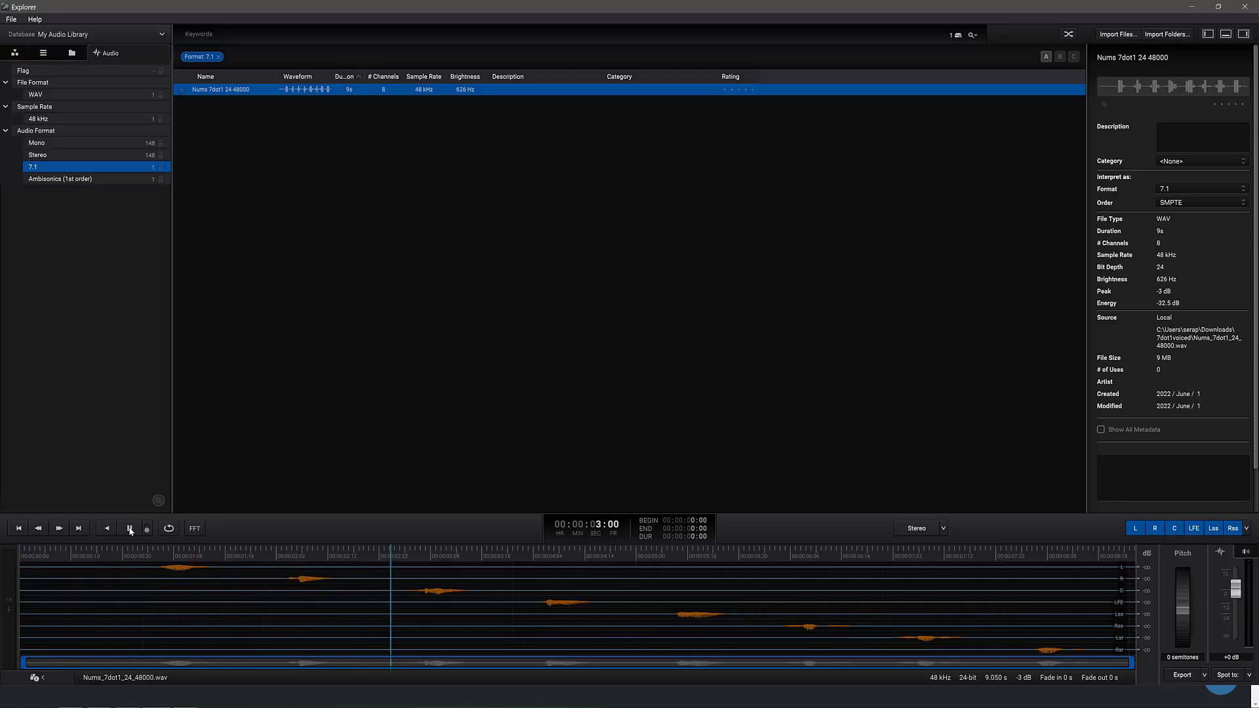
click(130, 528)
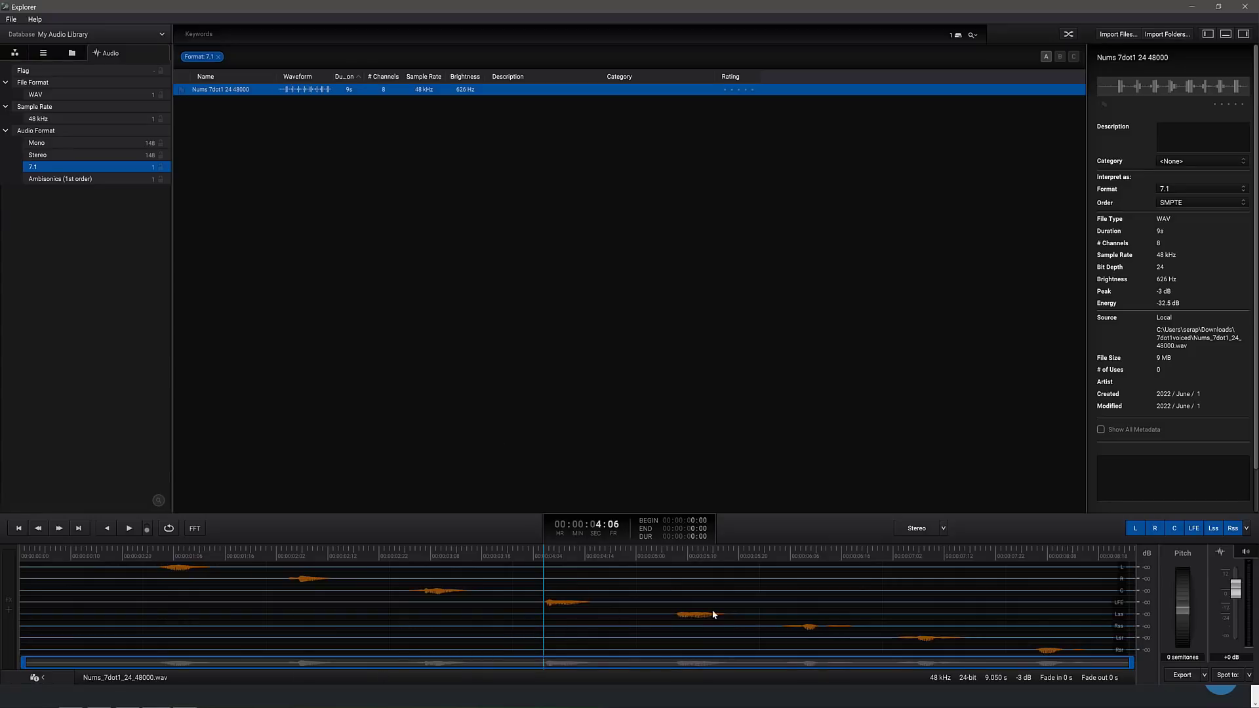
mouse_move(410, 562)
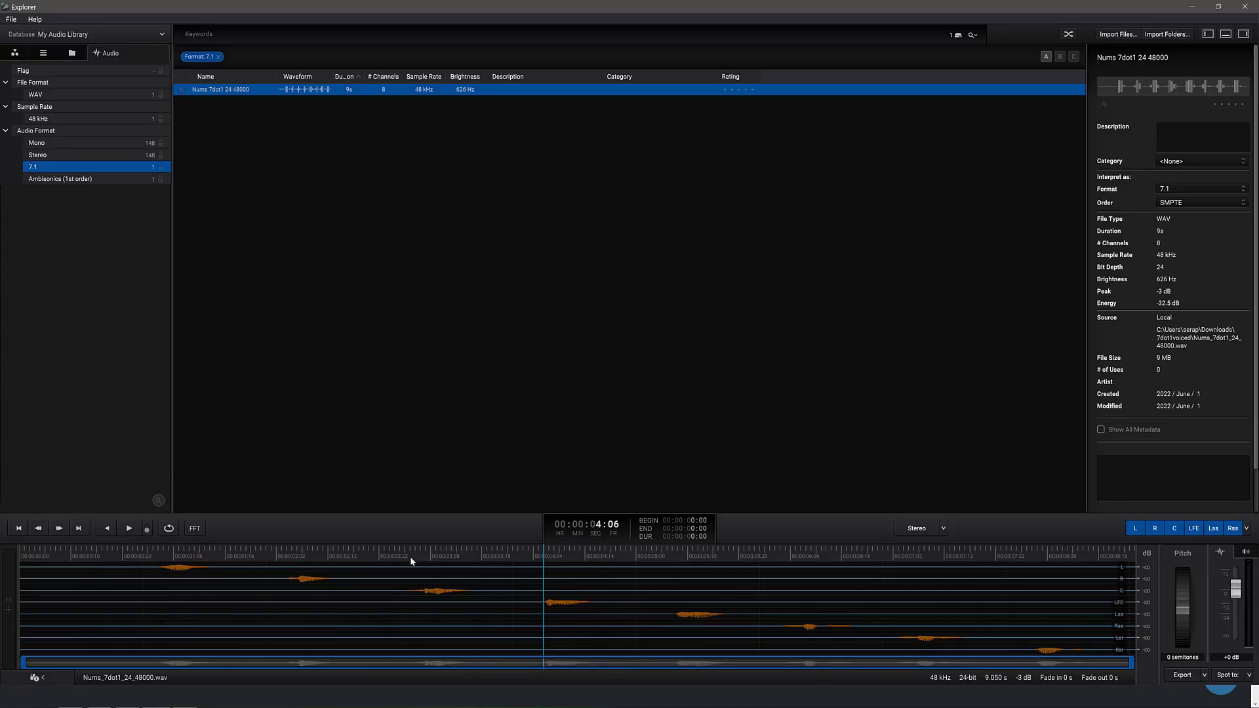
mouse_move(907, 537)
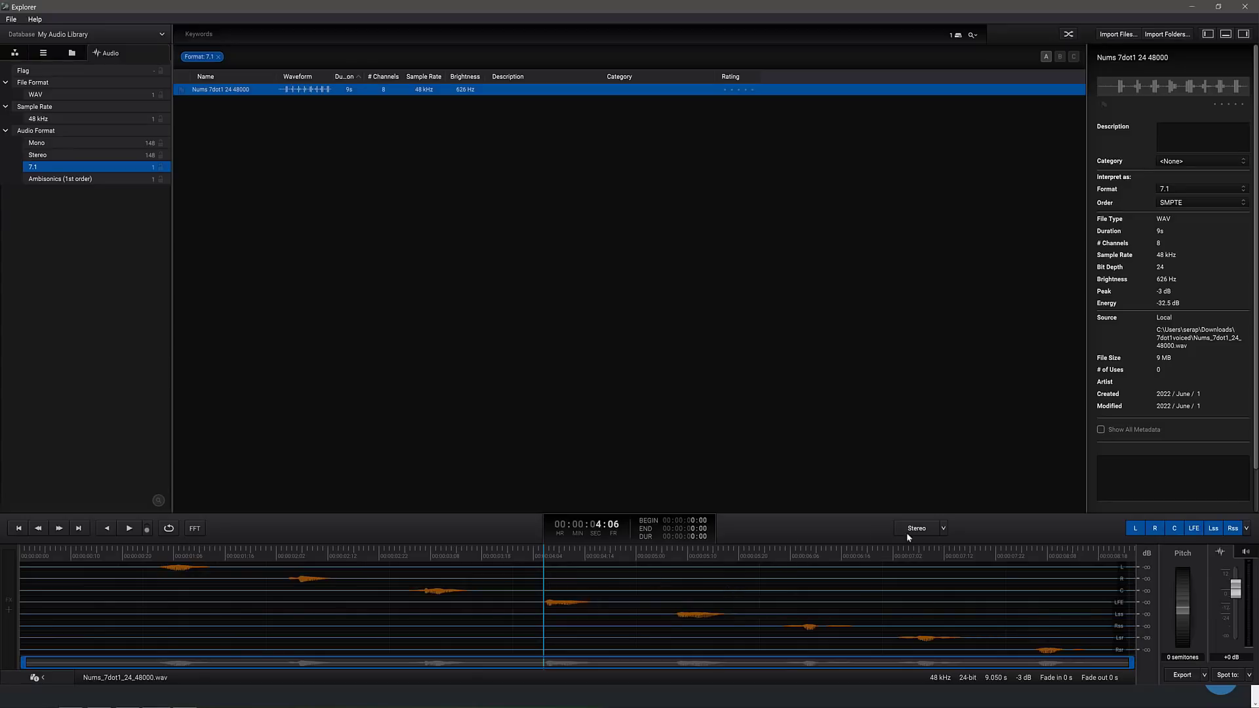
Preview the 7.1 file as a stereo downmix, then revert to all eight channels and list the channel options.
click(917, 527)
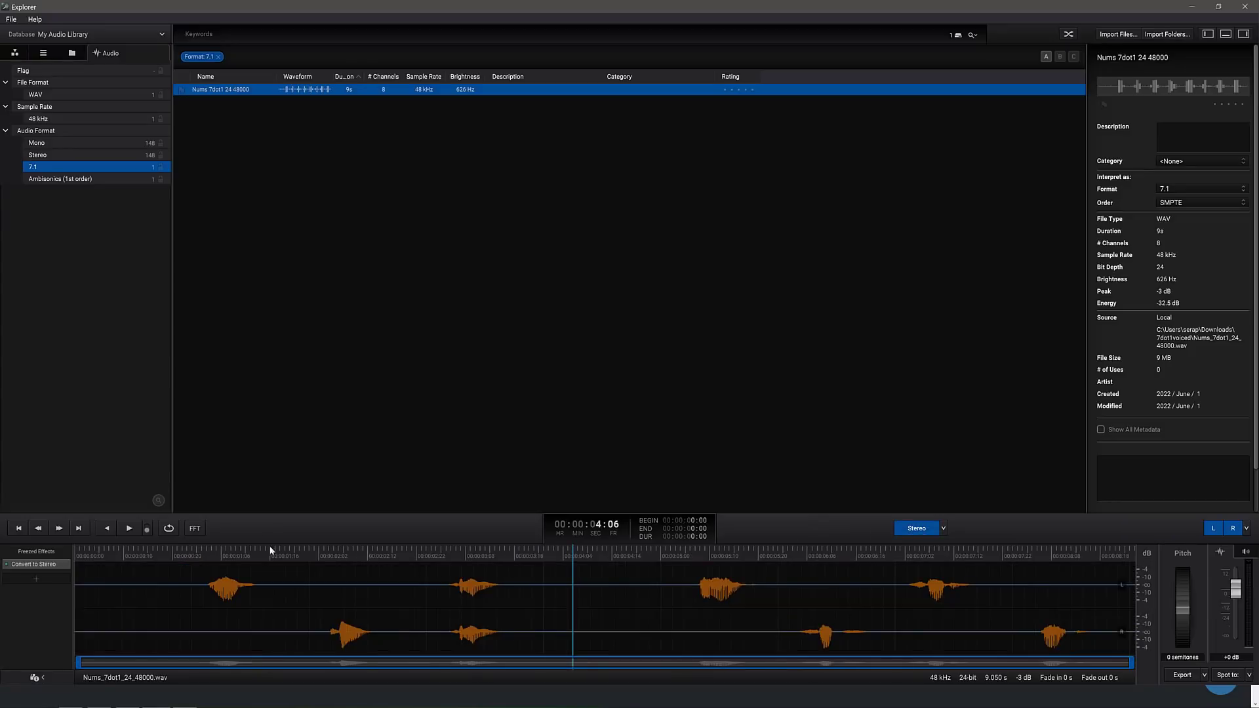
mouse_move(149, 560)
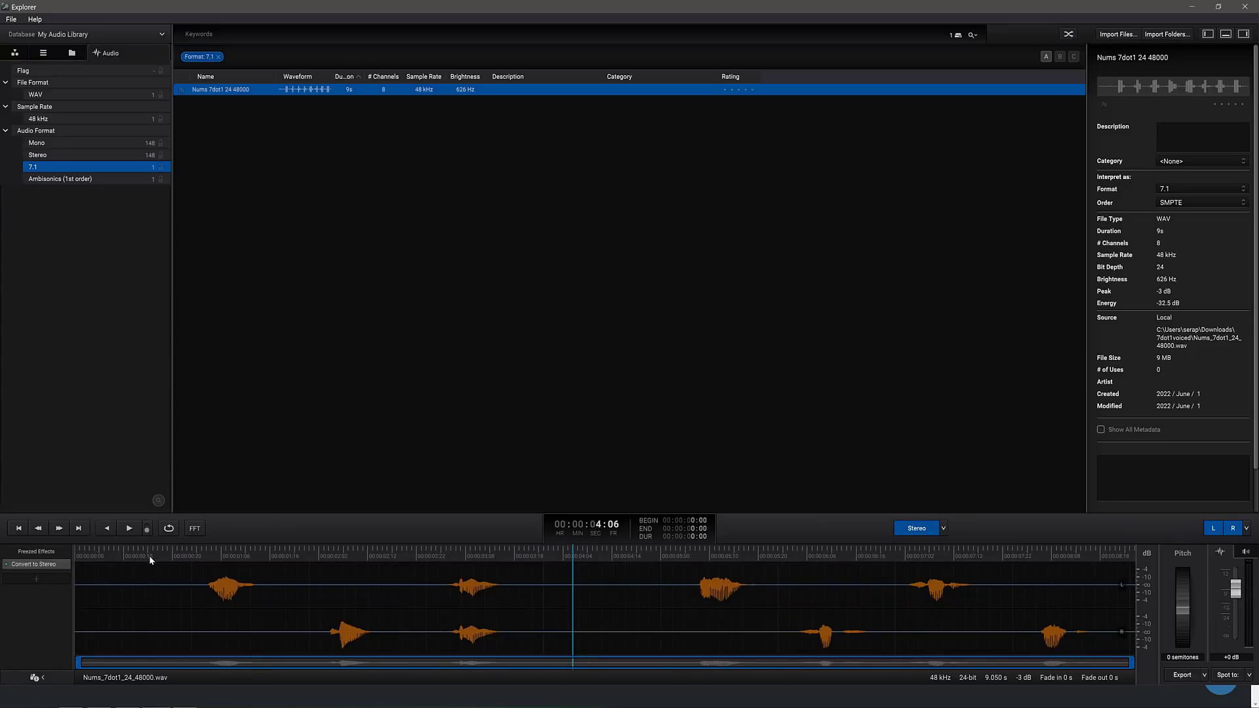
click(128, 527)
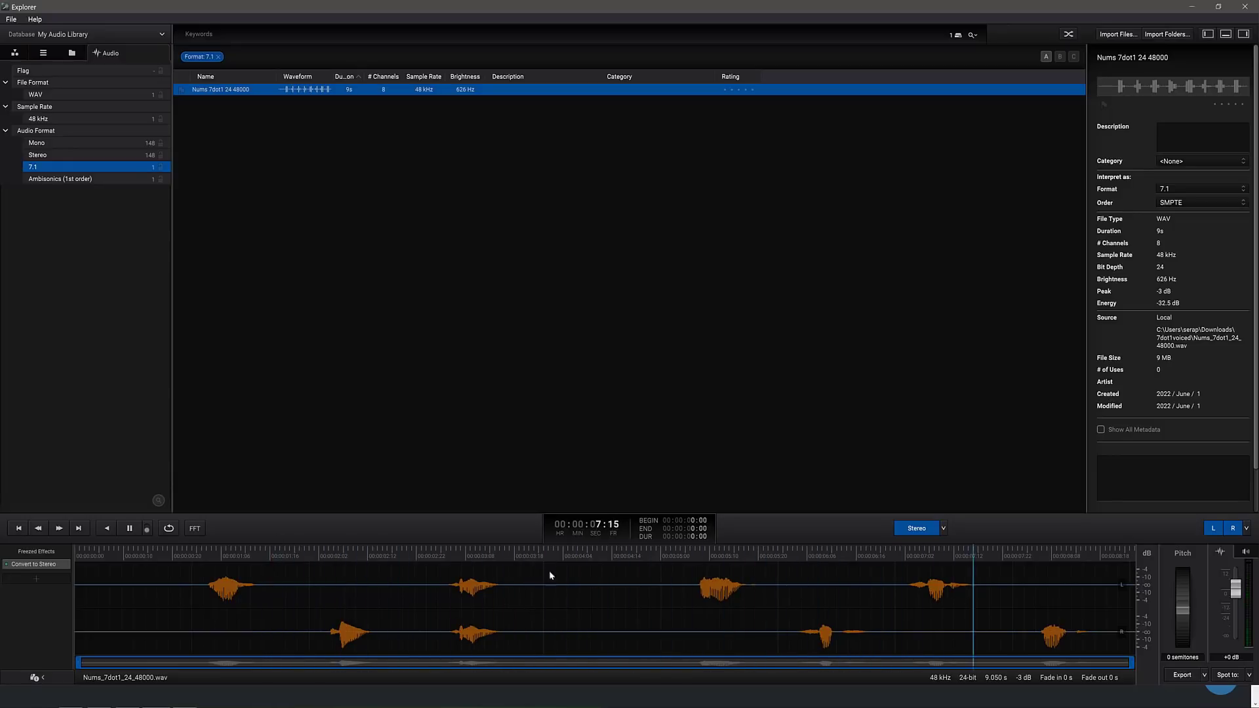
click(124, 554)
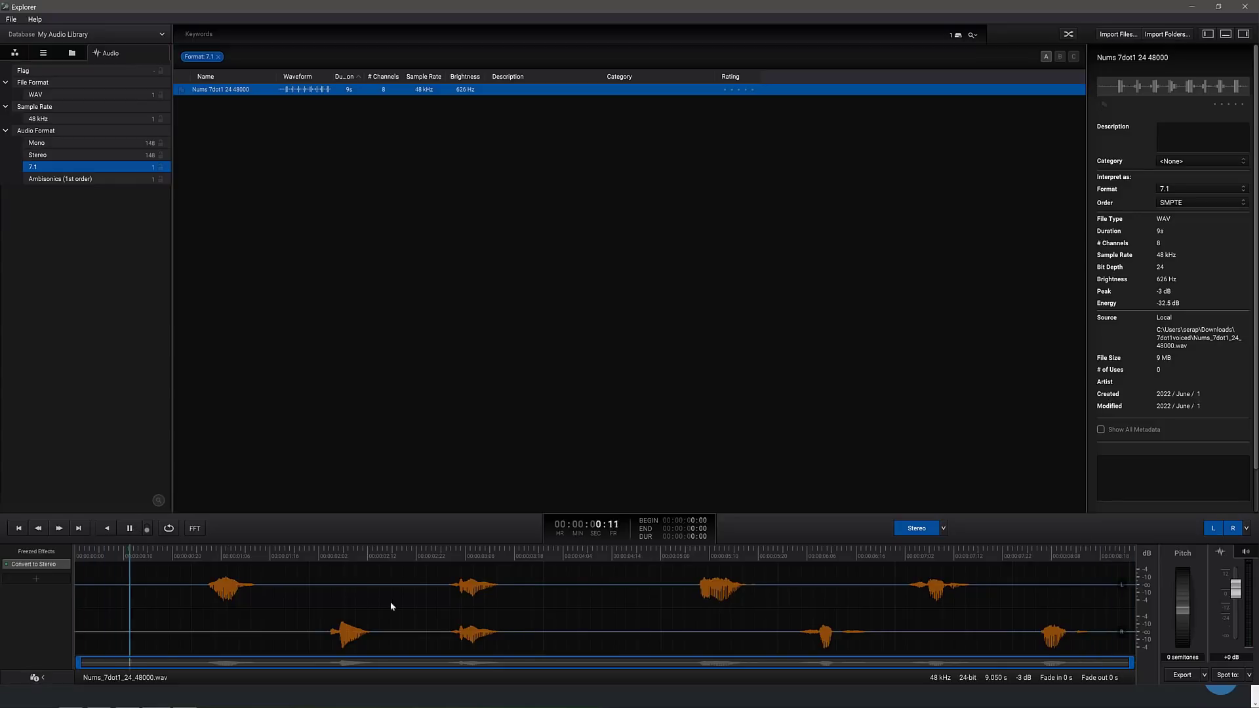
click(130, 527)
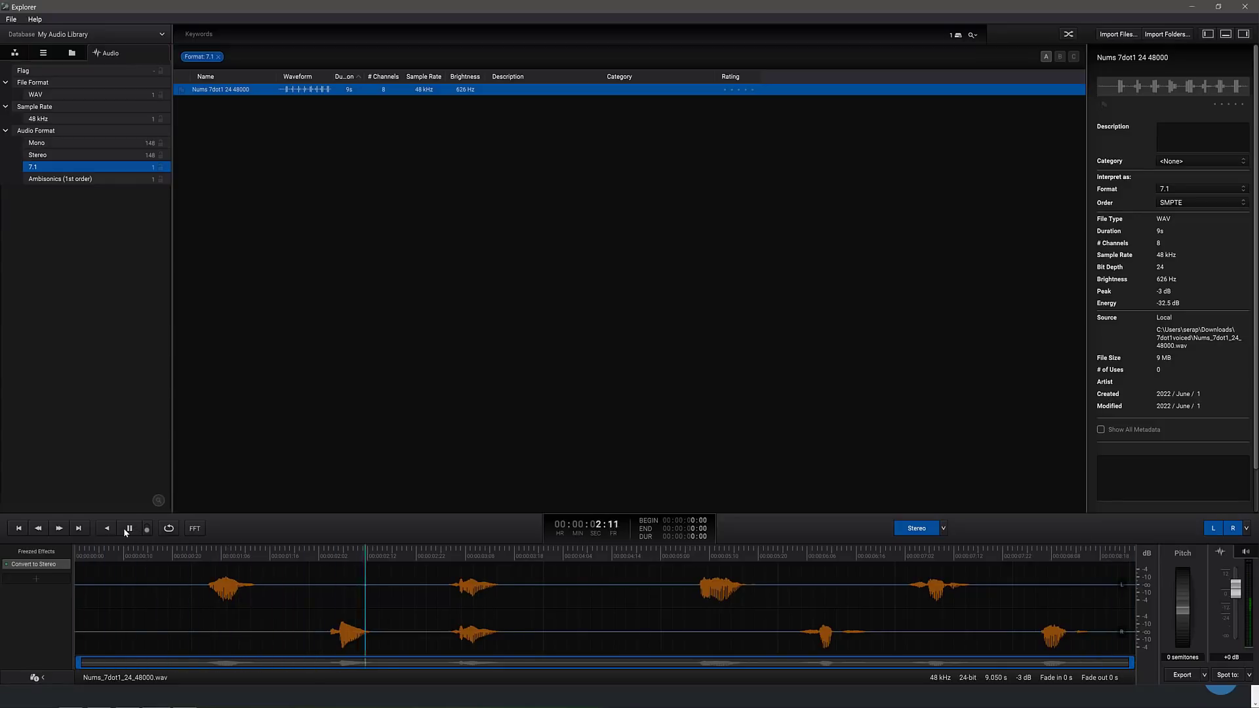
click(127, 527)
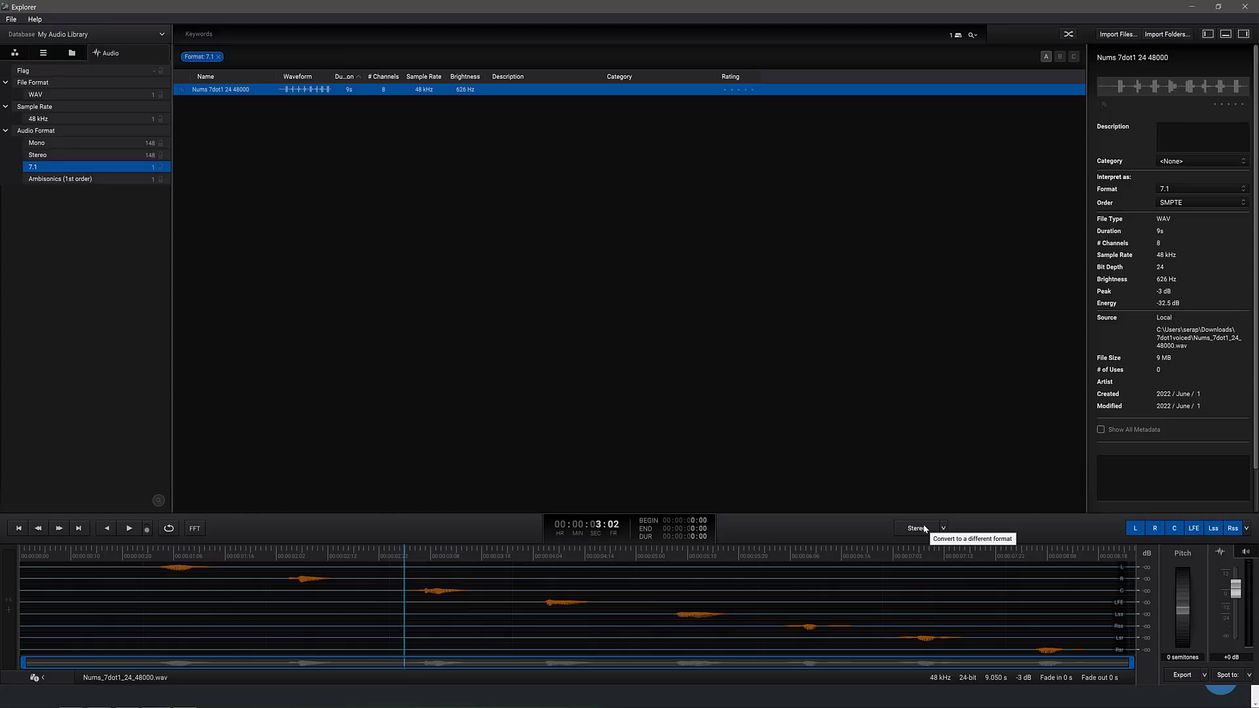
mouse_move(1202, 530)
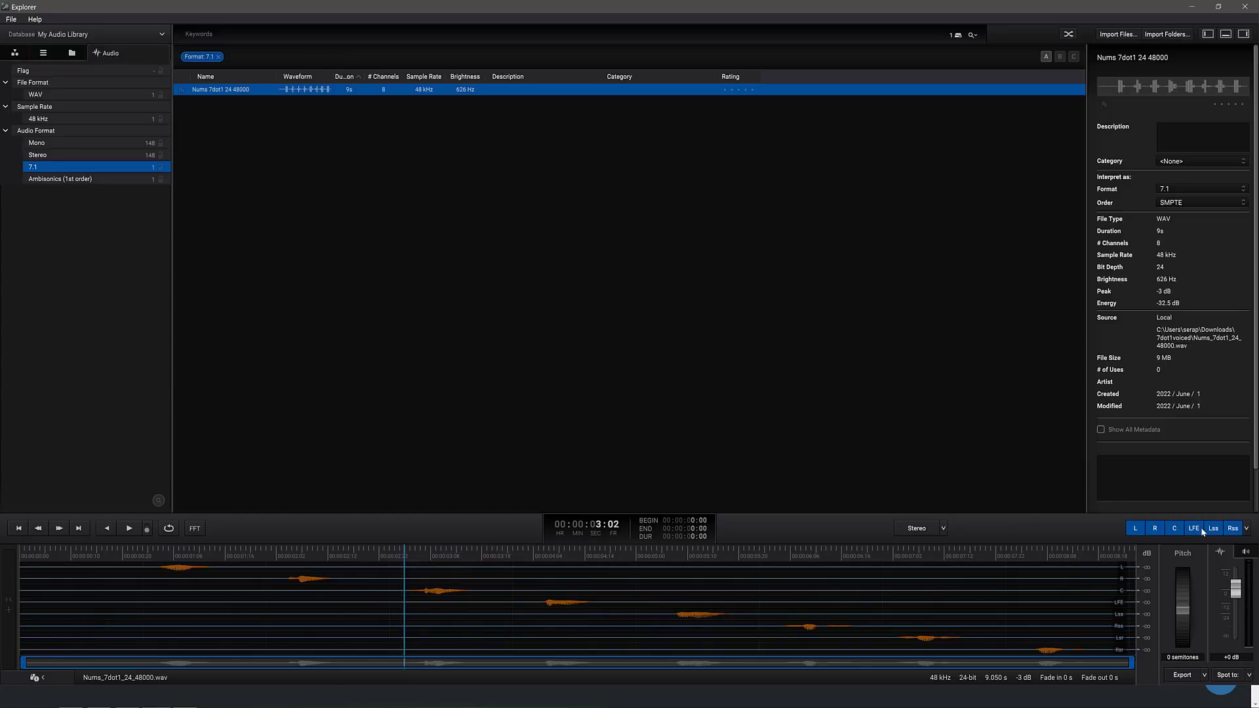
click(1246, 527)
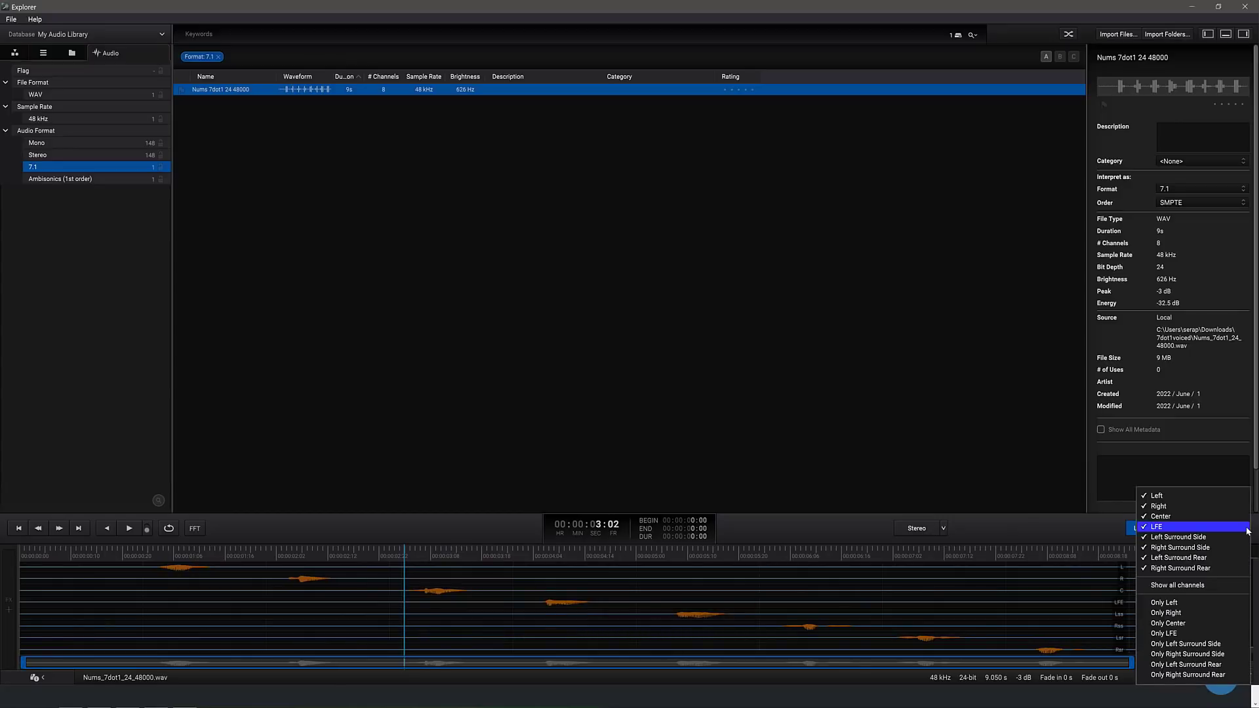
mouse_move(1177, 546)
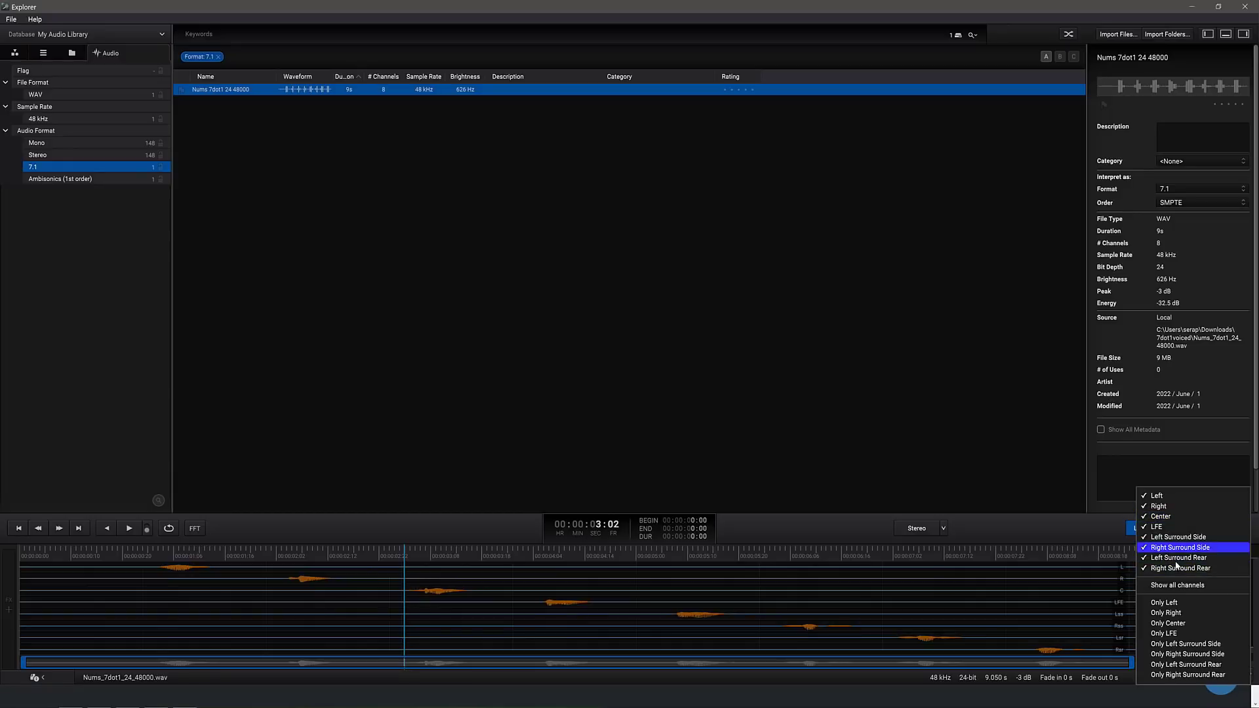
mouse_move(1180, 557)
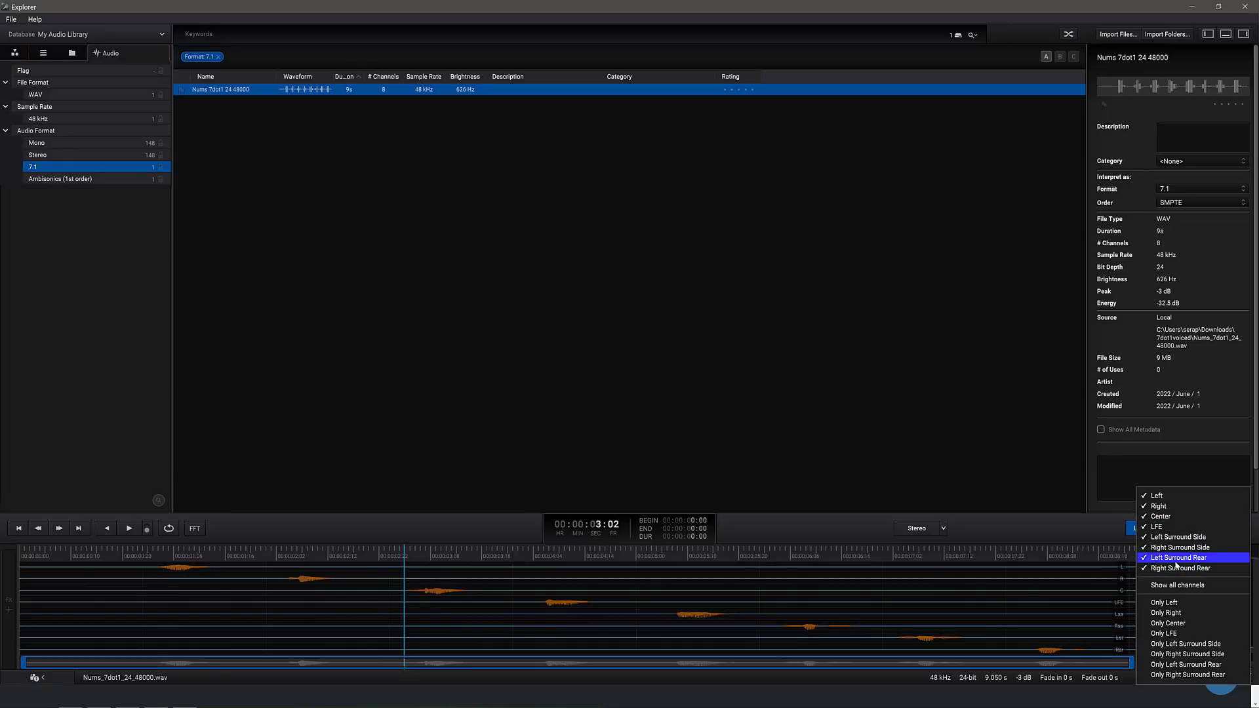
mouse_move(1187, 663)
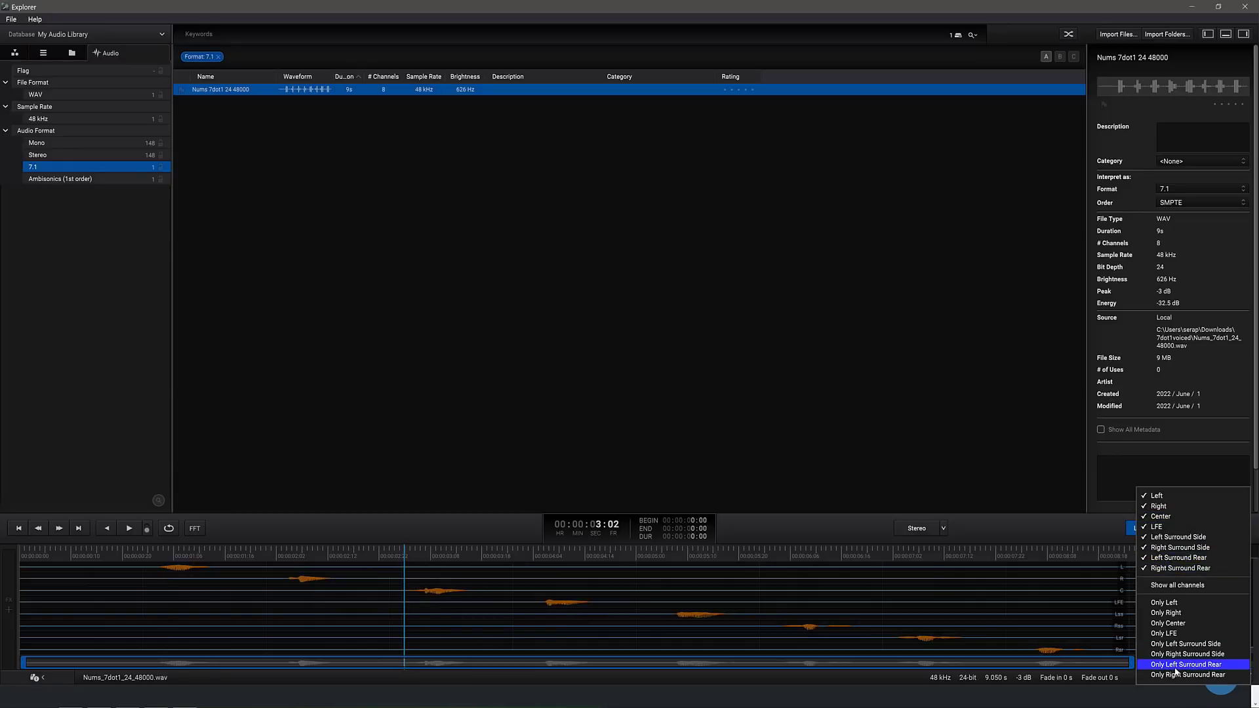
Solo and play the Left Surround Rear channel, then re-enable stereo conversion.
click(1189, 663)
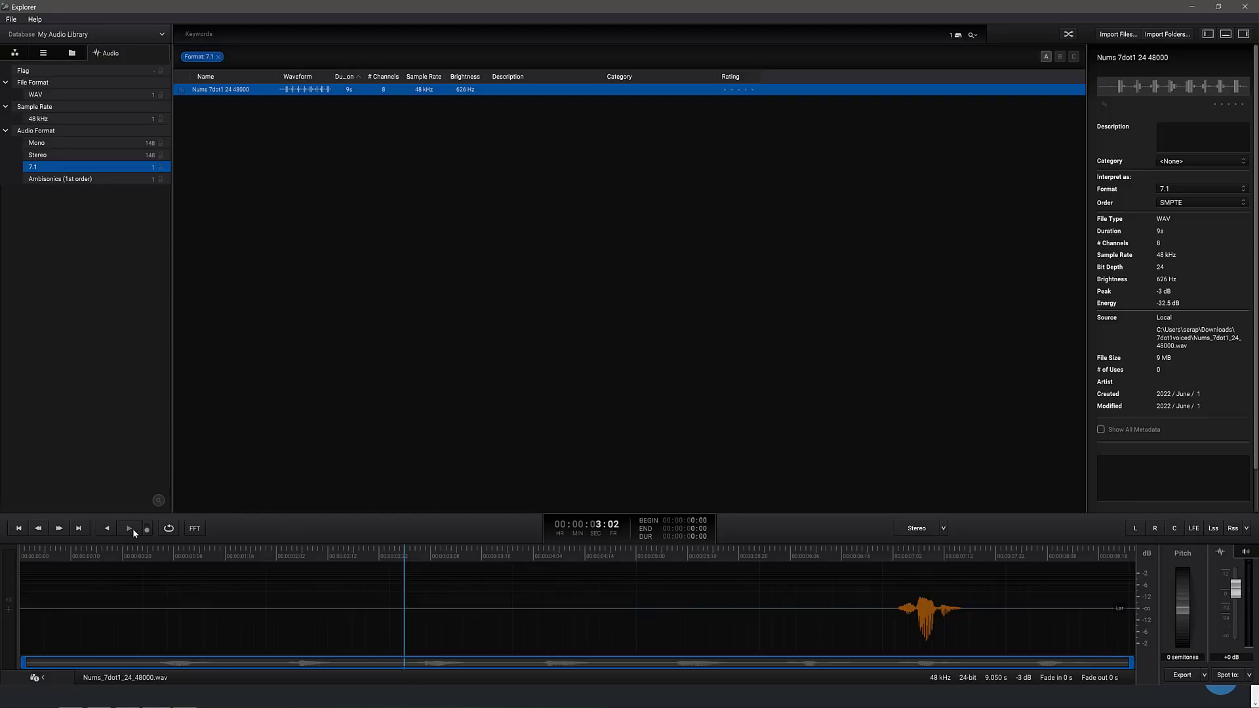
click(130, 527)
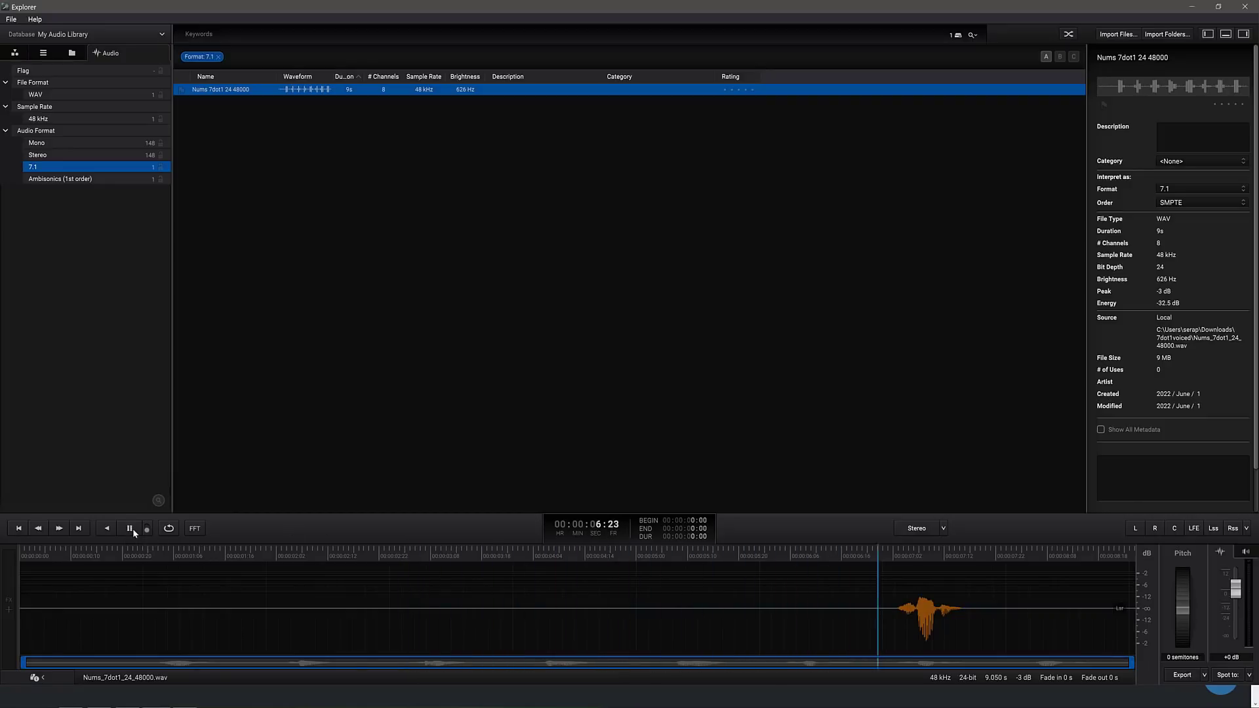
click(130, 527)
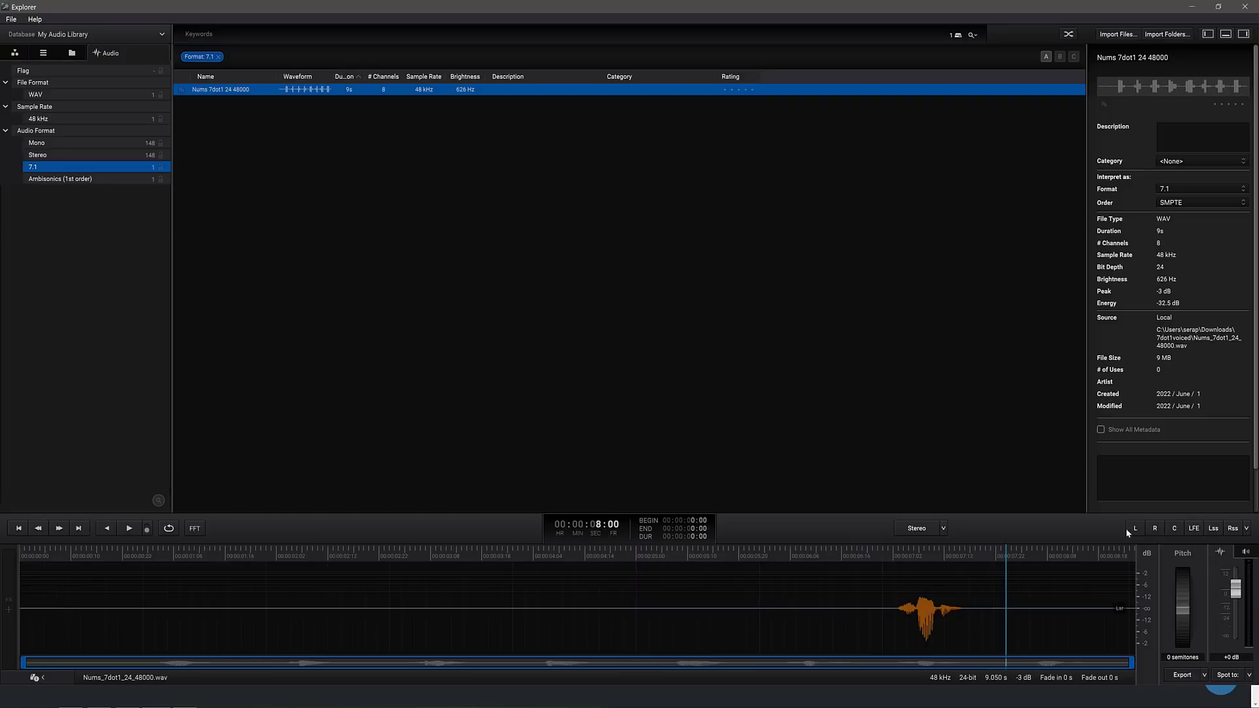
click(915, 527)
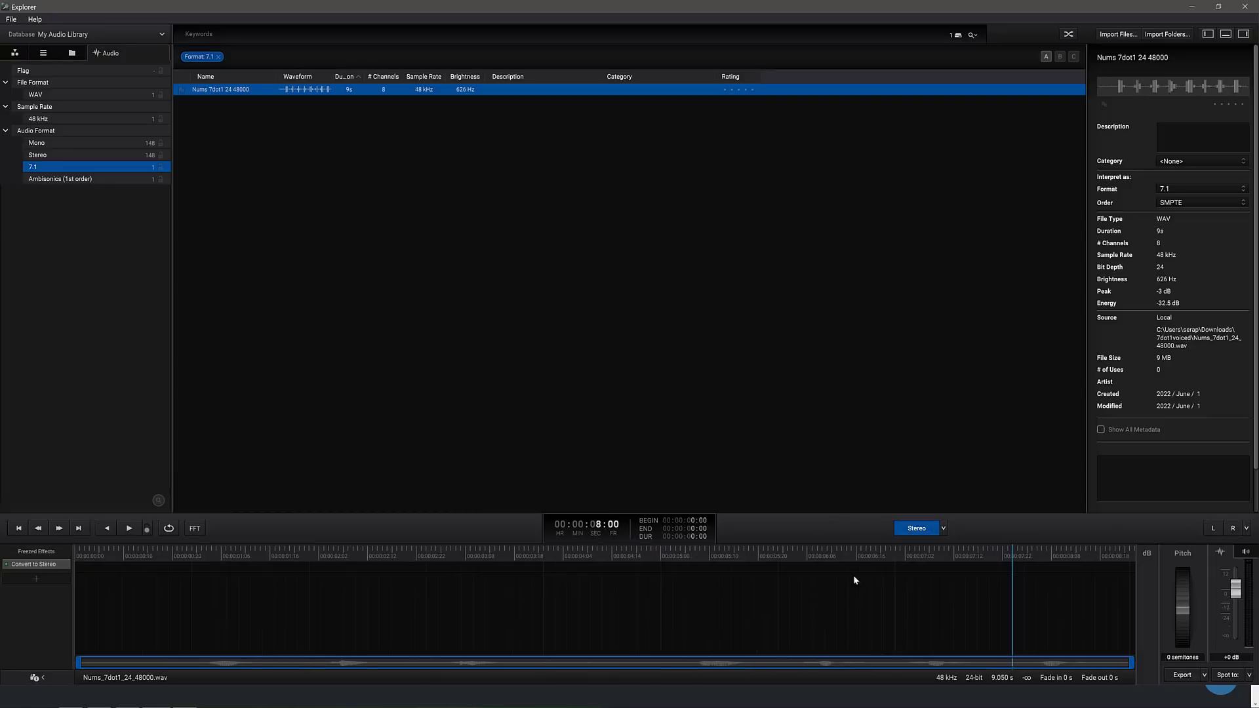
mouse_move(906, 521)
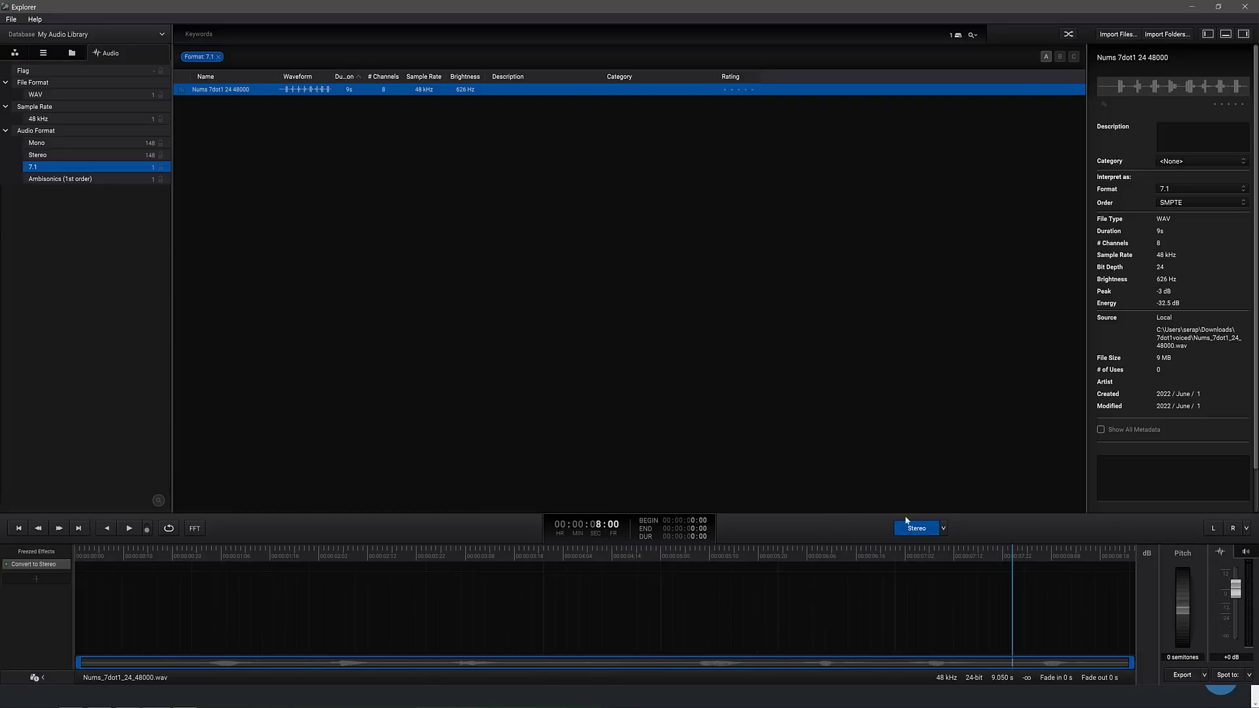
mouse_move(431, 469)
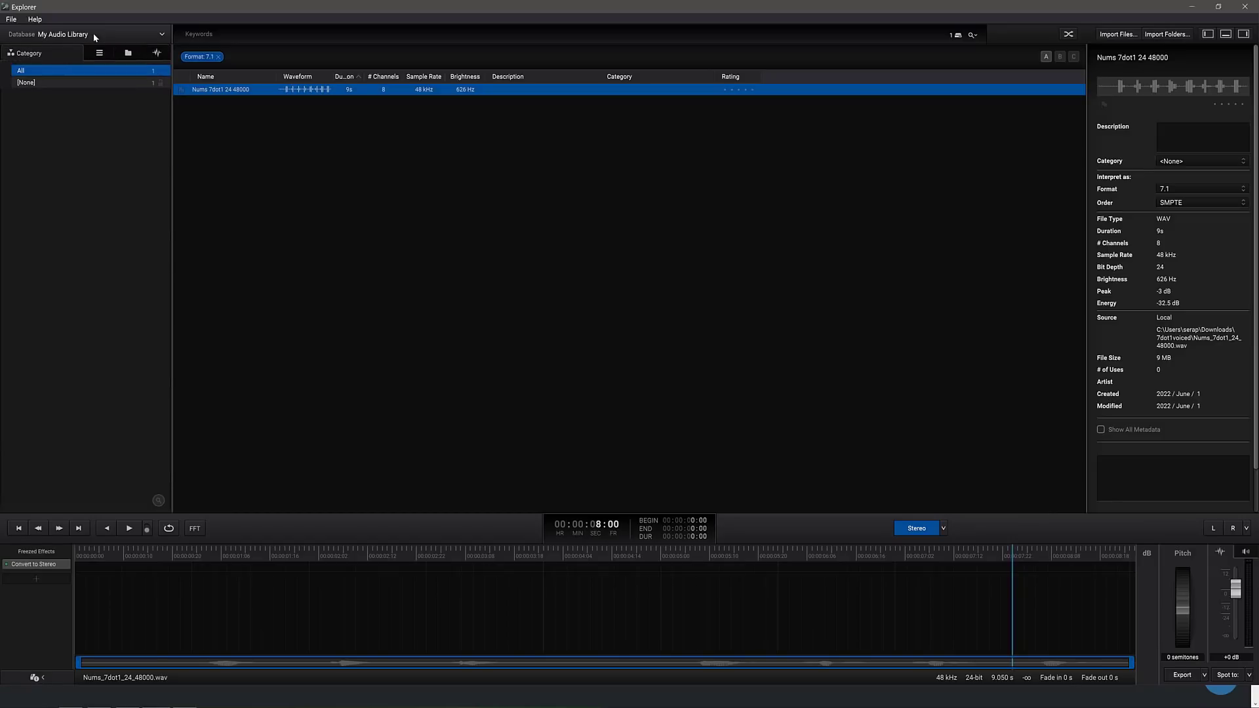
mouse_move(291, 253)
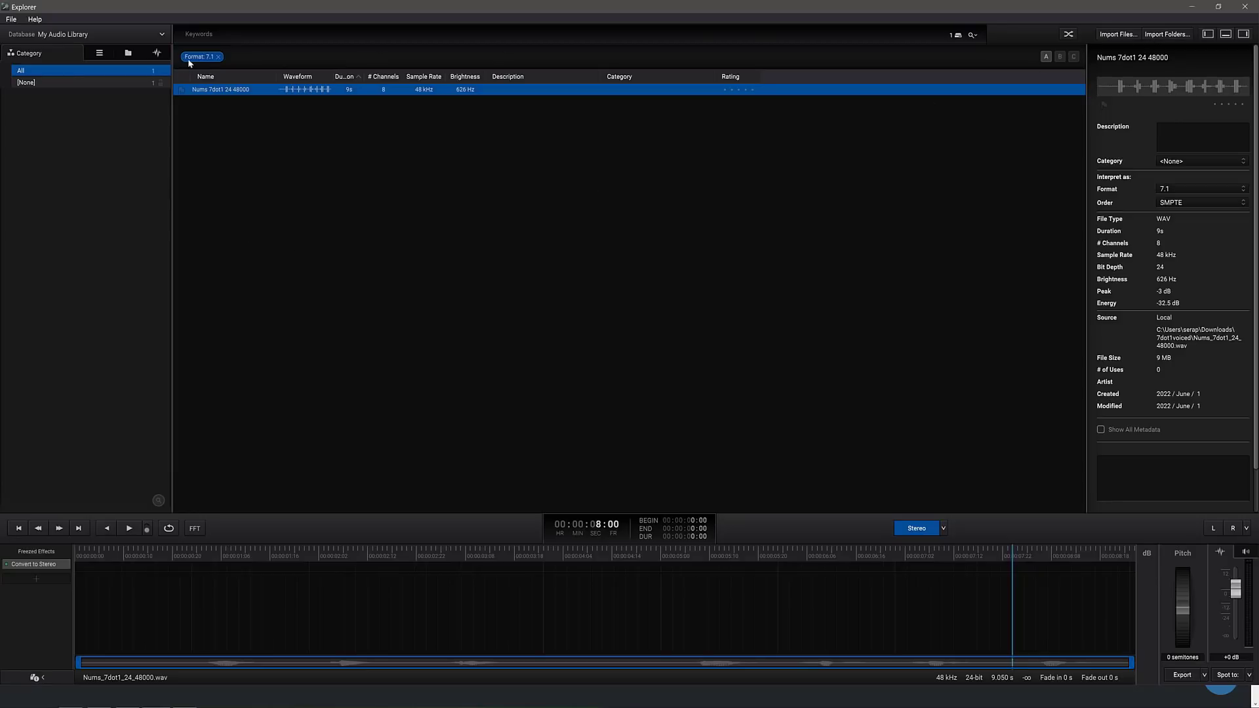
Remove the 'Format: 7.1' filter so all 298 sounds are listed by category.
click(217, 56)
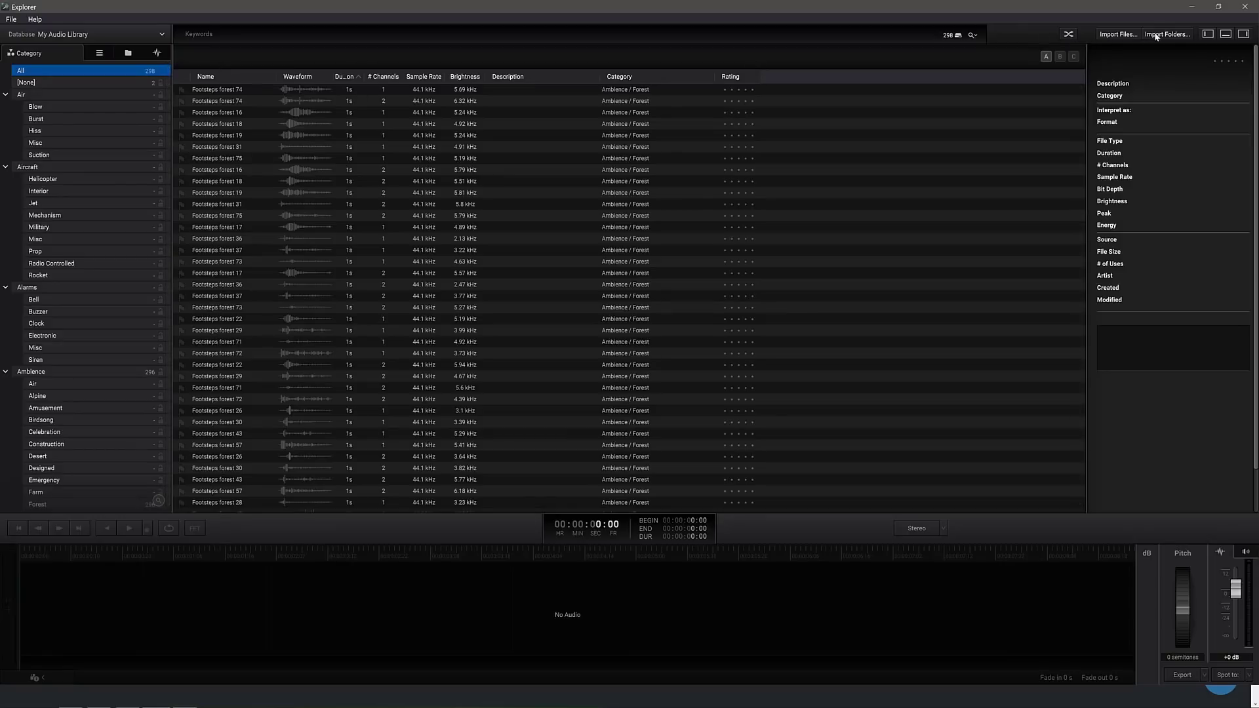
Import the mp3 folder from Downloads > Dark Fantasy Studio- Slasher, adding 22 sounds with no errors.
click(1165, 34)
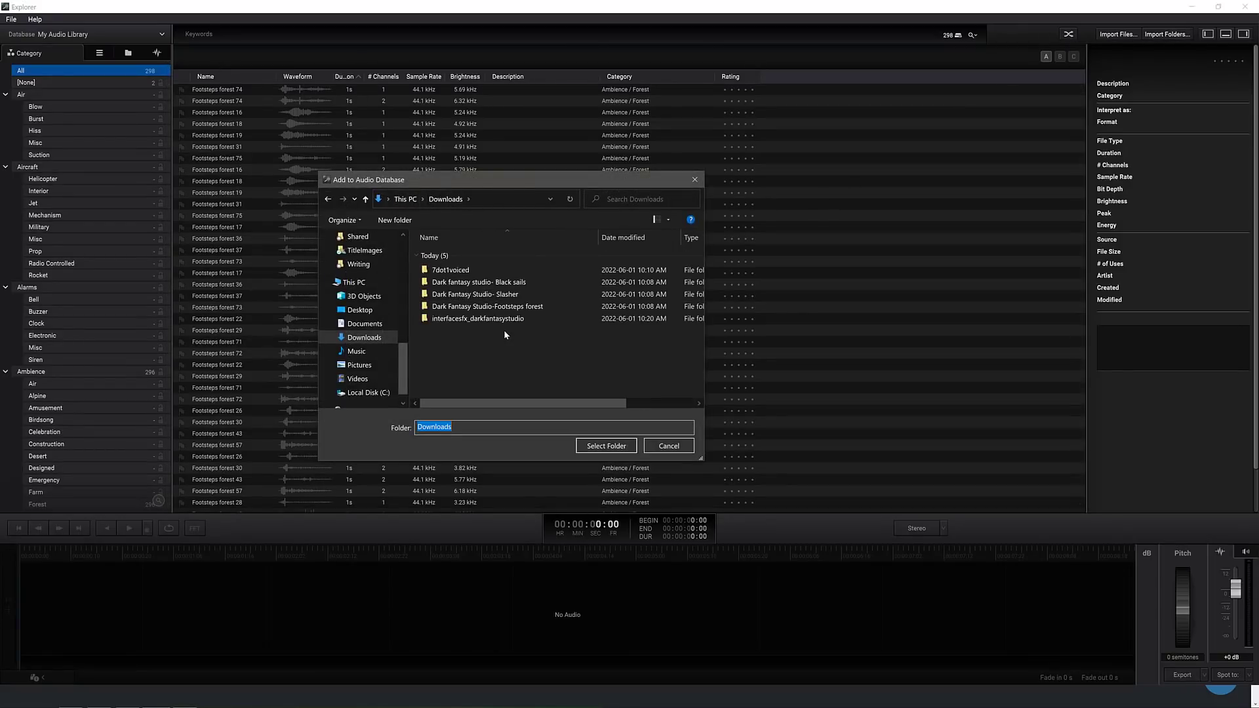
double_click(474, 294)
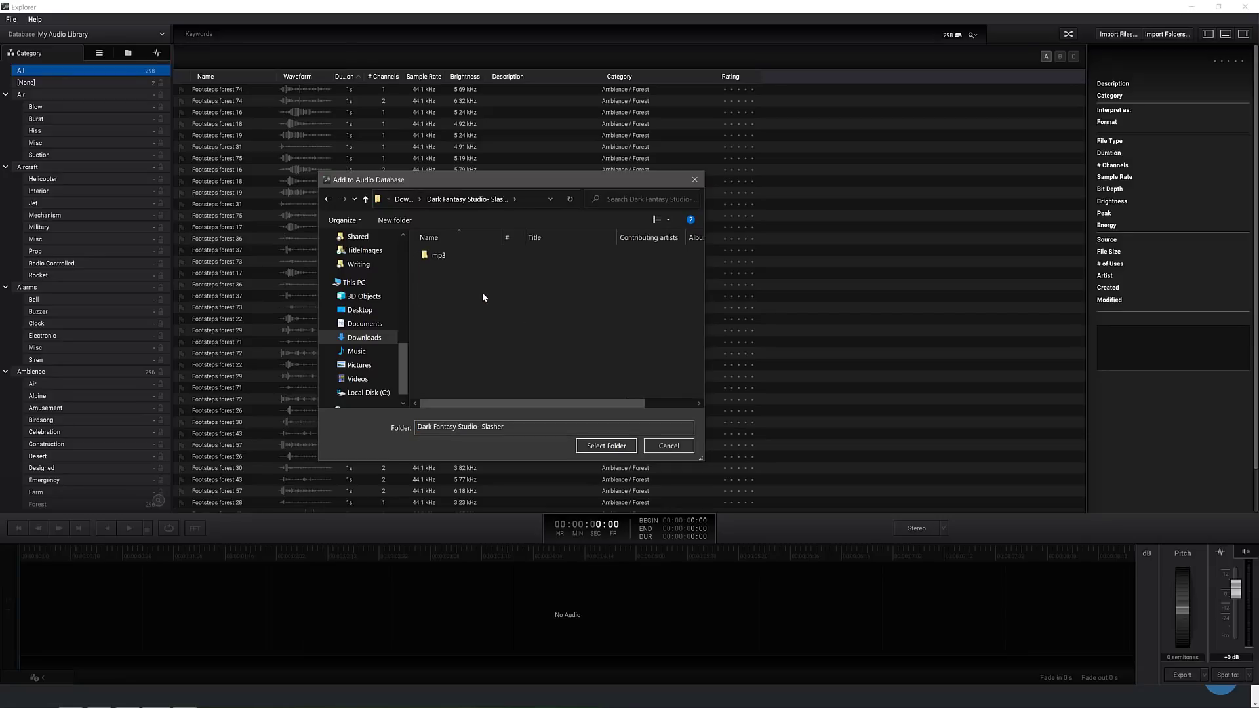
click(437, 255)
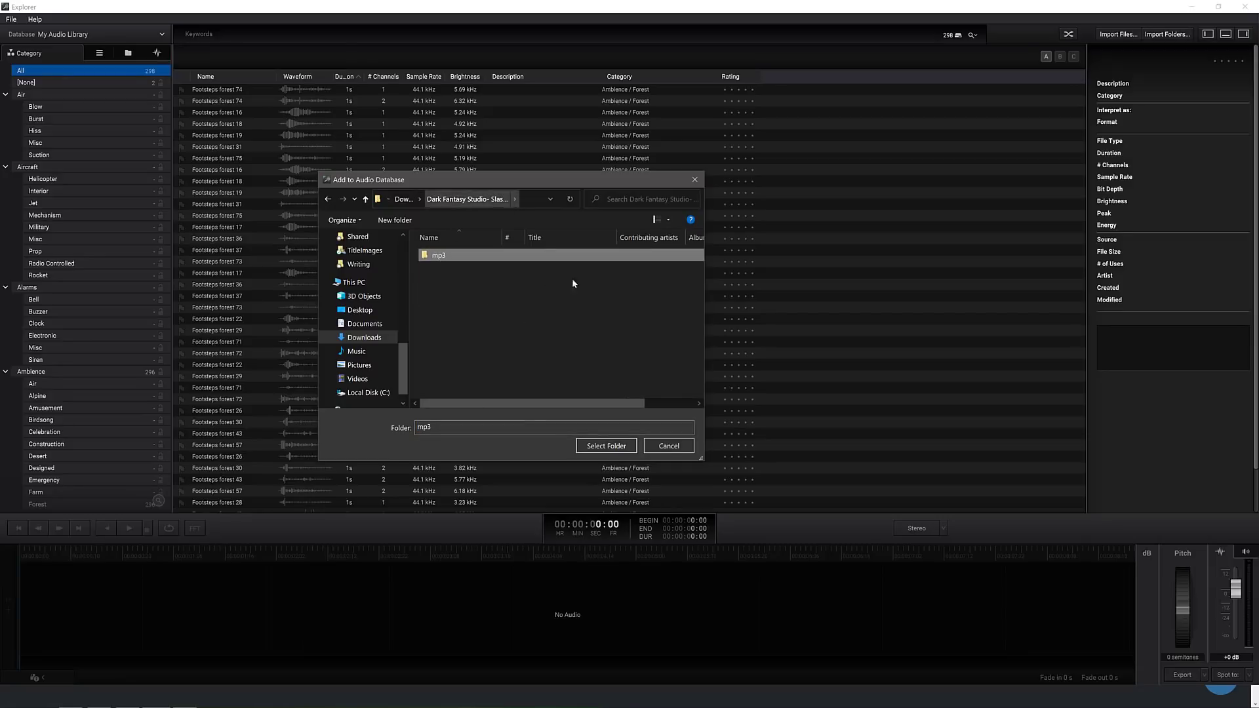
click(606, 446)
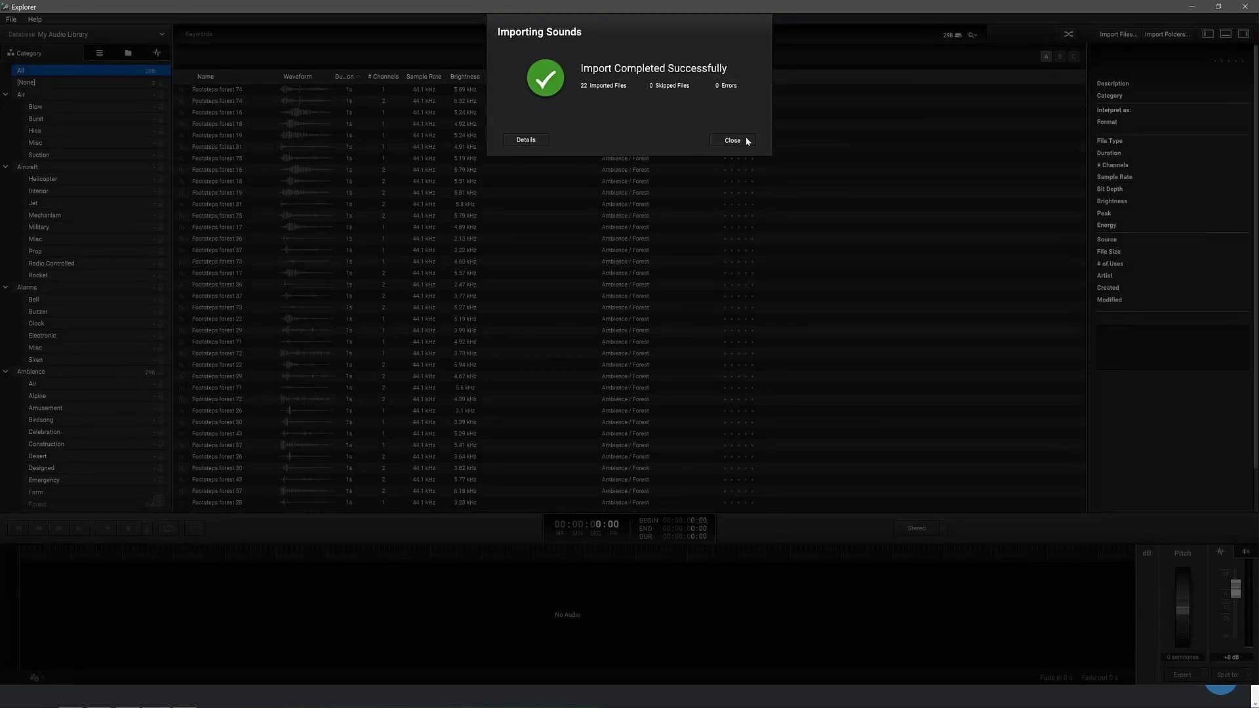
click(732, 140)
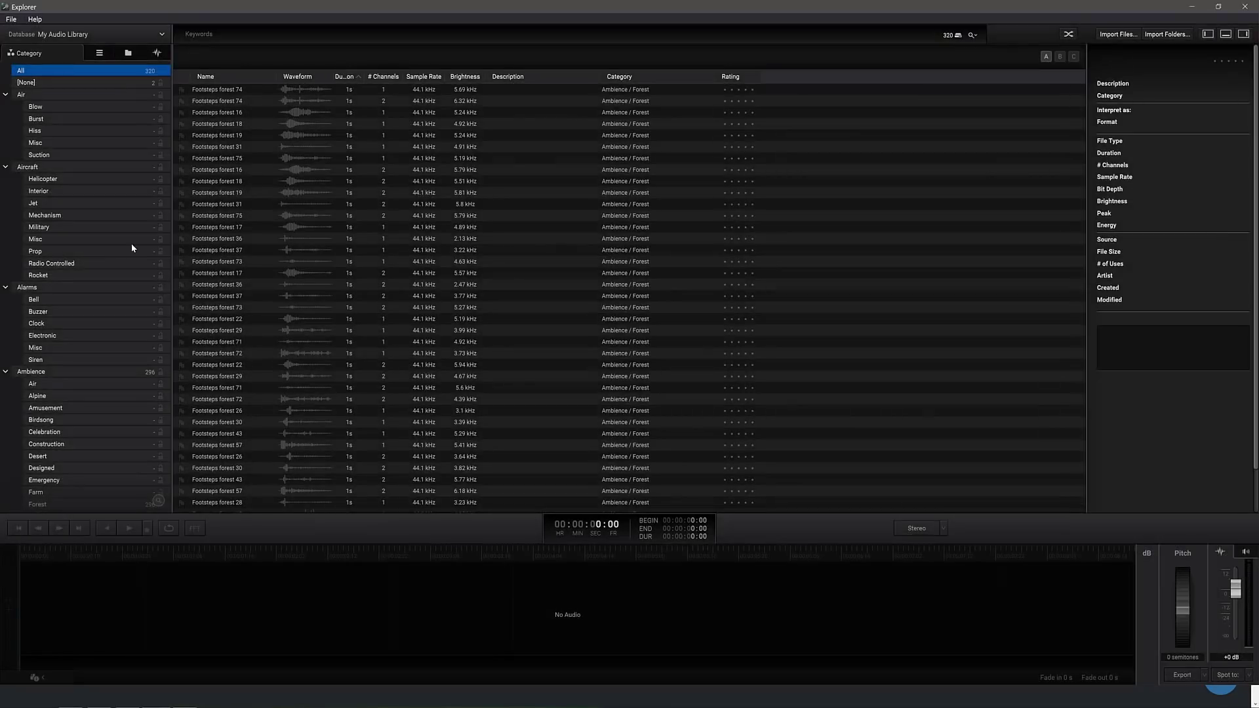
Filter the library to the Magic / Evil category, listing its 10 Dark Fantasy Studio sounds.
scroll(down, 3)
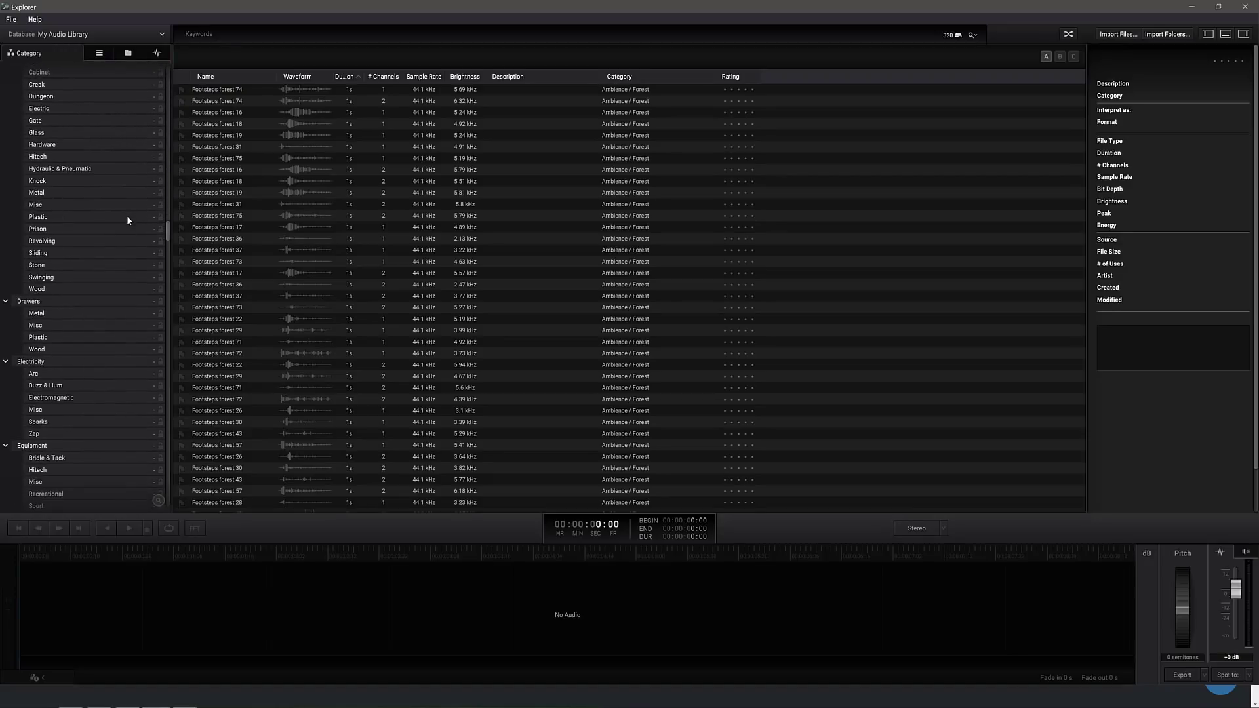
scroll(down, 3)
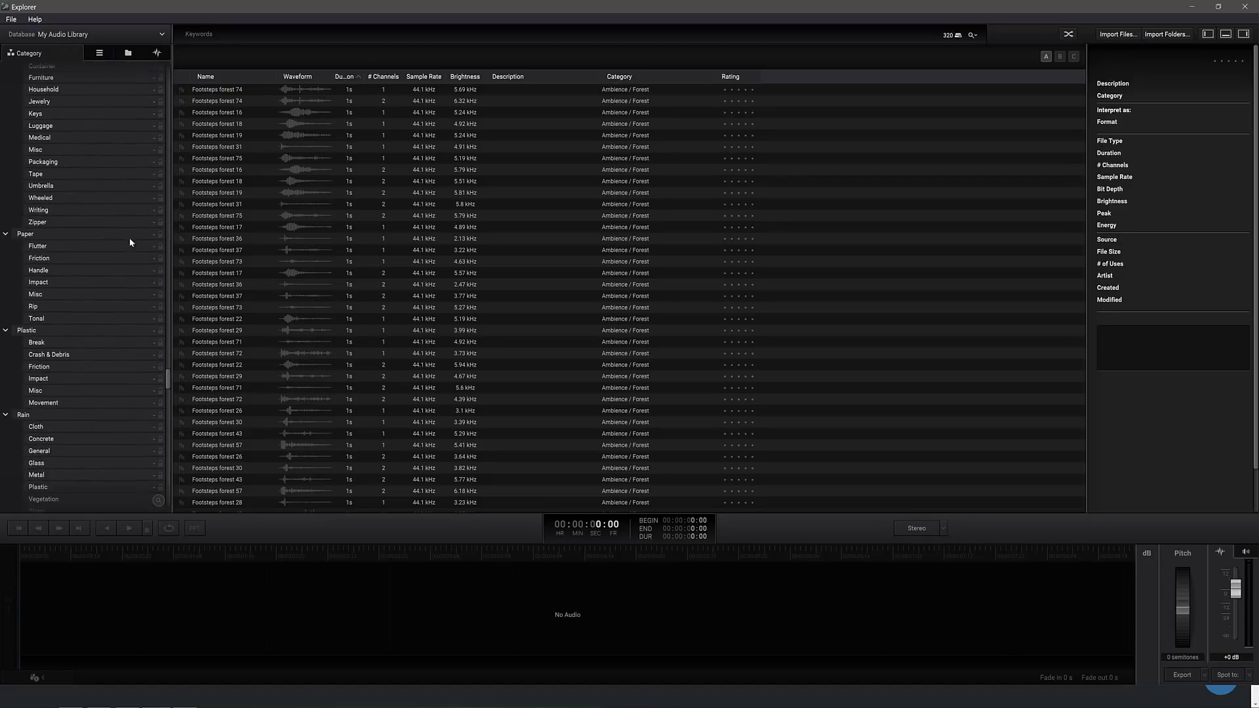
scroll(down, 3)
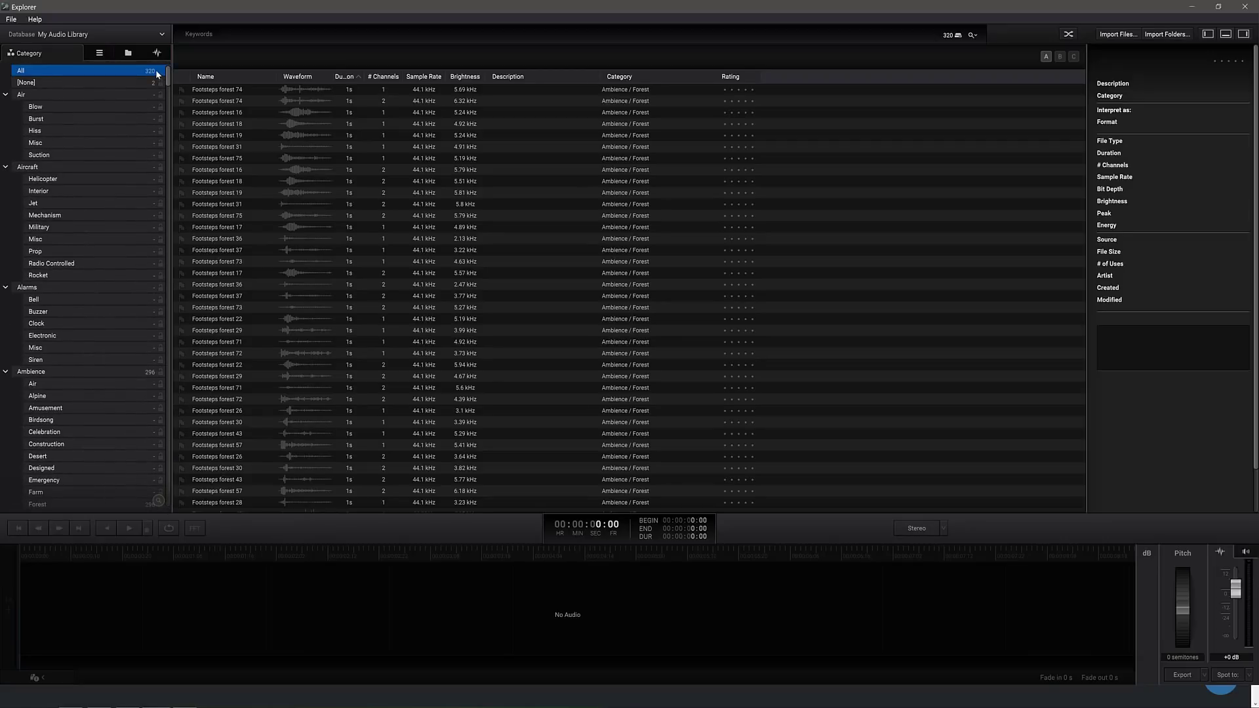
scroll(down, 3)
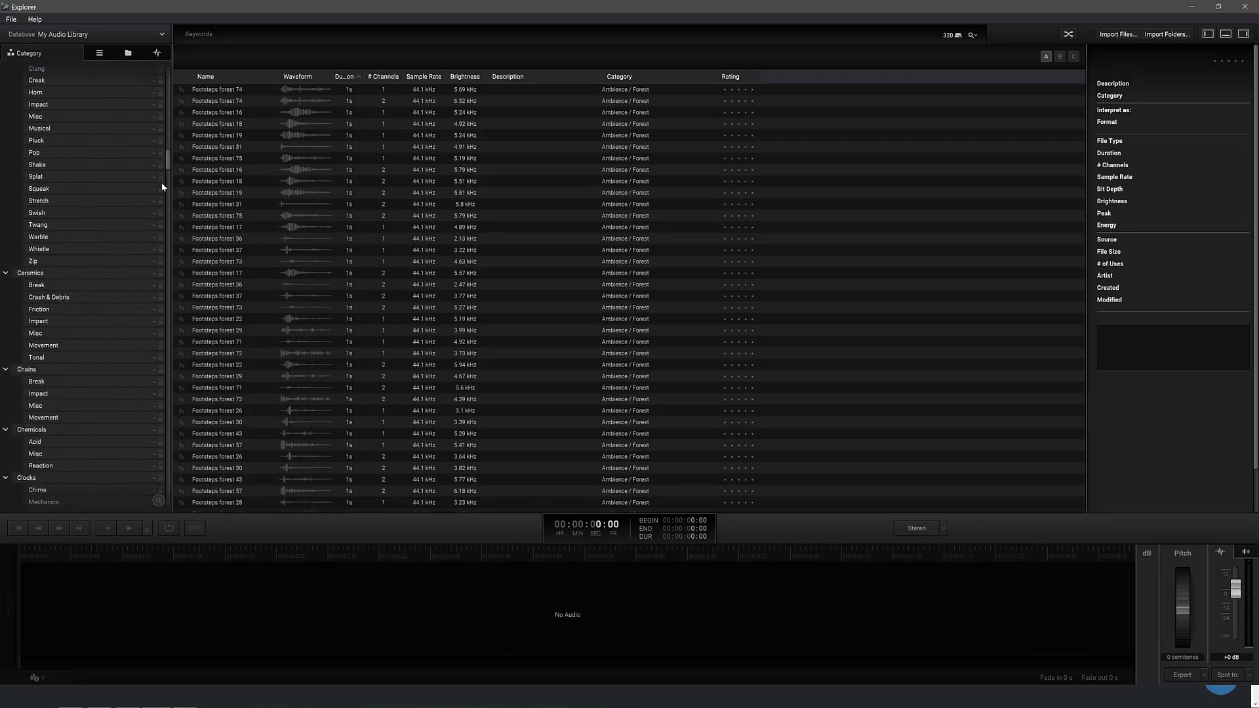
scroll(down, 3)
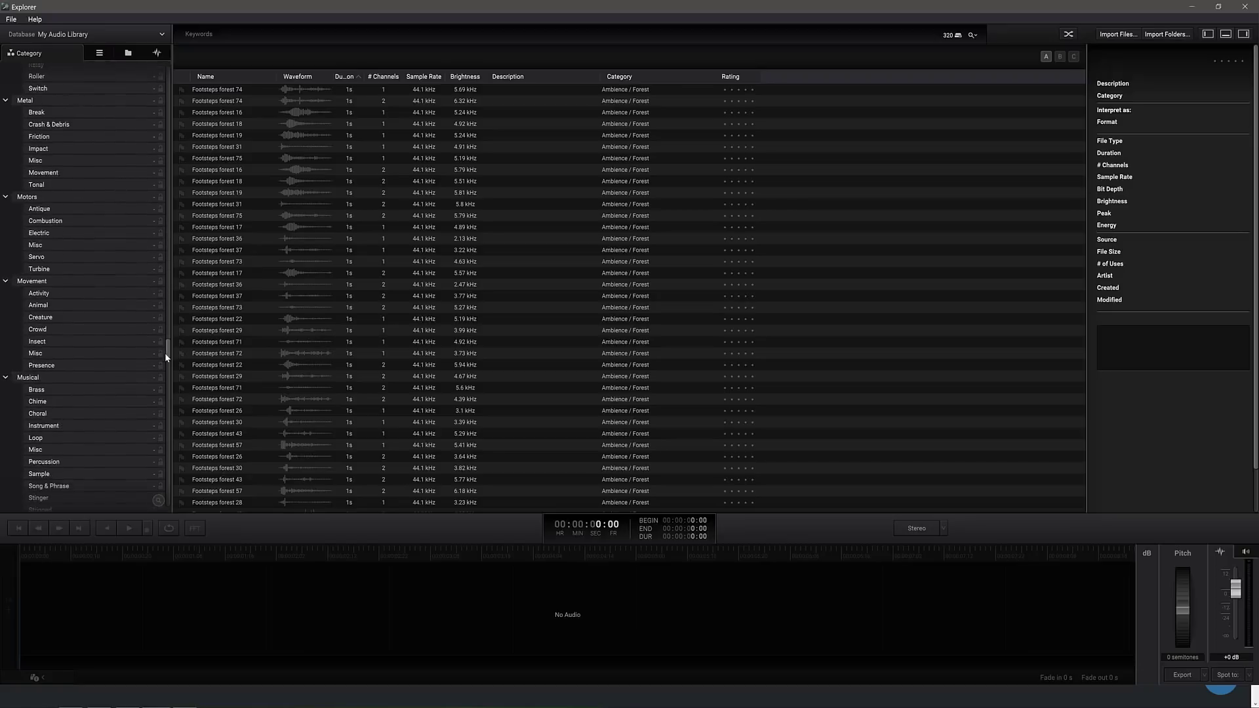
scroll(up, 3)
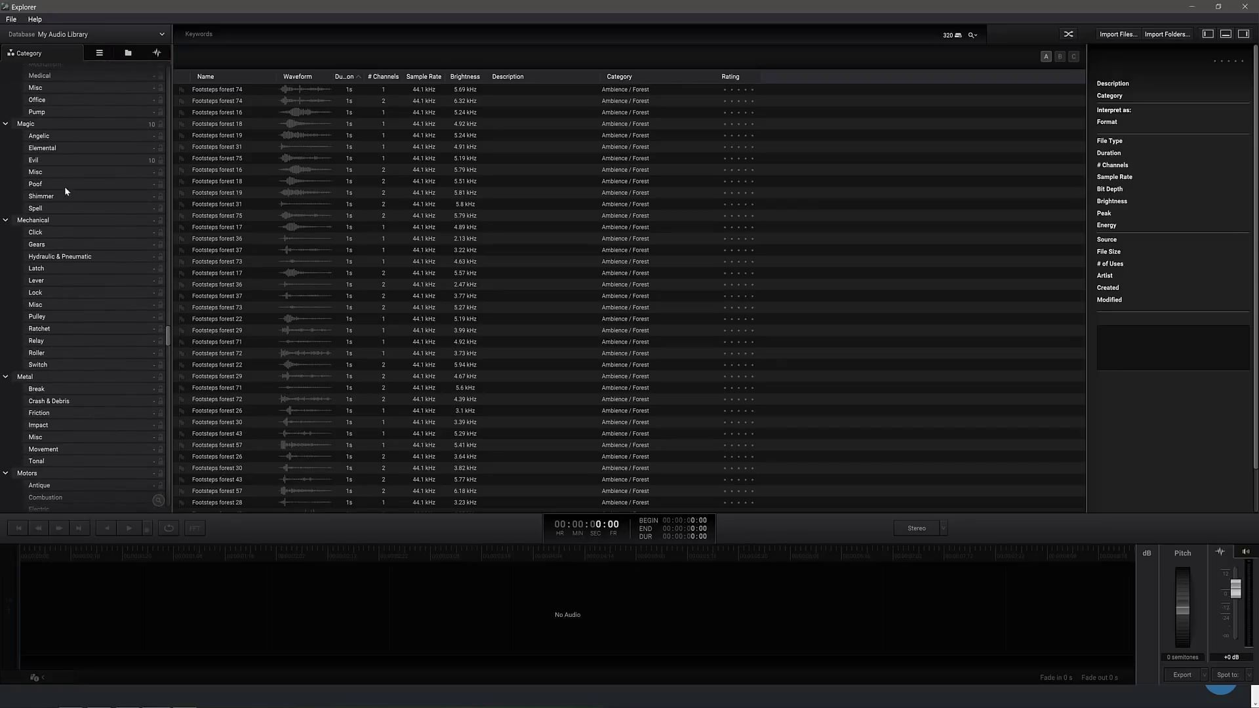
click(33, 160)
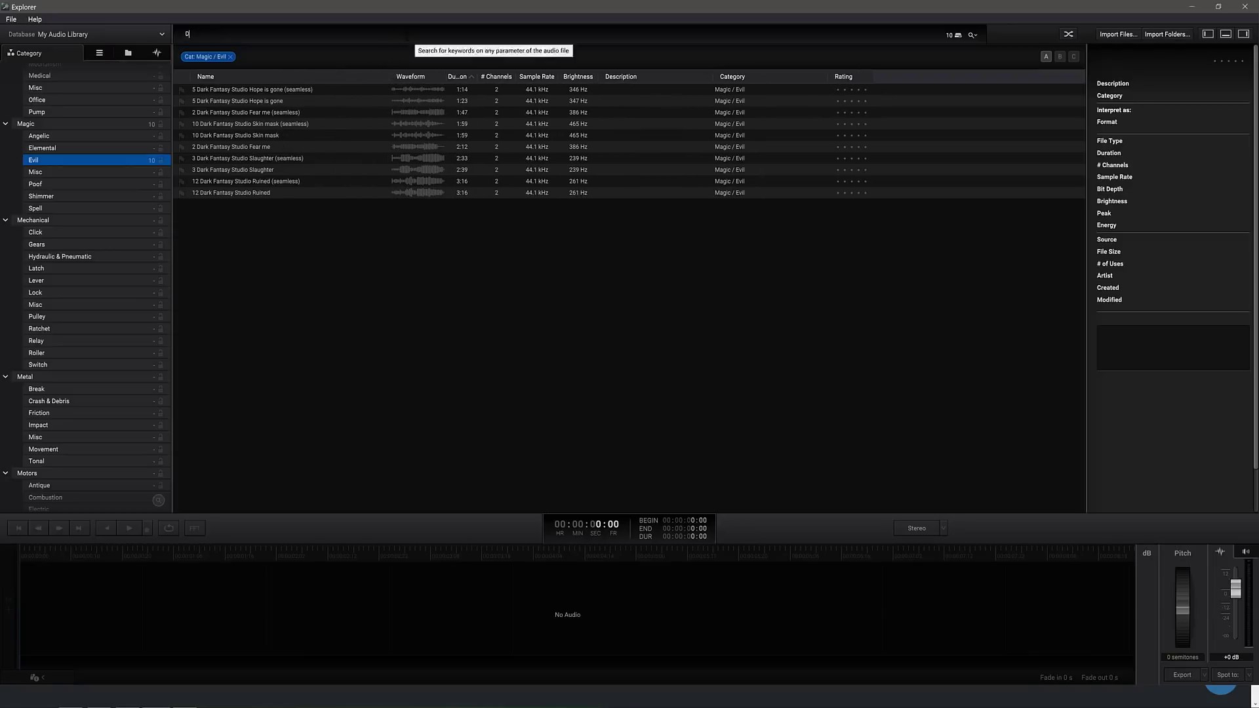
Search the keyword 'Dark' and select all 22 Dark Fantasy Studio tracks from the results.
text(Dark)
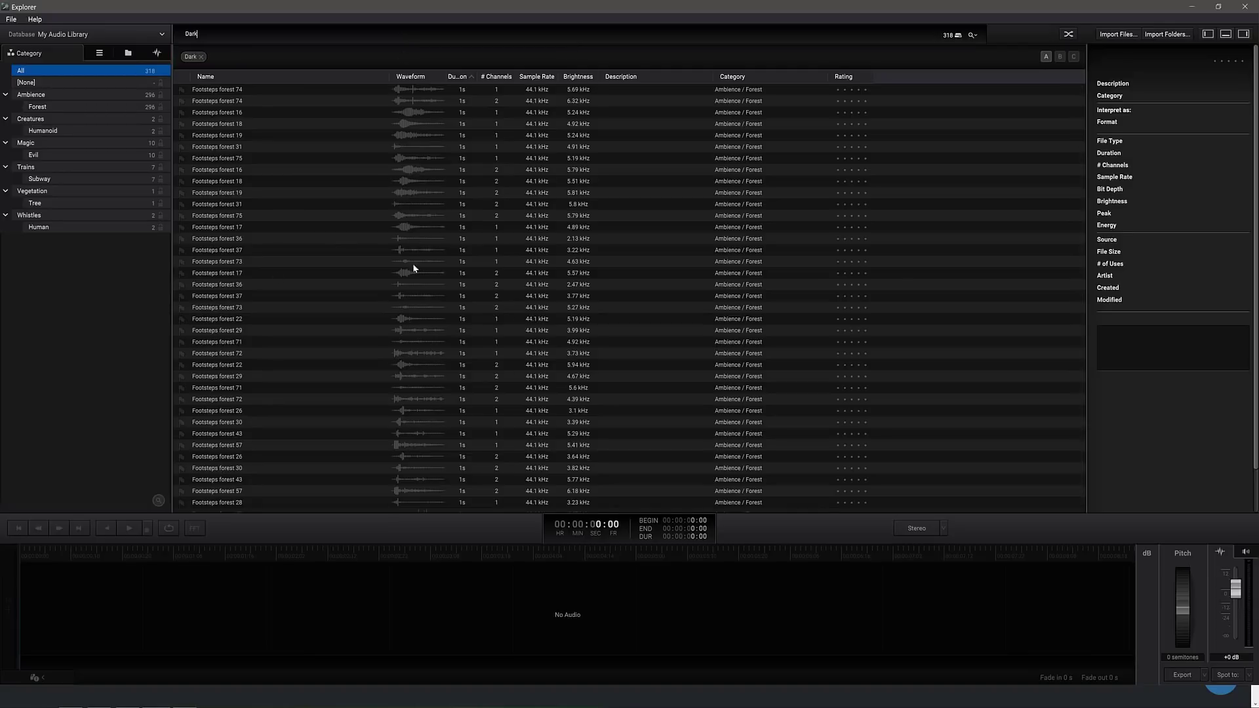
scroll(down, 3)
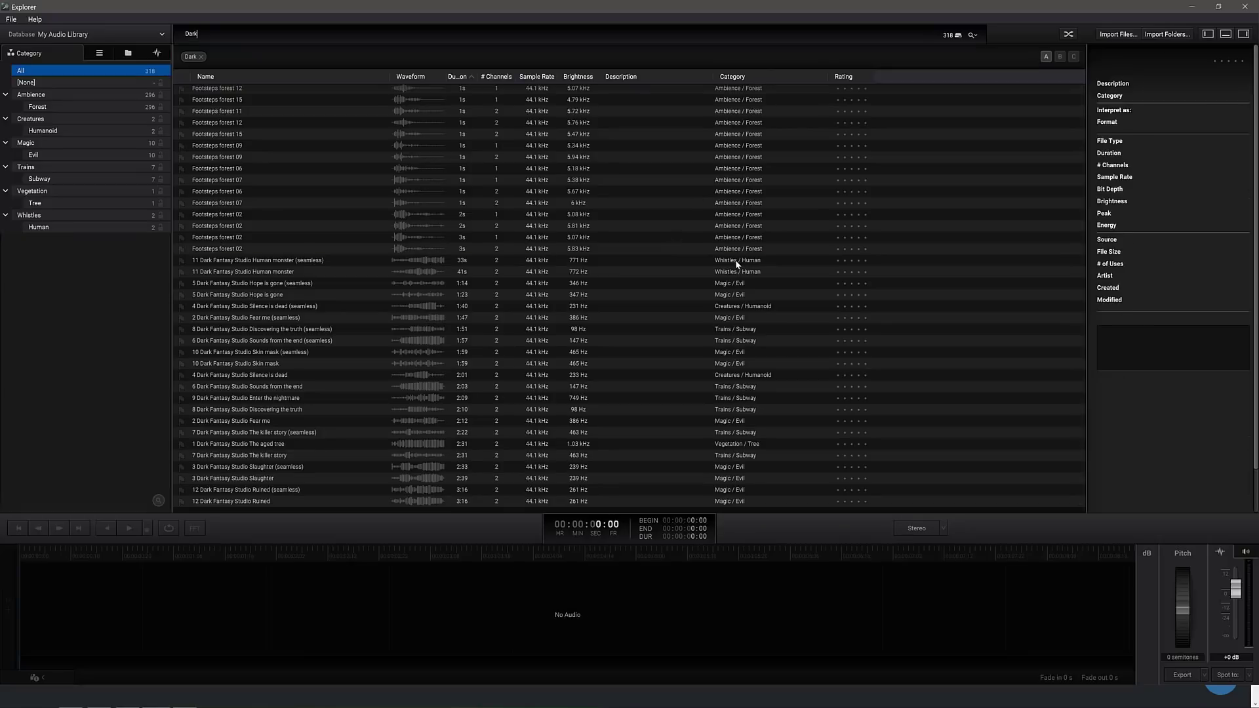
click(258, 260)
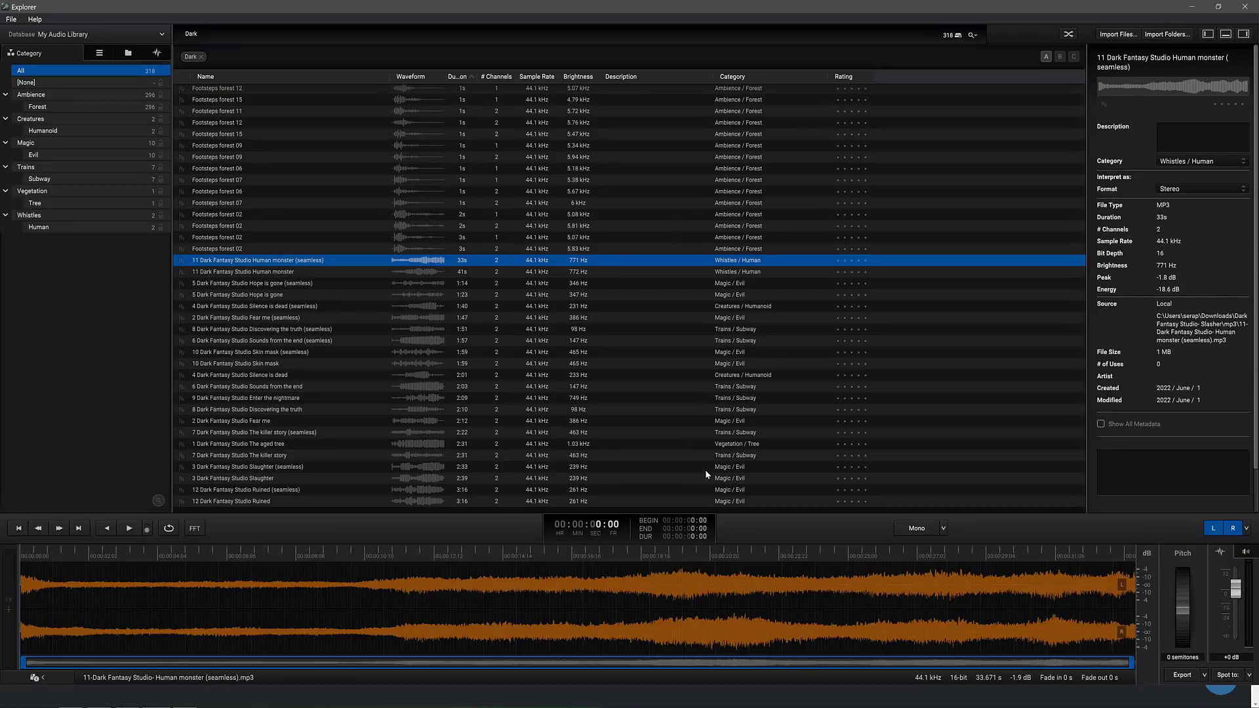
click(233, 501)
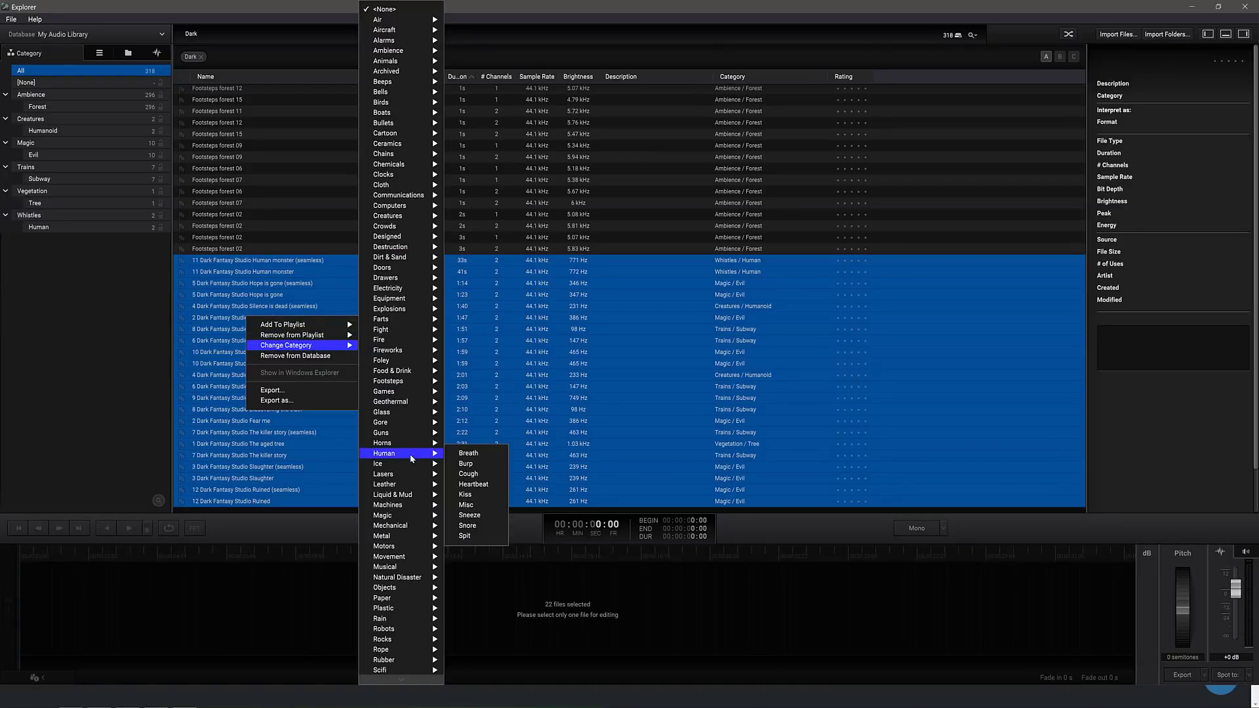
mouse_move(405, 607)
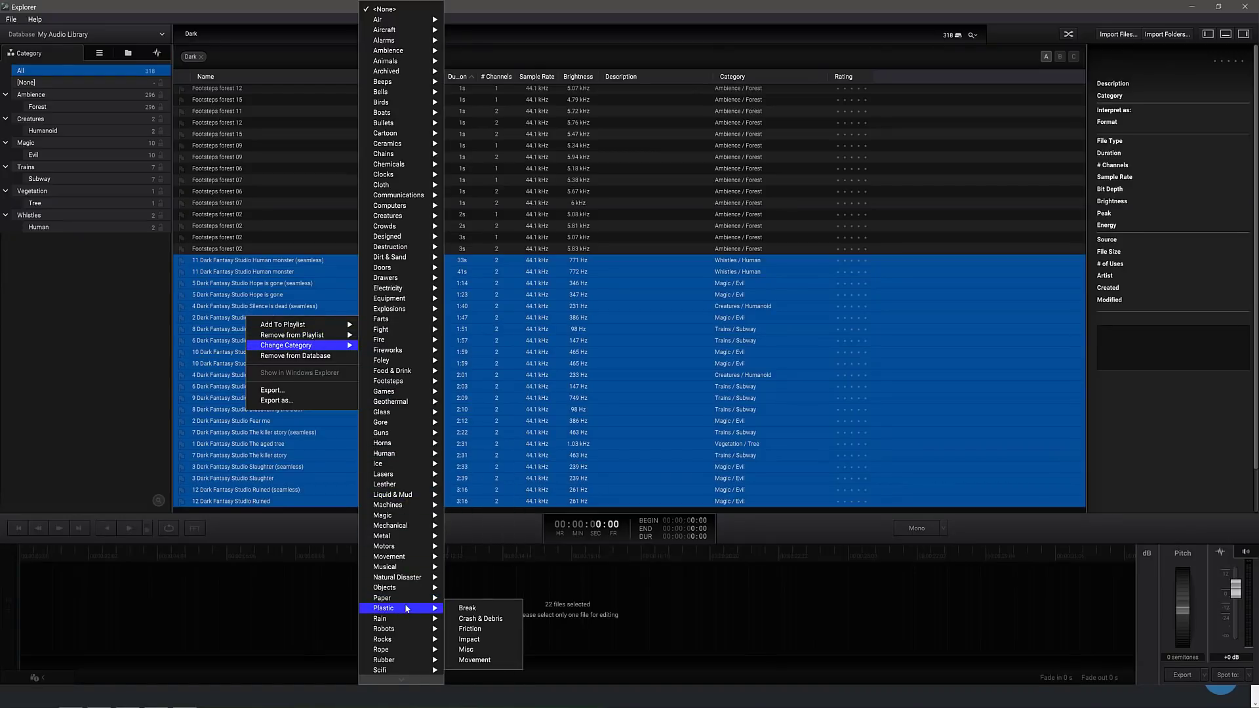
mouse_move(382, 535)
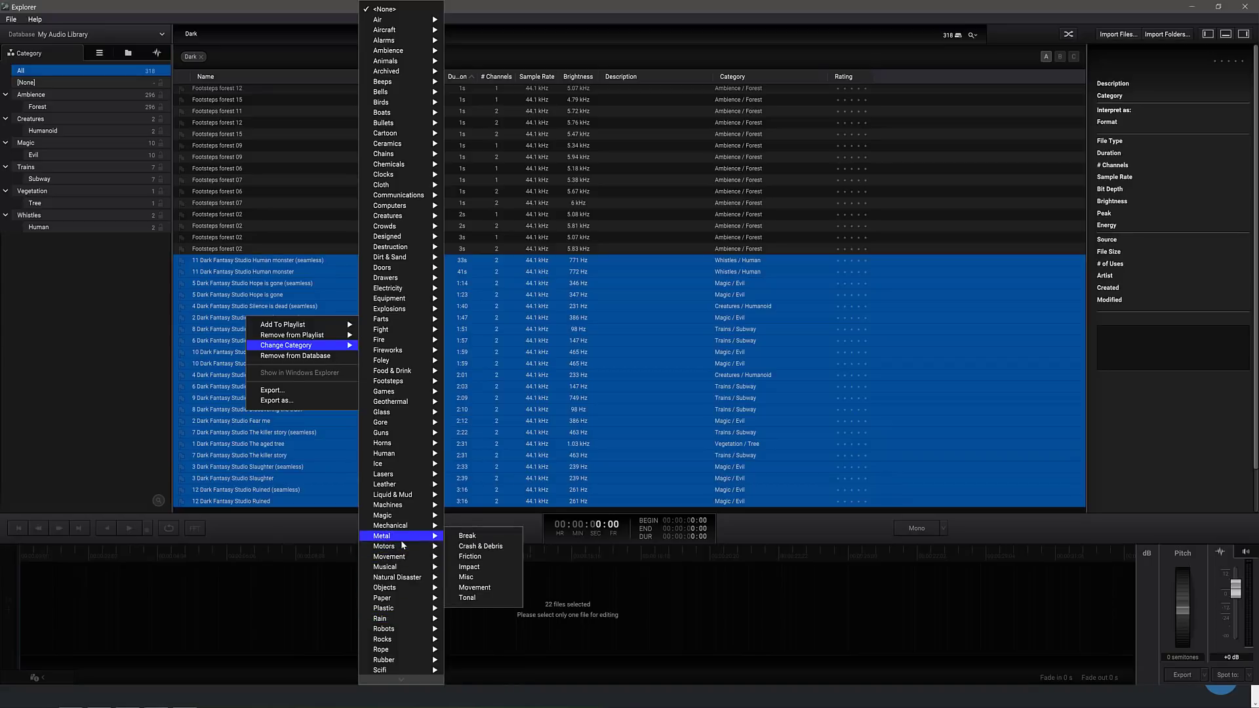
mouse_move(384, 566)
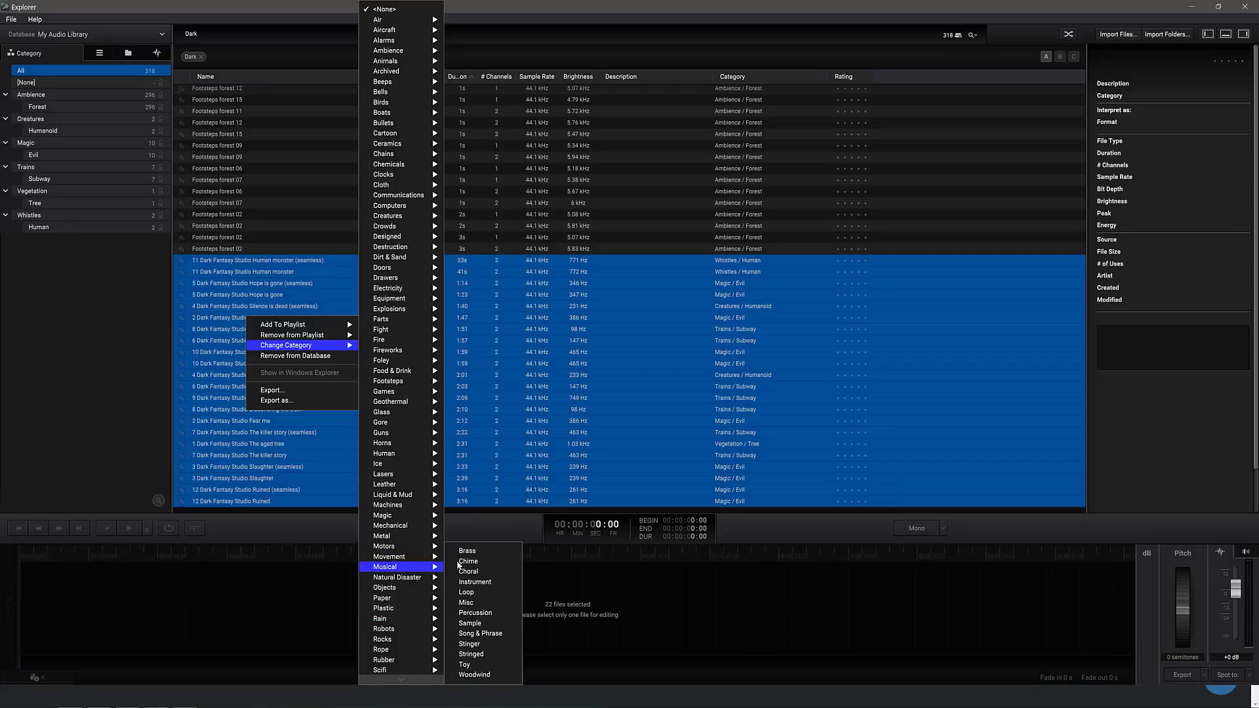
Change the 22 selected tracks' category to Musical / Song & Phrase.
click(480, 632)
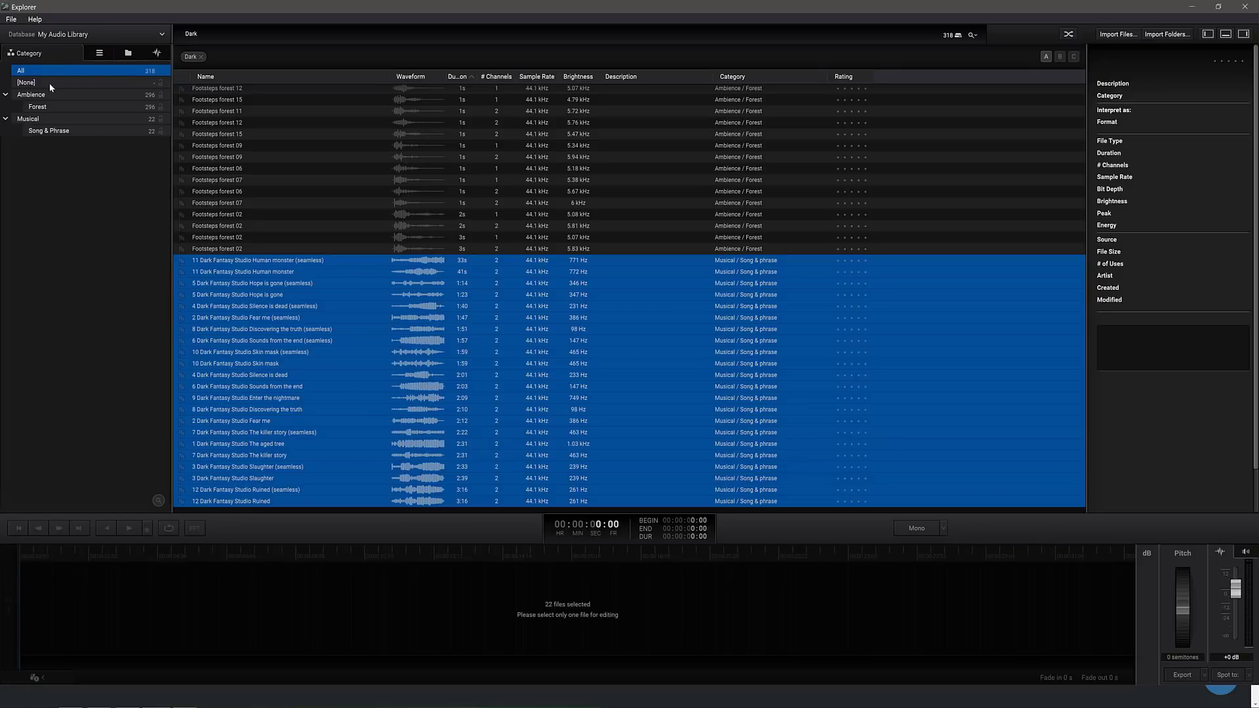
Clear the 'Dark' filter, try the Ambience category and a keyword, then clear it back to all 320 sounds.
click(200, 56)
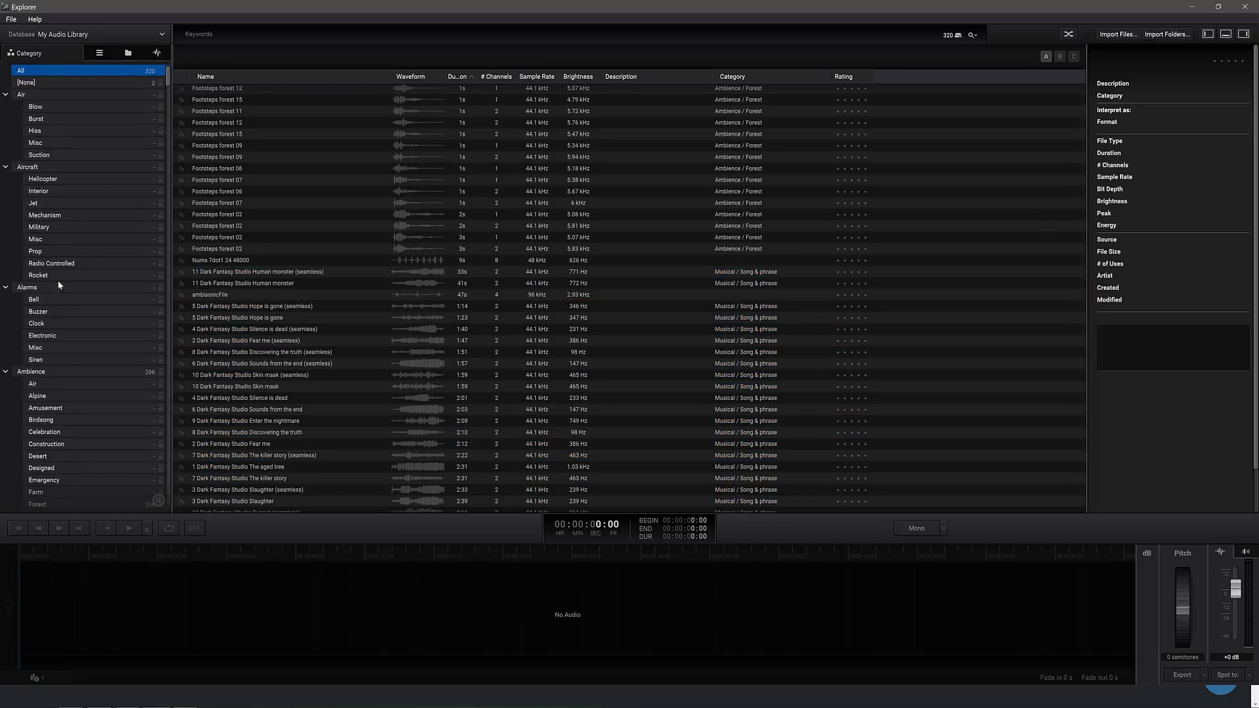
click(31, 371)
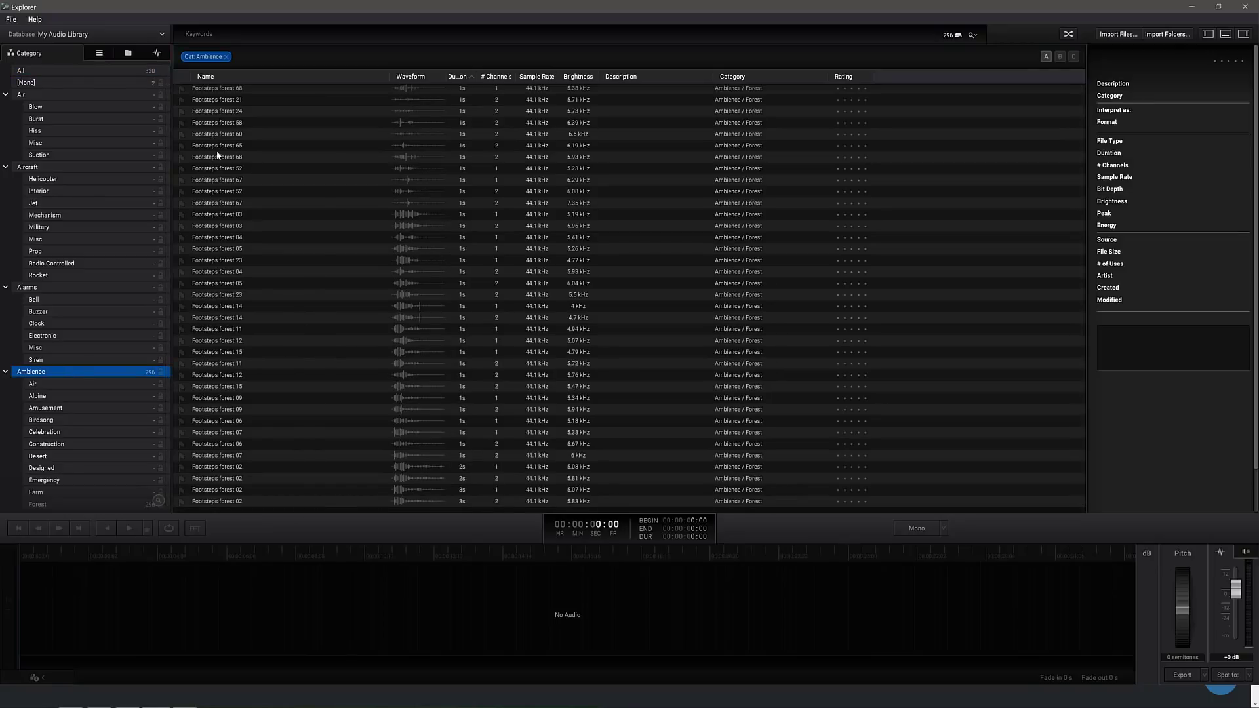
text(?)
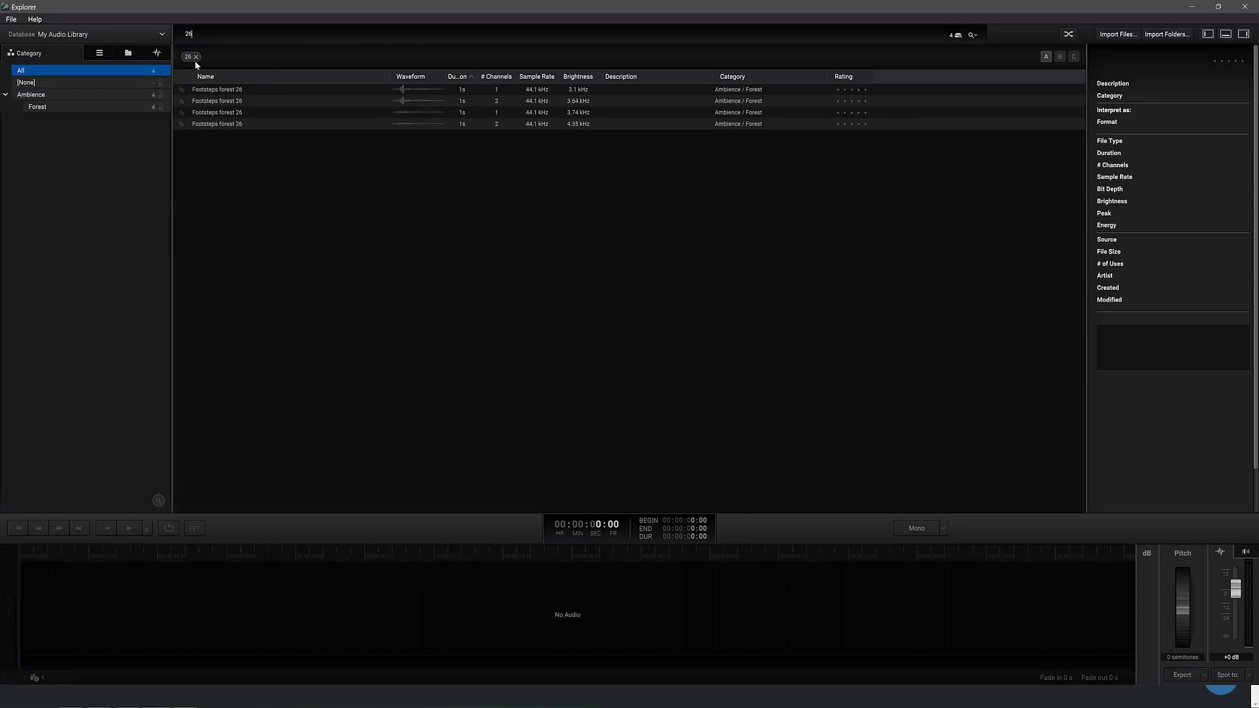
click(196, 56)
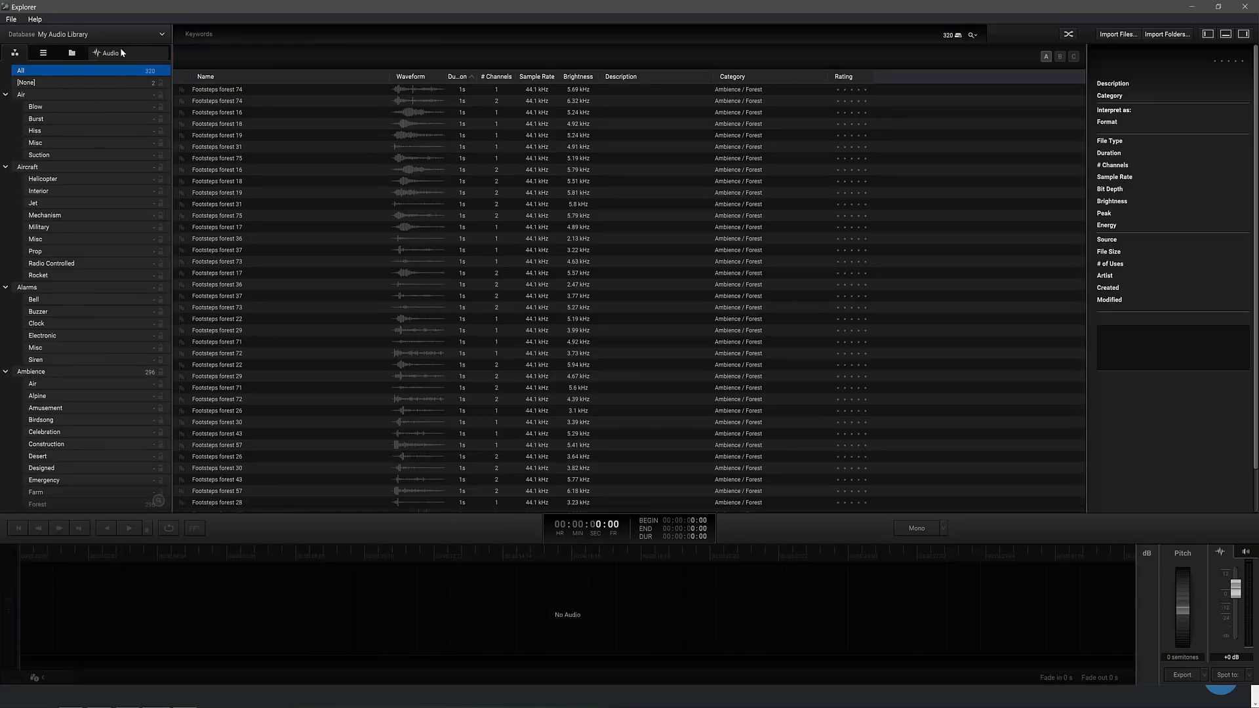
Browse the library by source folder under Downloads and bring up the application menu.
click(71, 52)
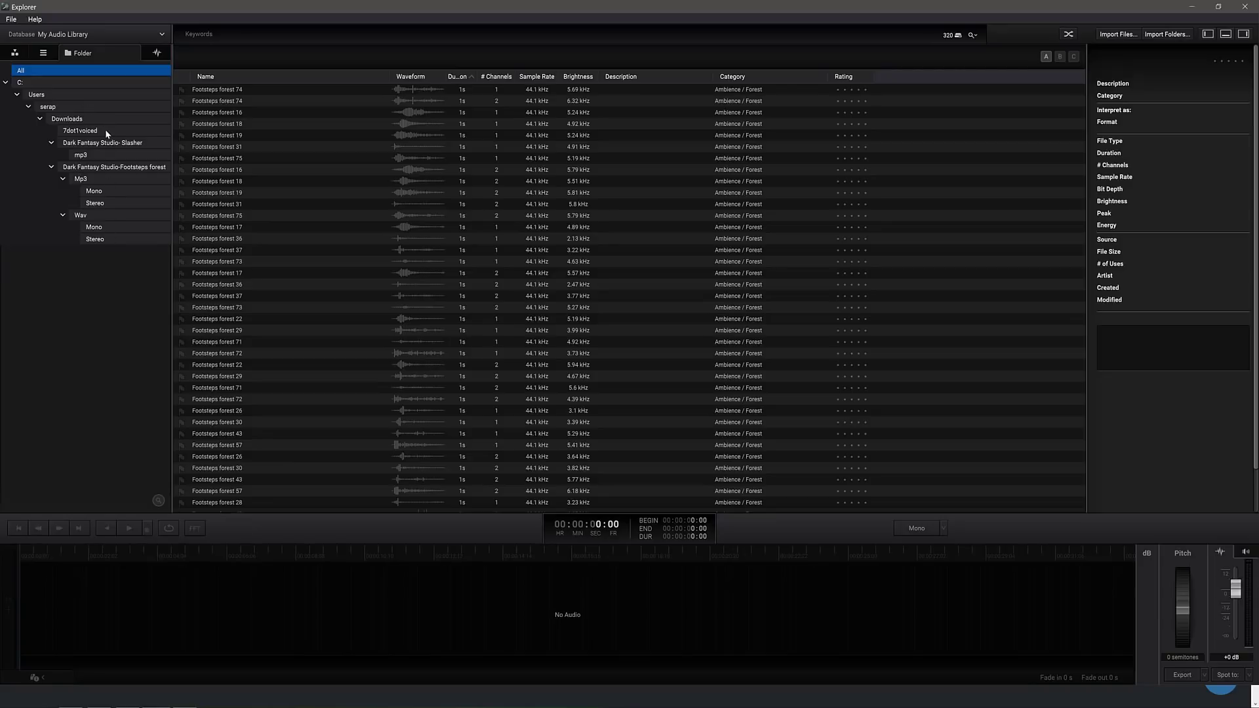
mouse_move(119, 124)
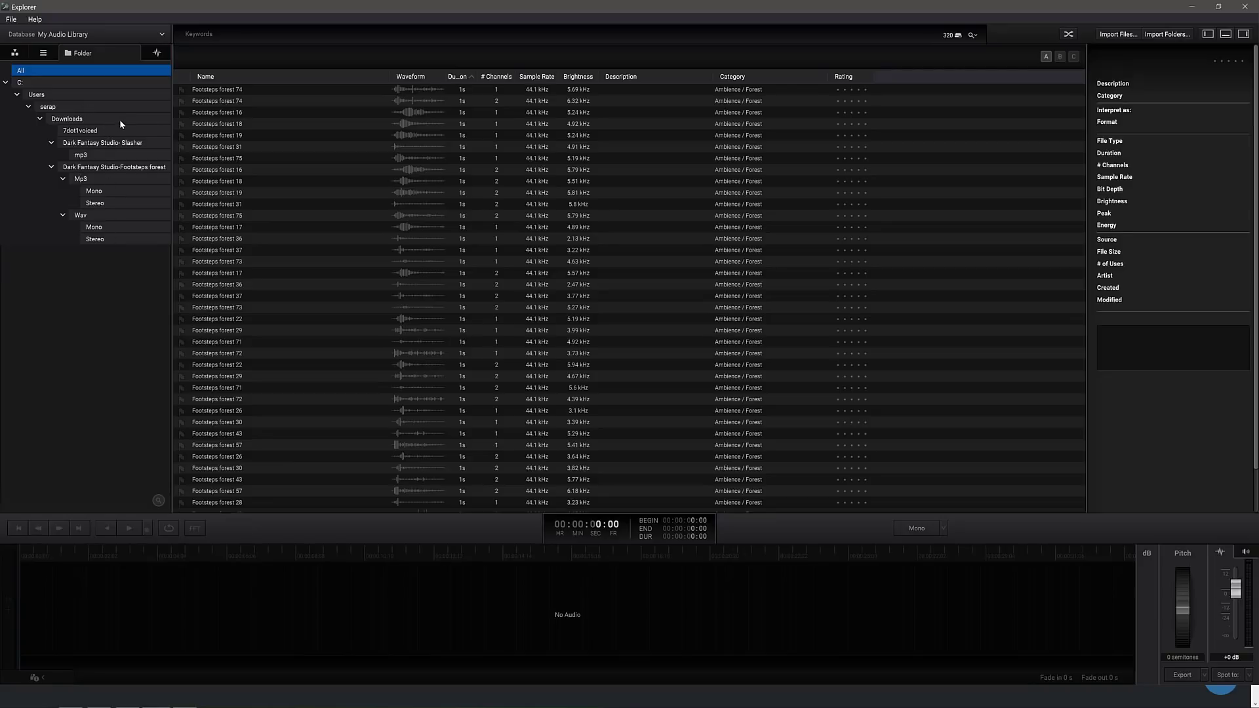
click(10, 18)
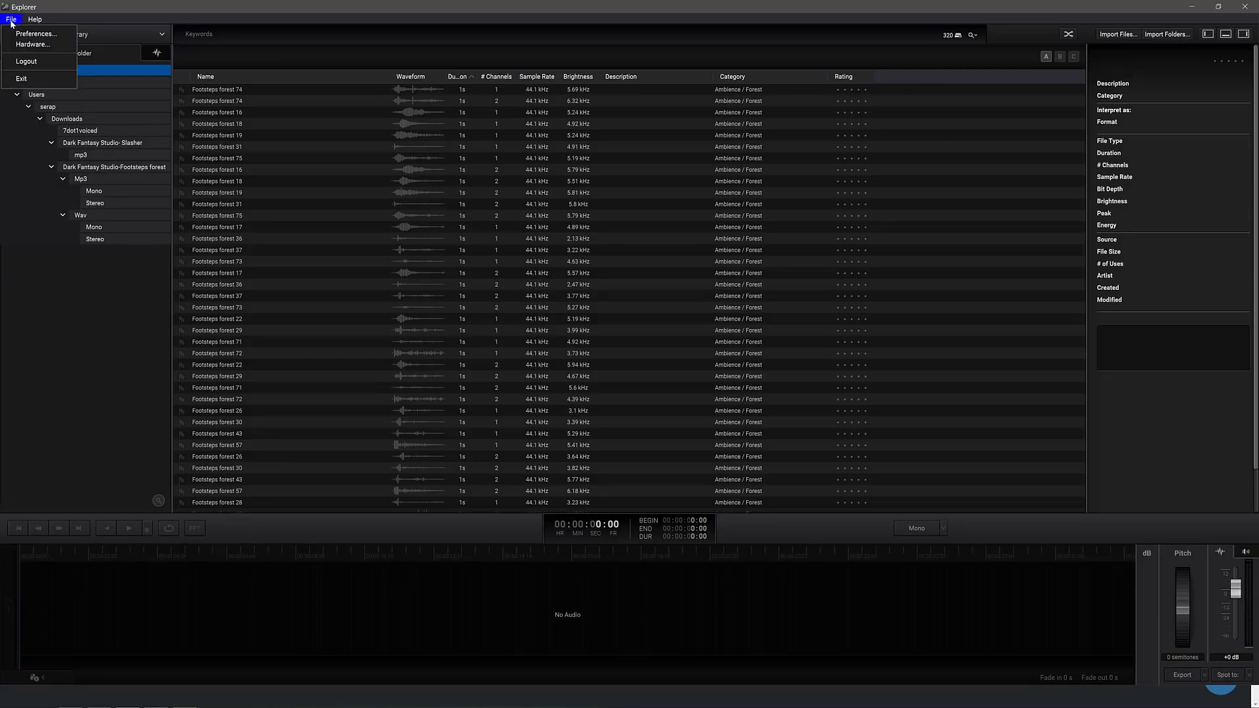
click(36, 34)
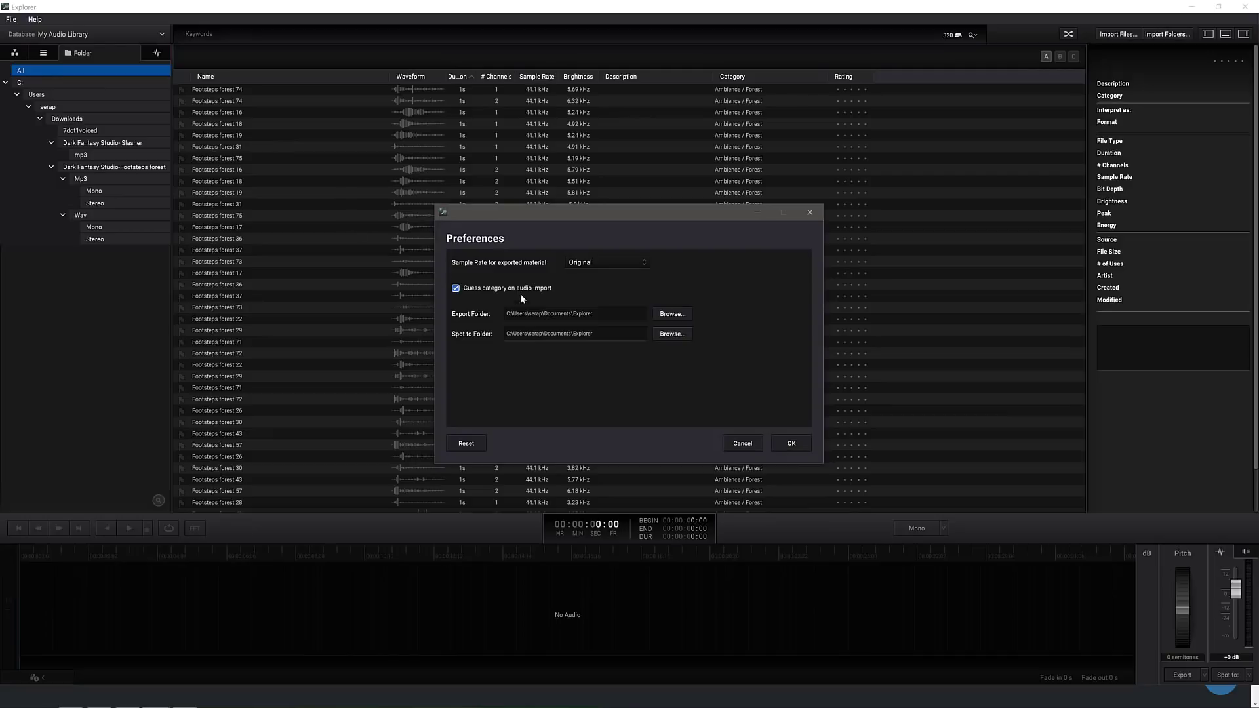
mouse_move(521, 298)
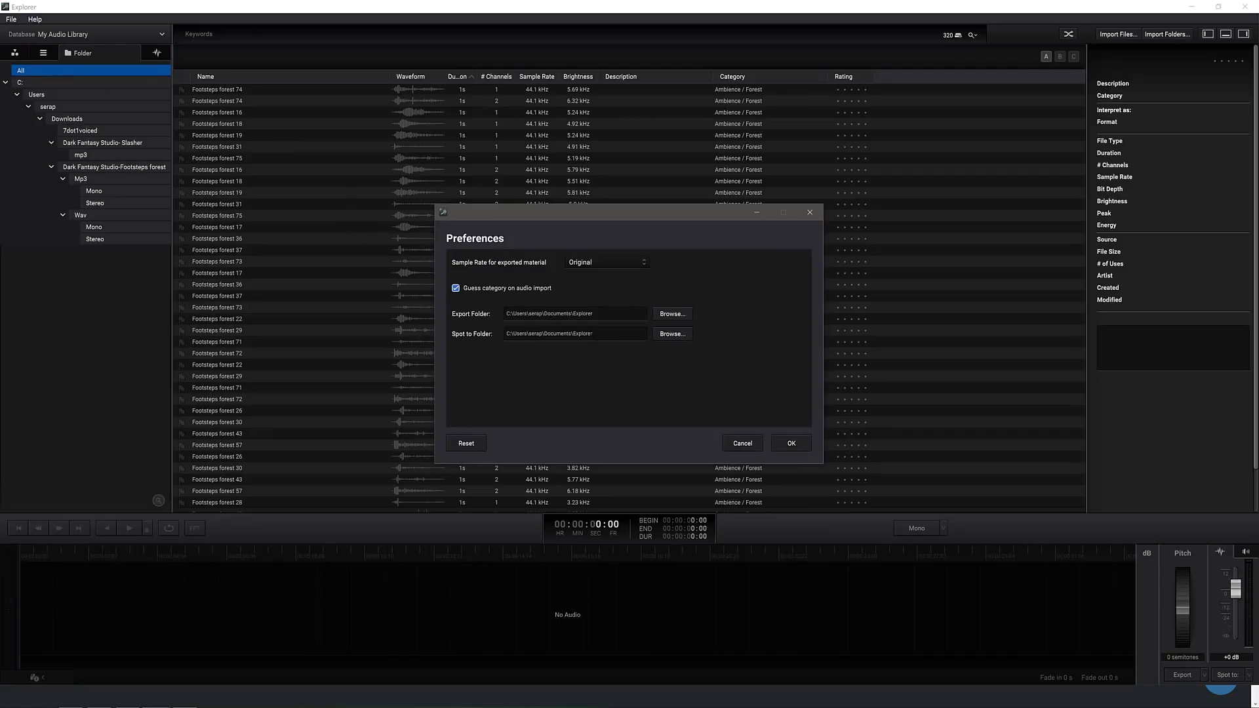
mouse_move(607, 278)
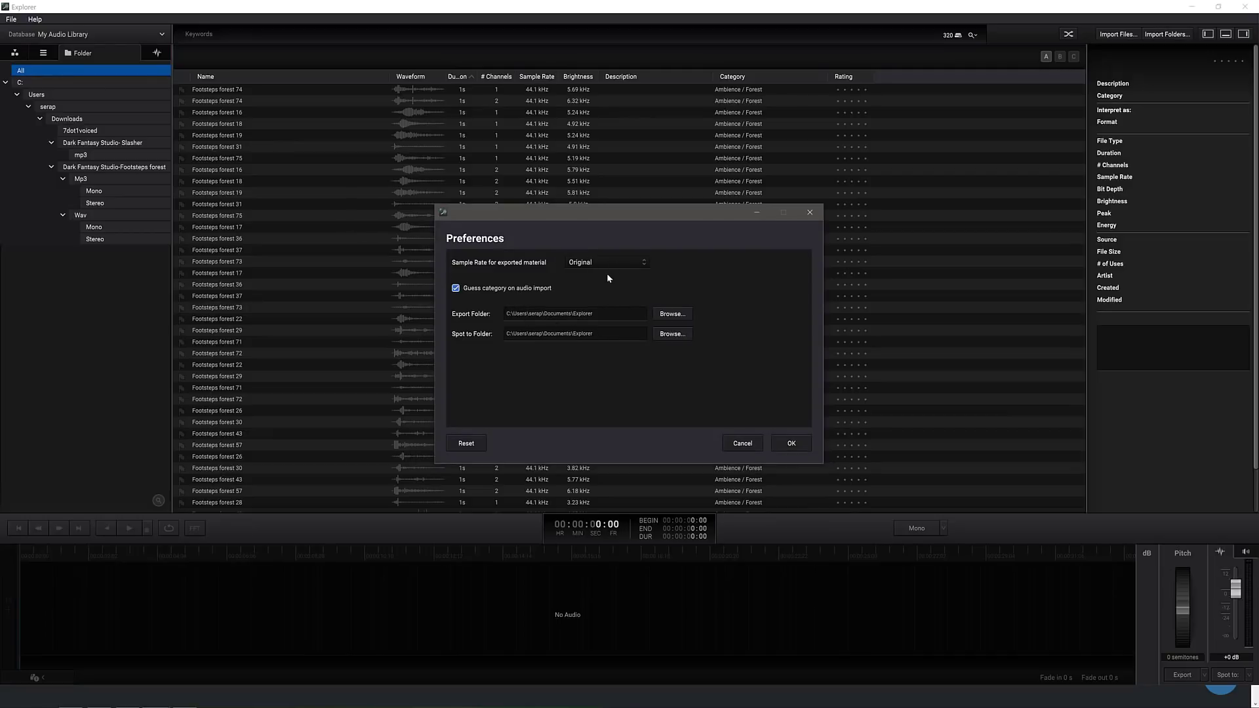
mouse_move(520, 309)
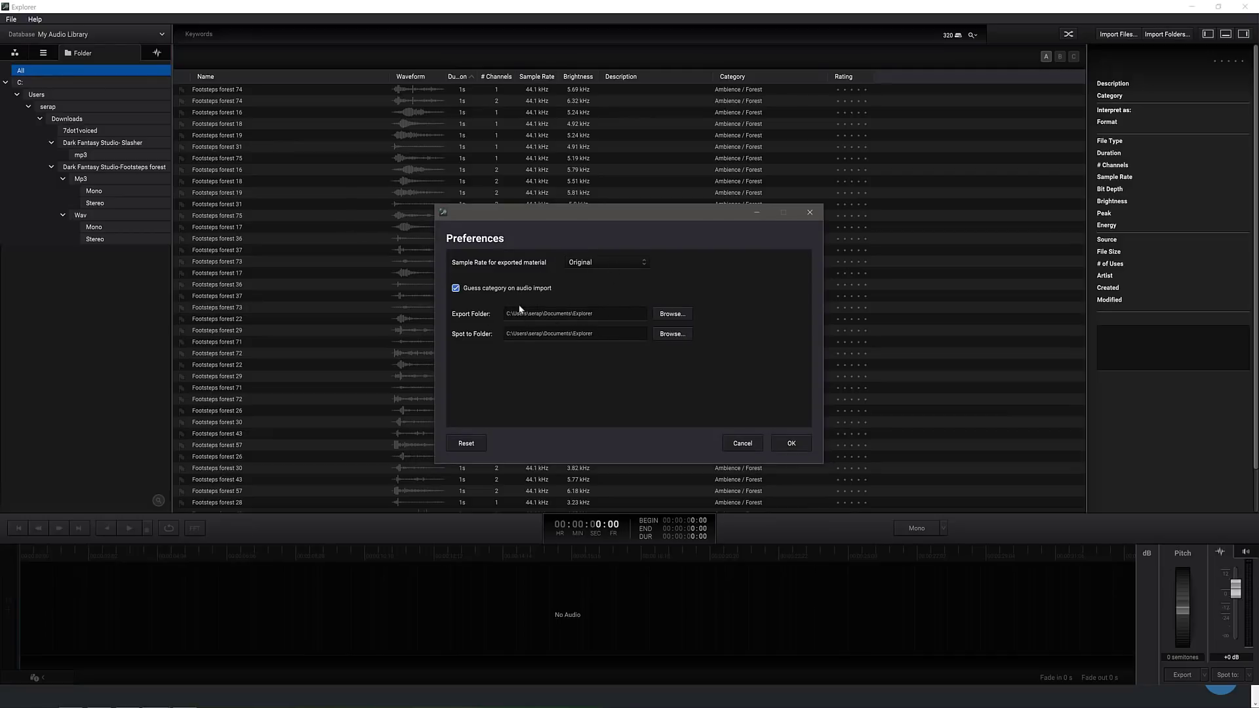
mouse_move(760, 453)
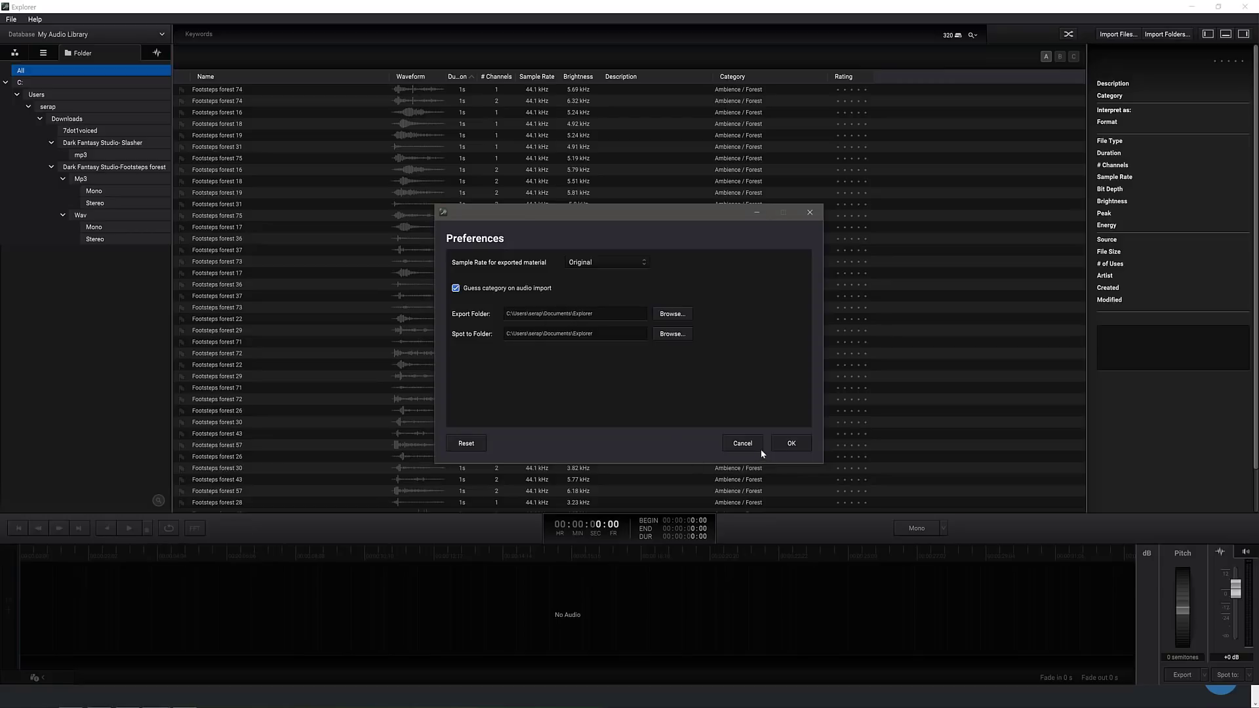
click(12, 19)
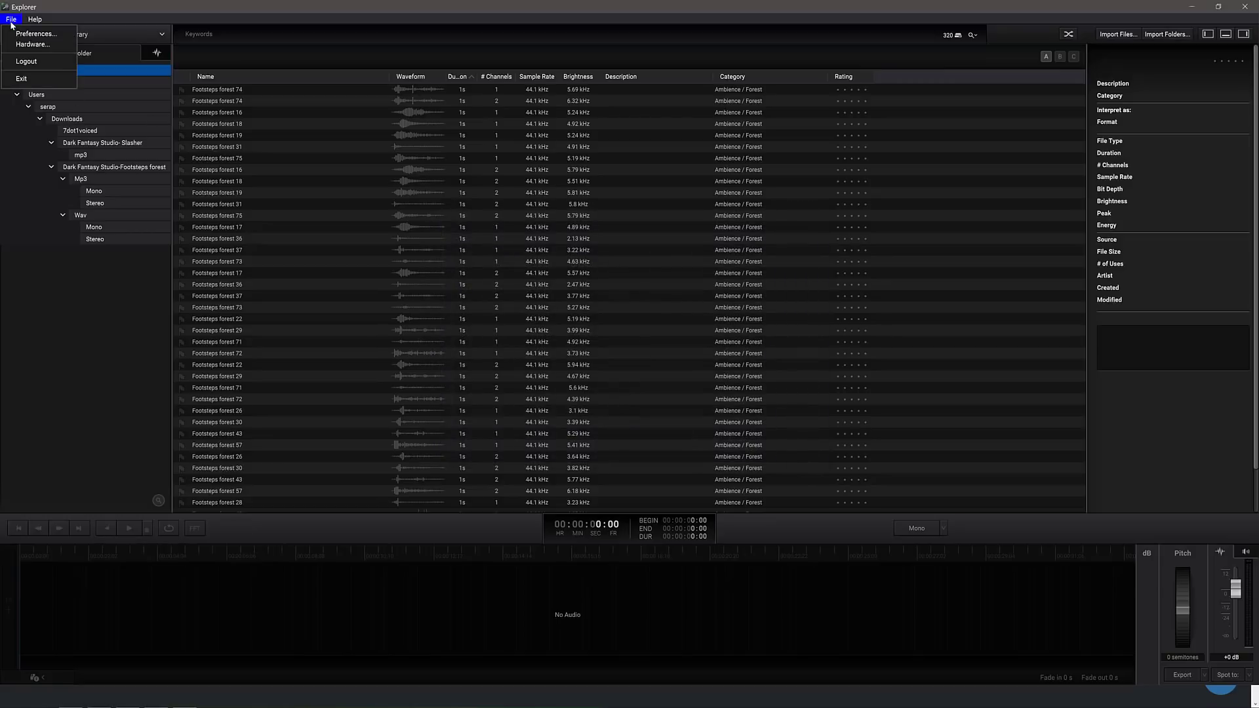
Review the I/O Manager's binaural monitoring, bass management, ambisonics decoder and output bus routing pages.
click(32, 45)
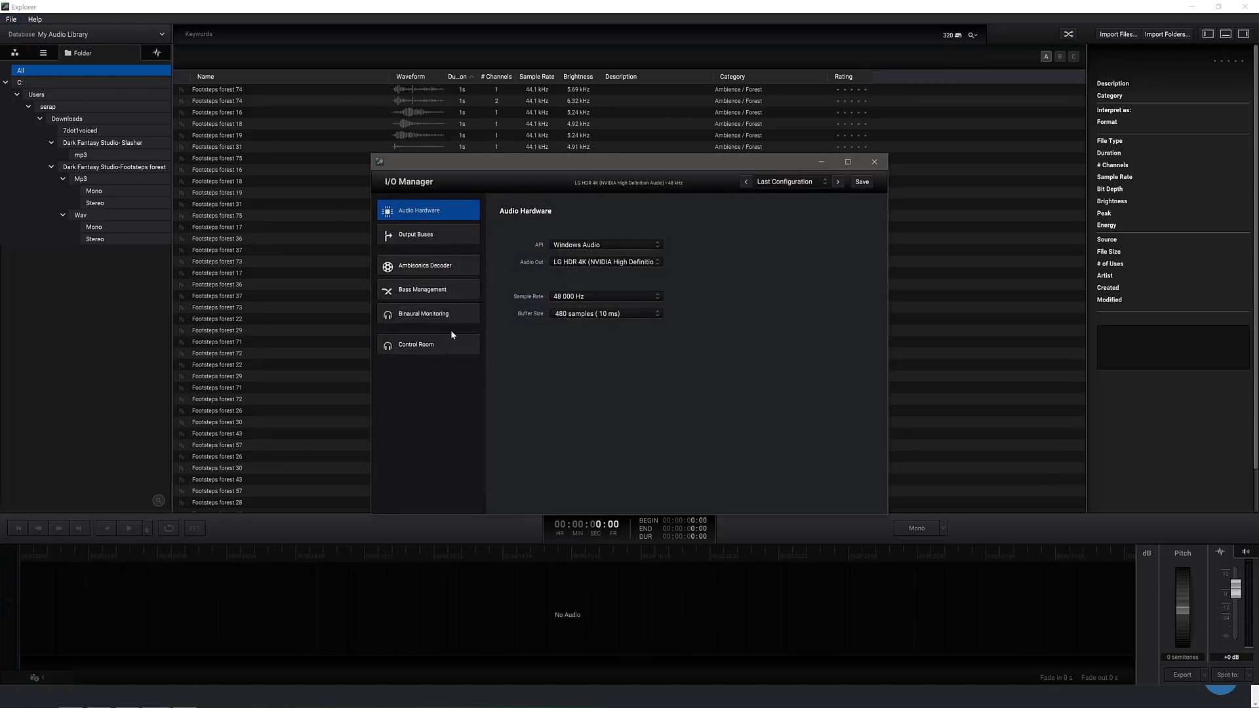
click(424, 313)
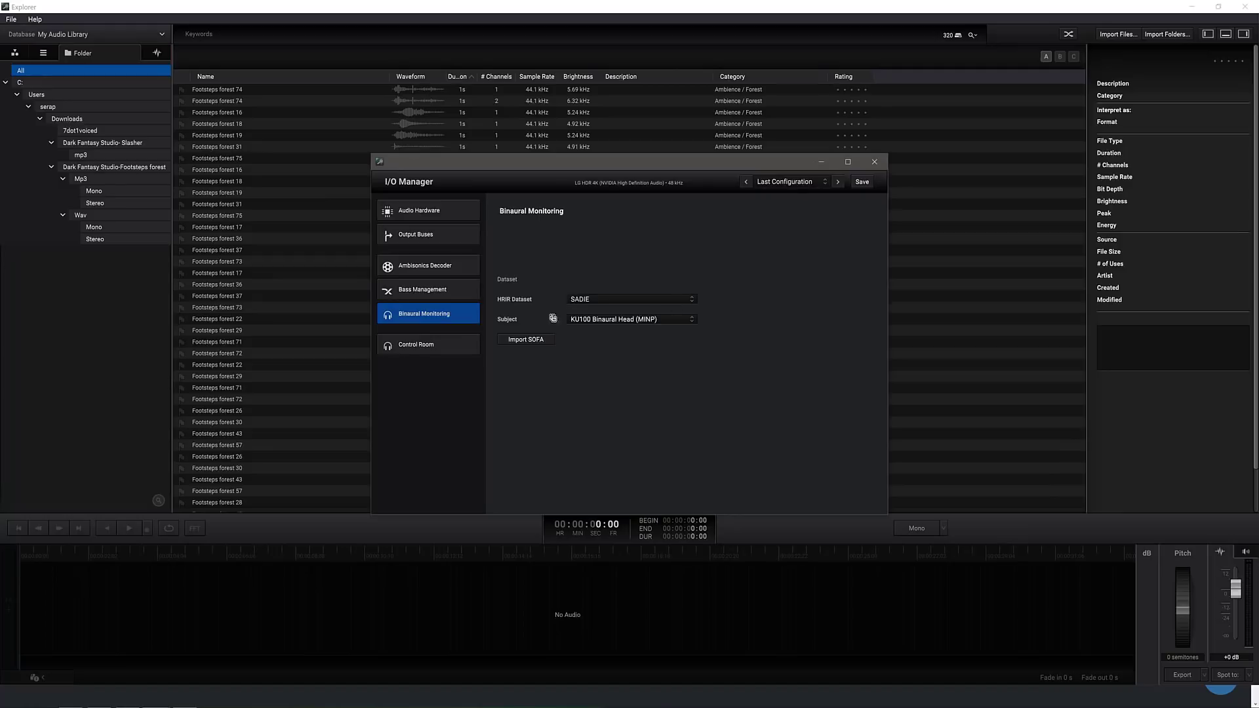
click(422, 289)
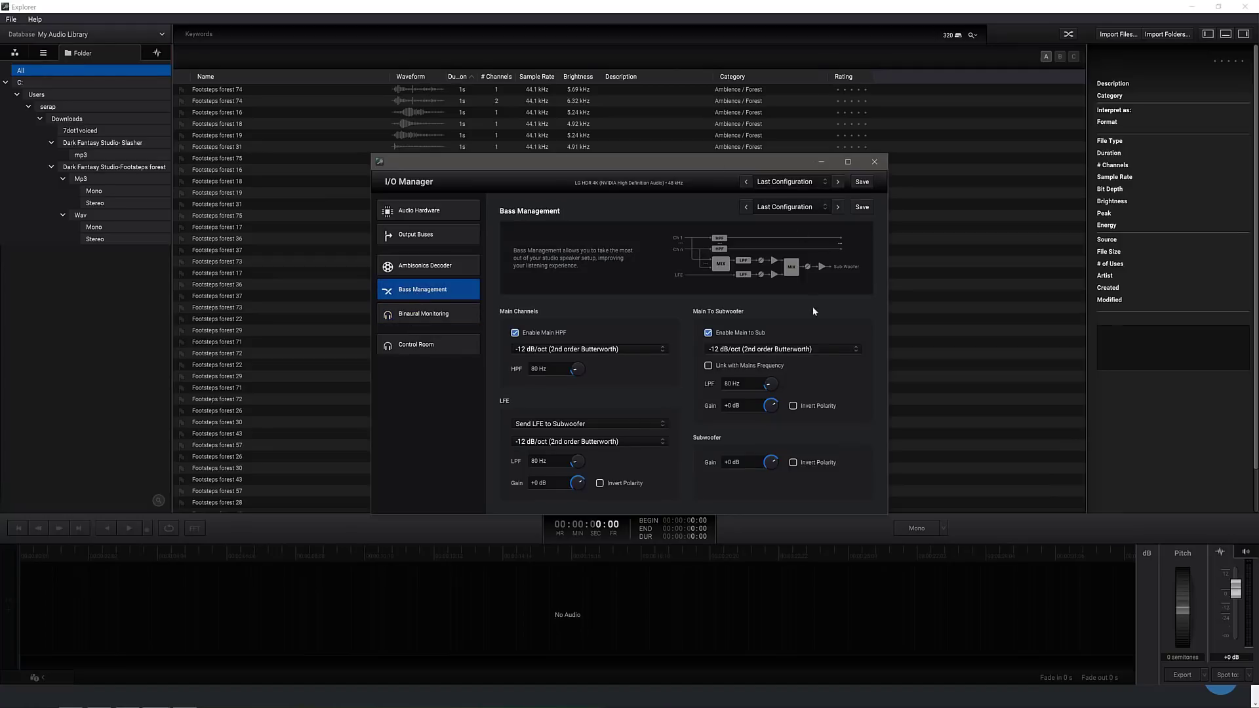
click(423, 264)
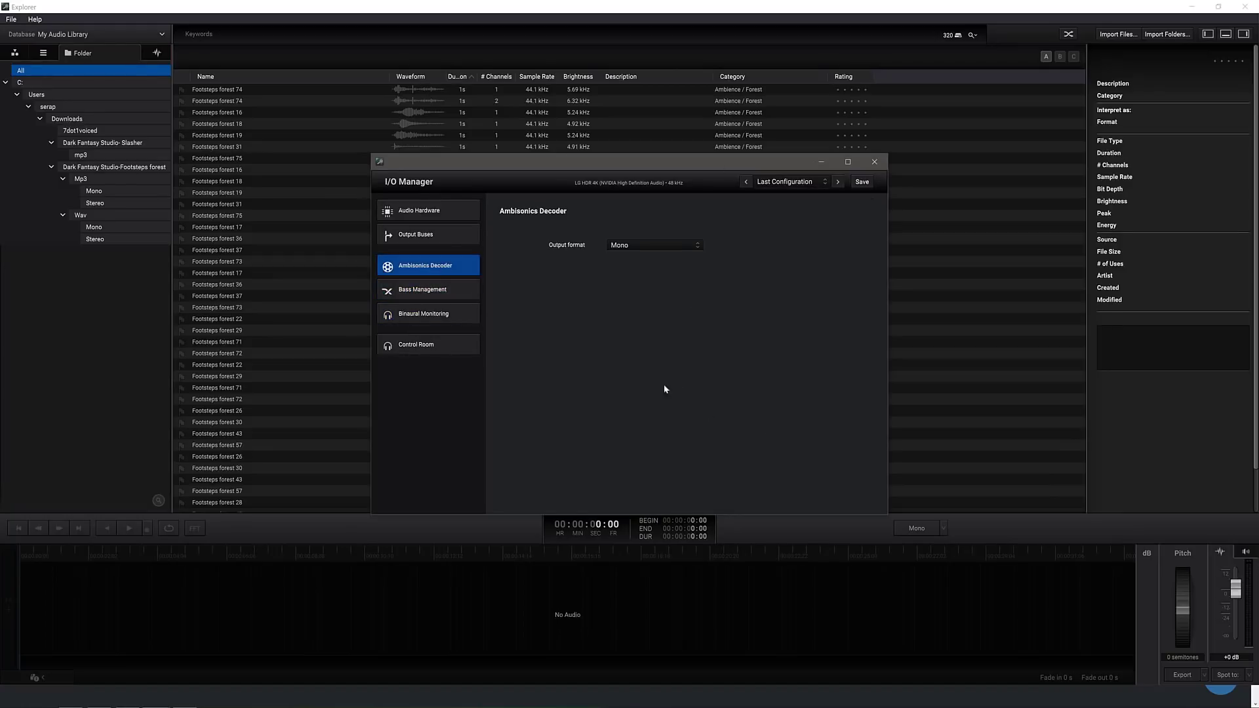
click(415, 233)
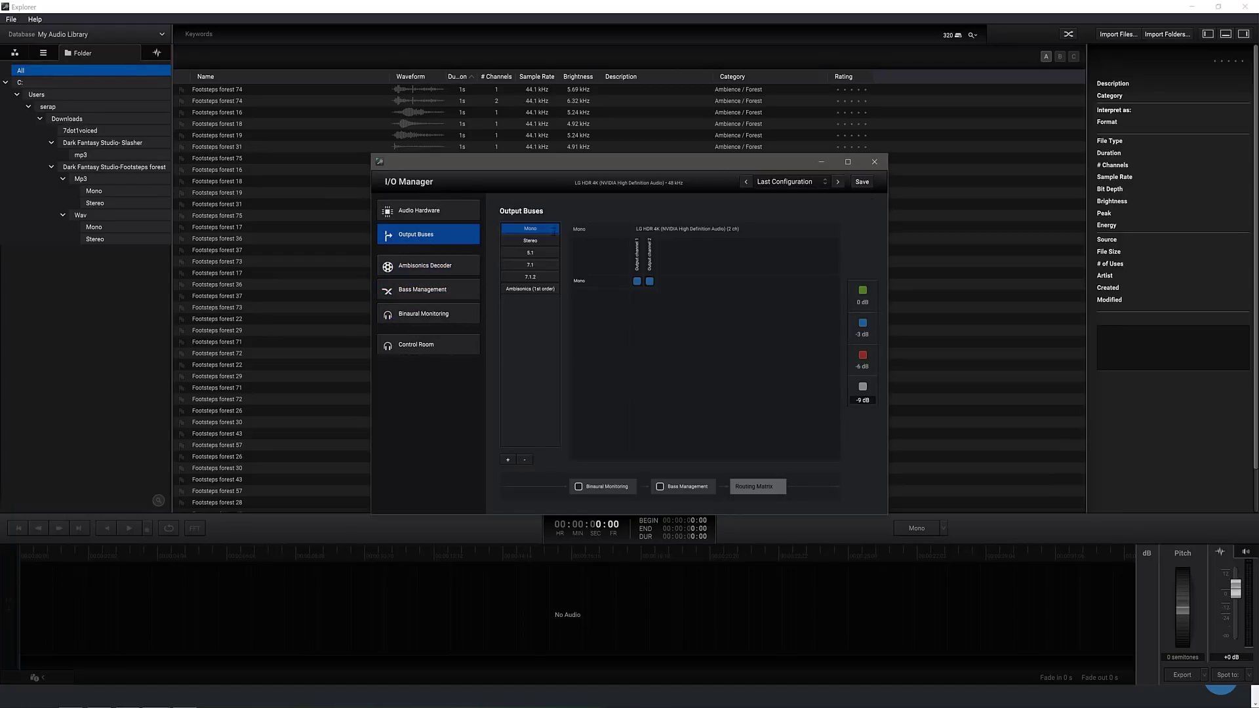
mouse_move(704, 498)
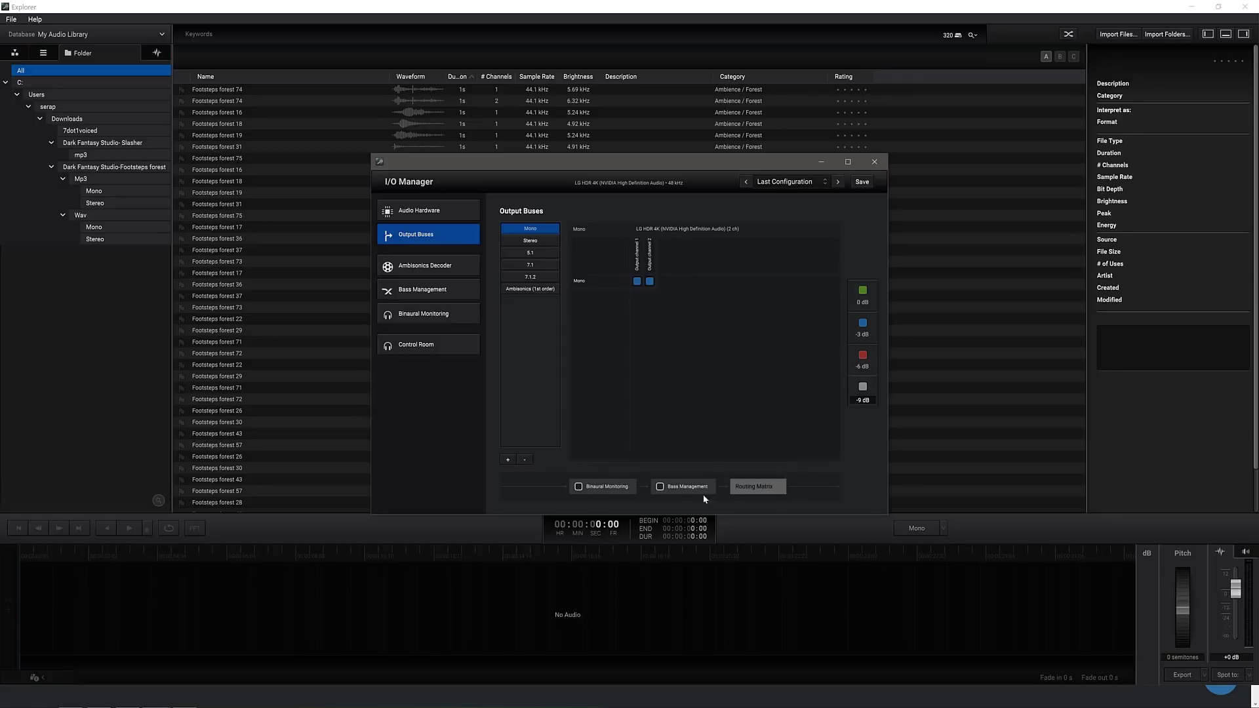
mouse_move(525, 293)
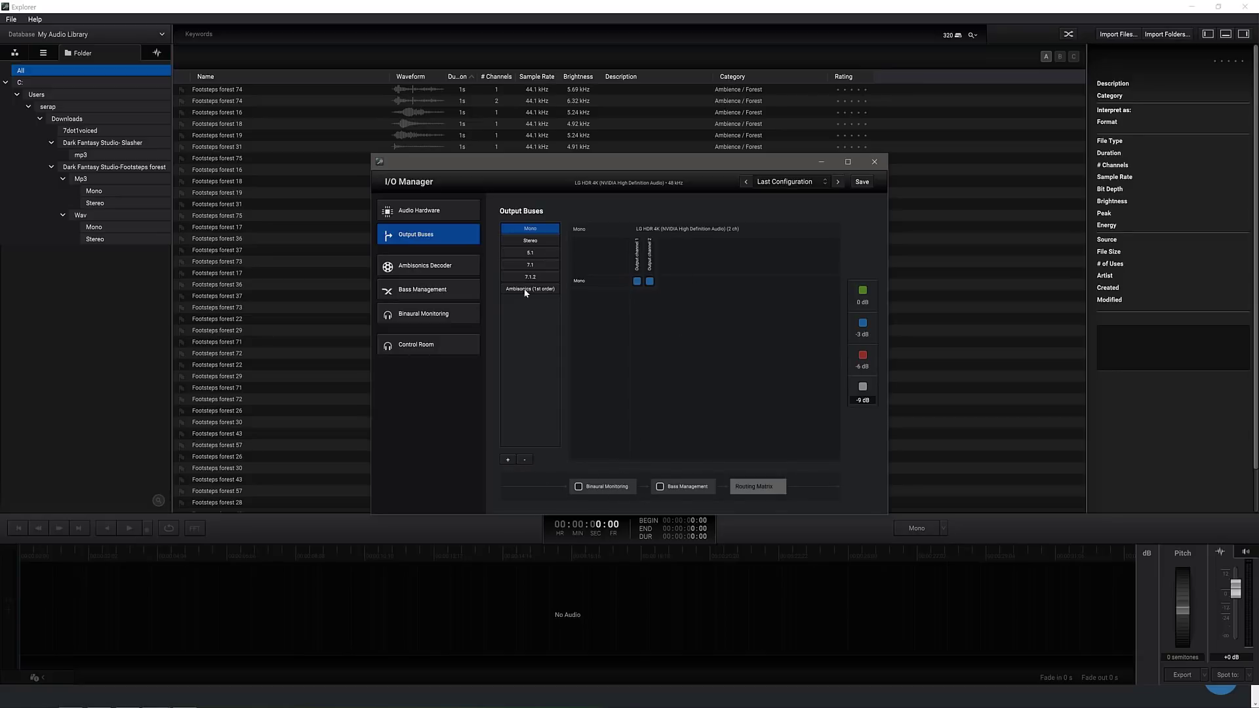
Inspect mono, 7.1 and 7.1.2 output bus routing, adjust a 7.1 channel, then close the I/O Manager.
click(528, 264)
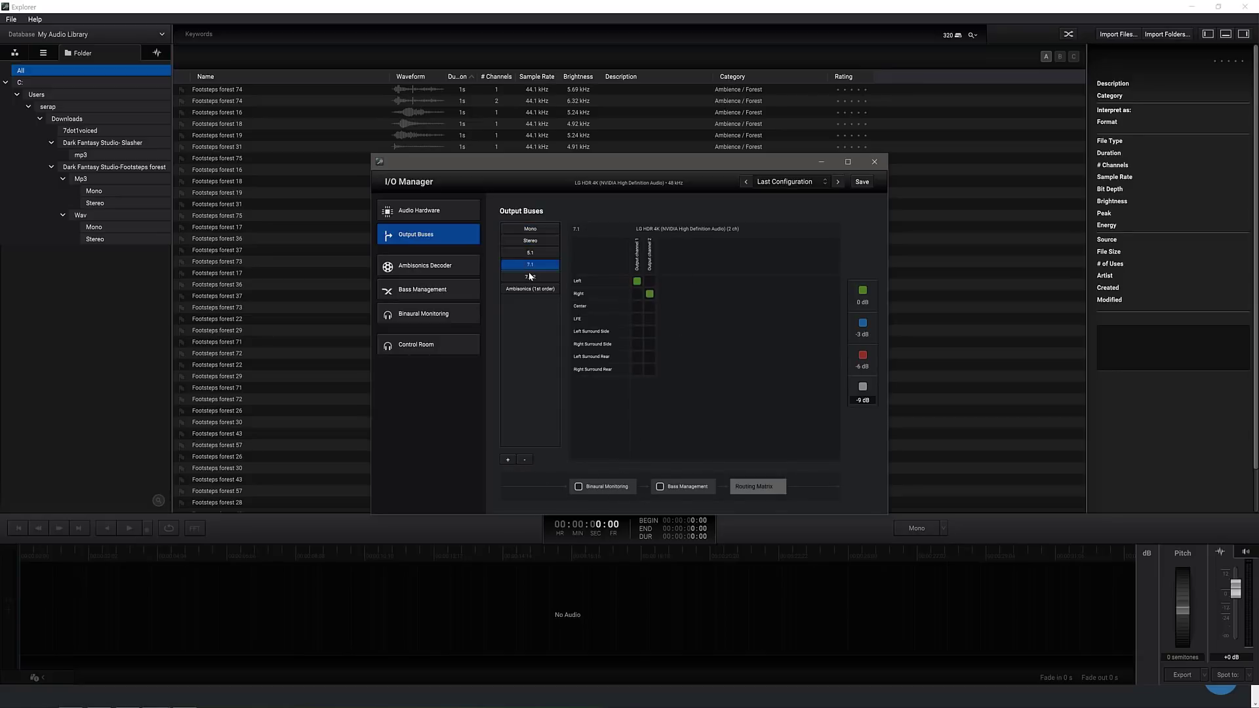
click(528, 276)
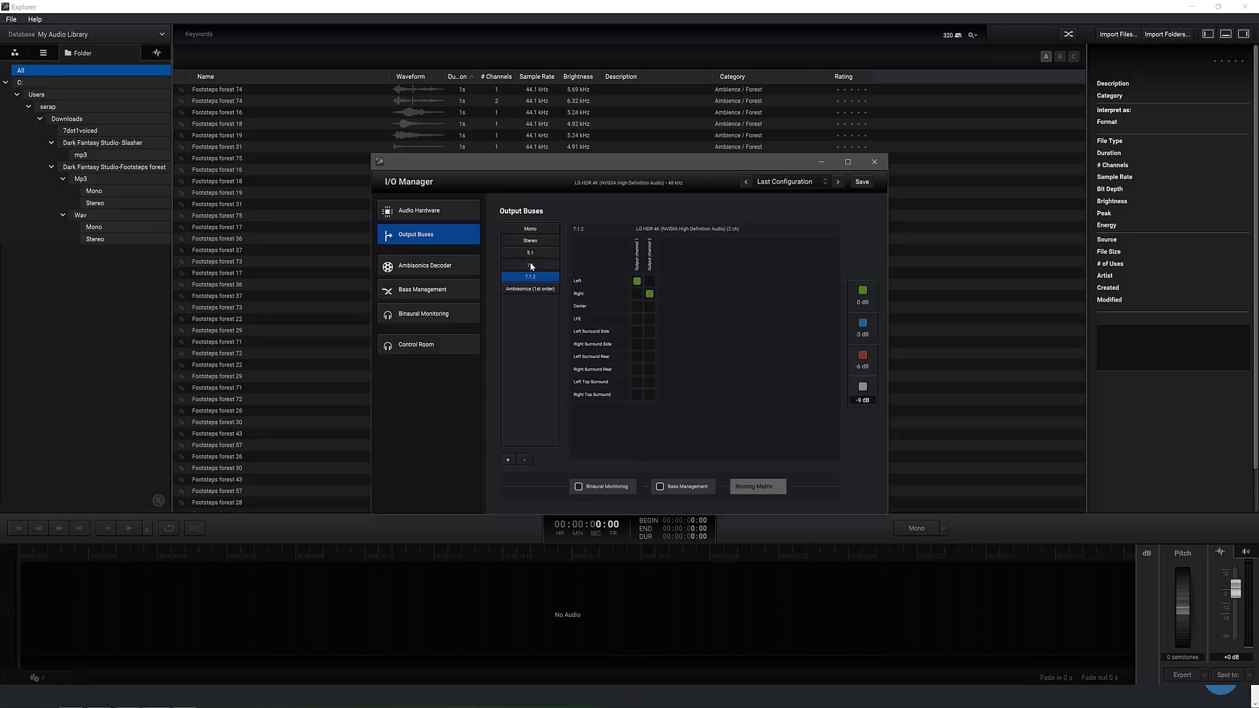
click(528, 265)
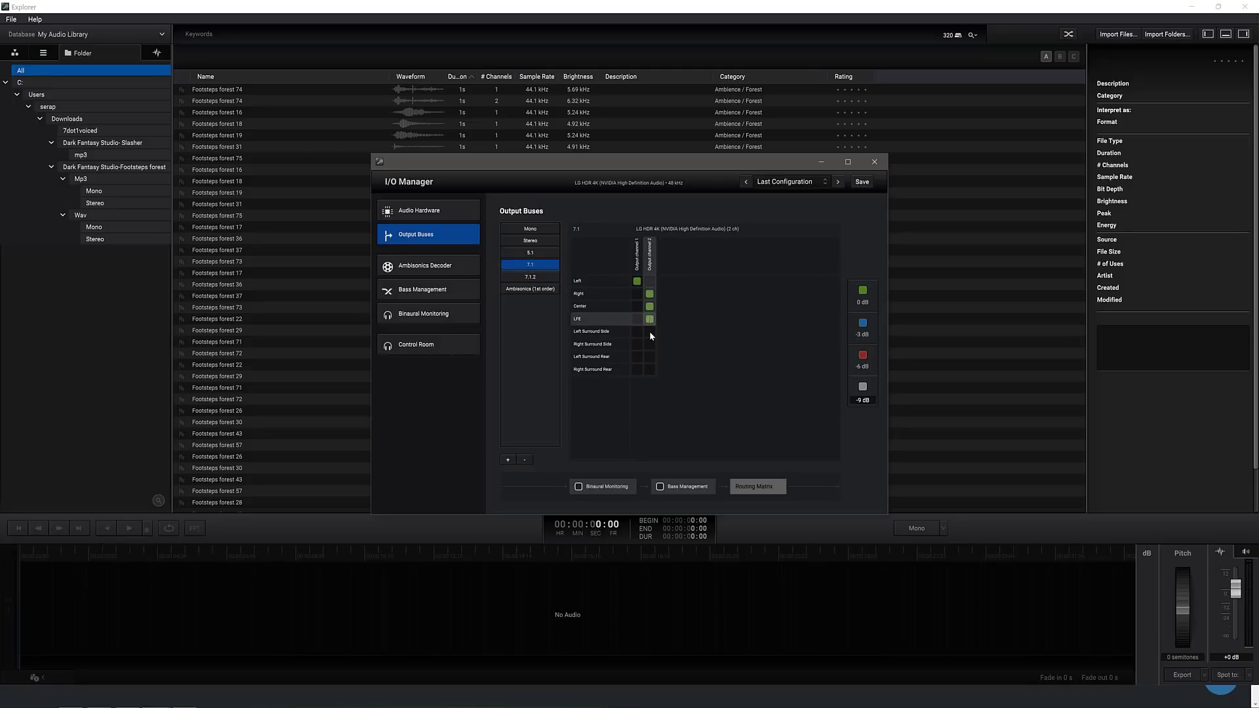
click(649, 245)
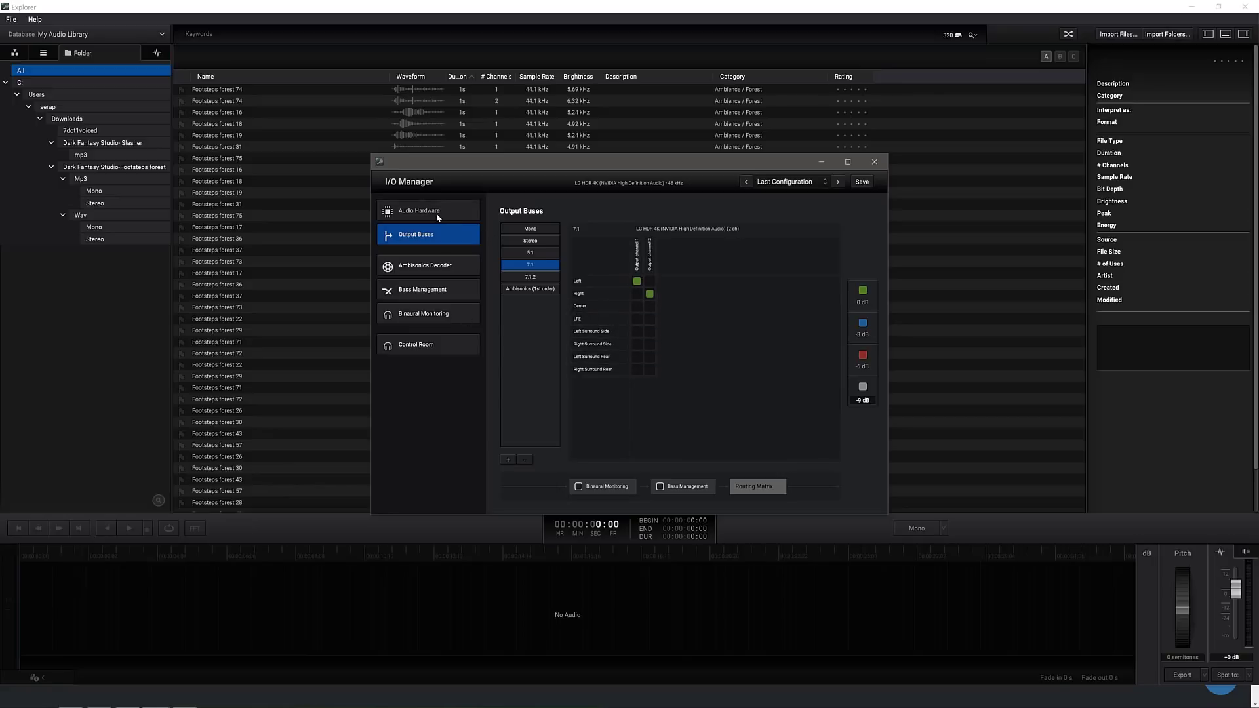
click(418, 209)
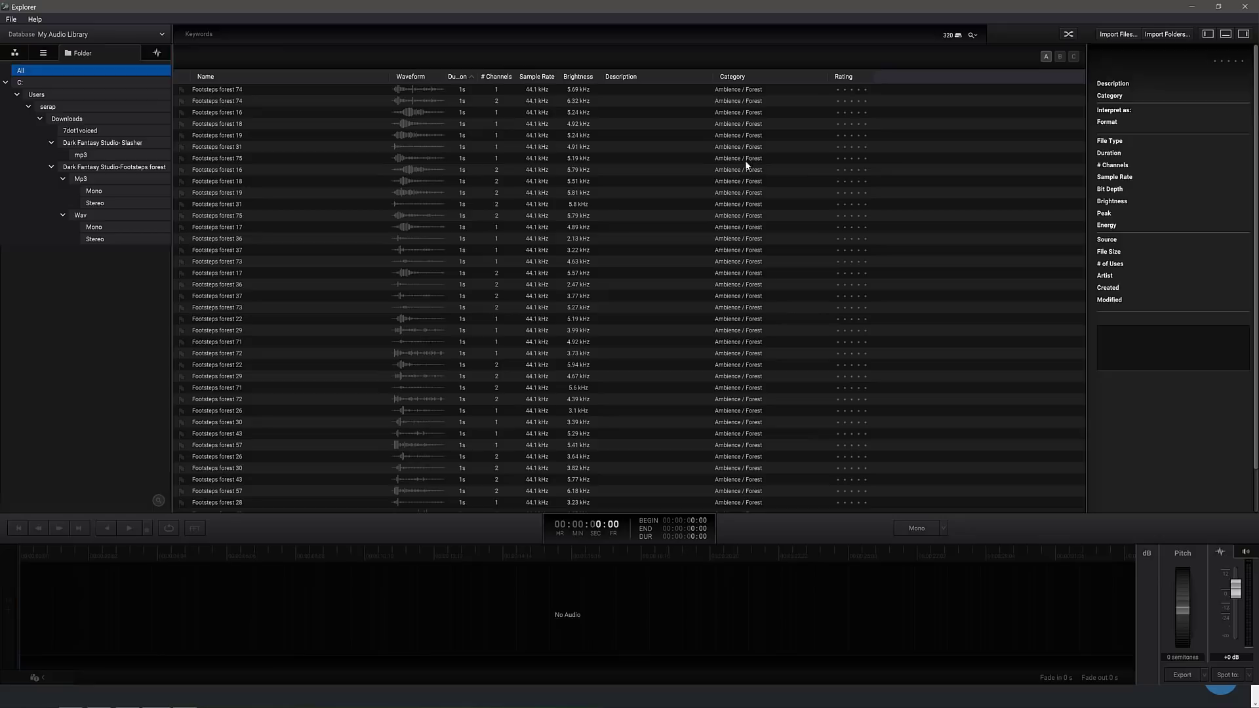
Load Footsteps forest 36 and bring up its Export Audio dialog via Export as...
click(216, 284)
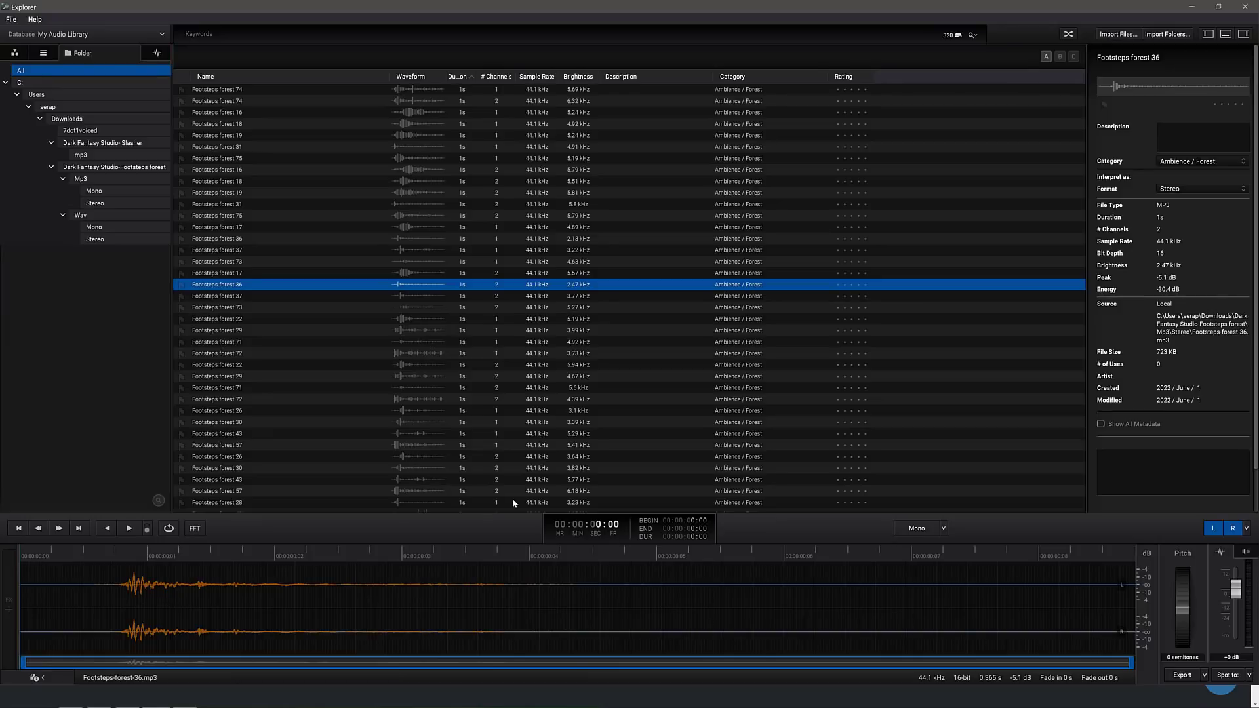
click(1181, 674)
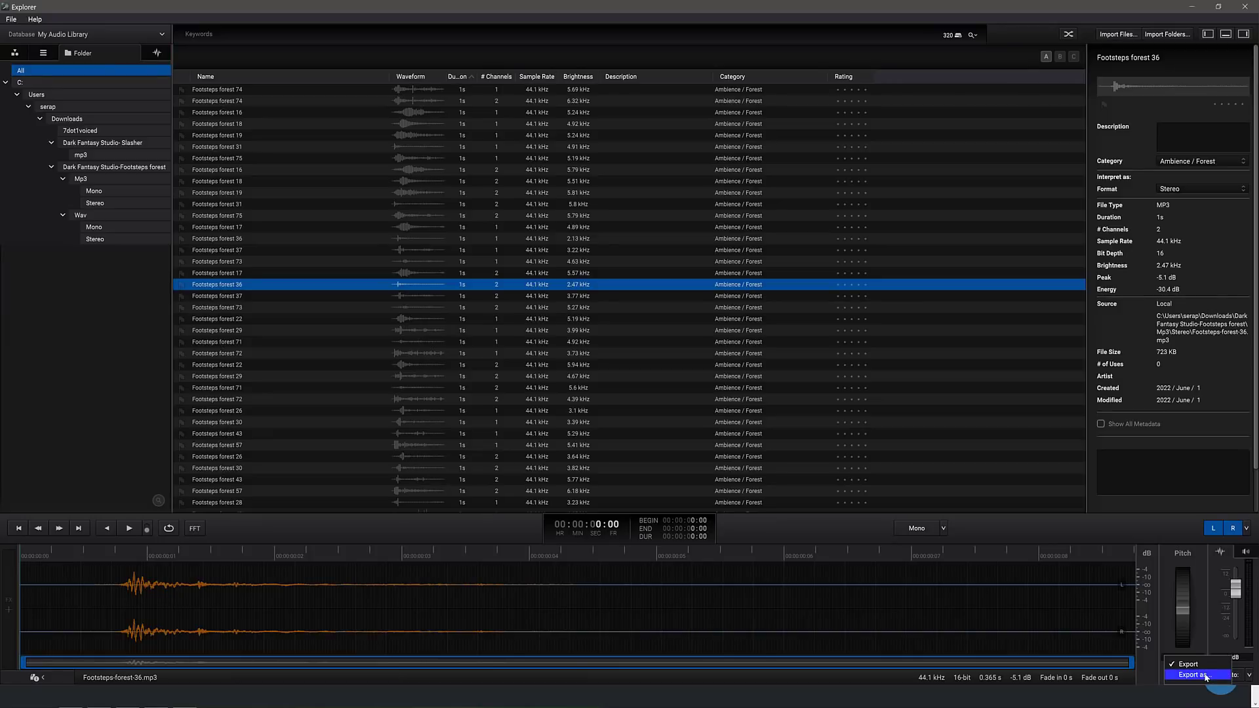
mouse_move(1187, 664)
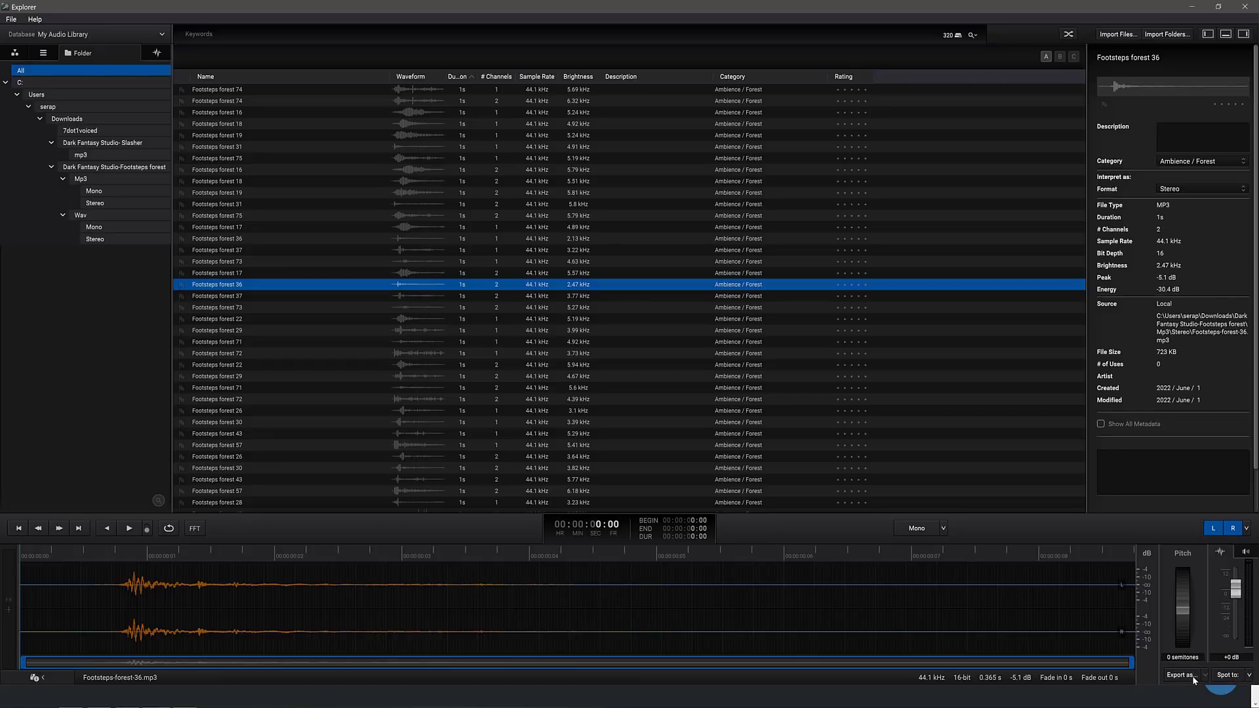
click(1180, 674)
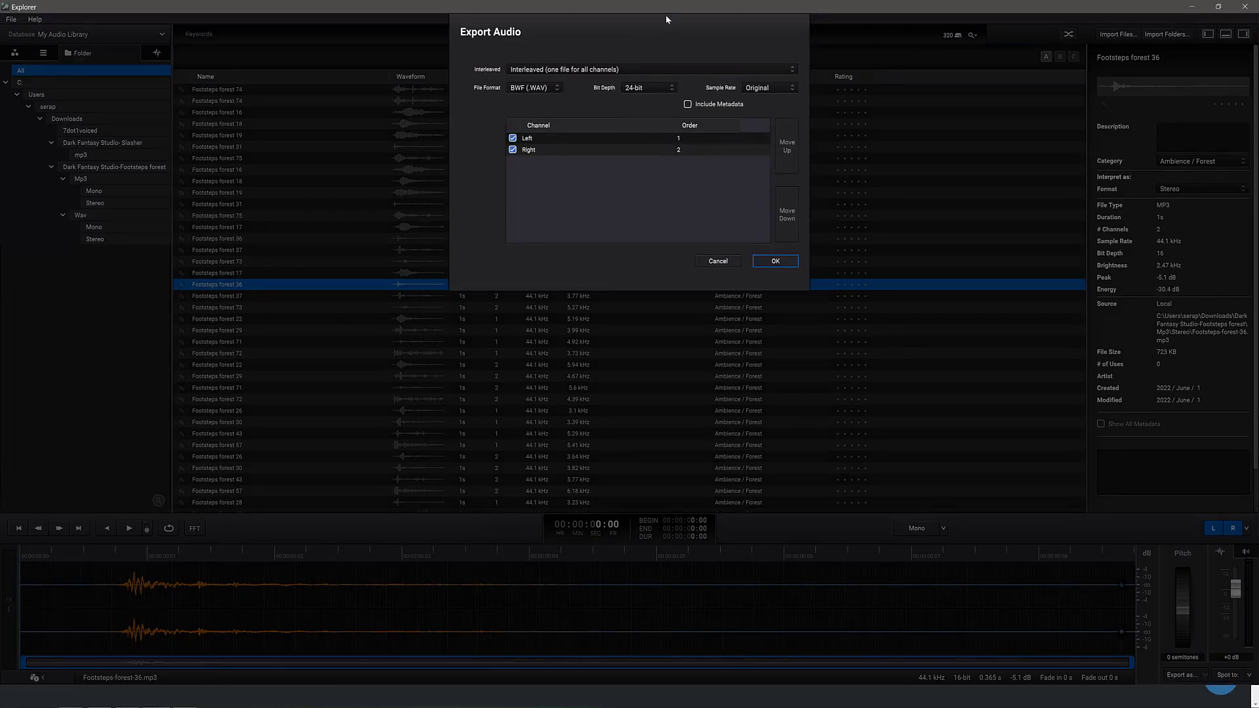
mouse_move(440, 184)
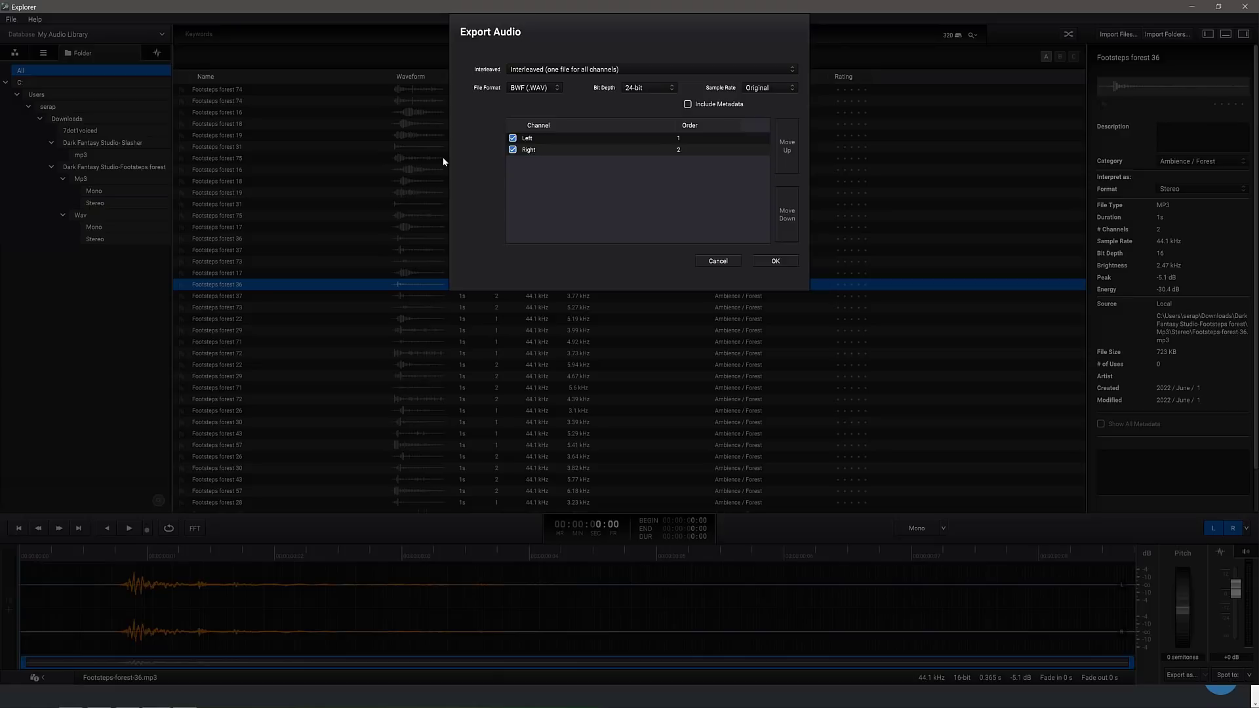
Check the file format, sample rate and interleaved options, keeping WAV defaults, then cancel the export.
click(532, 86)
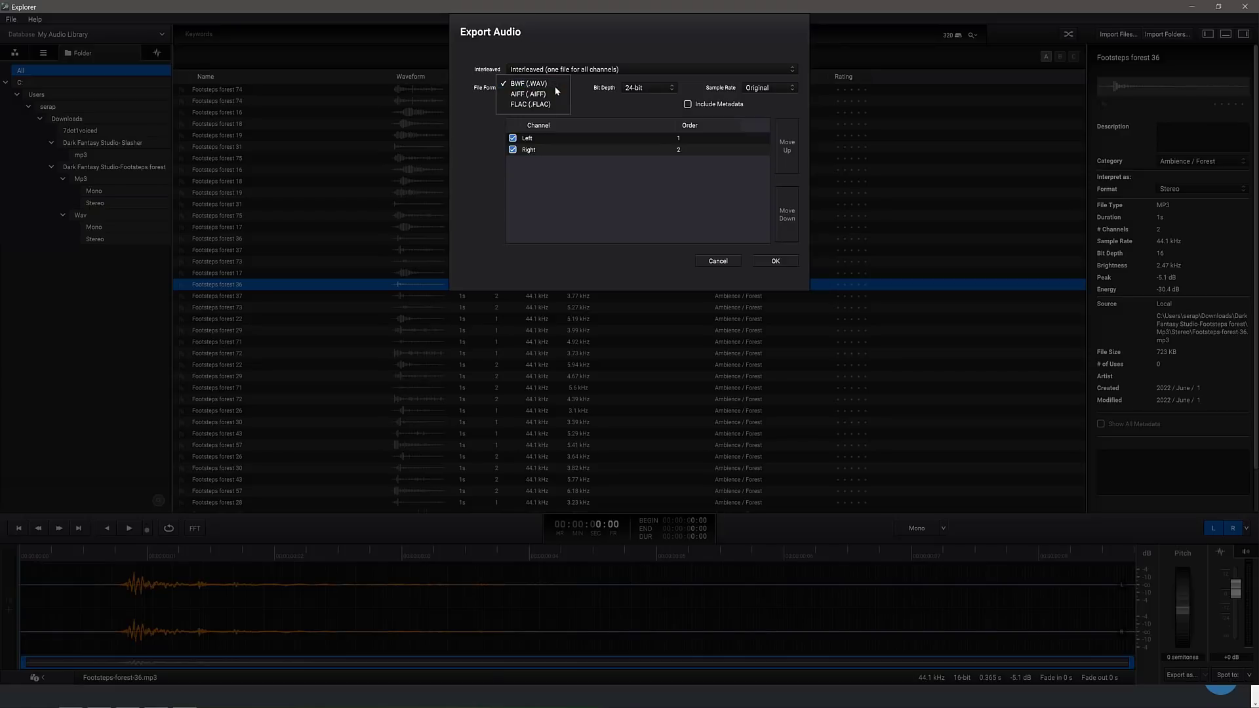
mouse_move(532, 105)
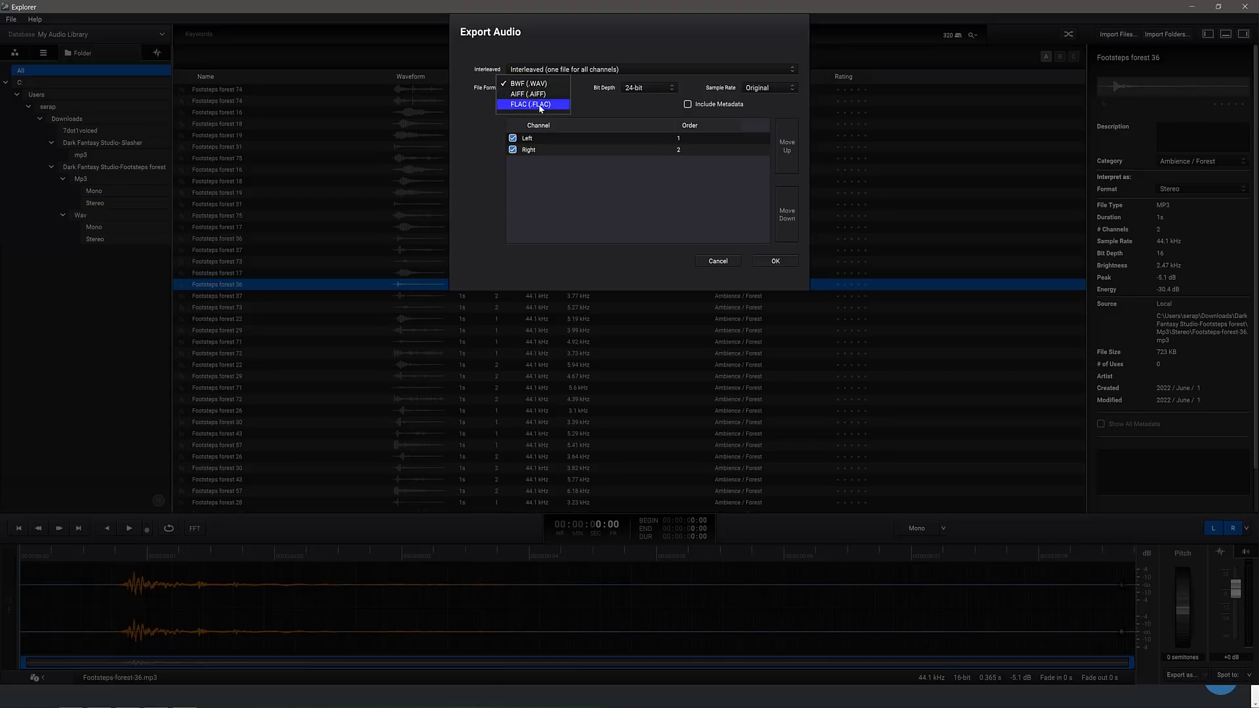
click(527, 84)
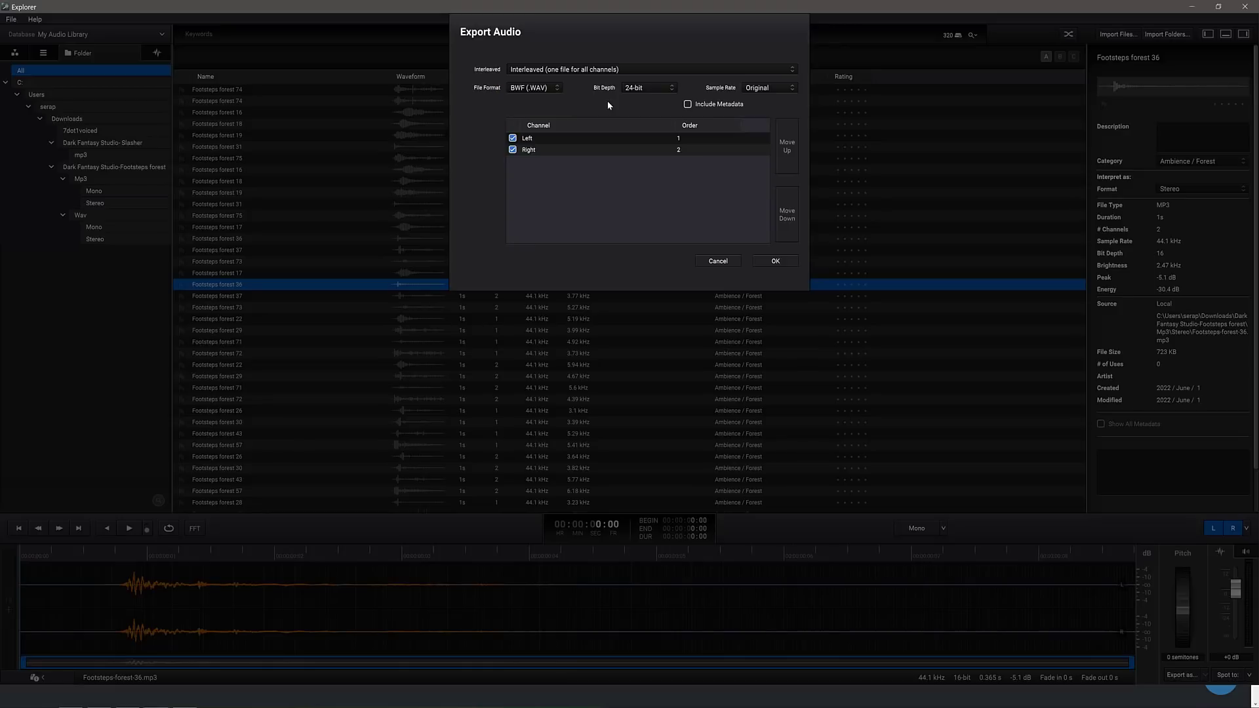
click(766, 86)
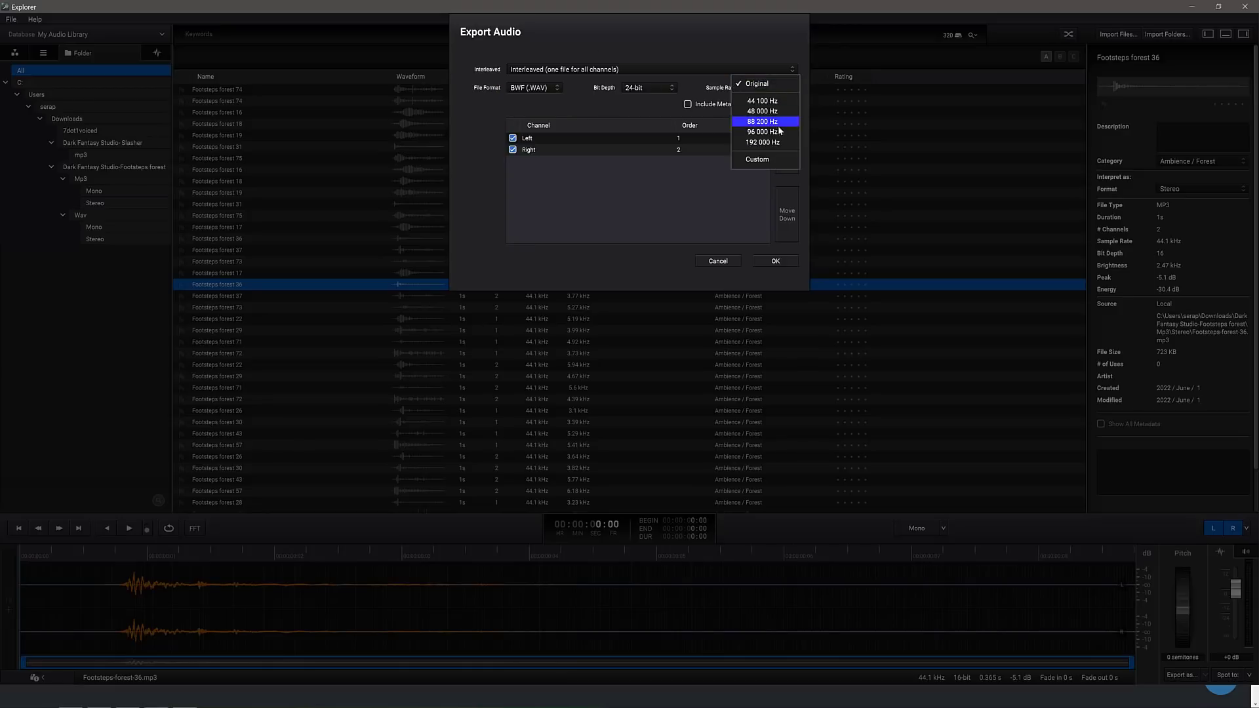
click(756, 83)
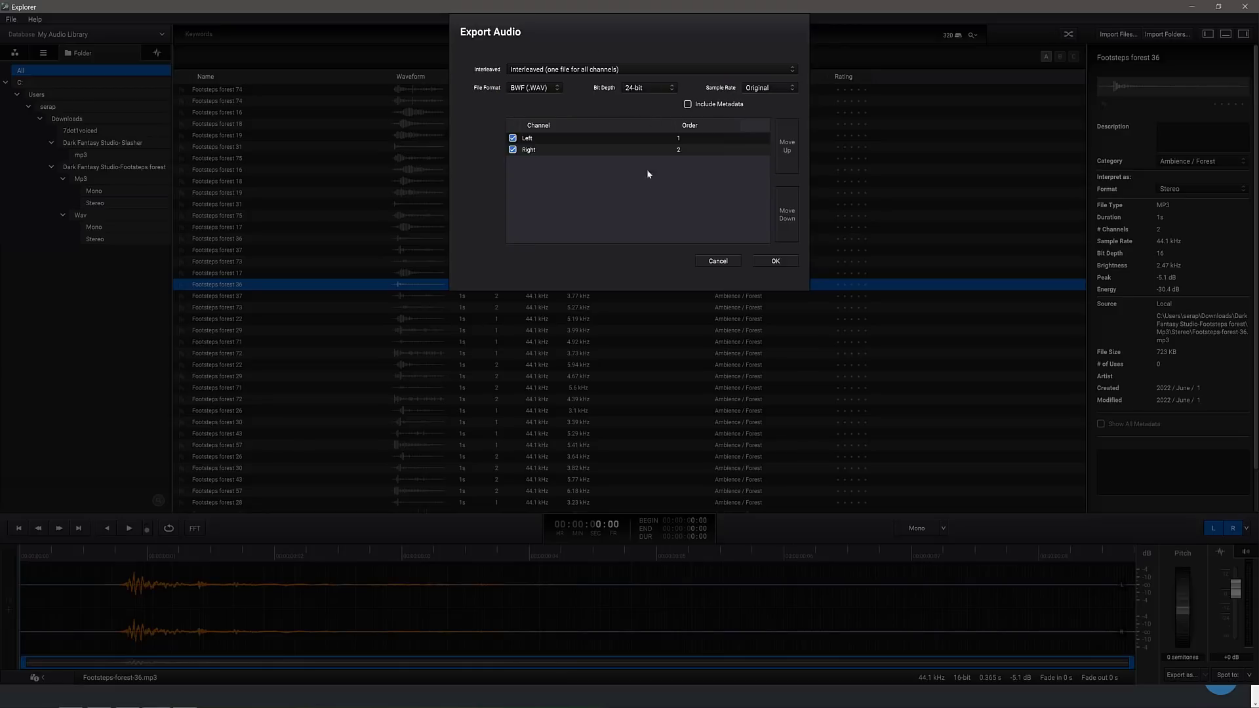
mouse_move(626, 127)
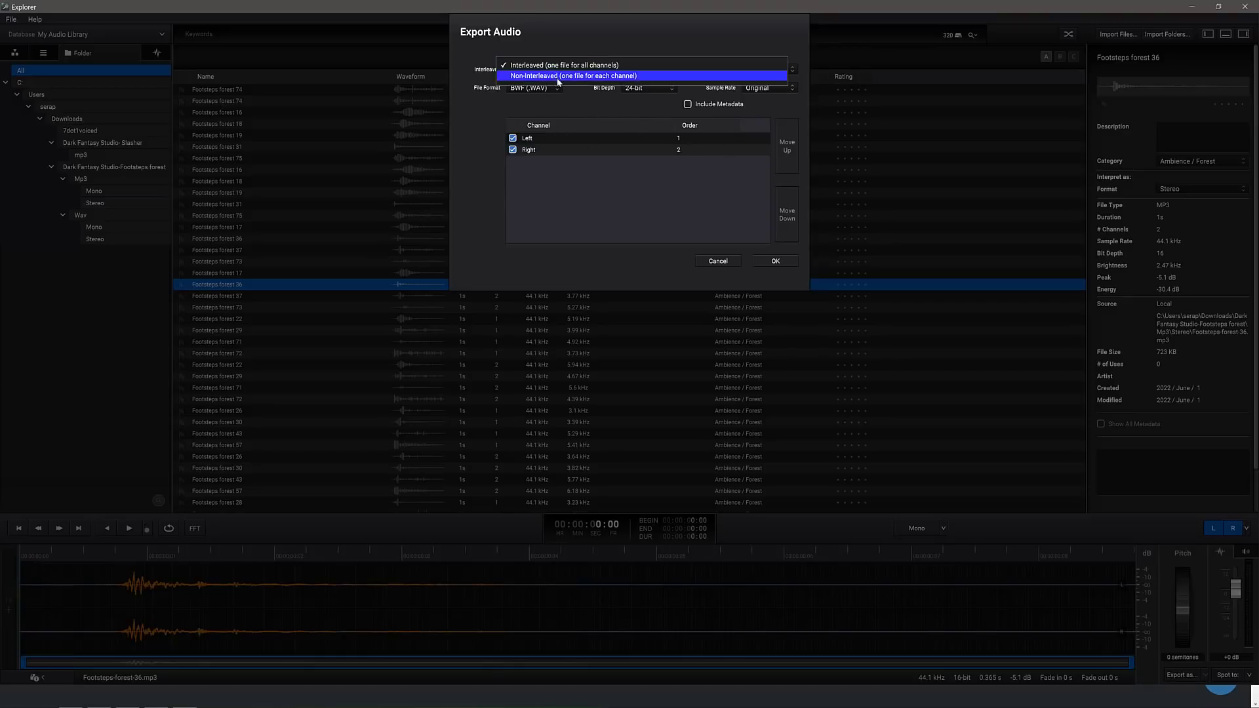
click(564, 66)
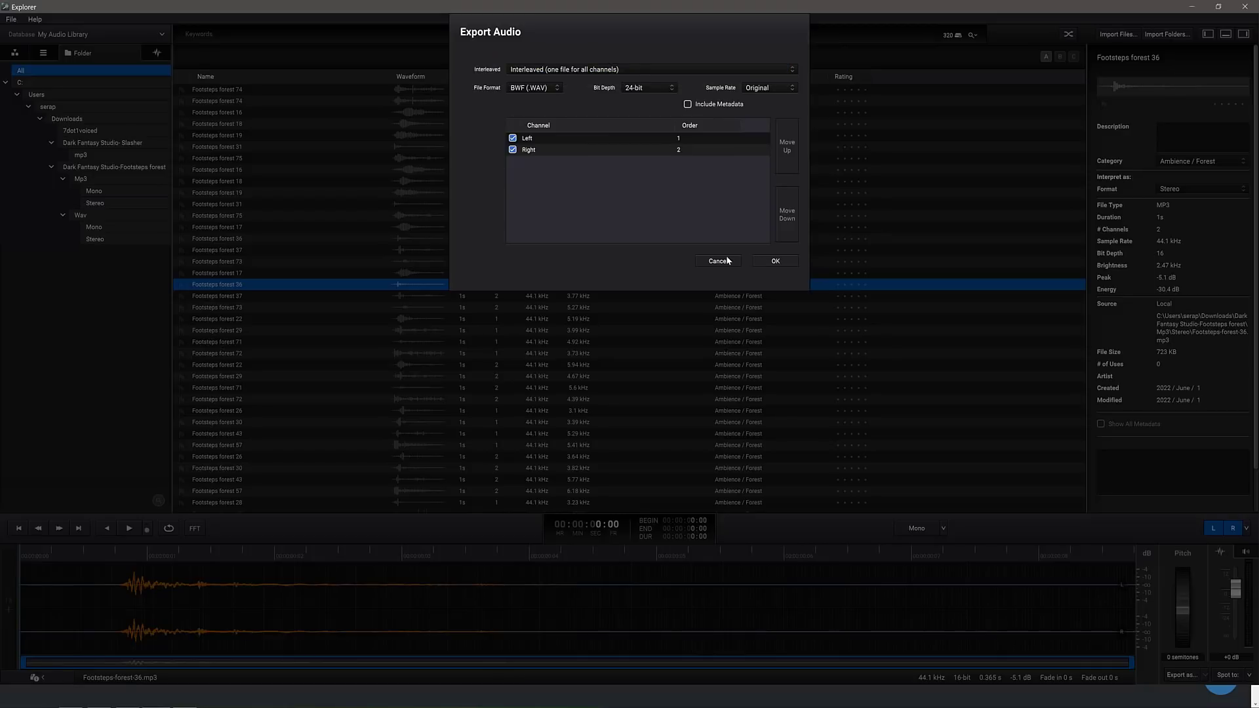
click(717, 259)
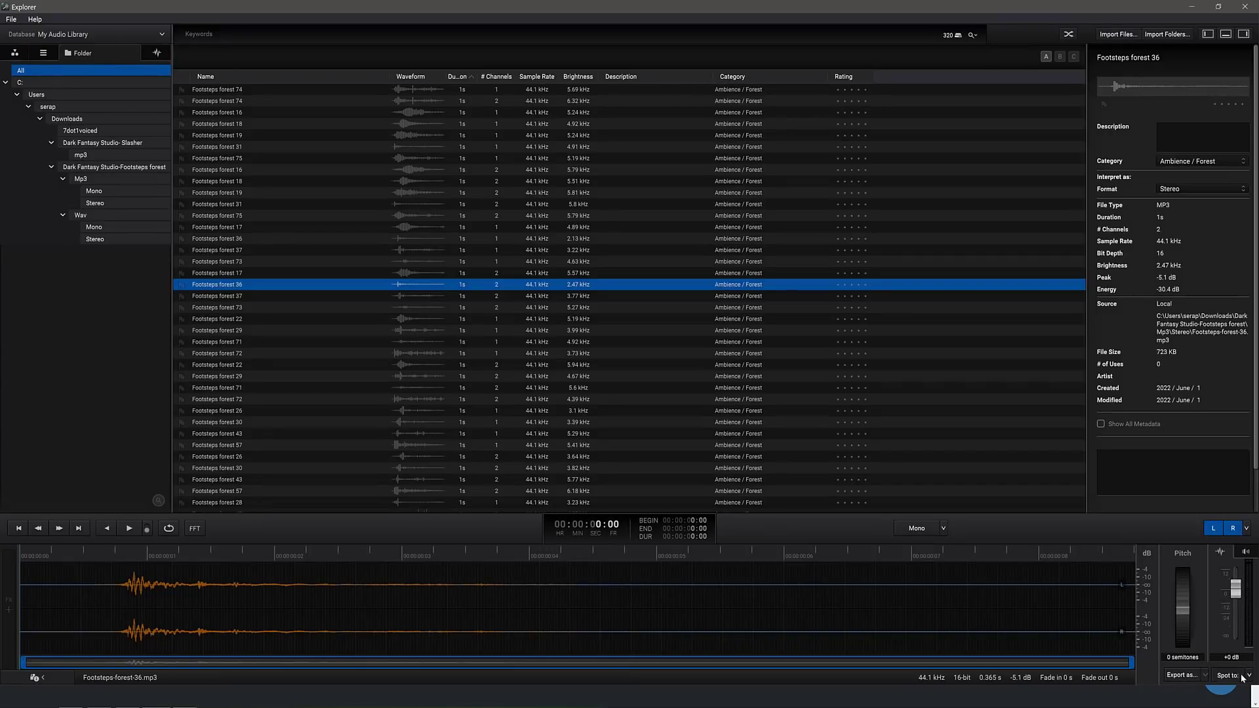
View the Spot to destinations (Sound Particles, Pro Tools, Reaper, Nuendo), then switch the sidebar to categories.
click(1229, 675)
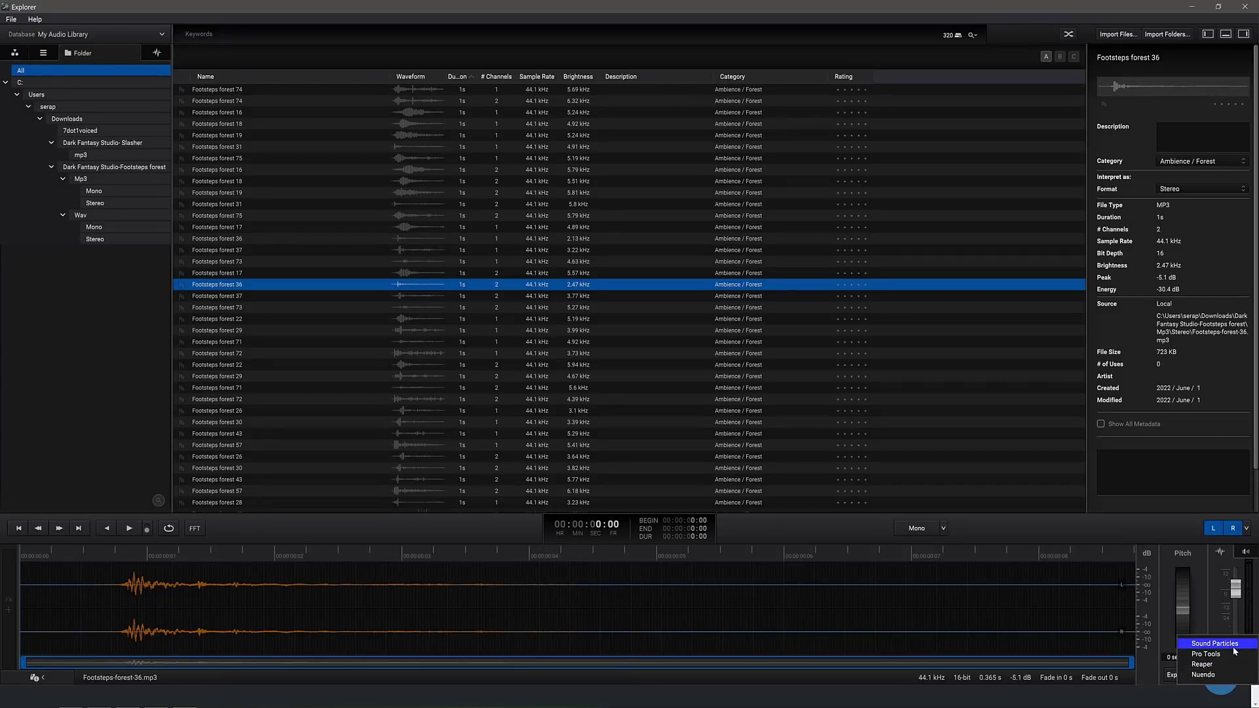
mouse_move(1222, 650)
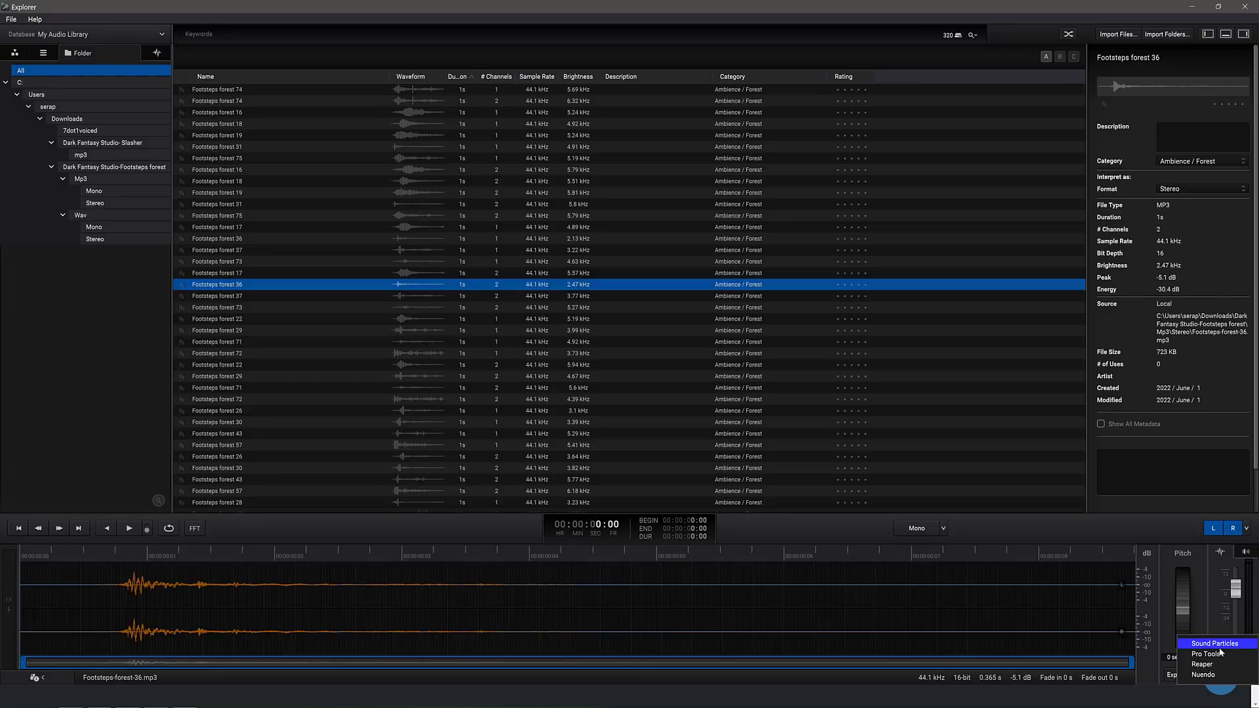
mouse_move(1218, 674)
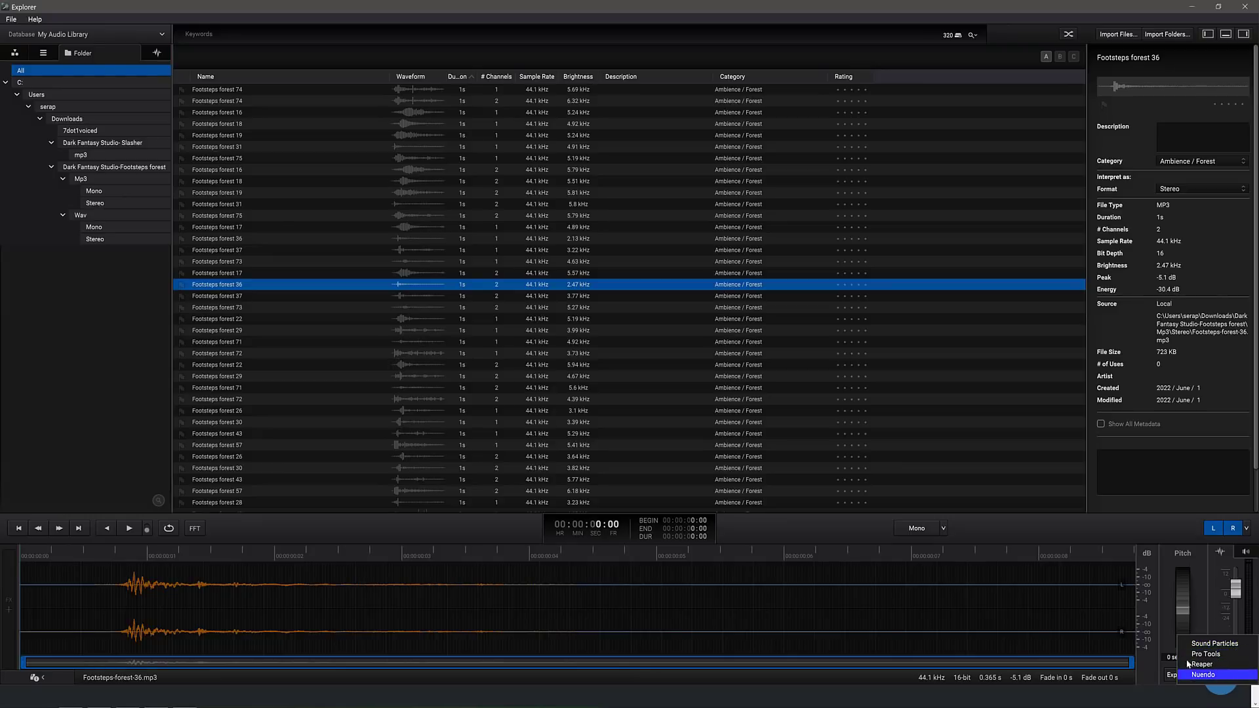
mouse_move(785, 539)
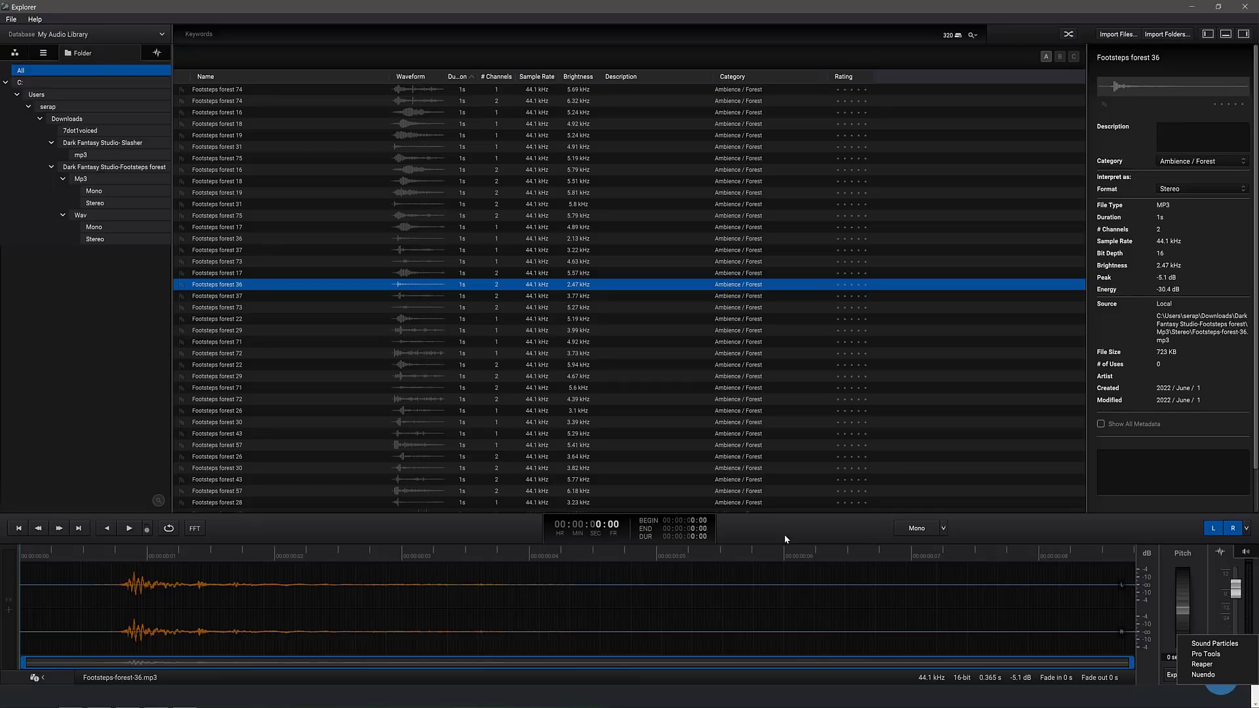
mouse_move(927, 484)
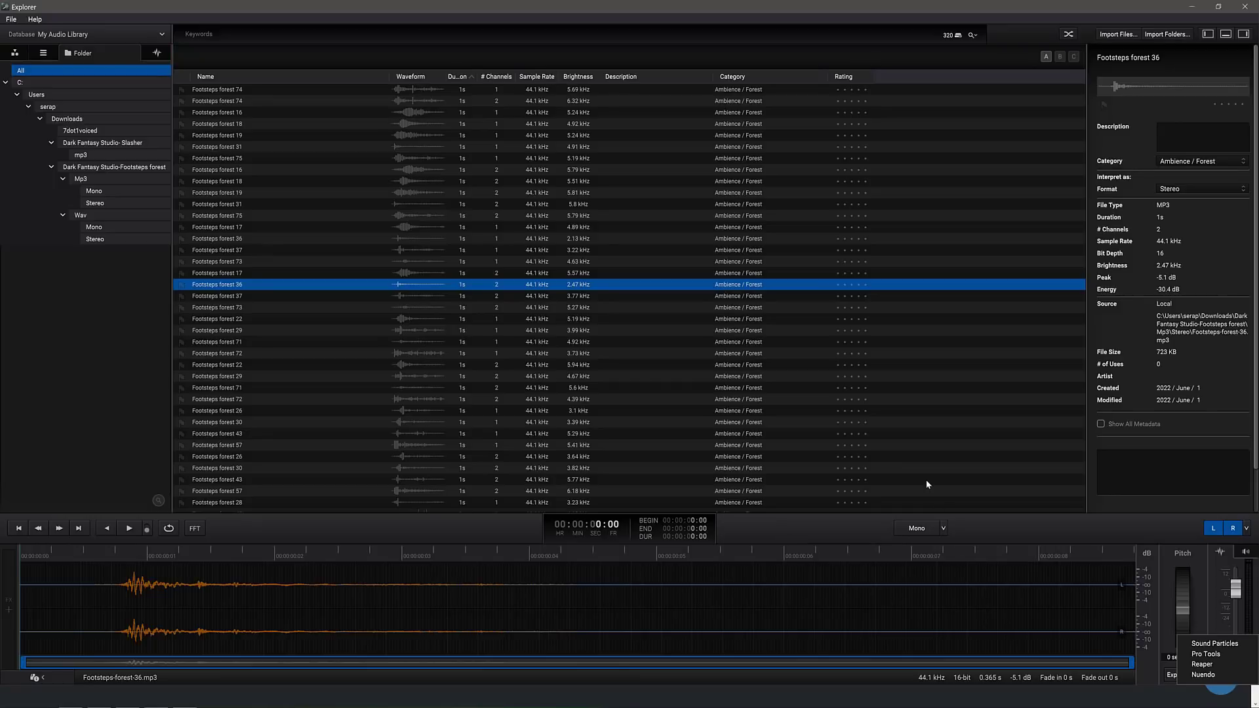
mouse_move(395, 40)
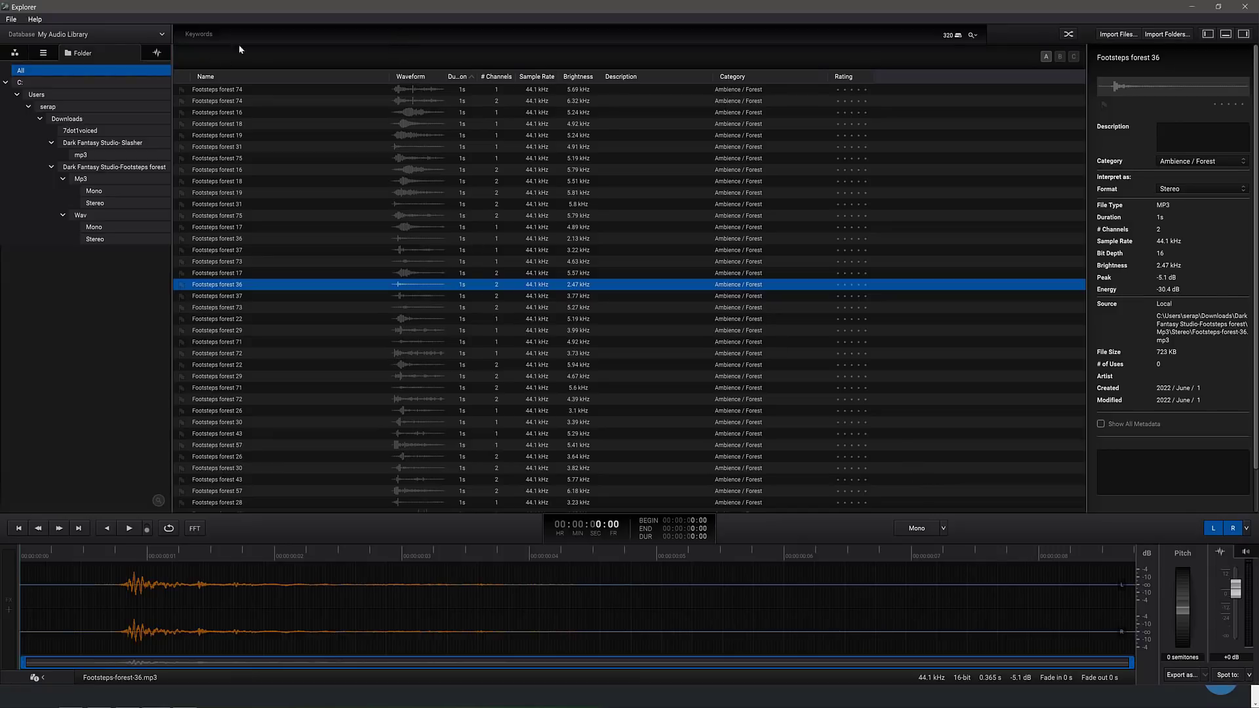
click(13, 53)
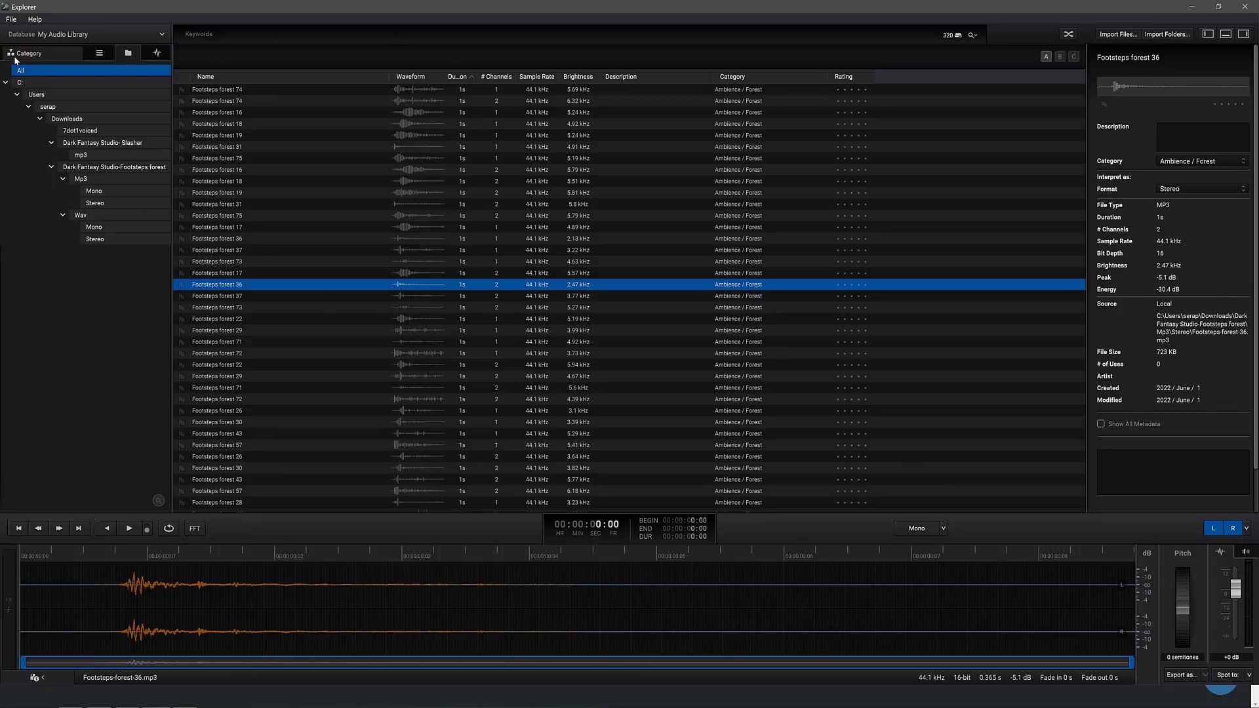
Browse by category, apply Normalize 0 dB to Footsteps forest 36 and view the multichannel layout choices.
click(99, 53)
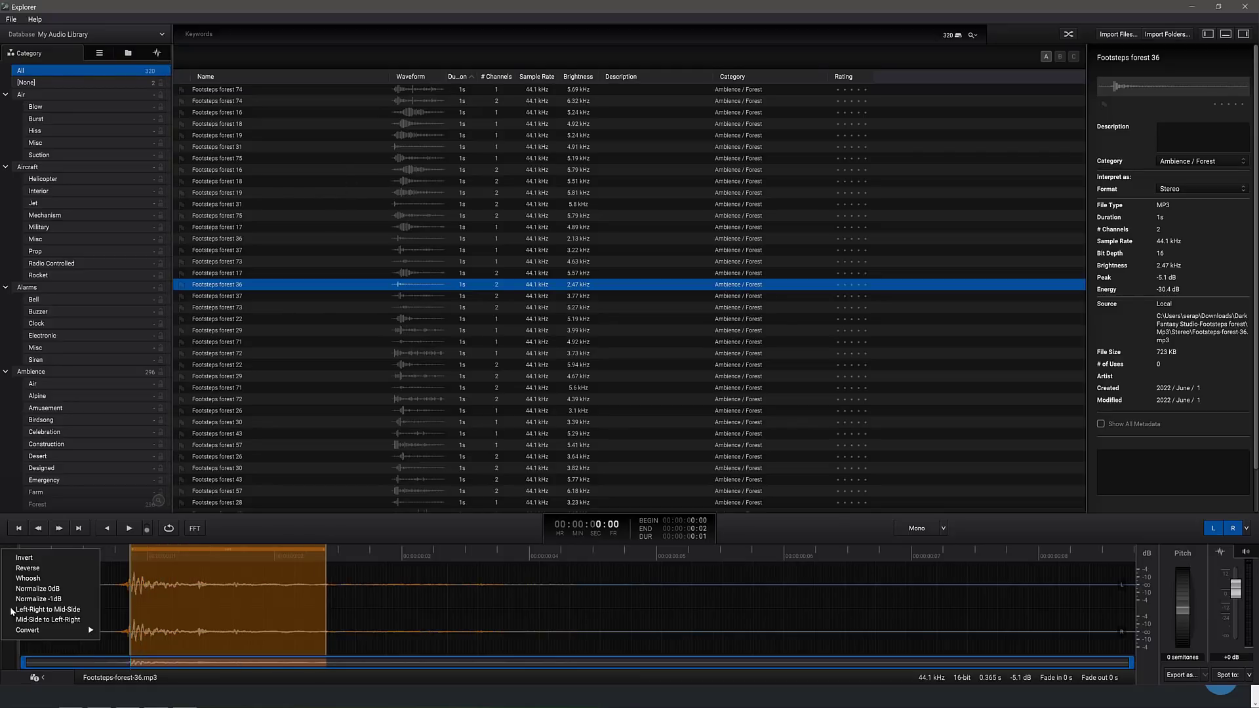
click(35, 589)
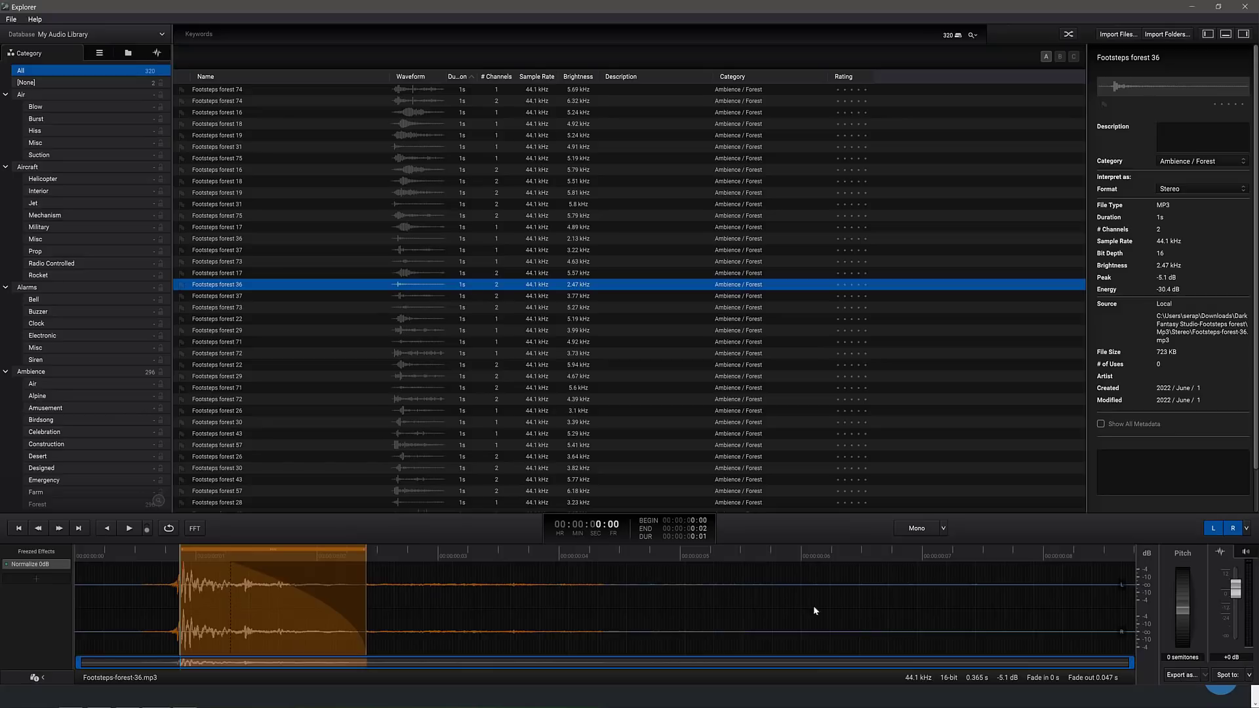
right_click(317, 610)
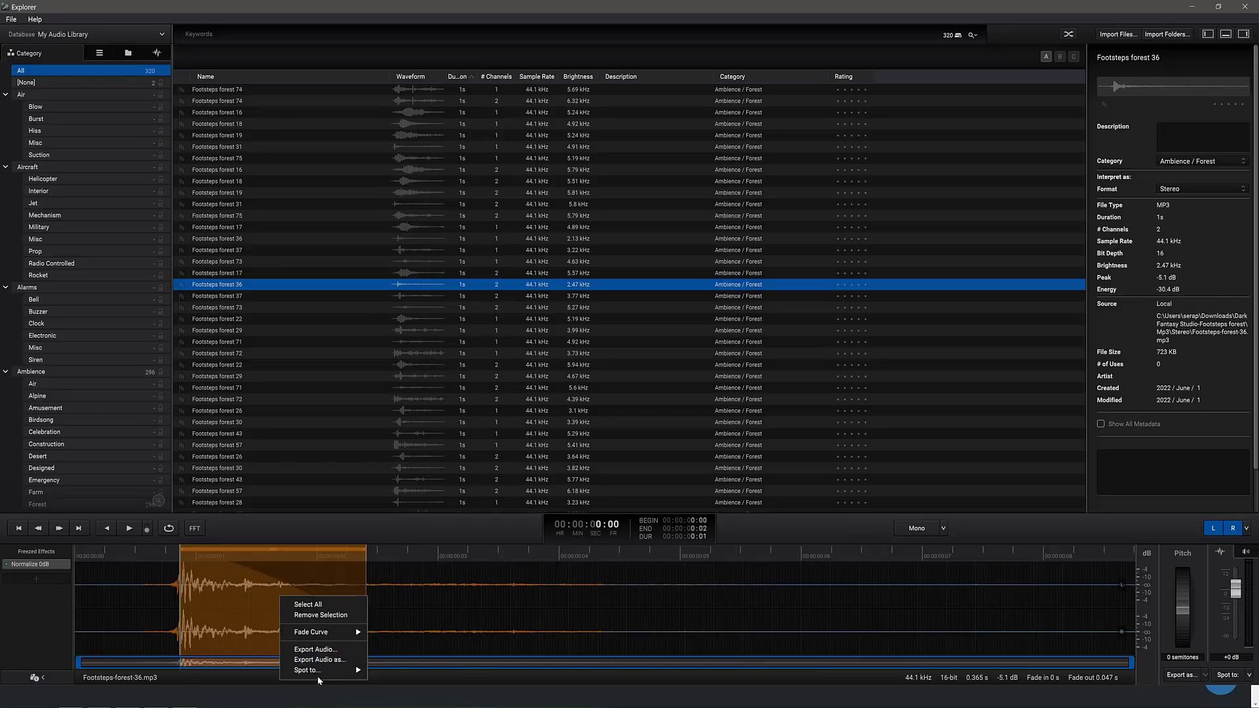
mouse_move(306, 670)
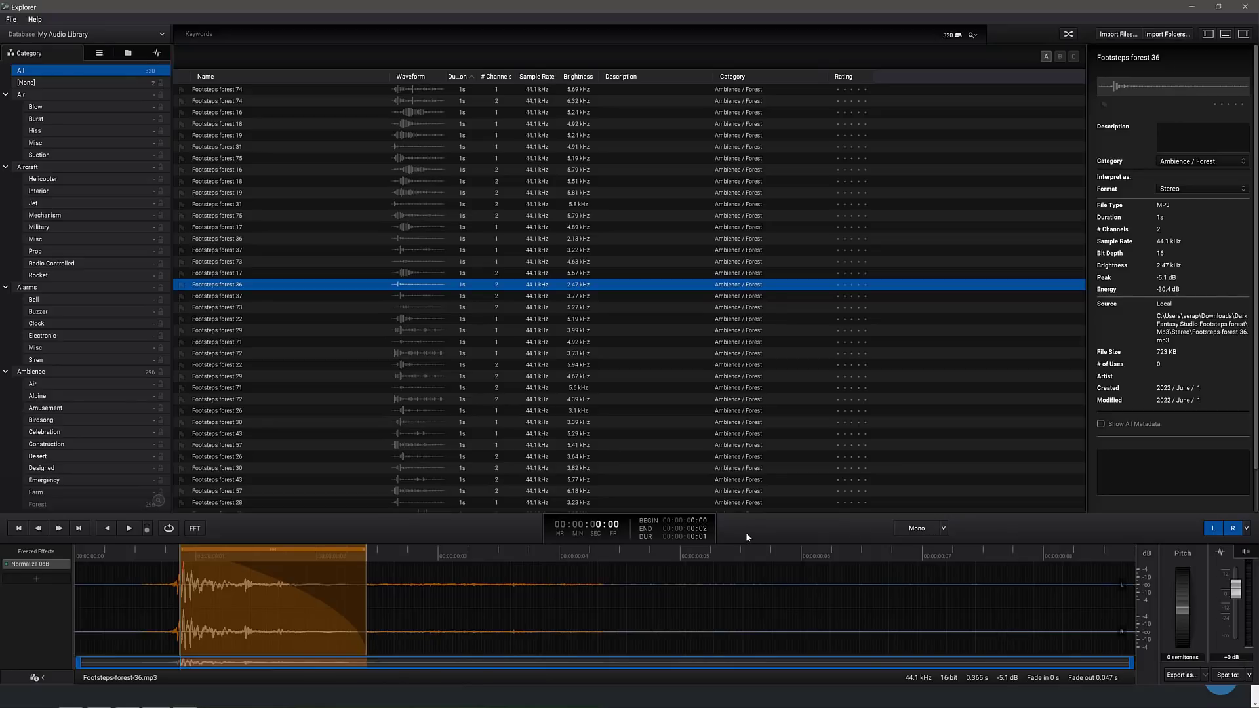
click(918, 527)
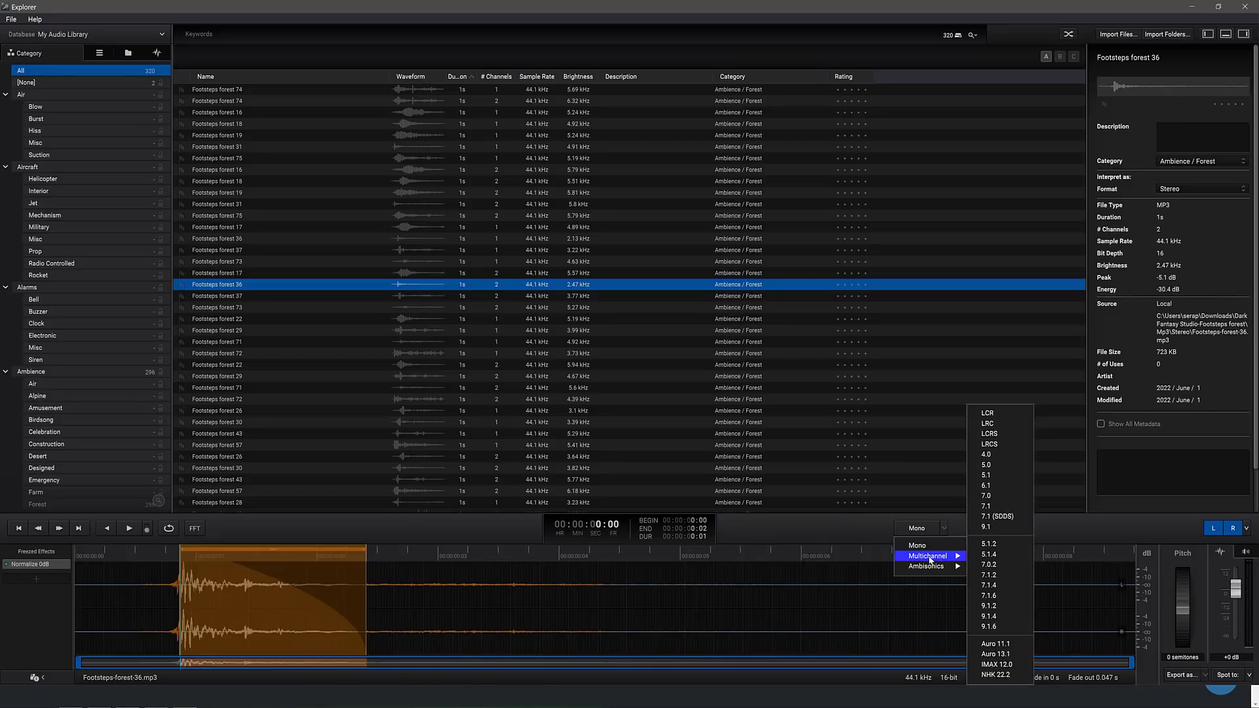
mouse_move(996, 664)
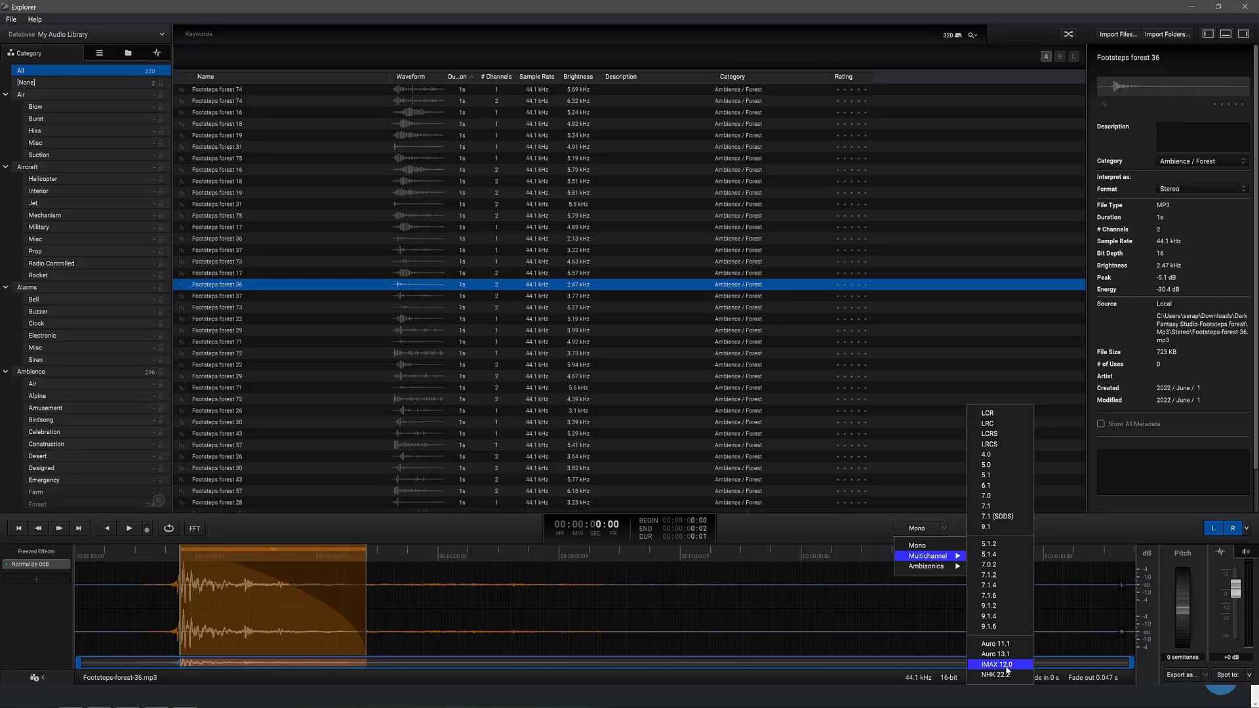
mouse_move(995, 653)
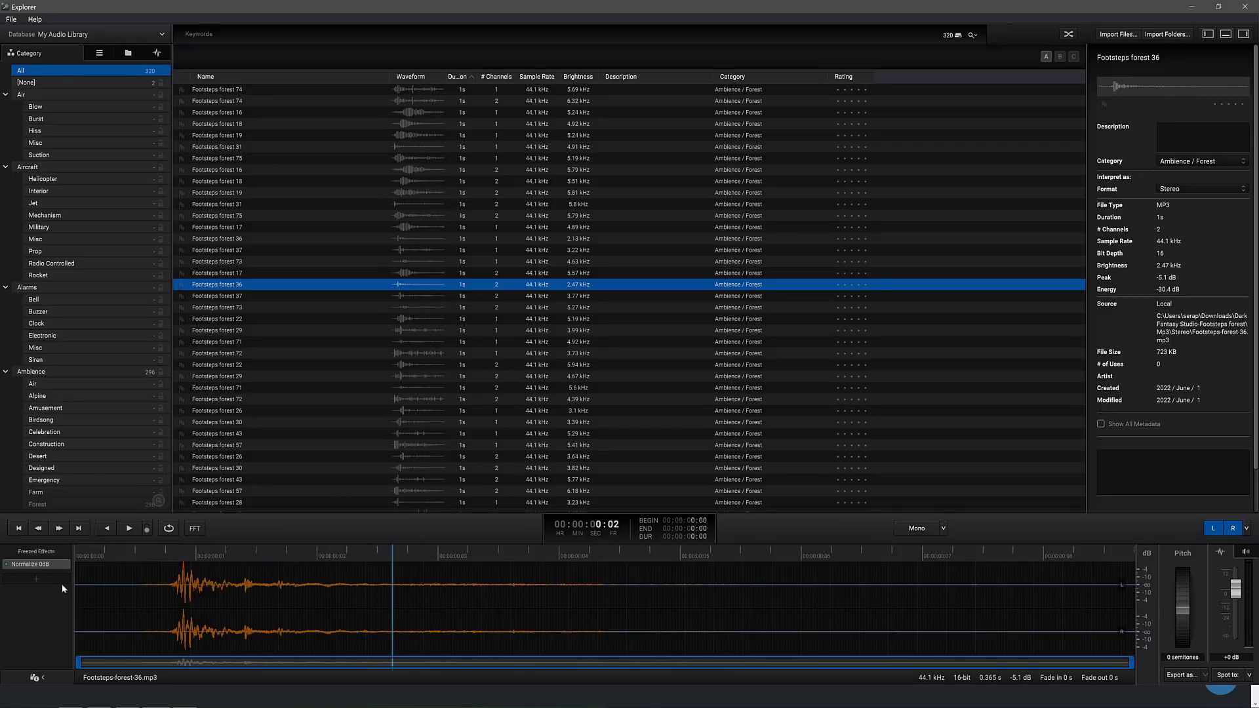
mouse_move(31, 582)
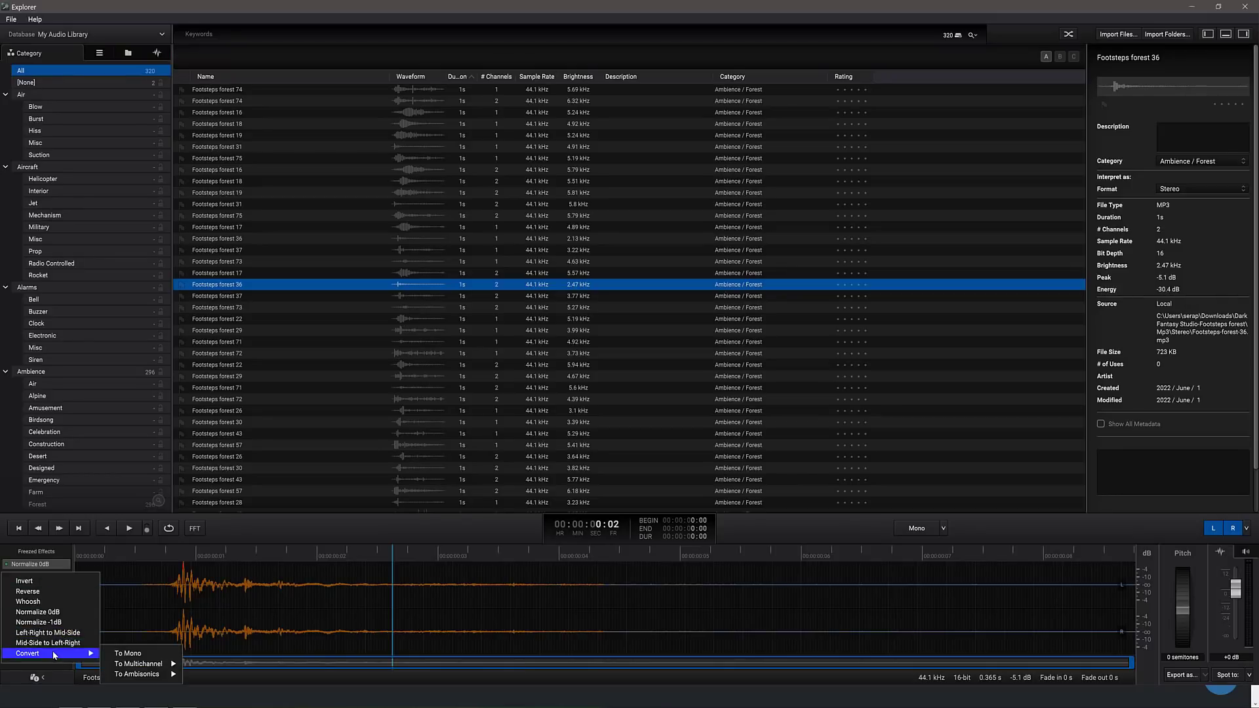
Convert Footsteps forest 36 to a 5.1 surround version with six channels.
click(140, 663)
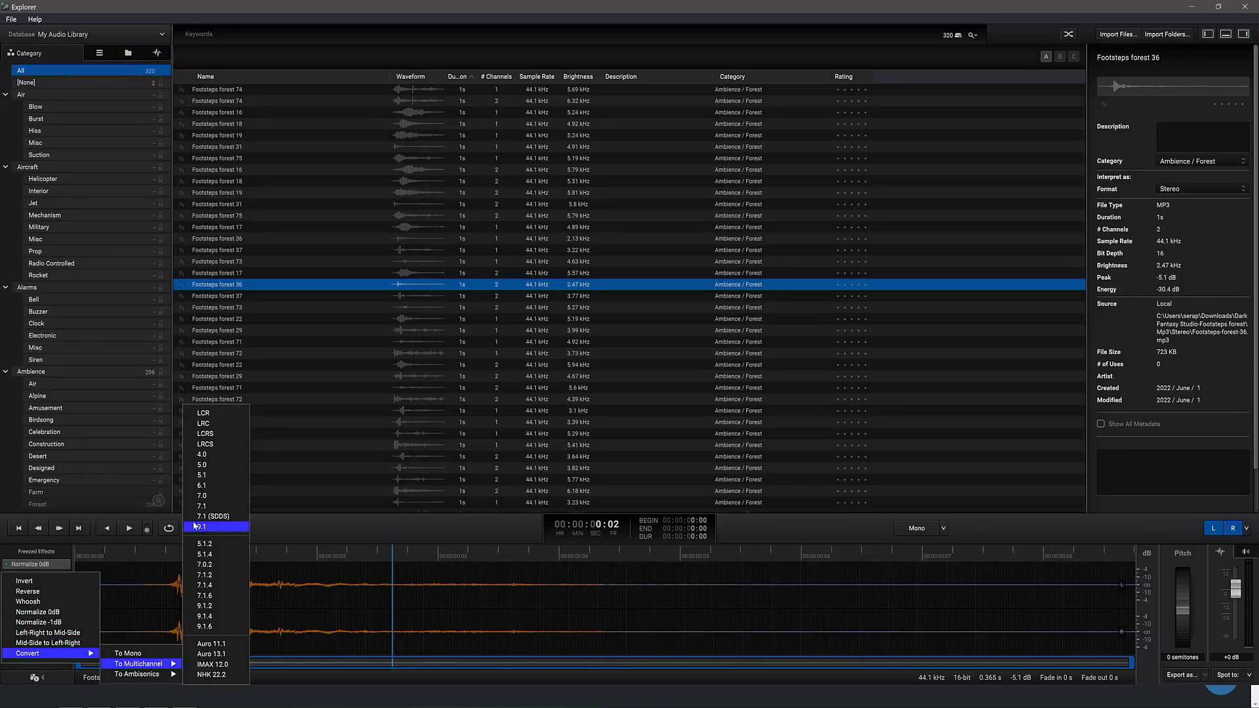
click(204, 475)
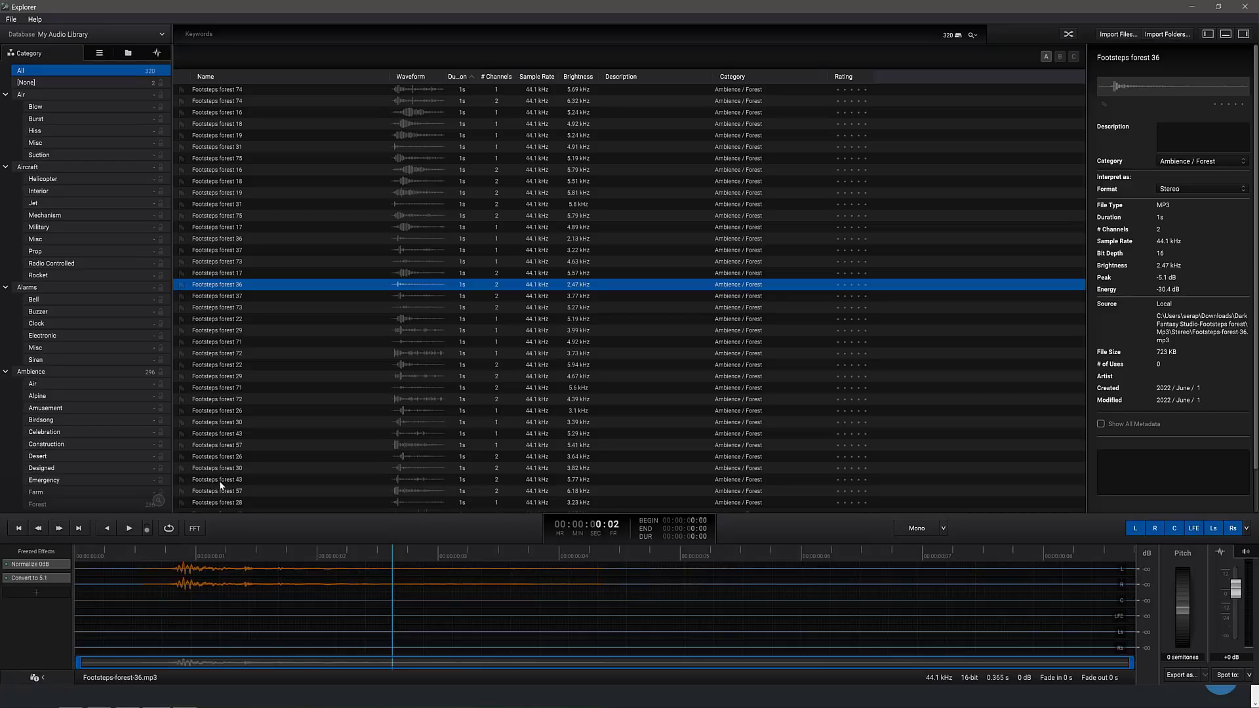
mouse_move(738, 509)
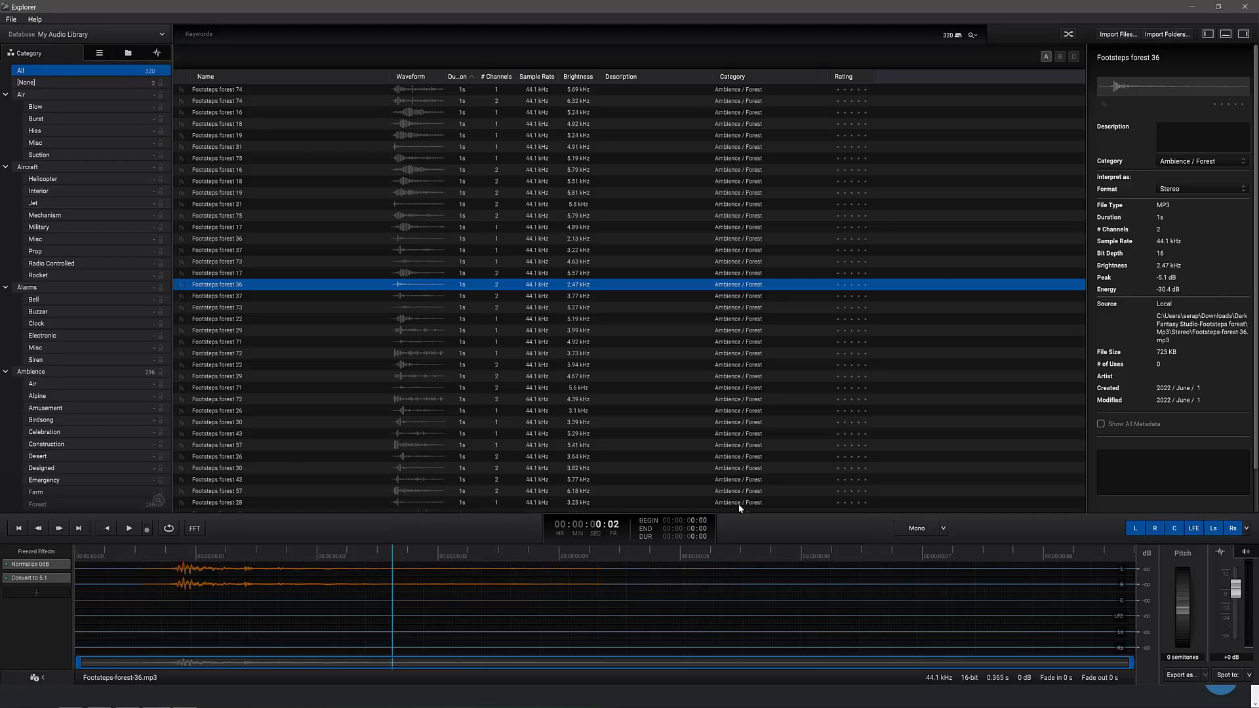
mouse_move(282, 575)
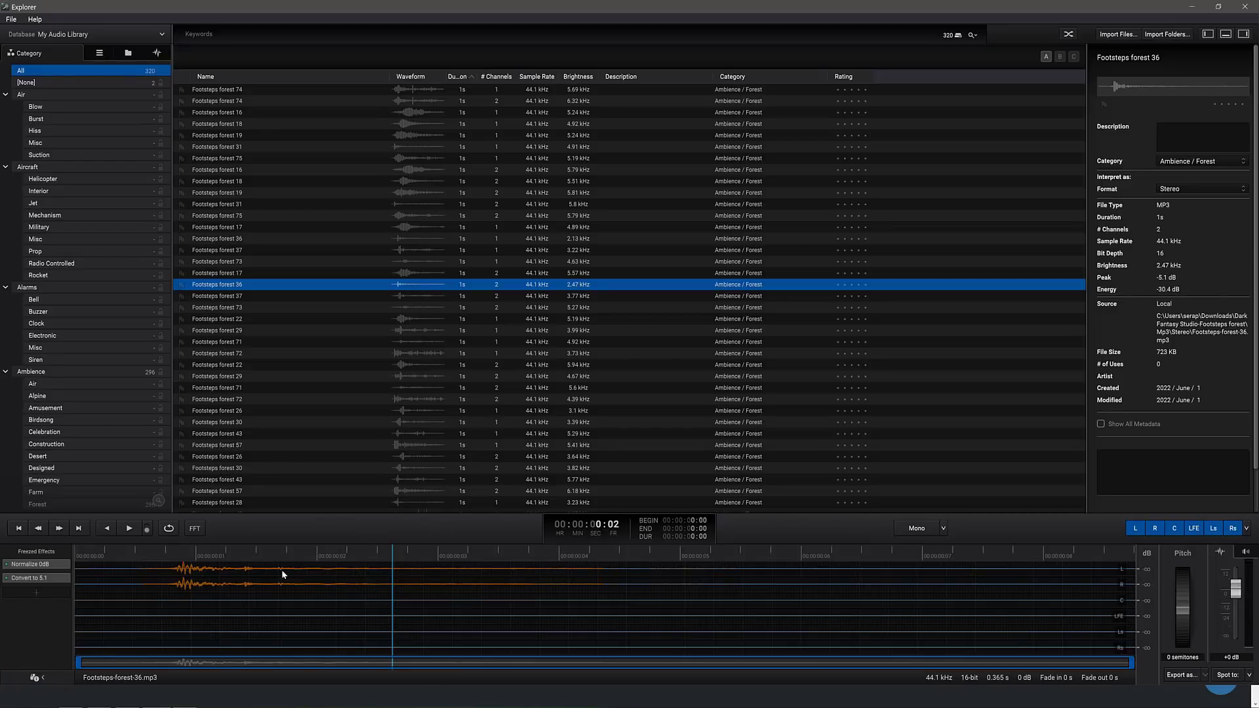
mouse_move(762, 529)
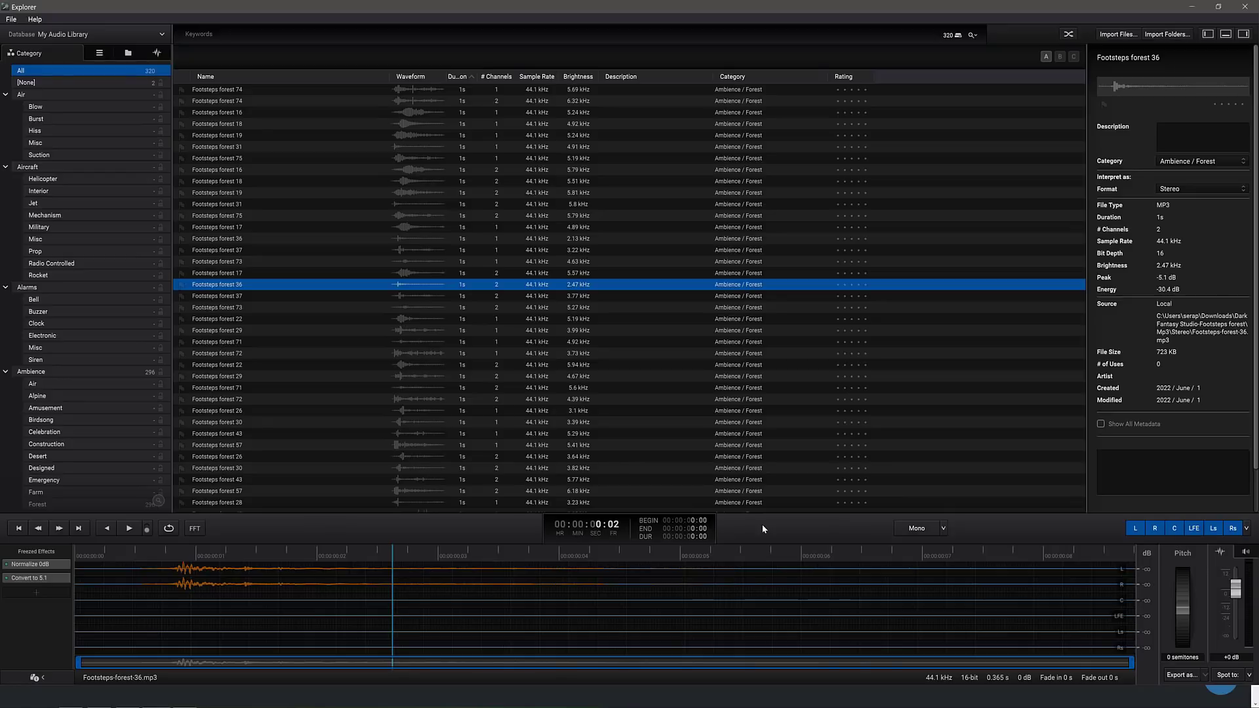
mouse_move(613, 405)
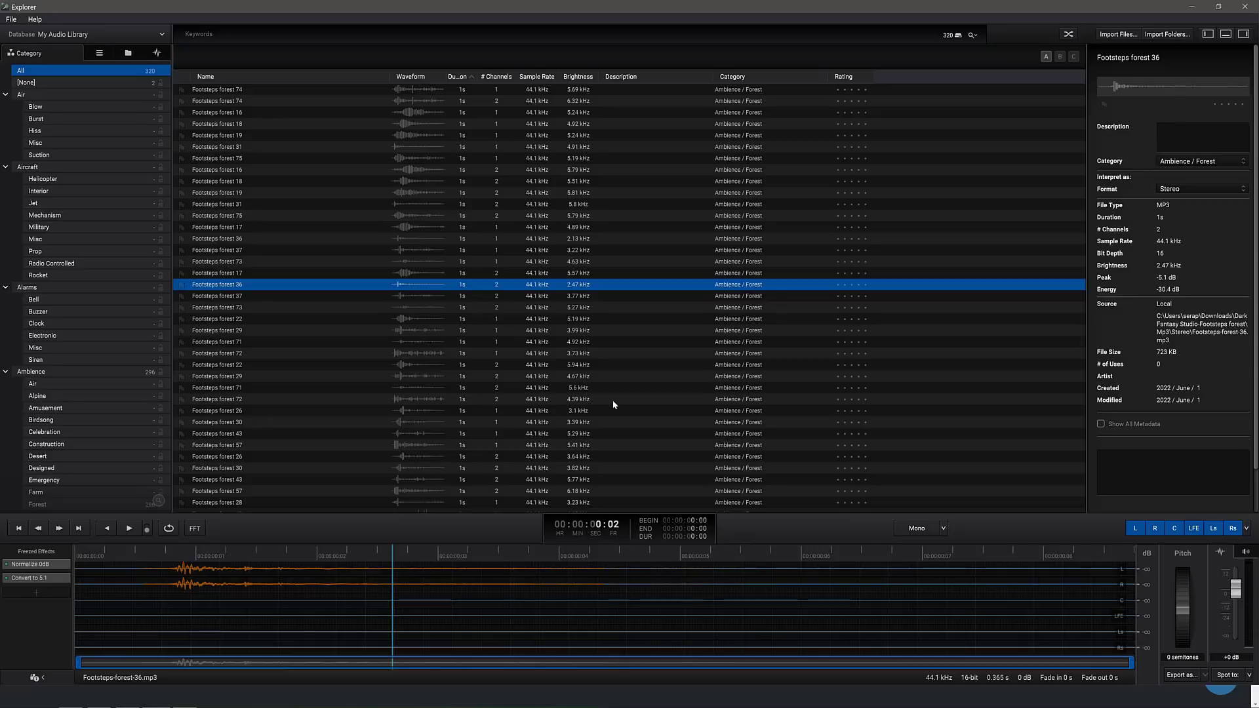
mouse_move(101, 410)
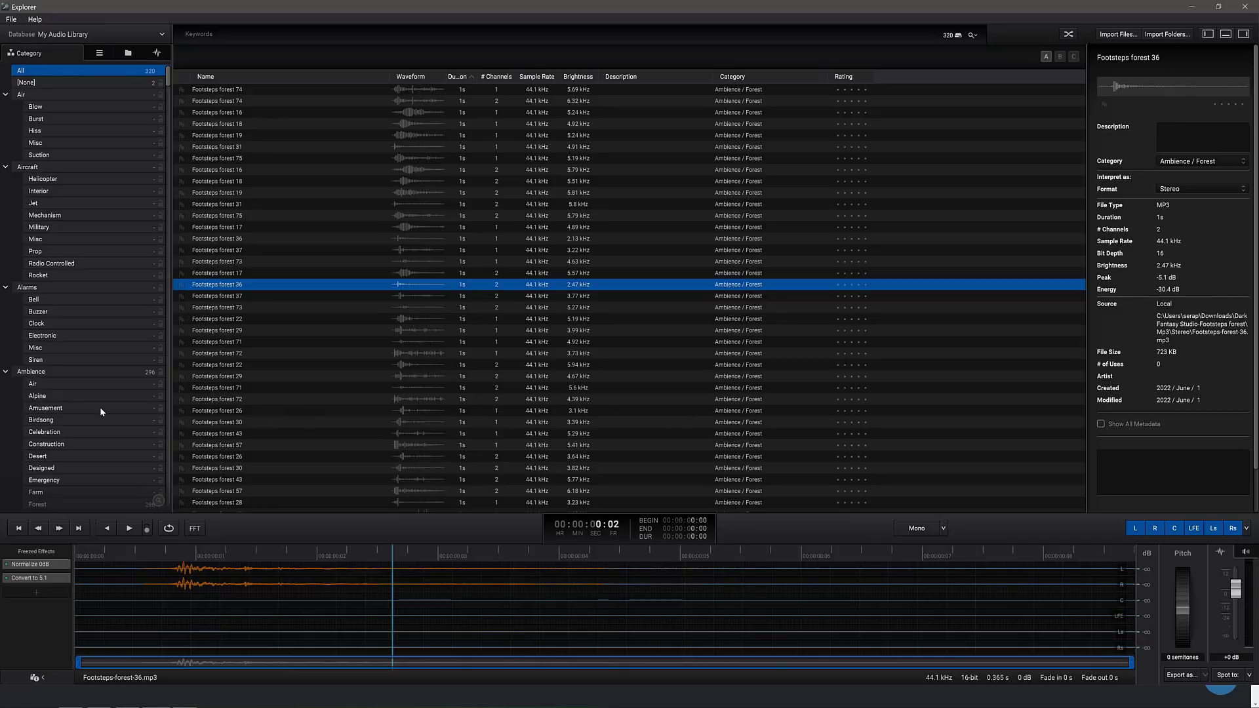
scroll(down, 3)
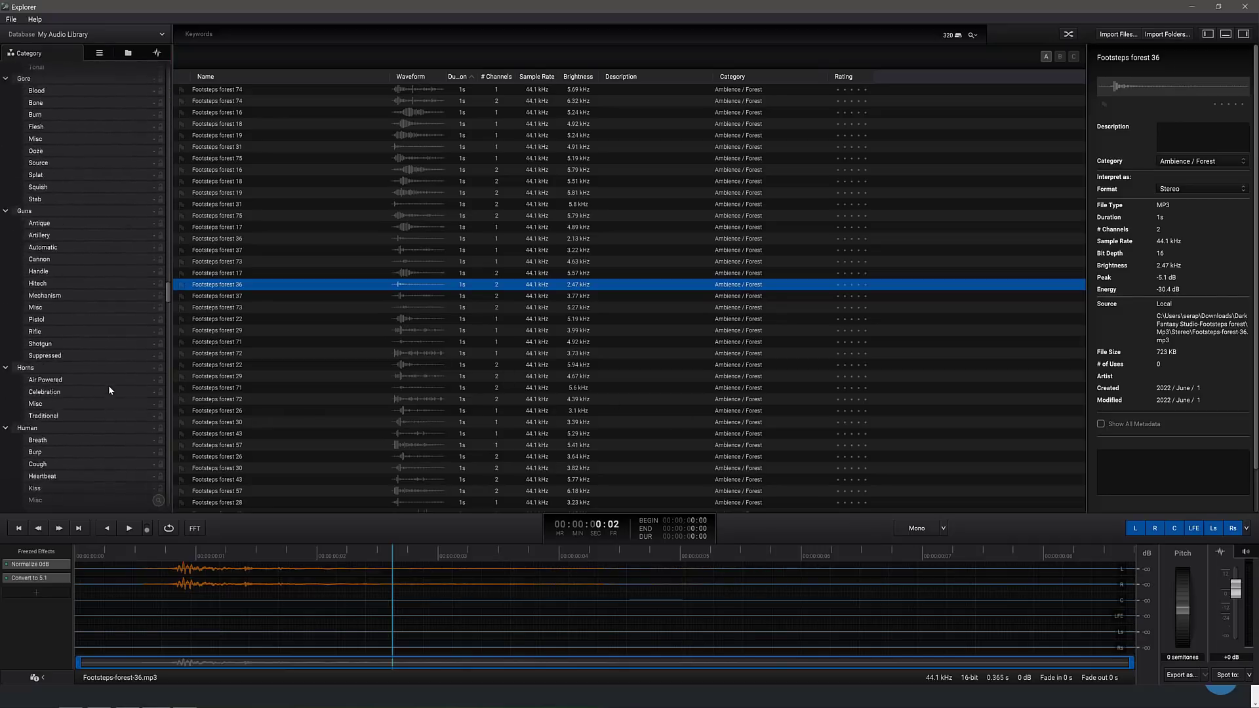
Switch the sidebar to playlists and create a new playlist named MySounds.
scroll(down, 3)
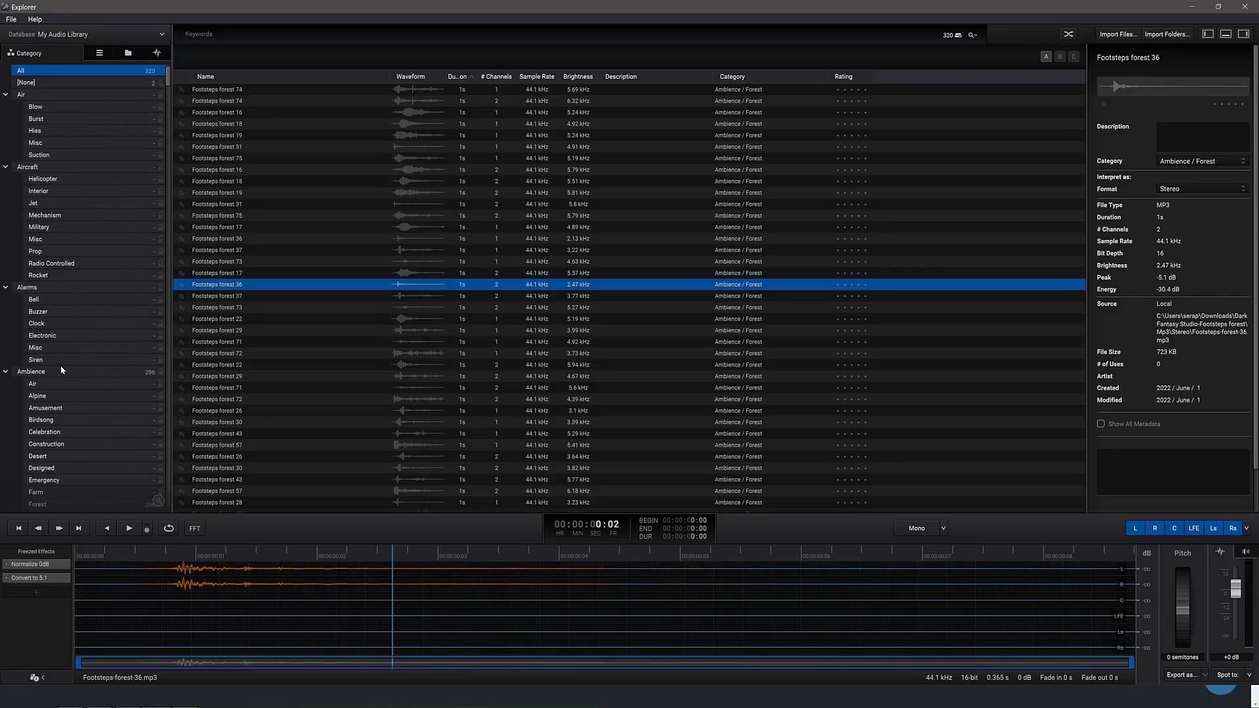
click(99, 53)
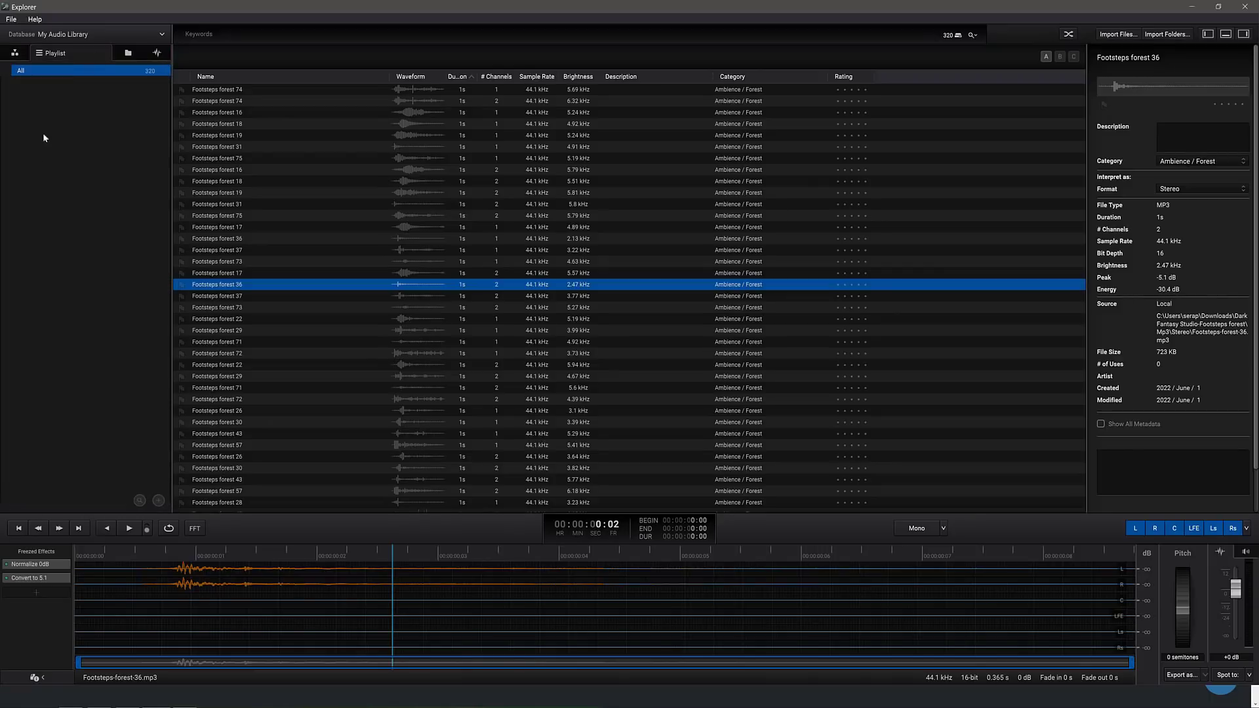
click(158, 53)
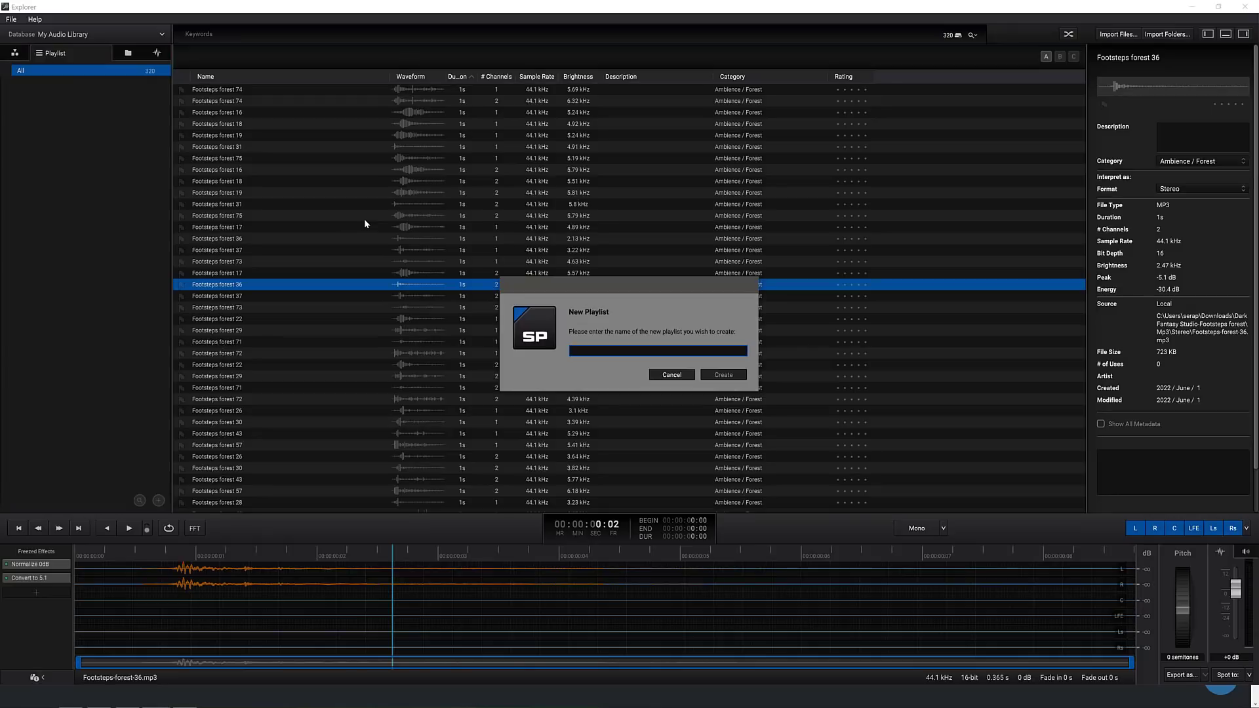
click(721, 374)
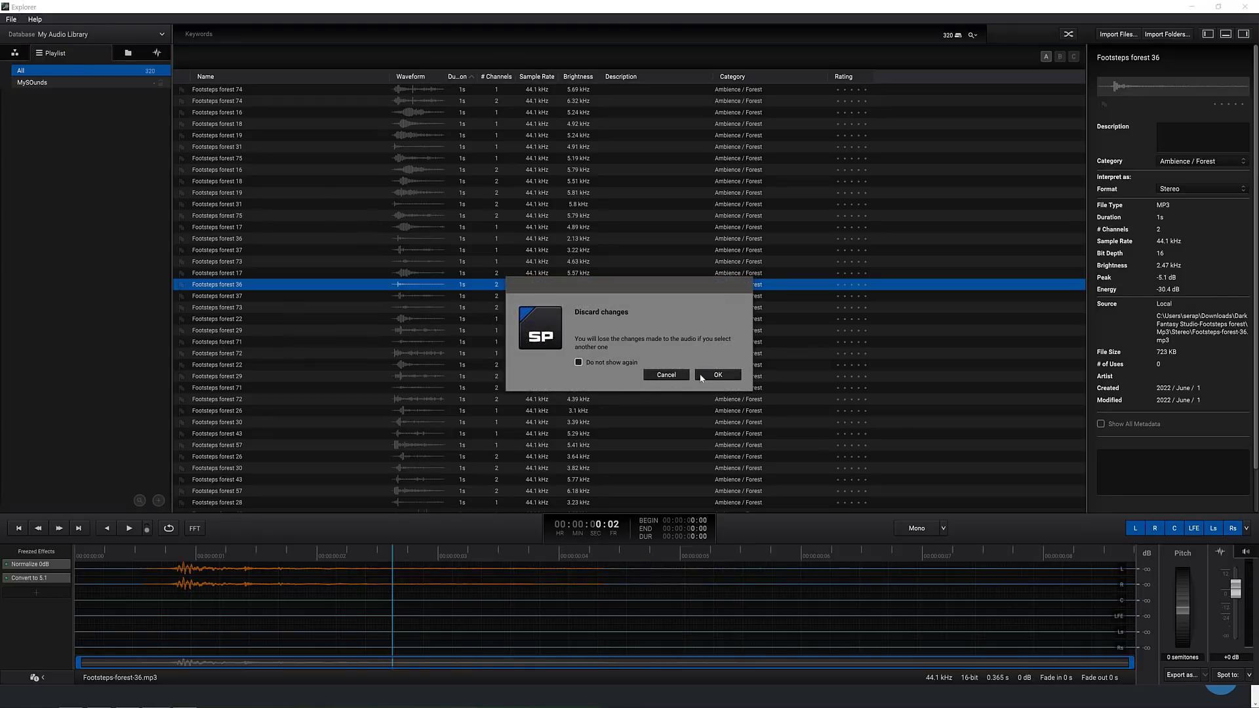
Discard the unsaved conversion, add six Footsteps forest sounds to MySounds and load Footsteps forest 37 from it.
click(717, 373)
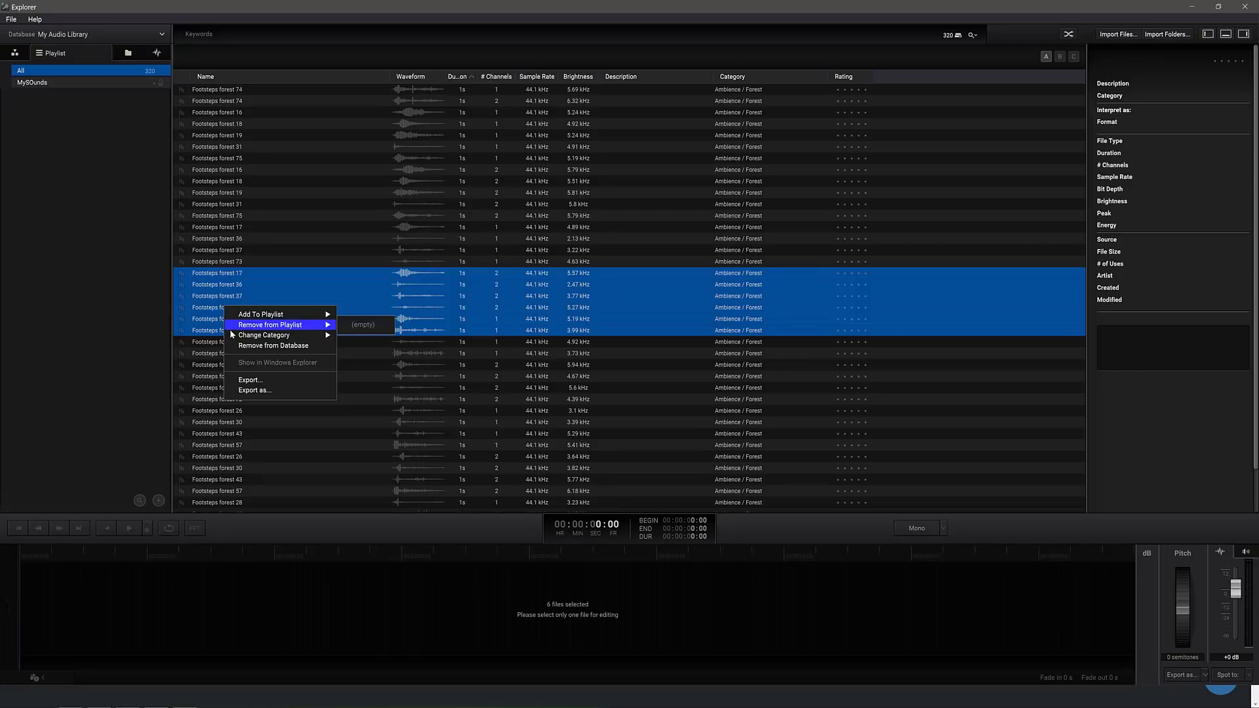
click(349, 377)
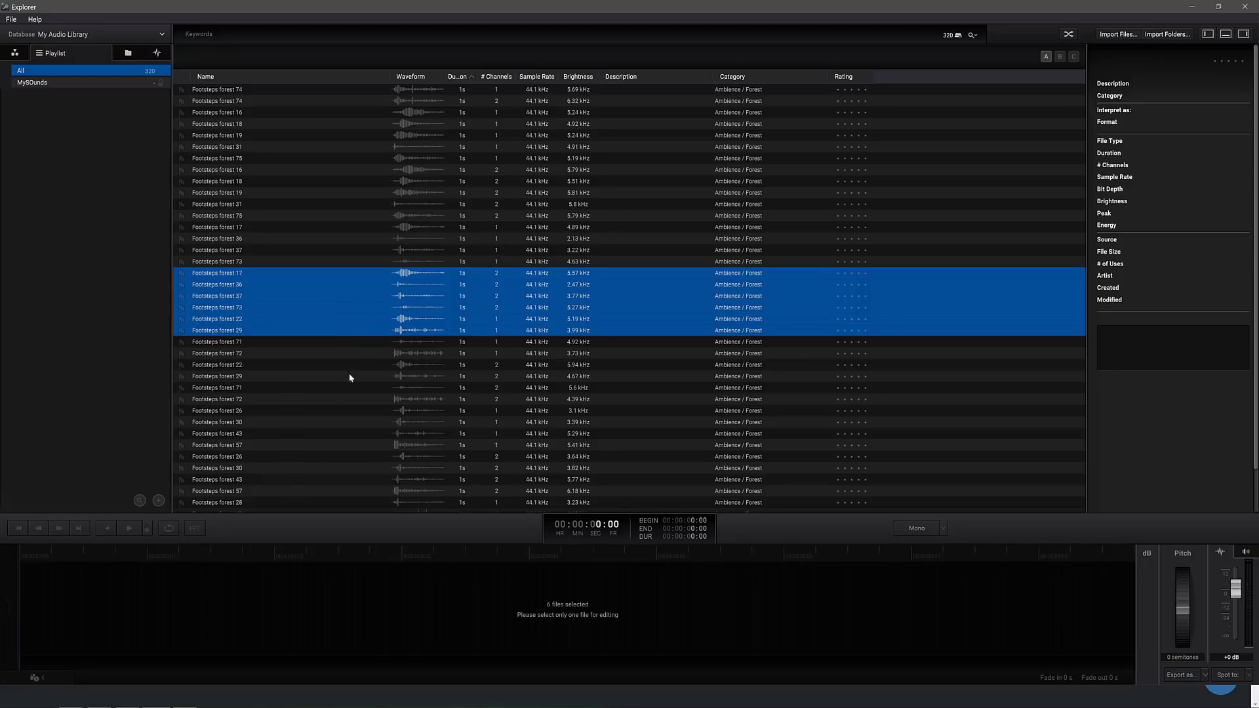
click(32, 81)
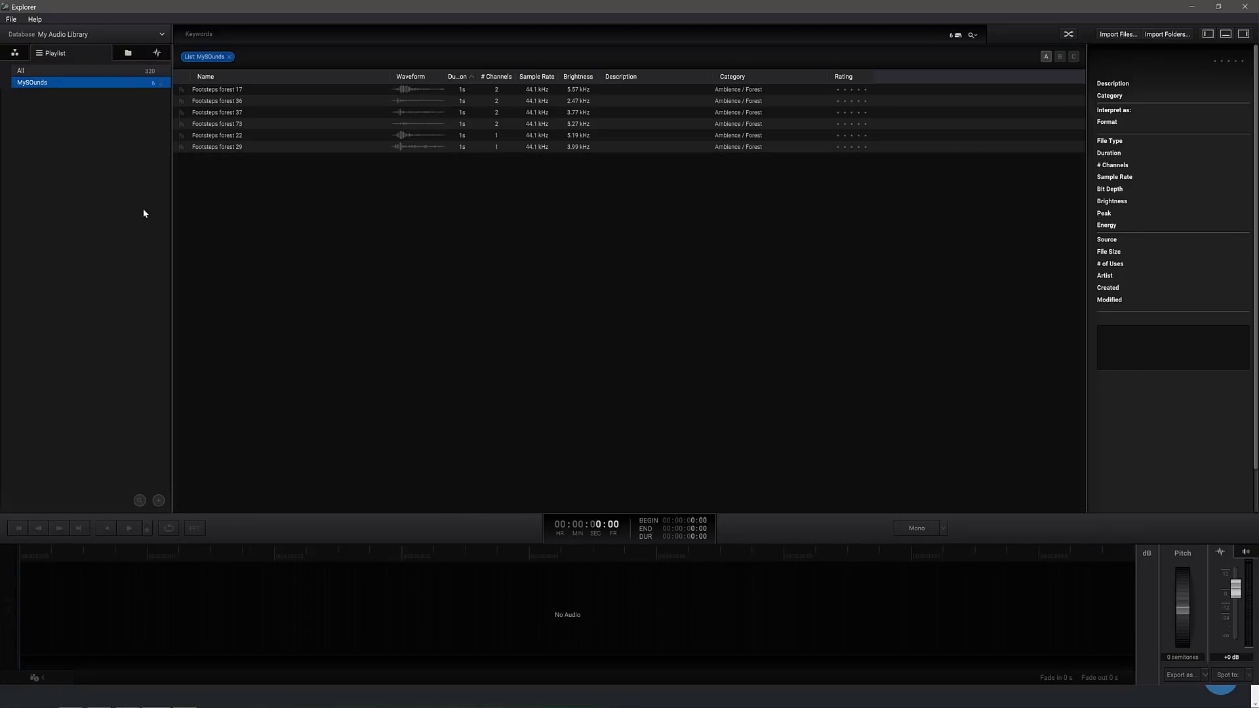
click(851, 89)
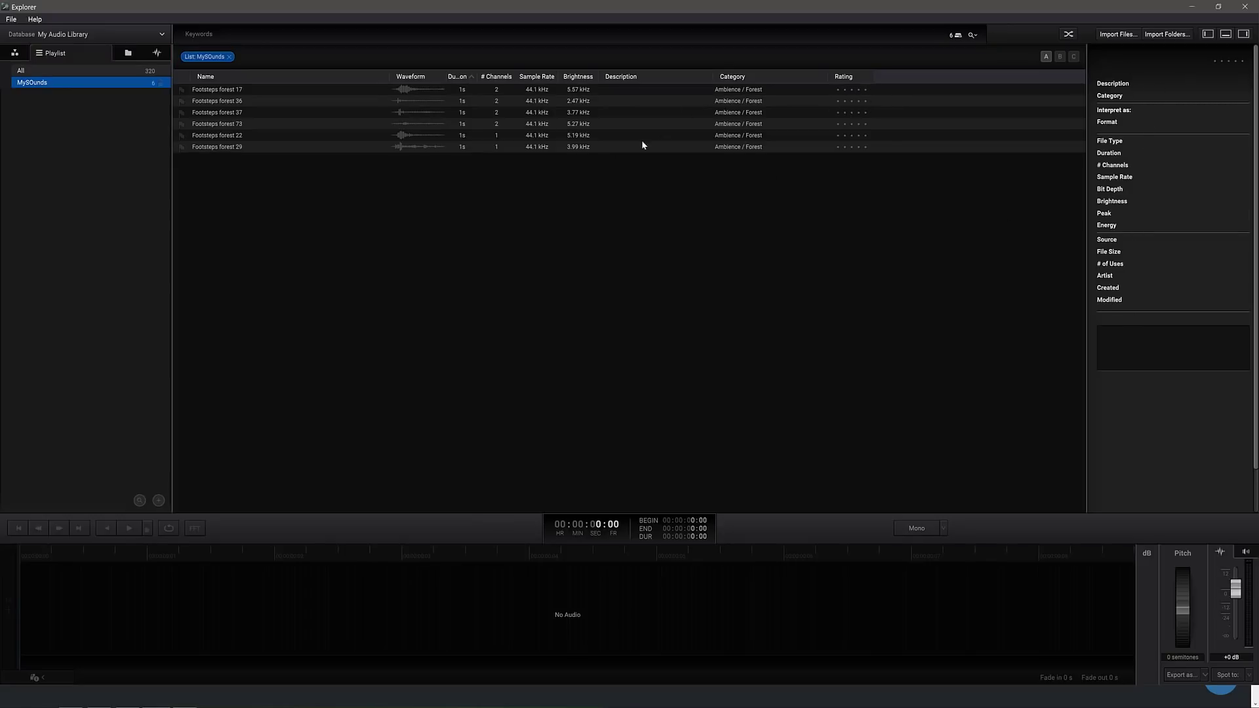
click(216, 112)
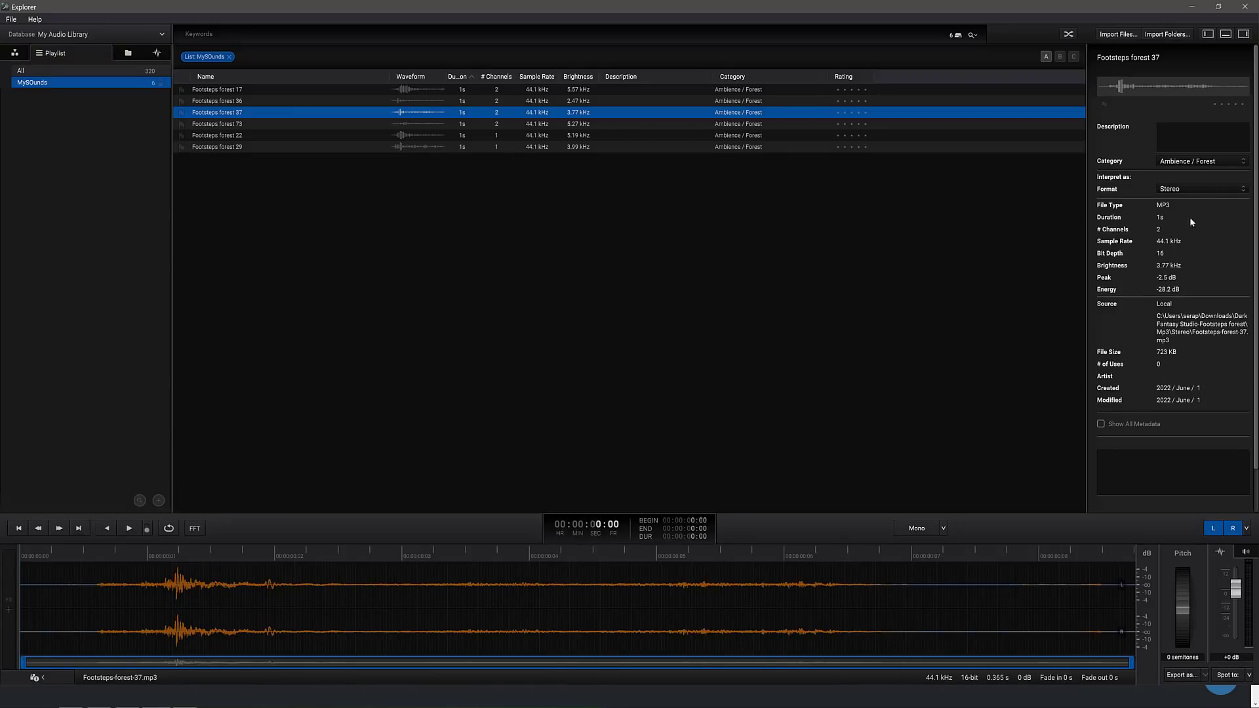
mouse_move(1193, 341)
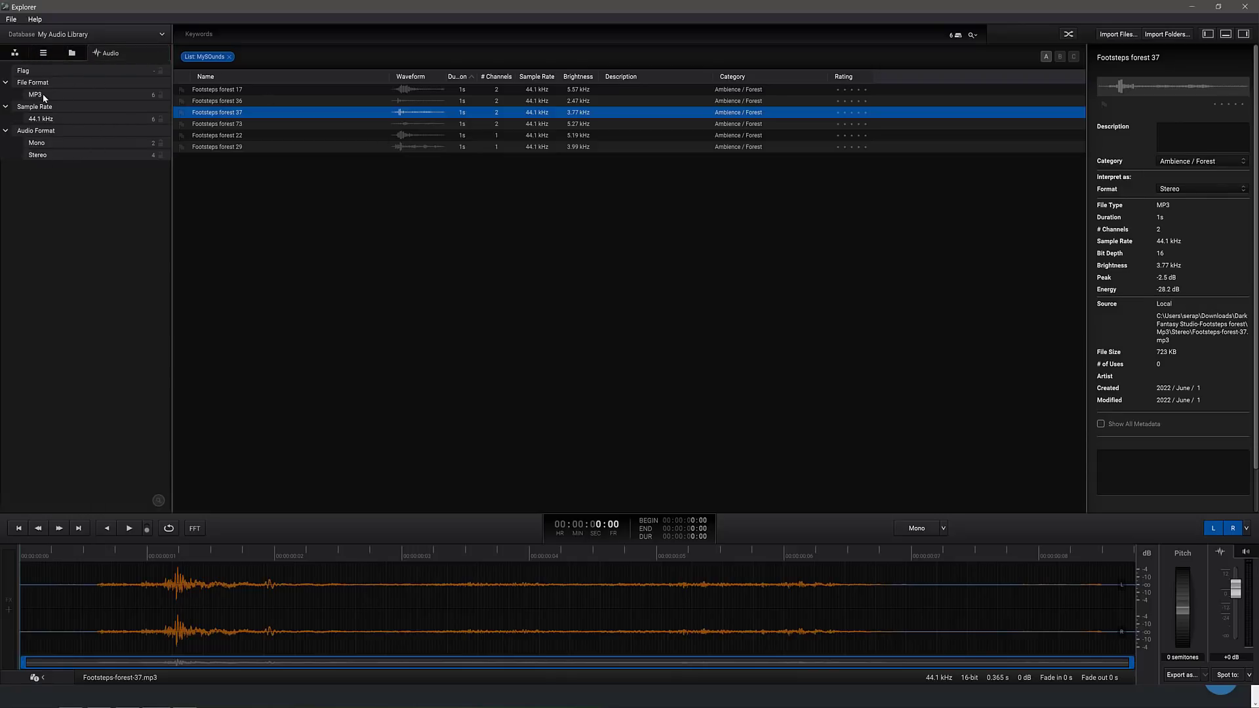
Filter the library to 7.1, then to first-order Ambisonics, and load ambisonicFile with its four channels.
click(229, 57)
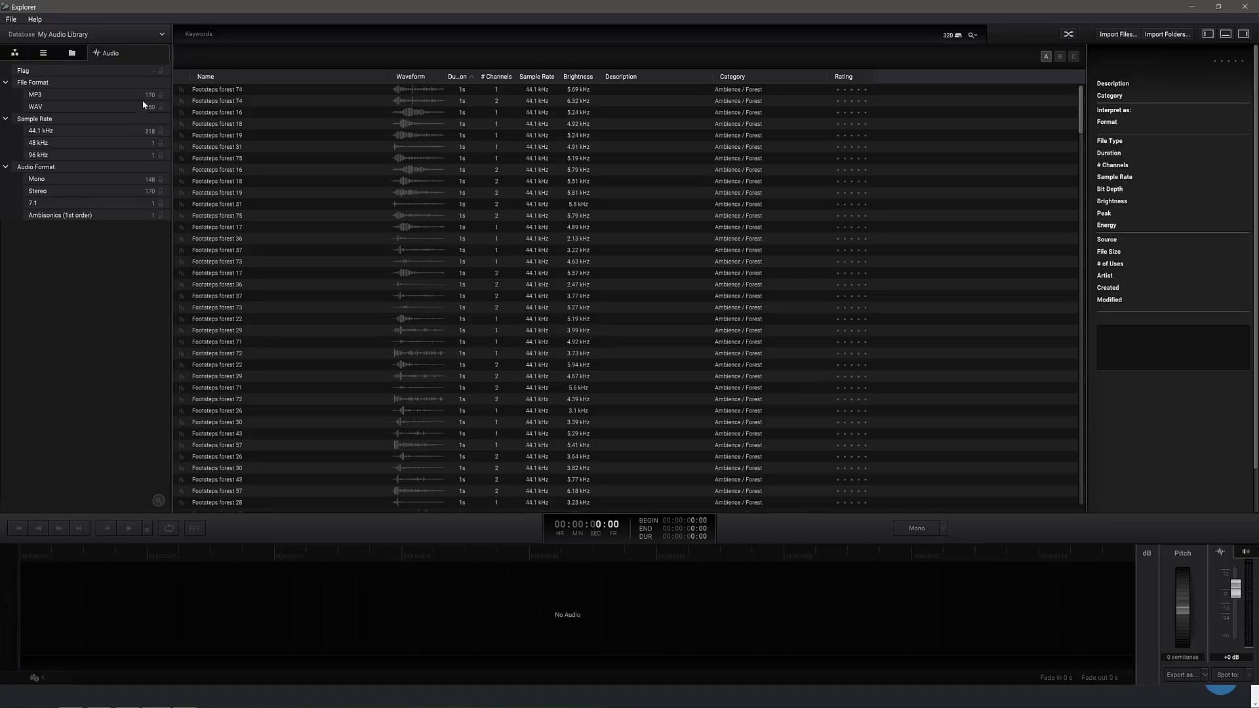
click(34, 203)
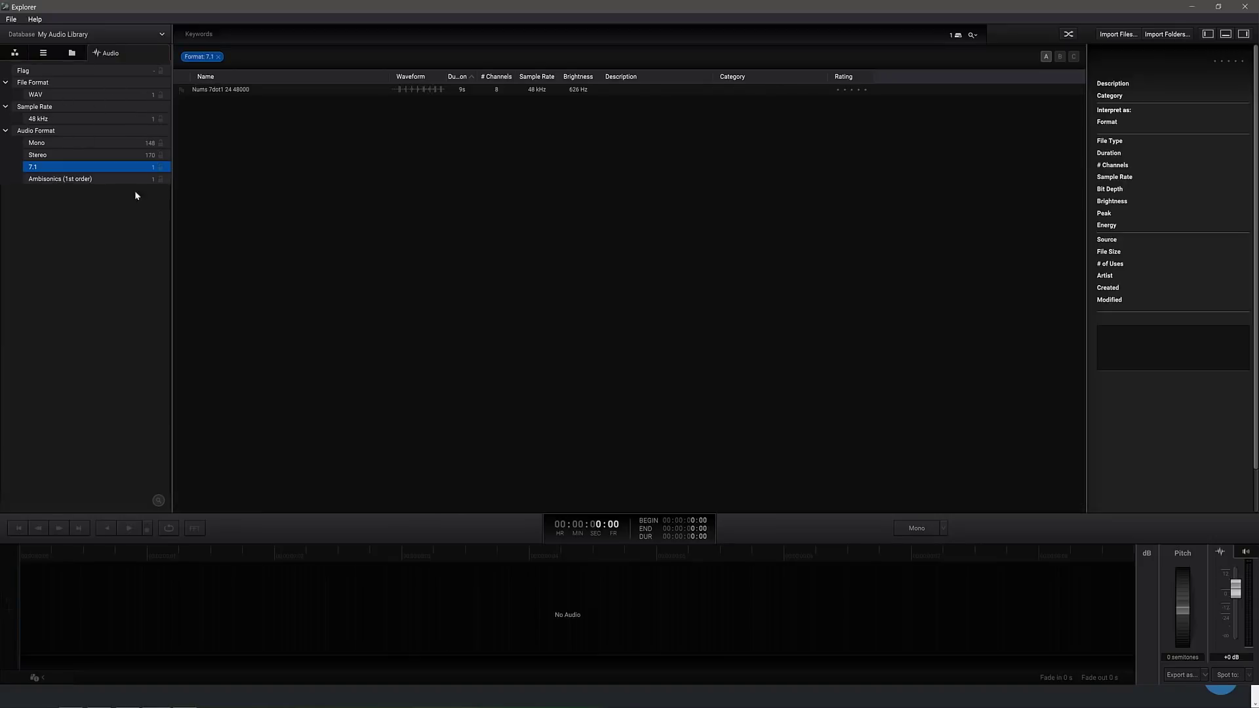
click(219, 89)
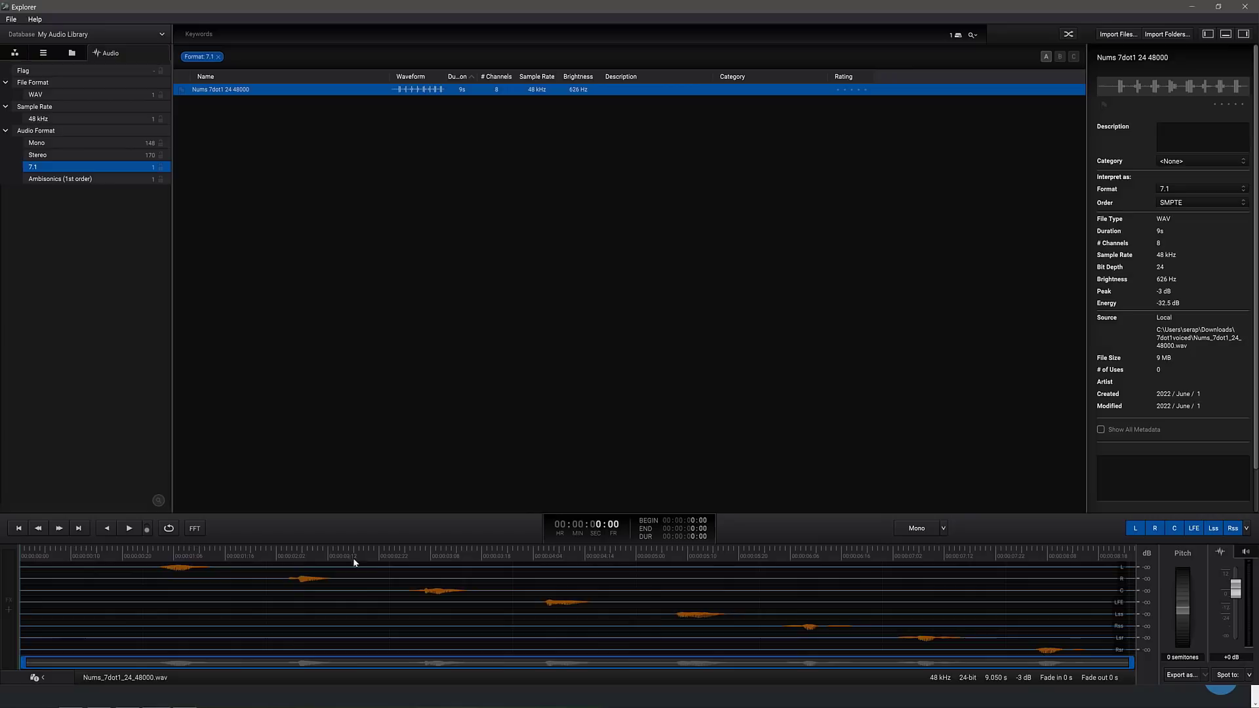
click(59, 178)
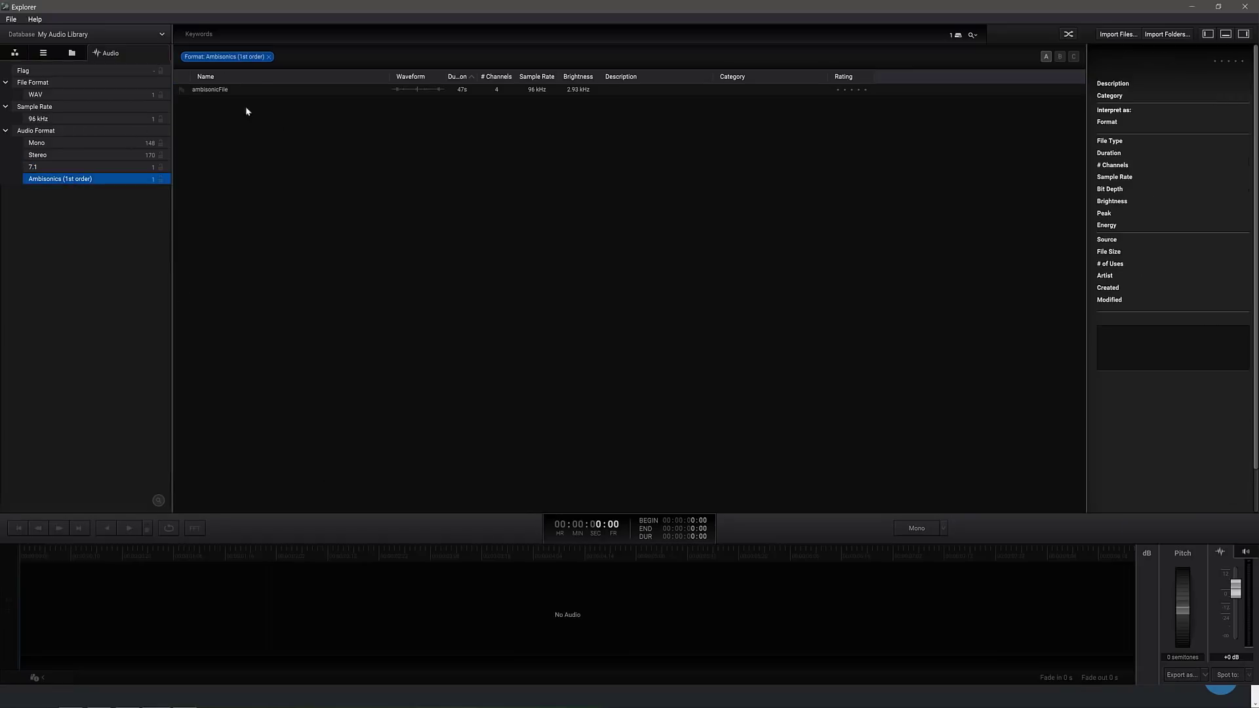
mouse_move(305, 469)
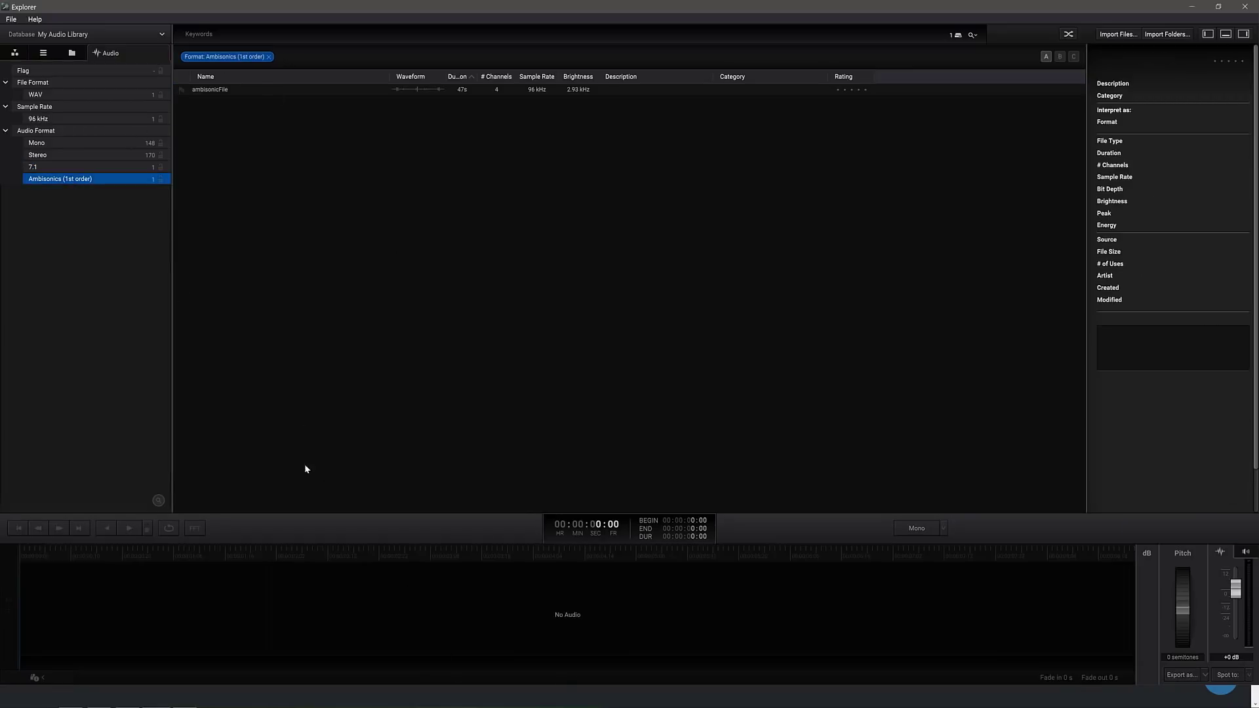
click(209, 89)
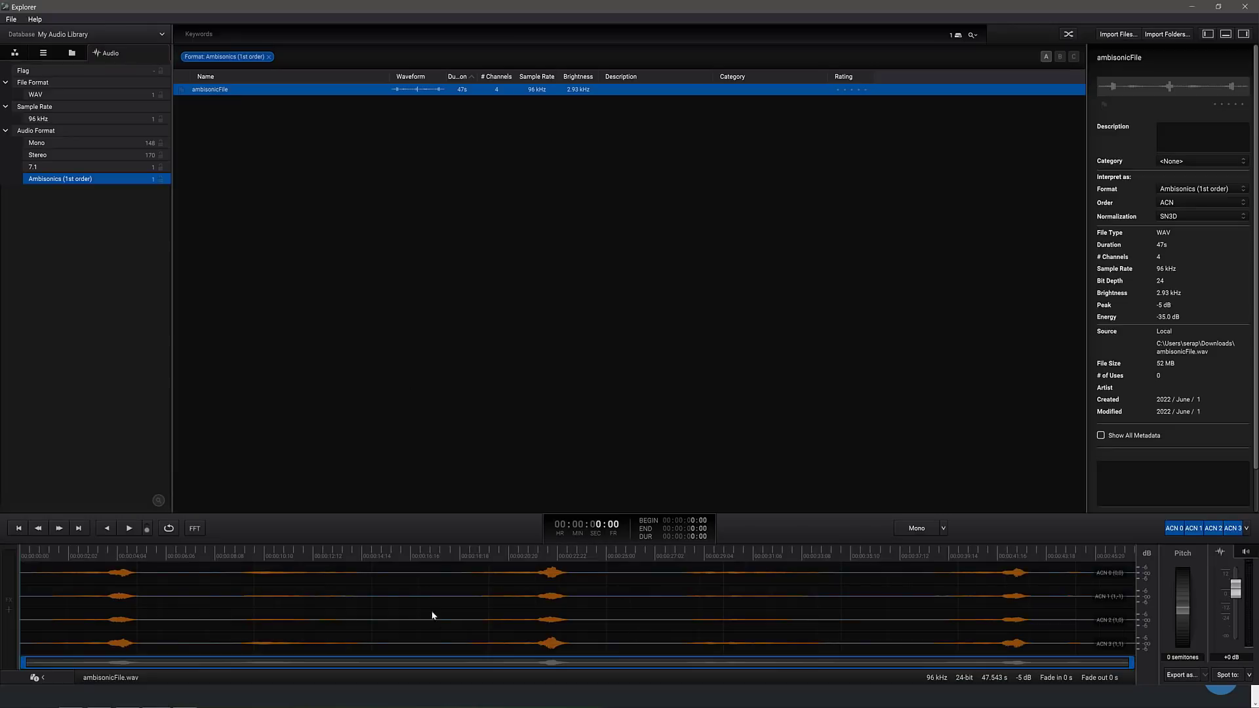
mouse_move(14, 607)
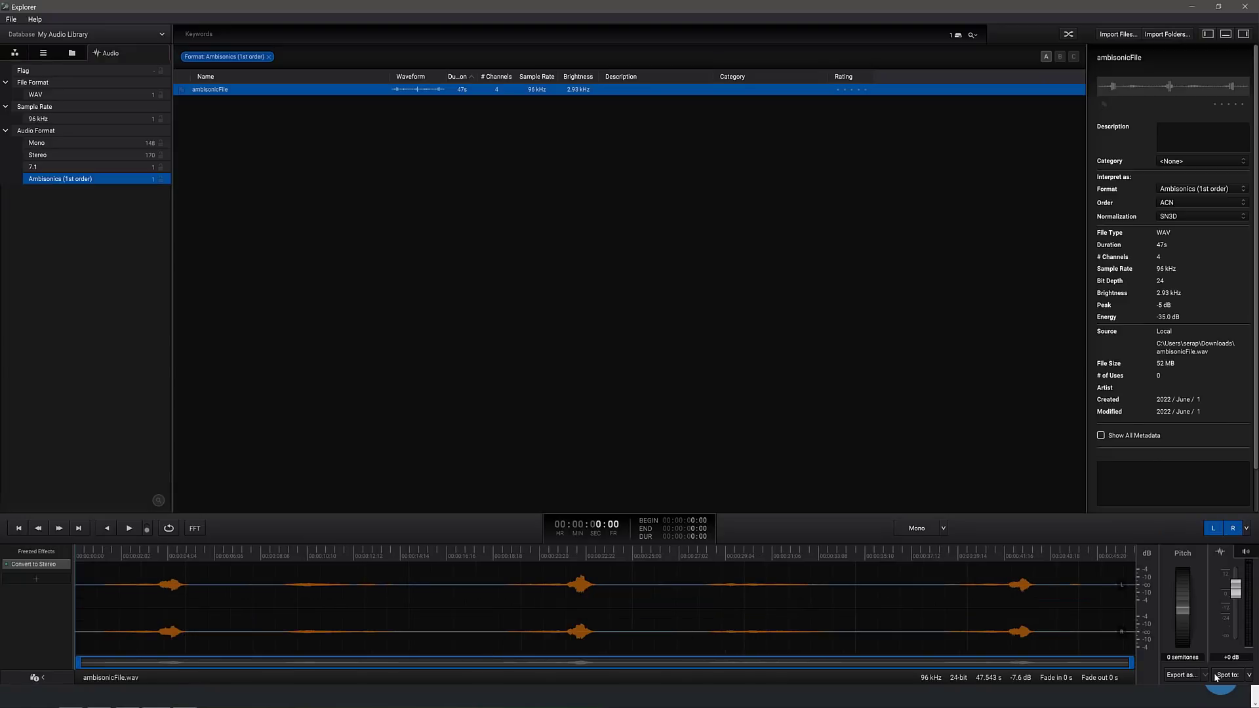
mouse_move(1192, 675)
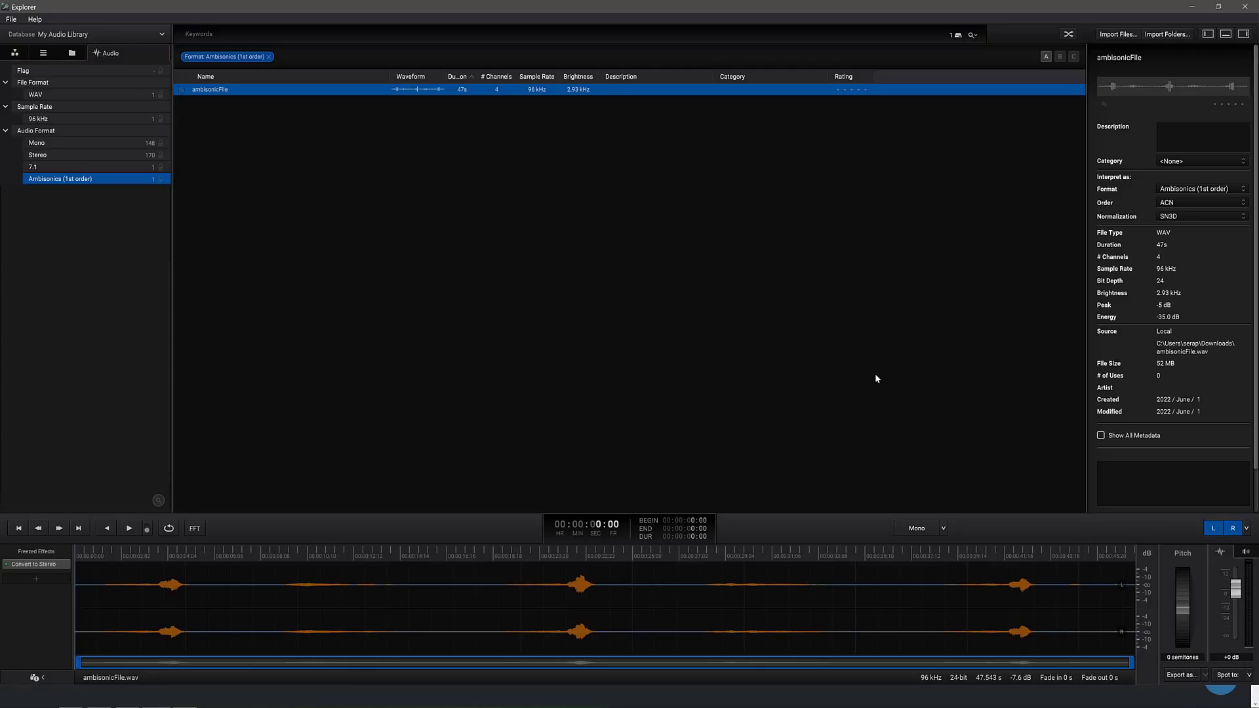
Switch to the browser full screen and navigate via Products to the Explorer product page.
key(alt+tab)
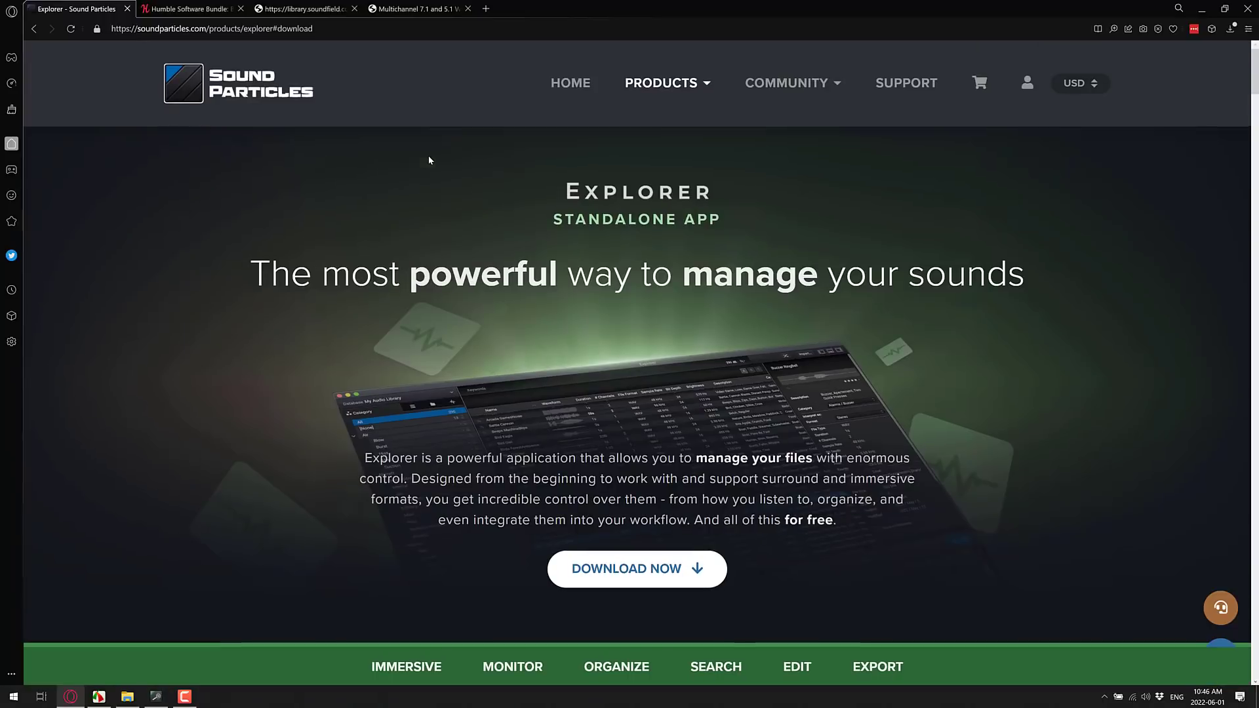
mouse_move(409, 212)
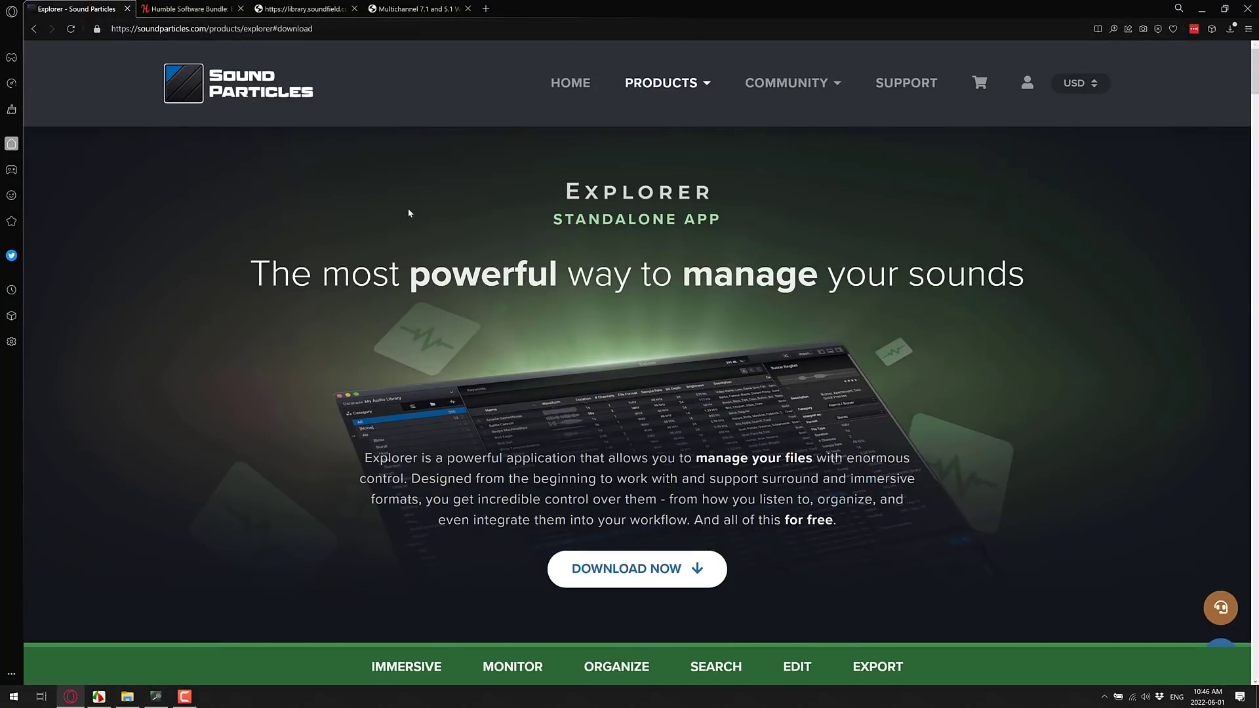
key(F11)
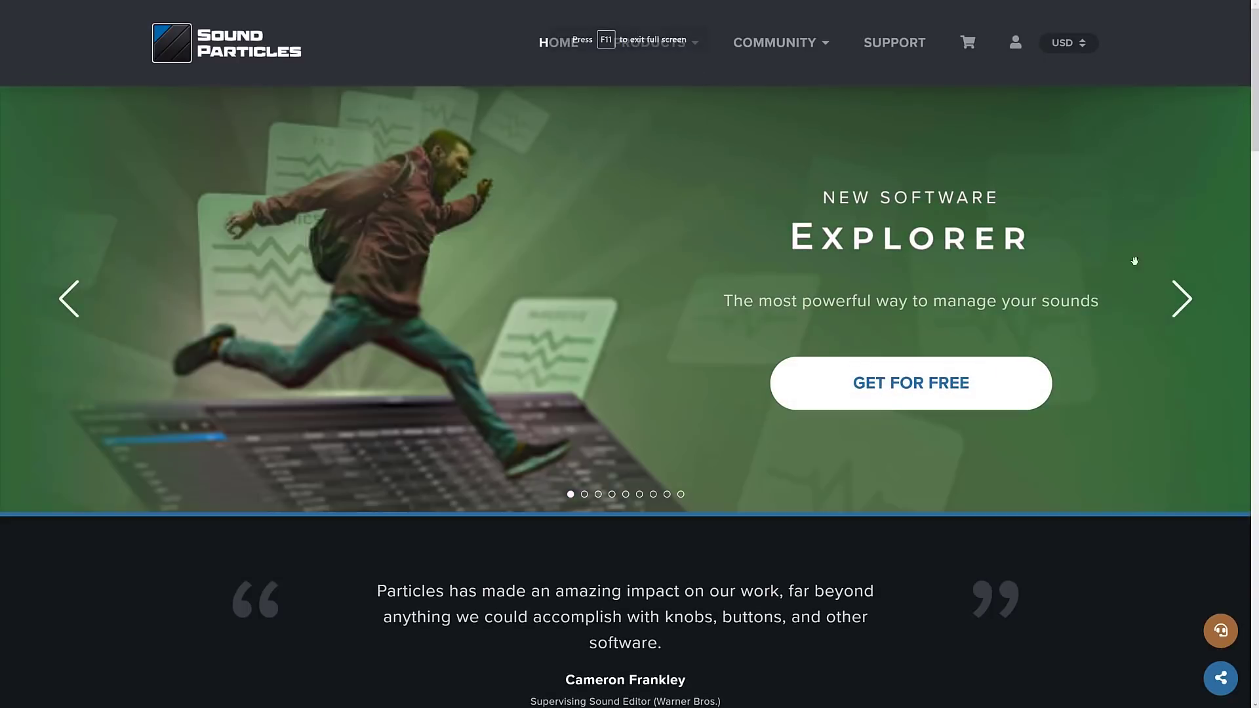
click(1179, 299)
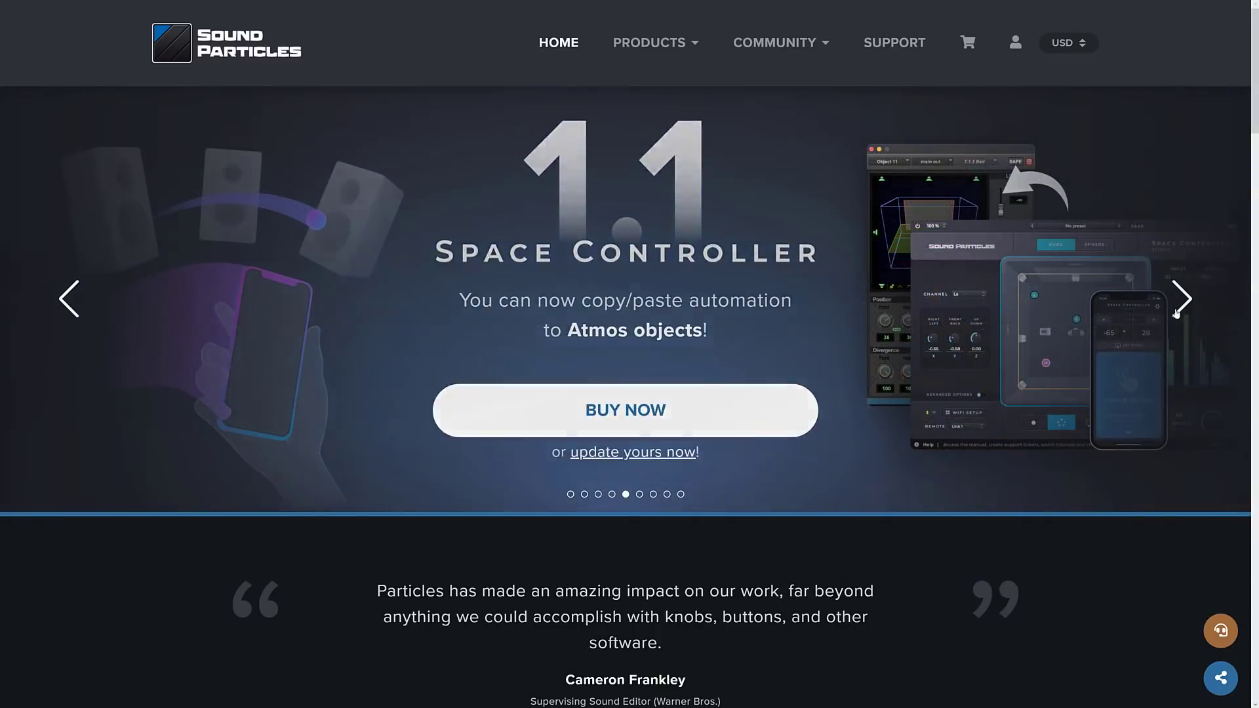
click(1182, 299)
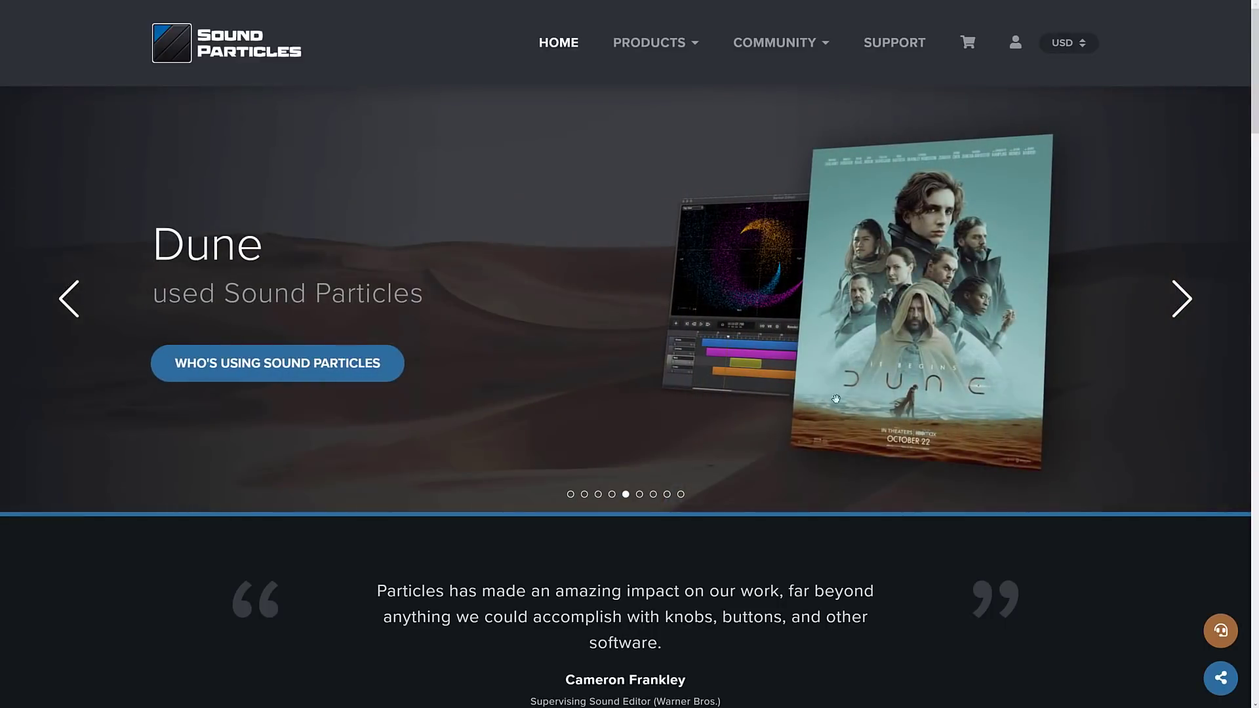
mouse_move(707, 251)
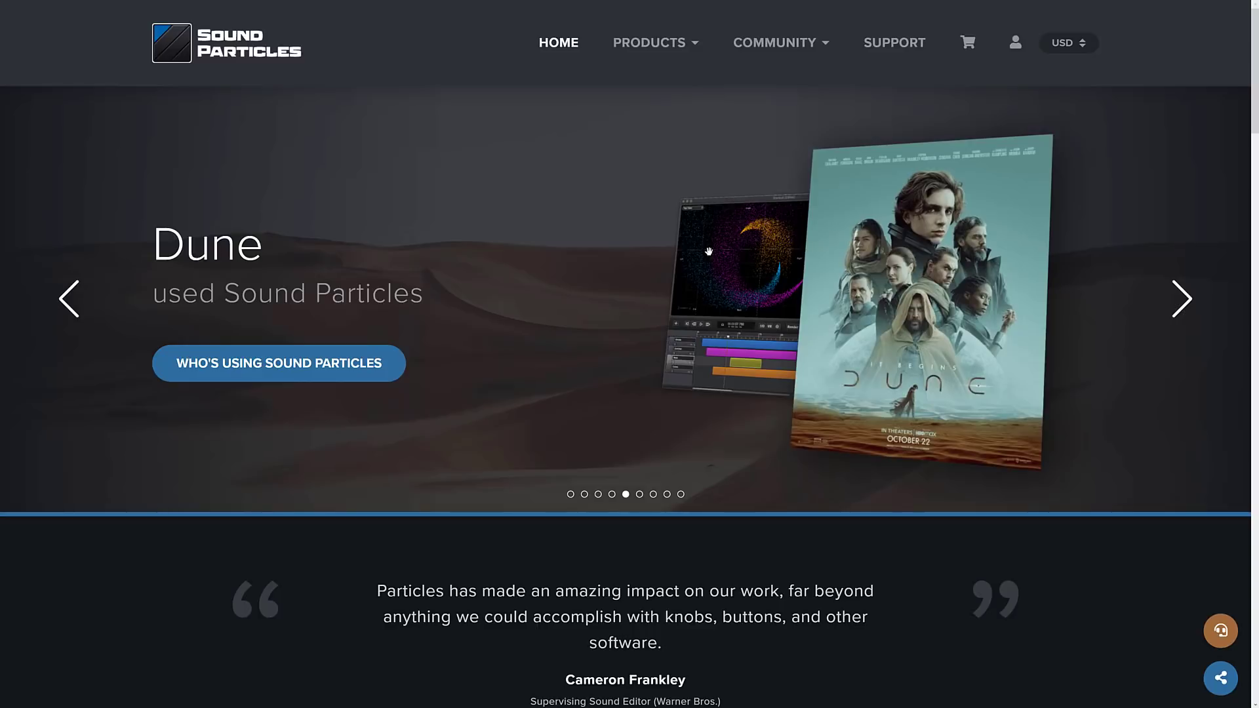
mouse_move(851, 335)
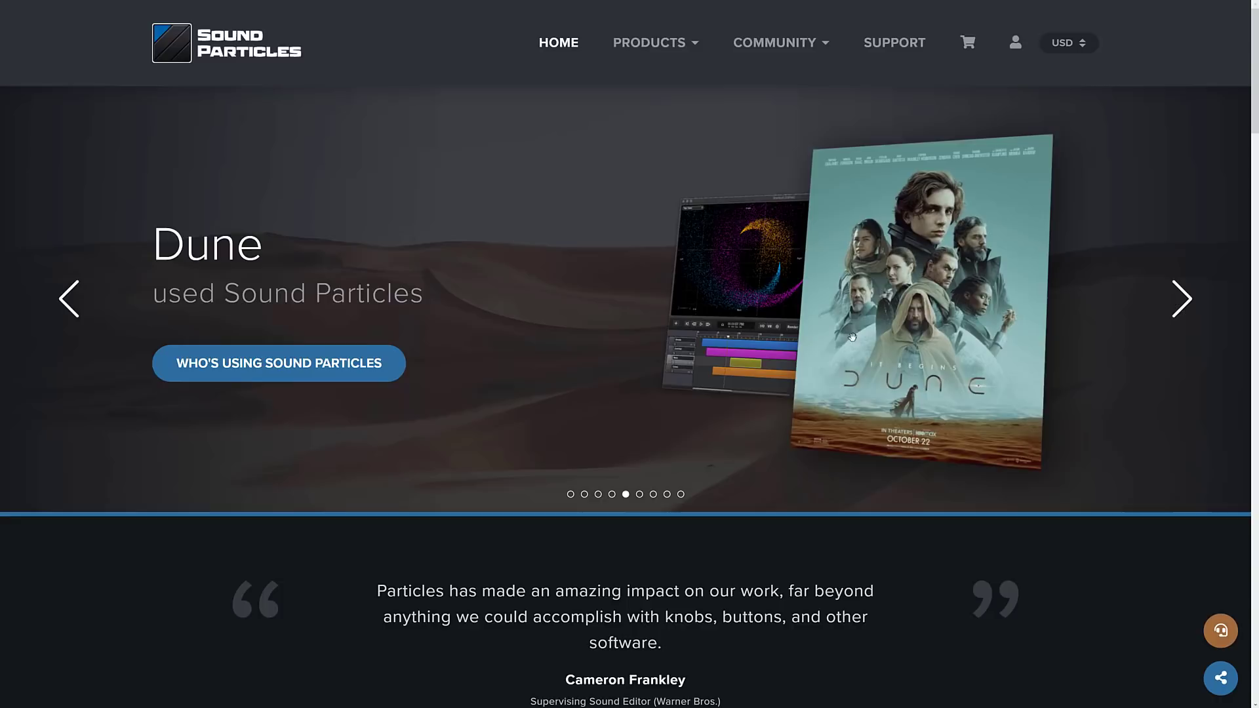
mouse_move(214, 135)
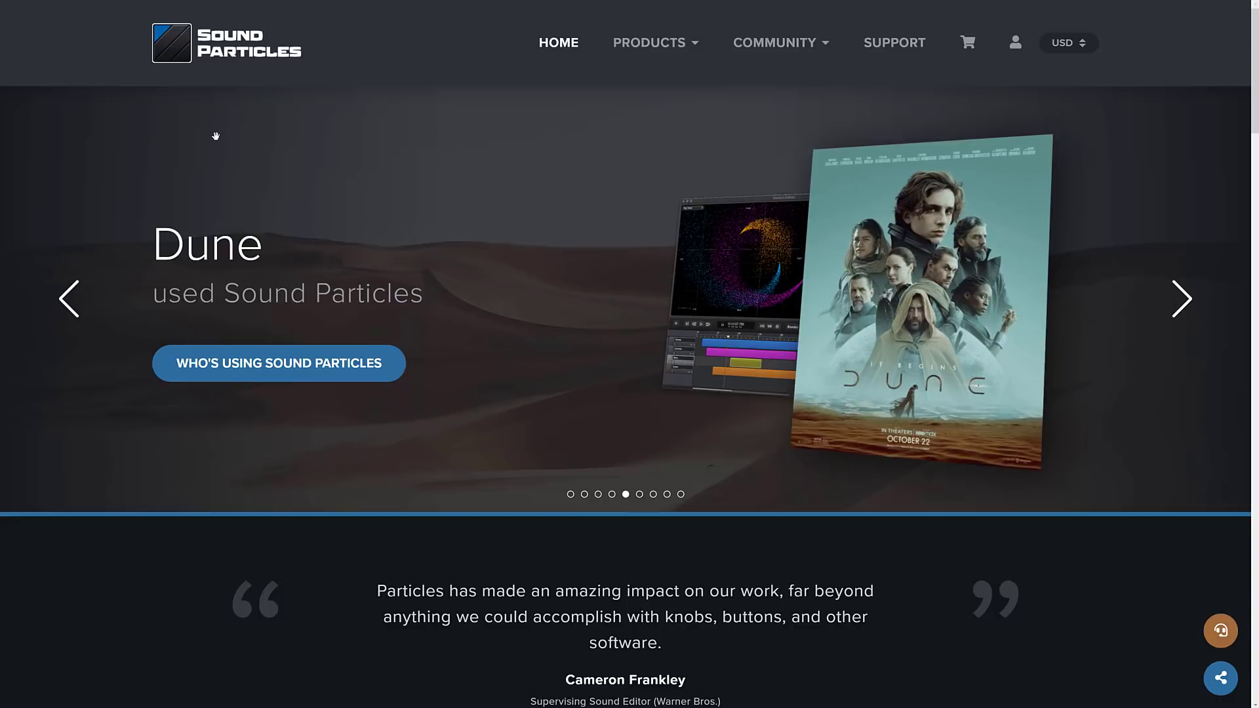
click(649, 42)
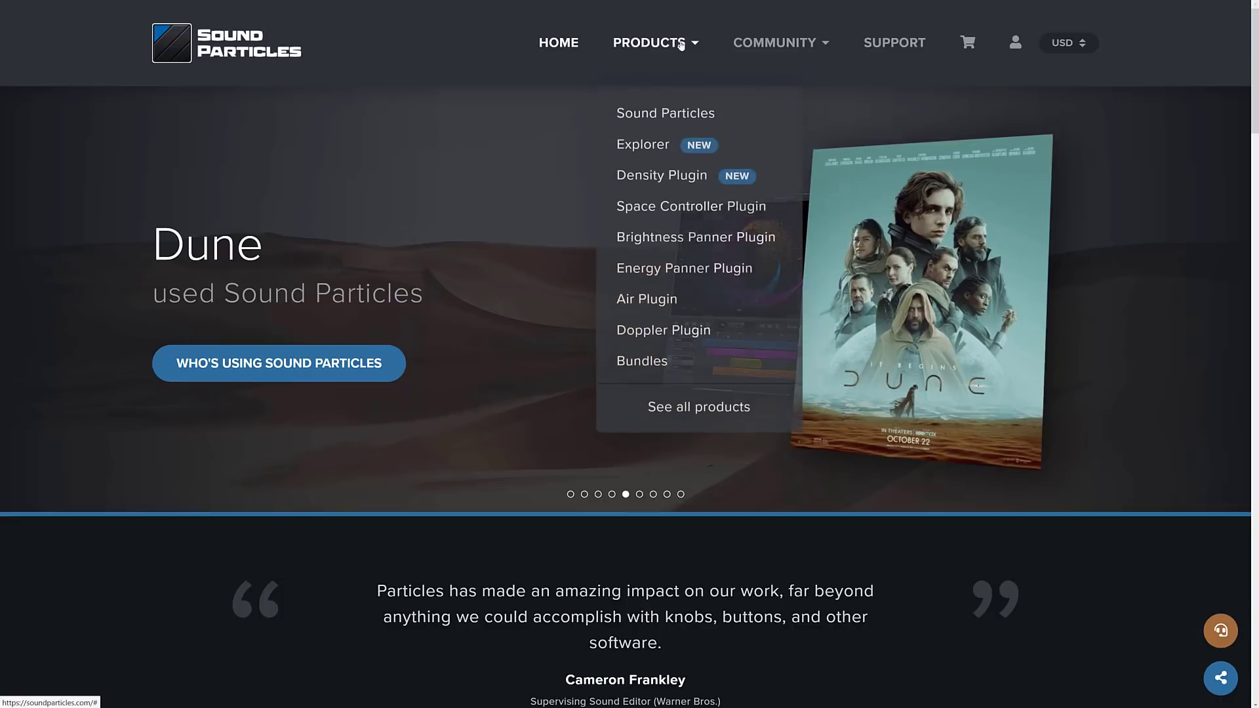
click(642, 144)
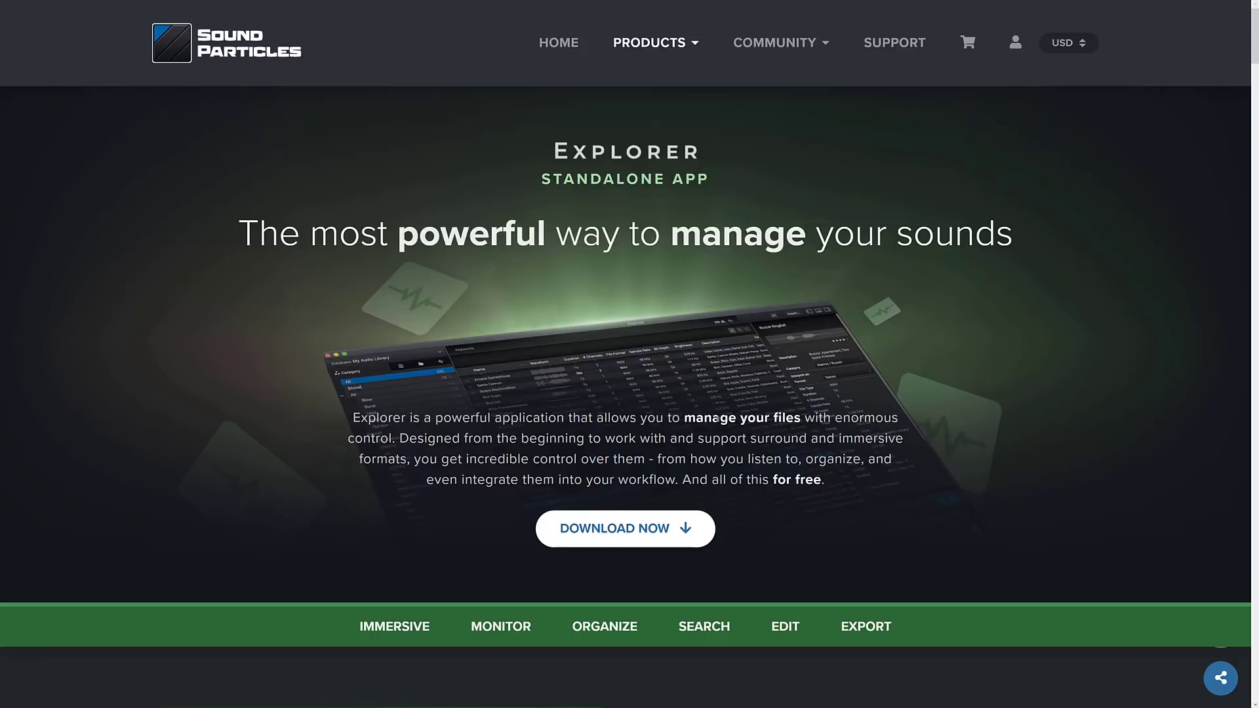
mouse_move(598, 333)
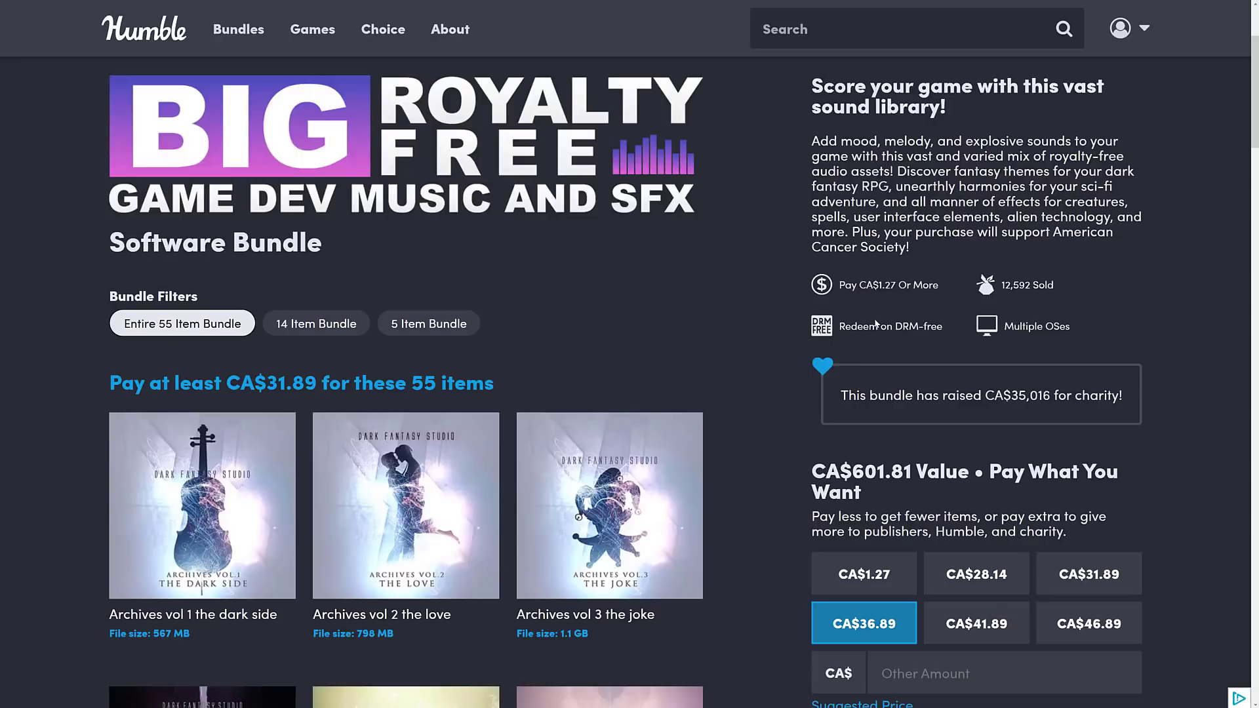
mouse_move(688, 312)
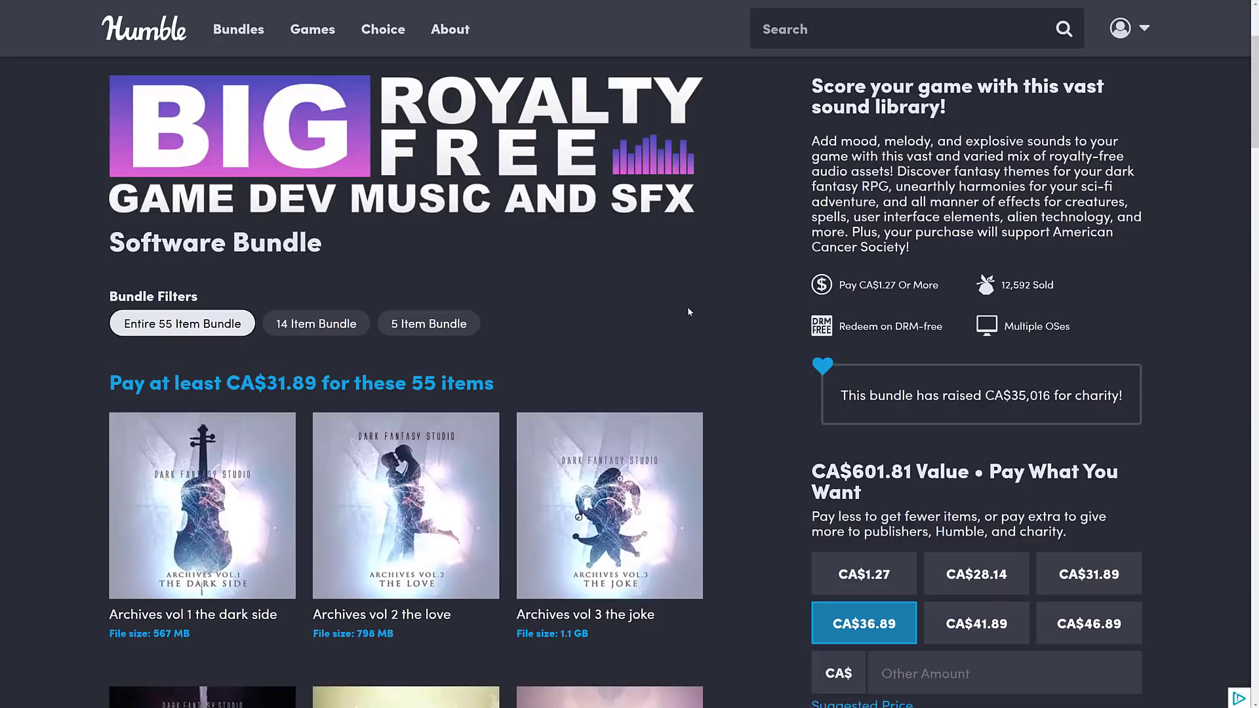
mouse_move(363, 240)
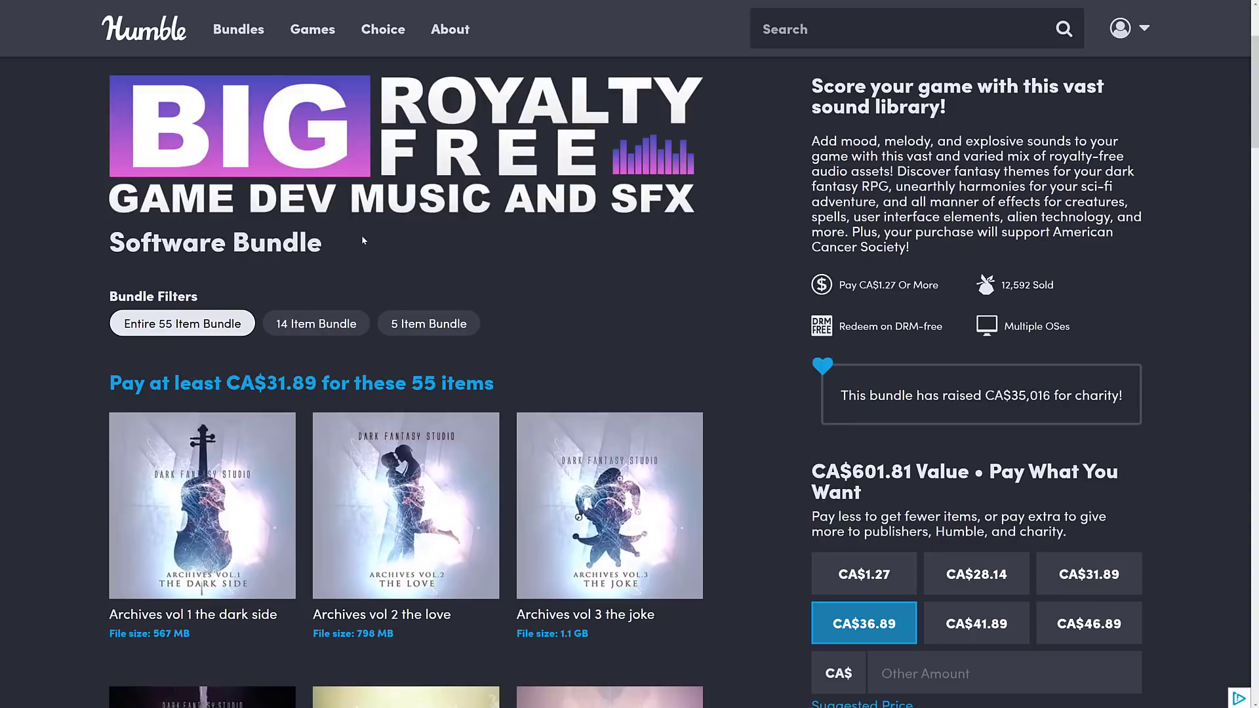
mouse_move(510, 208)
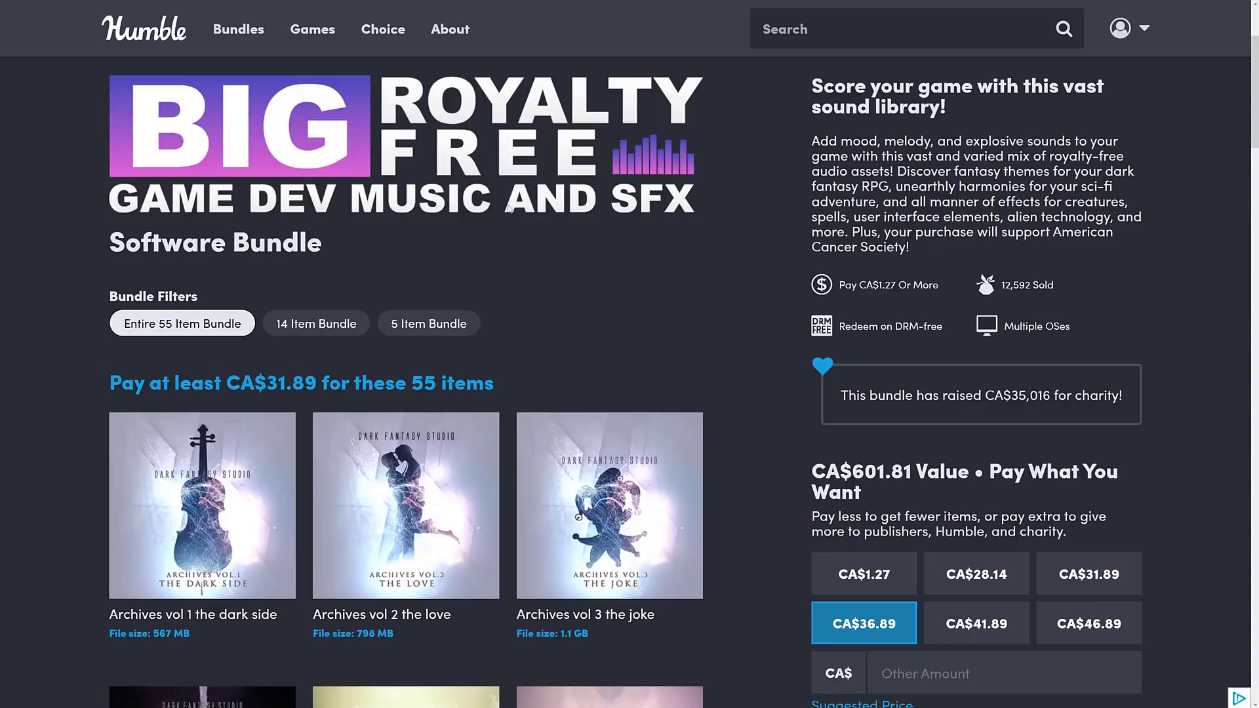
scroll(down, 3)
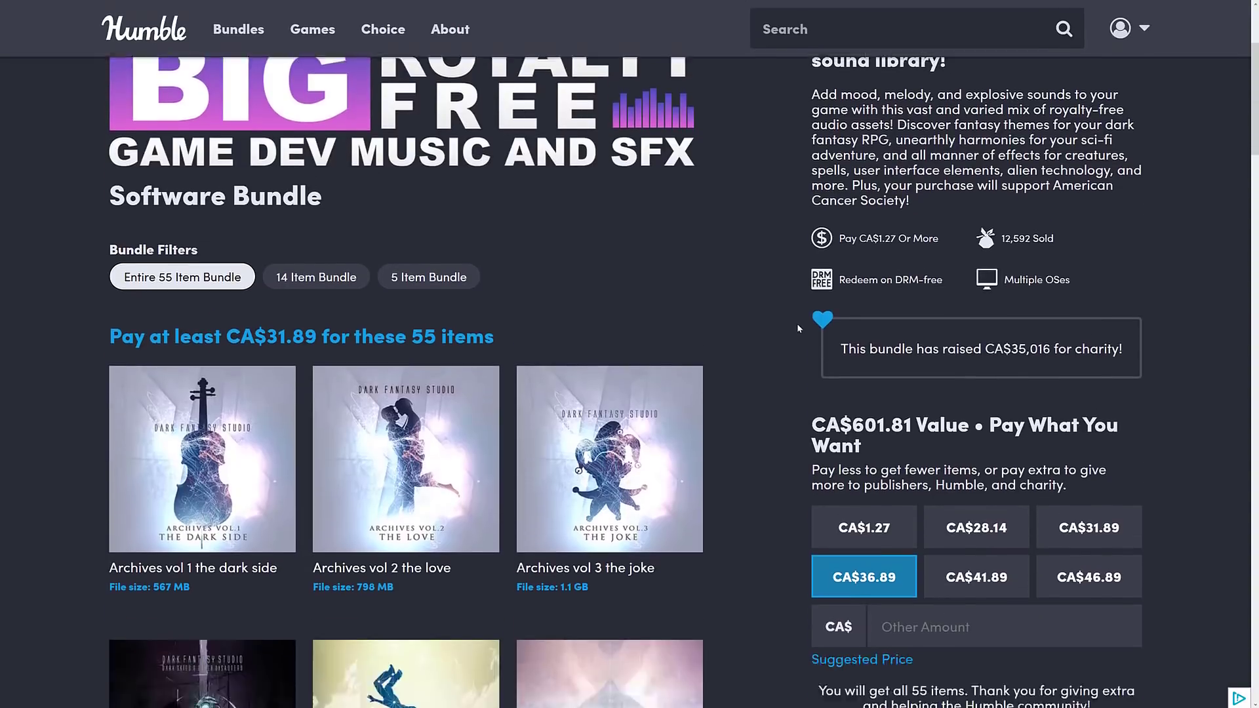
scroll(down, 3)
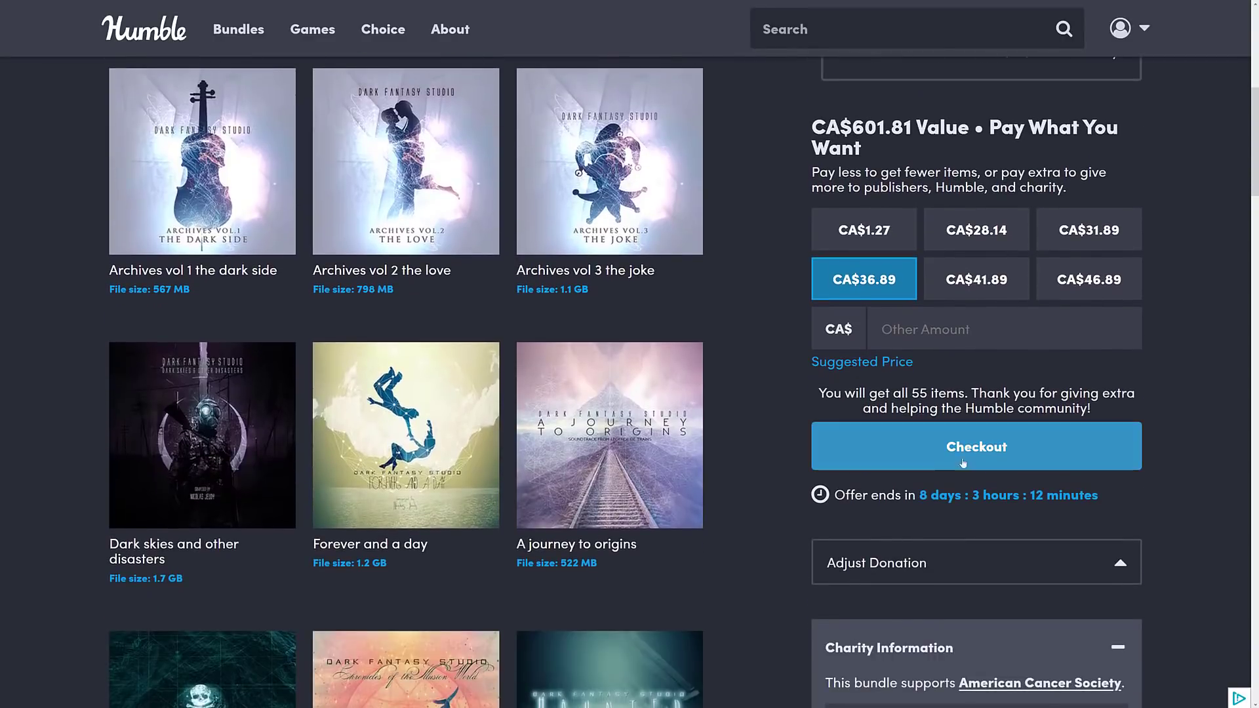
scroll(up, 3)
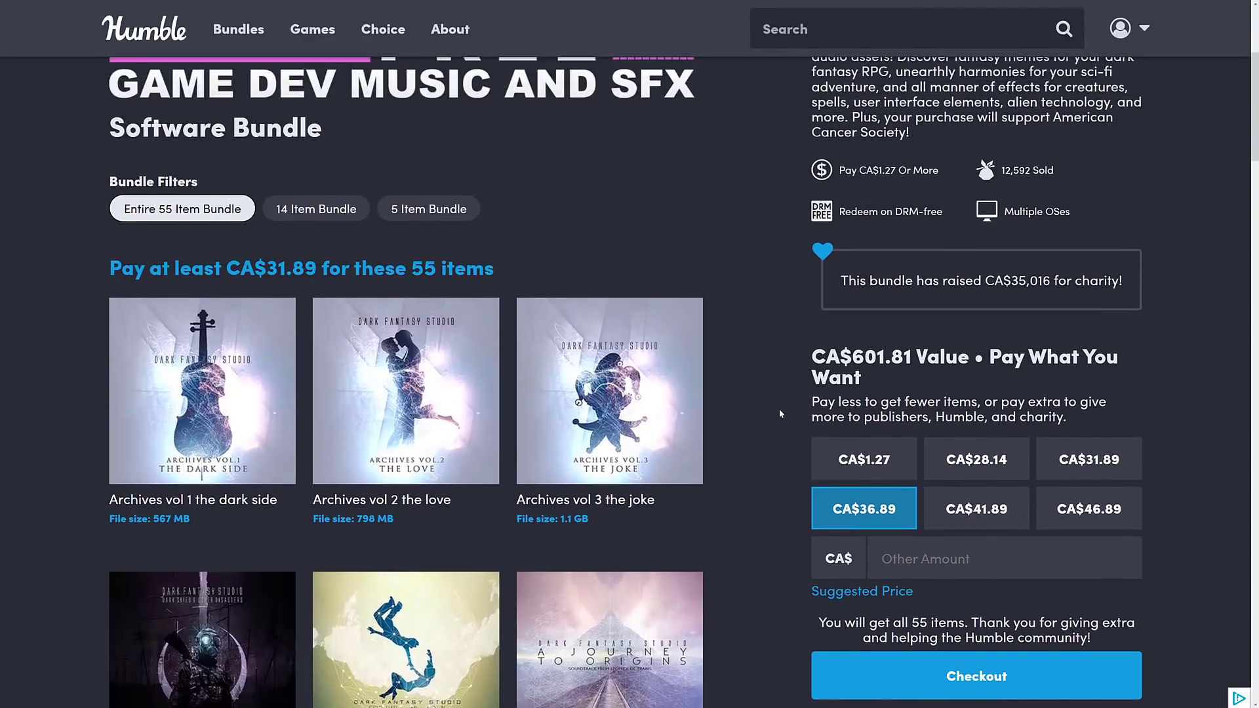
scroll(up, 3)
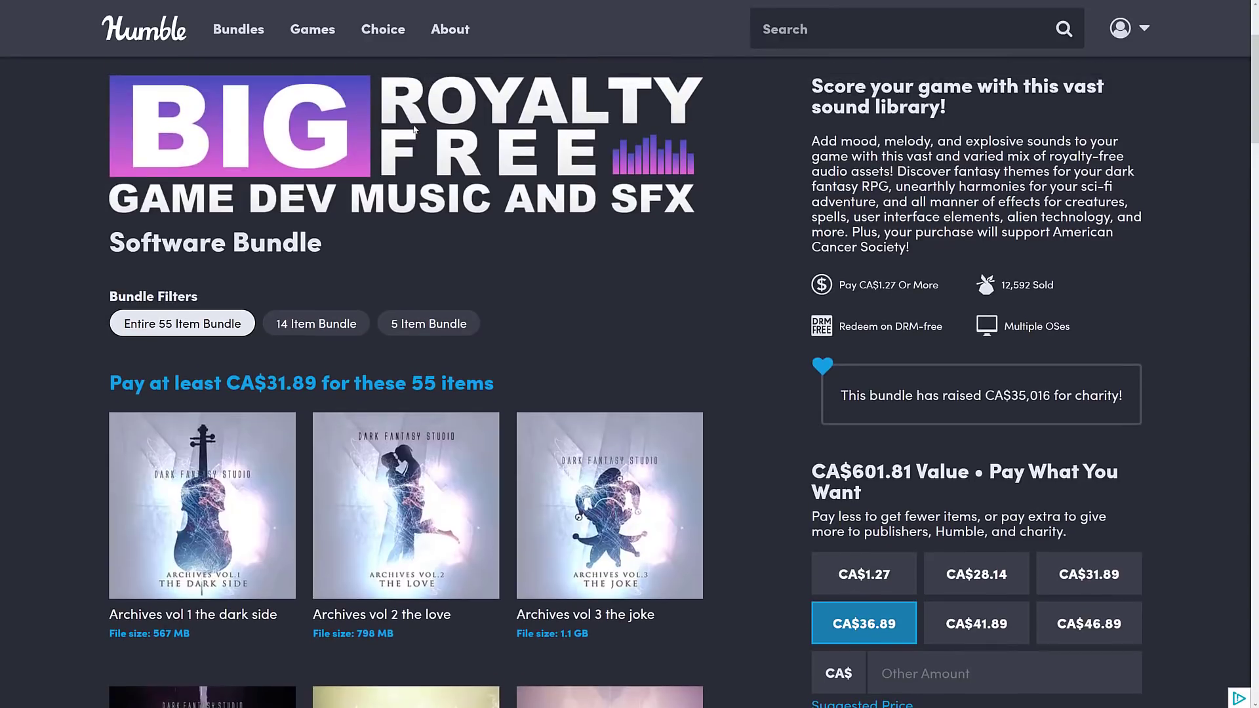
mouse_move(685, 342)
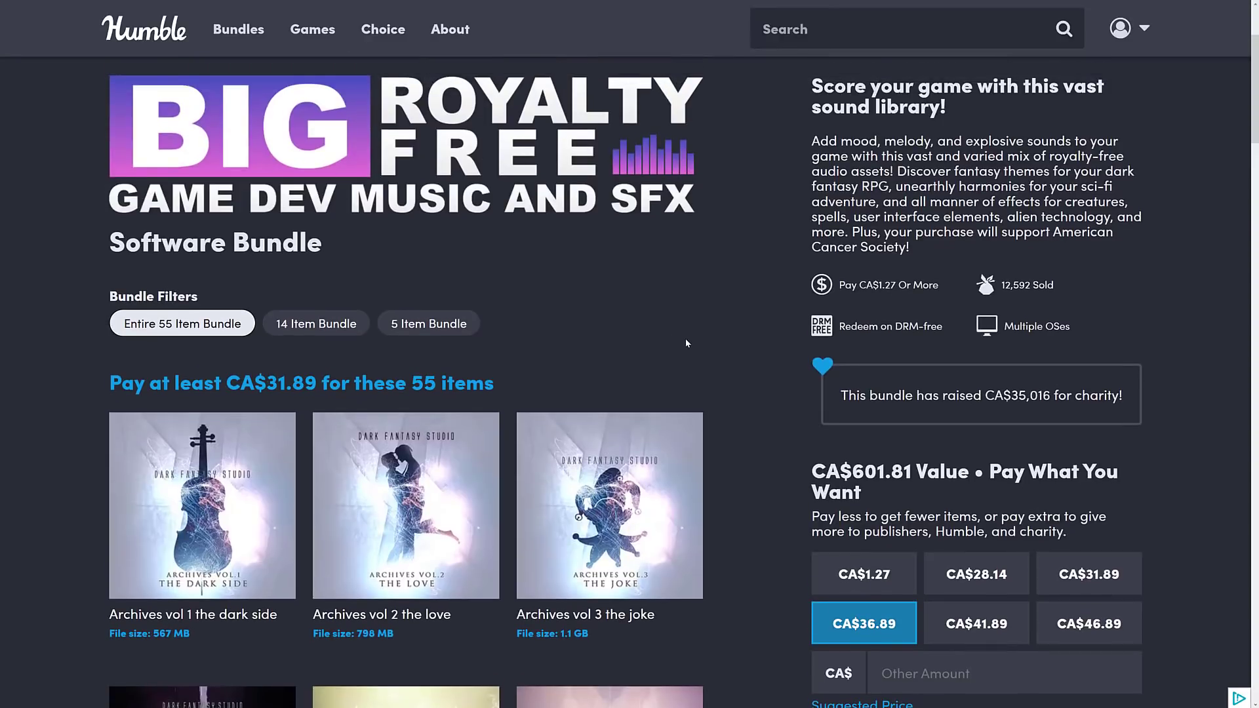
scroll(down, 3)
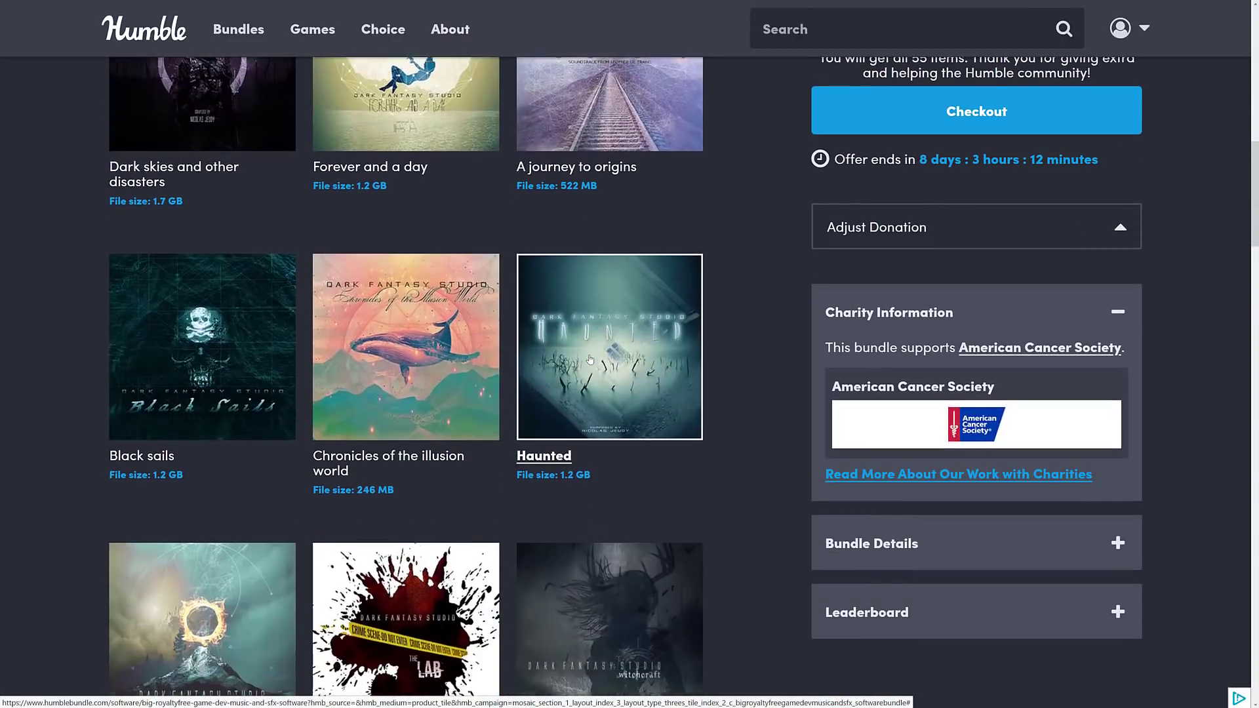
scroll(down, 3)
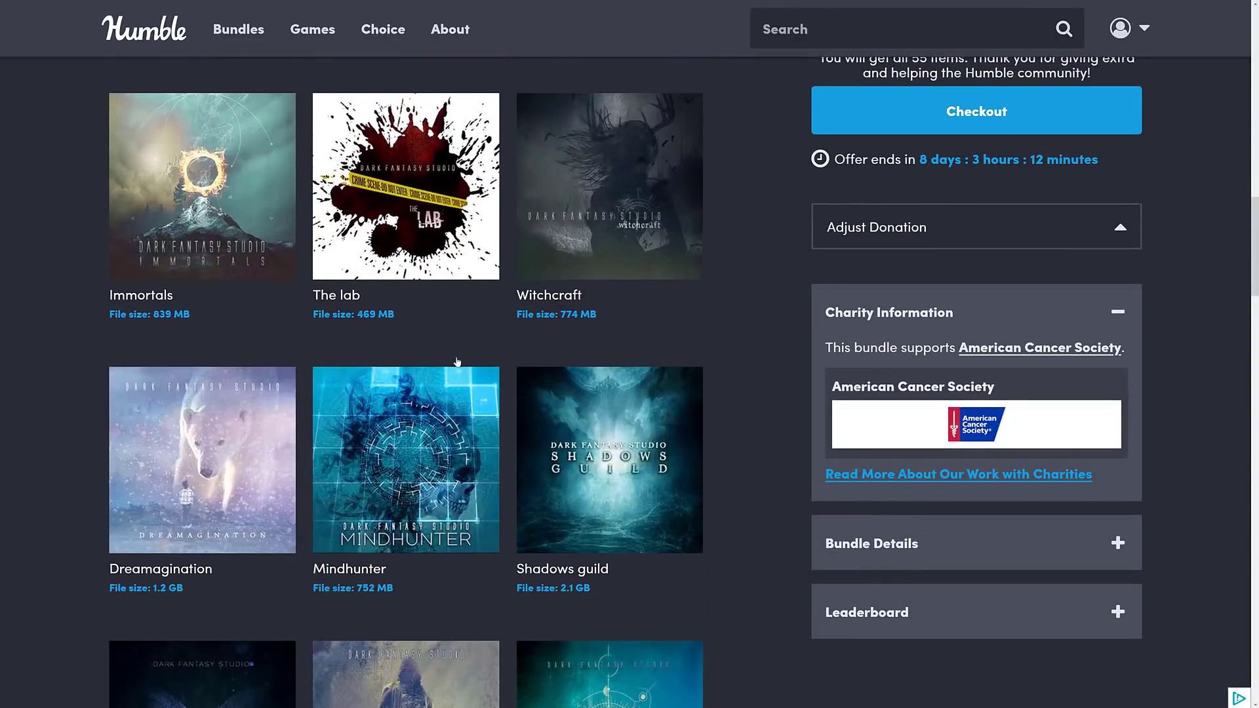
scroll(down, 3)
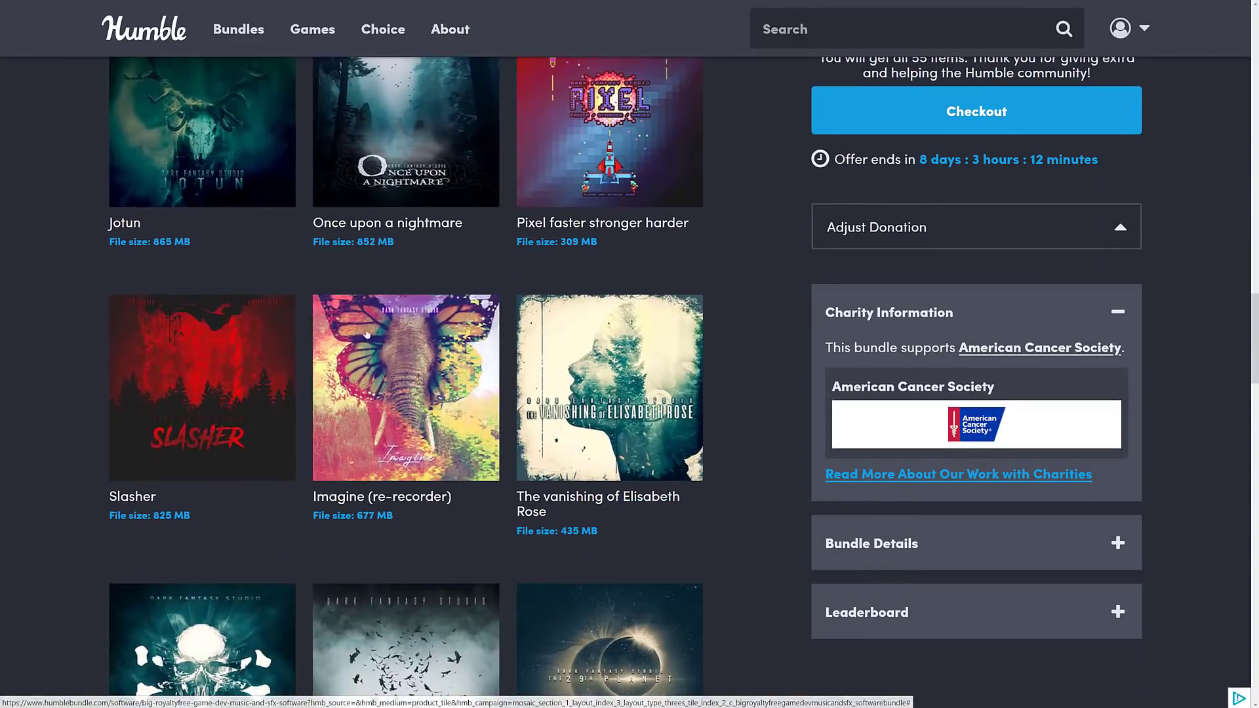
scroll(down, 3)
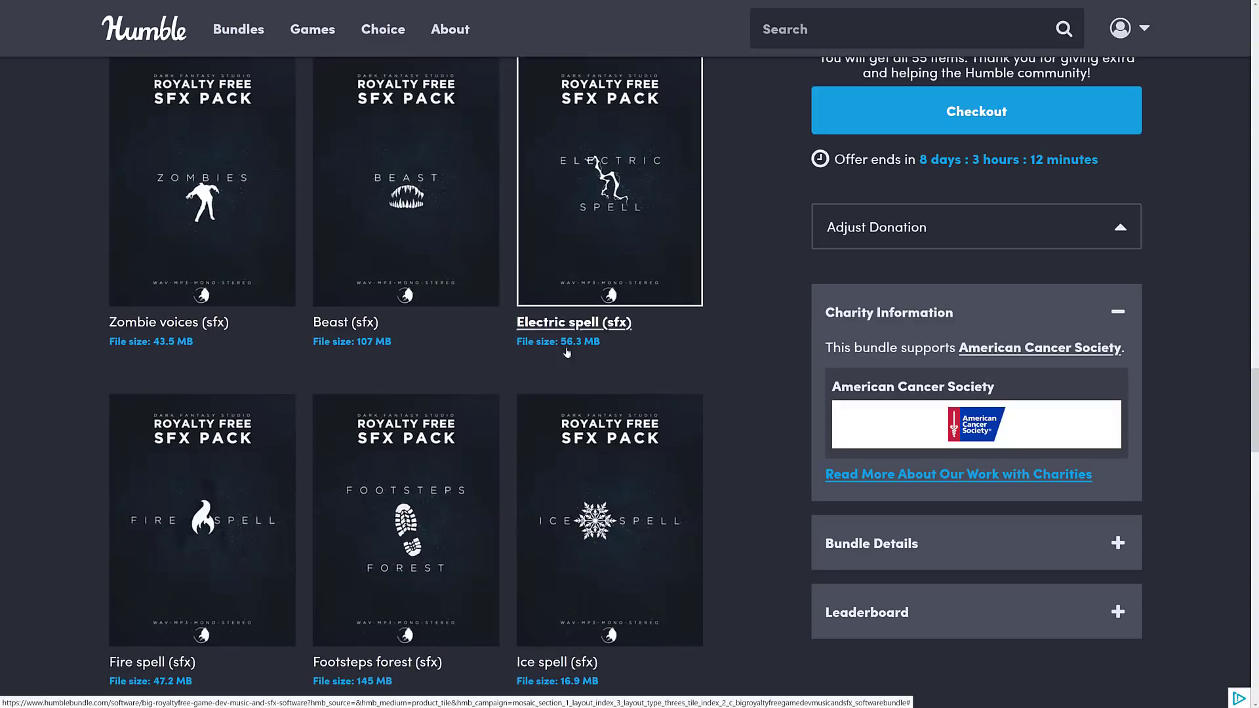
mouse_move(814, 347)
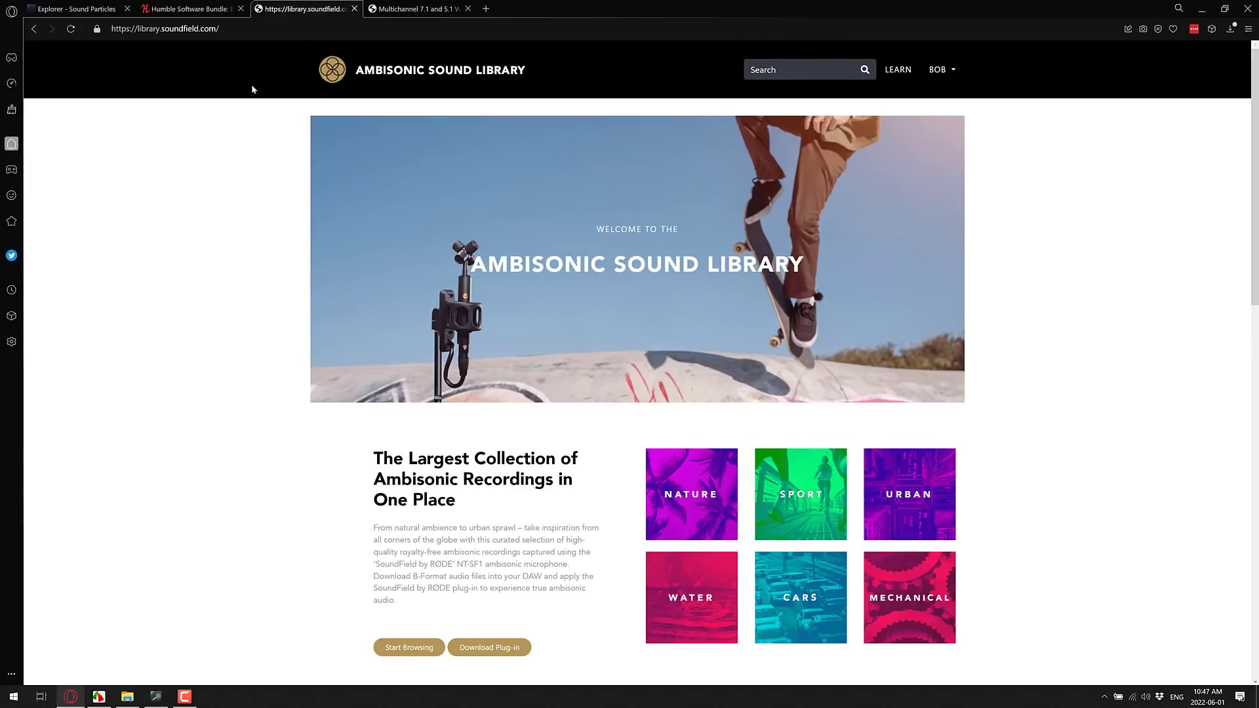
Show the Ambisonic Sound Library home page with its Nature, Sport, Urban, Water categories full screen.
key(f11)
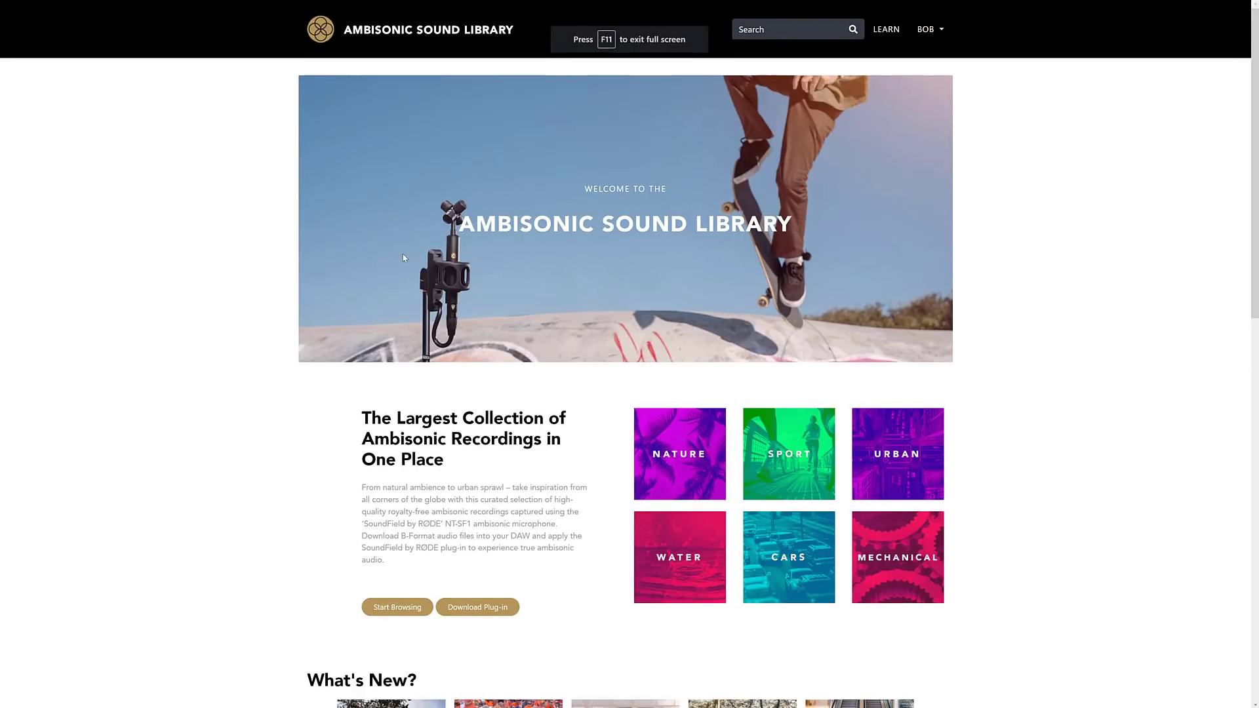
mouse_move(605, 303)
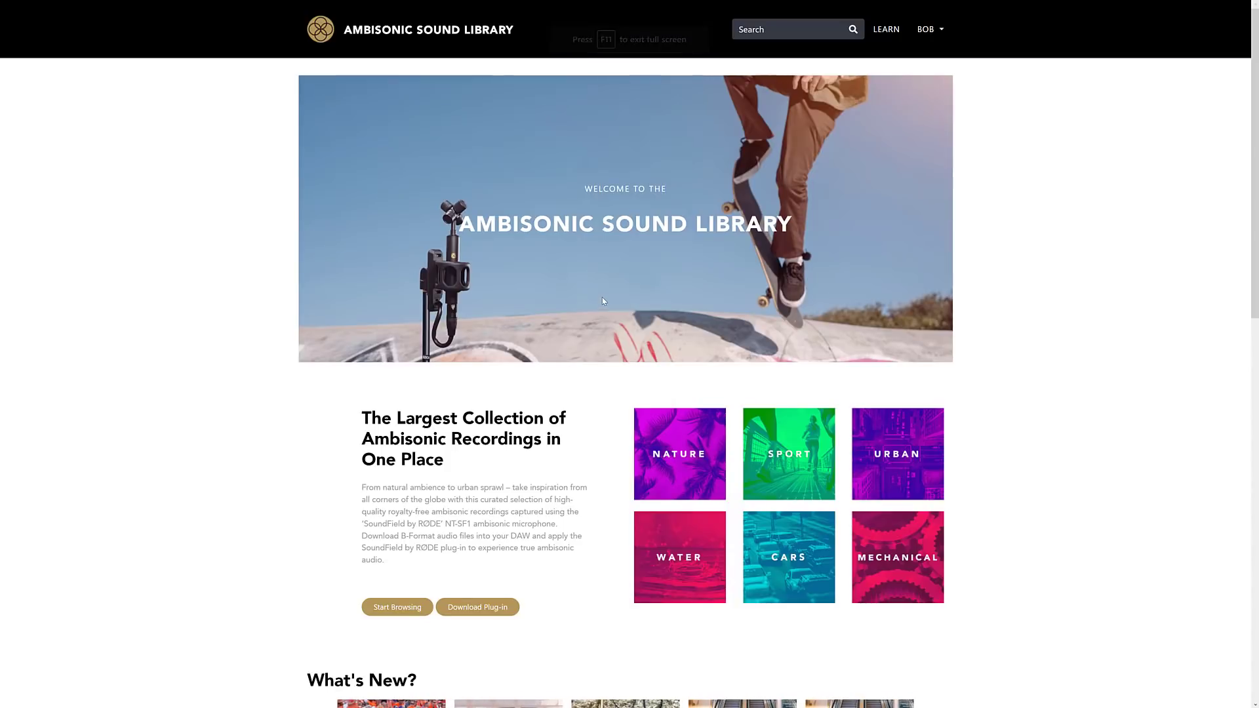
mouse_move(928, 151)
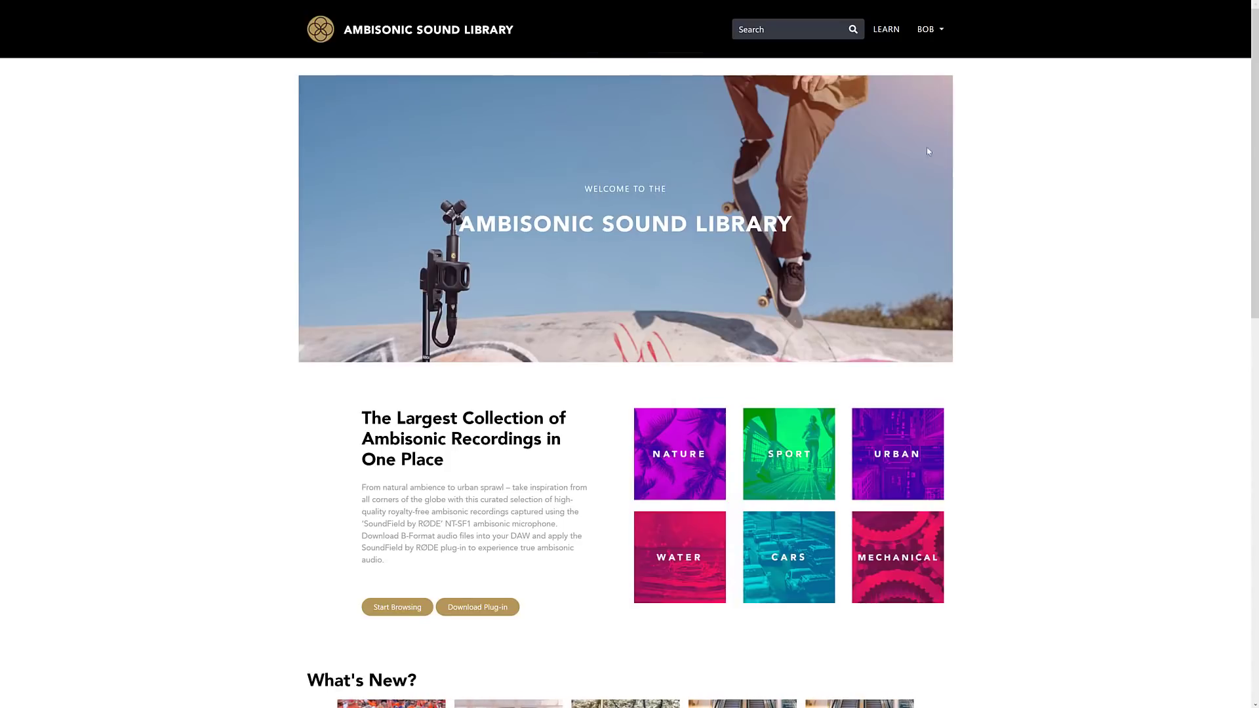
mouse_move(926, 29)
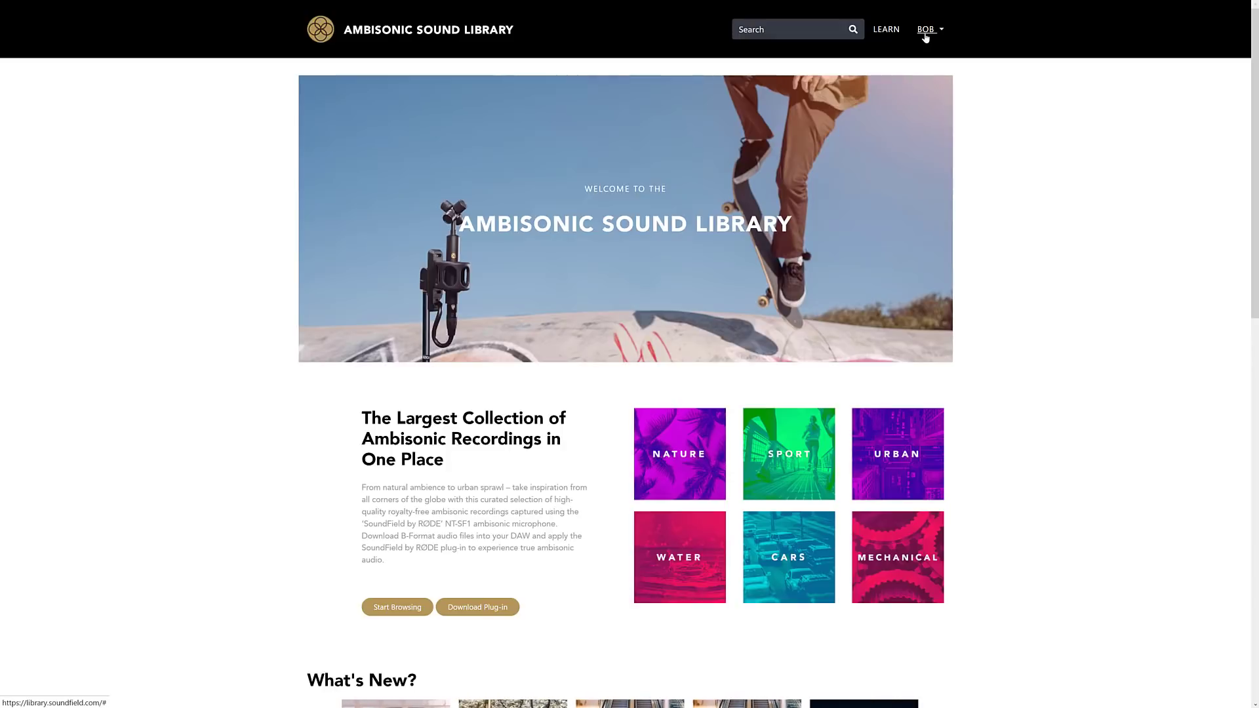
mouse_move(1059, 385)
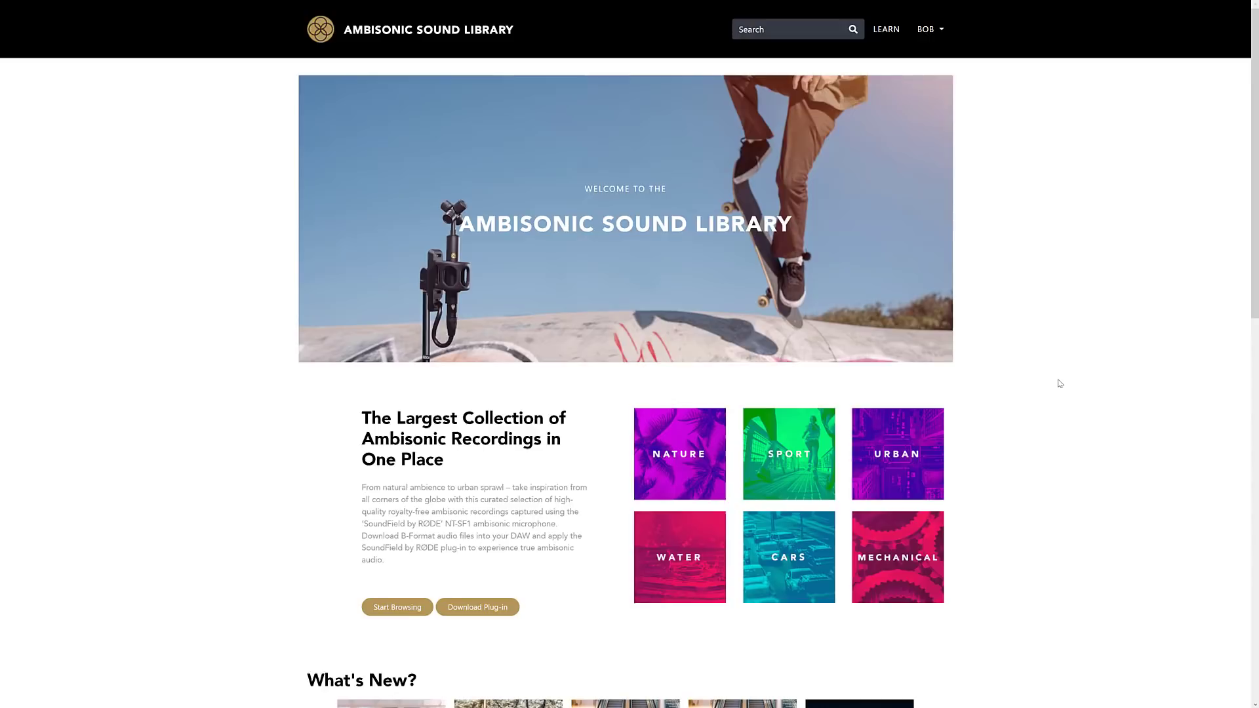
mouse_move(336, 38)
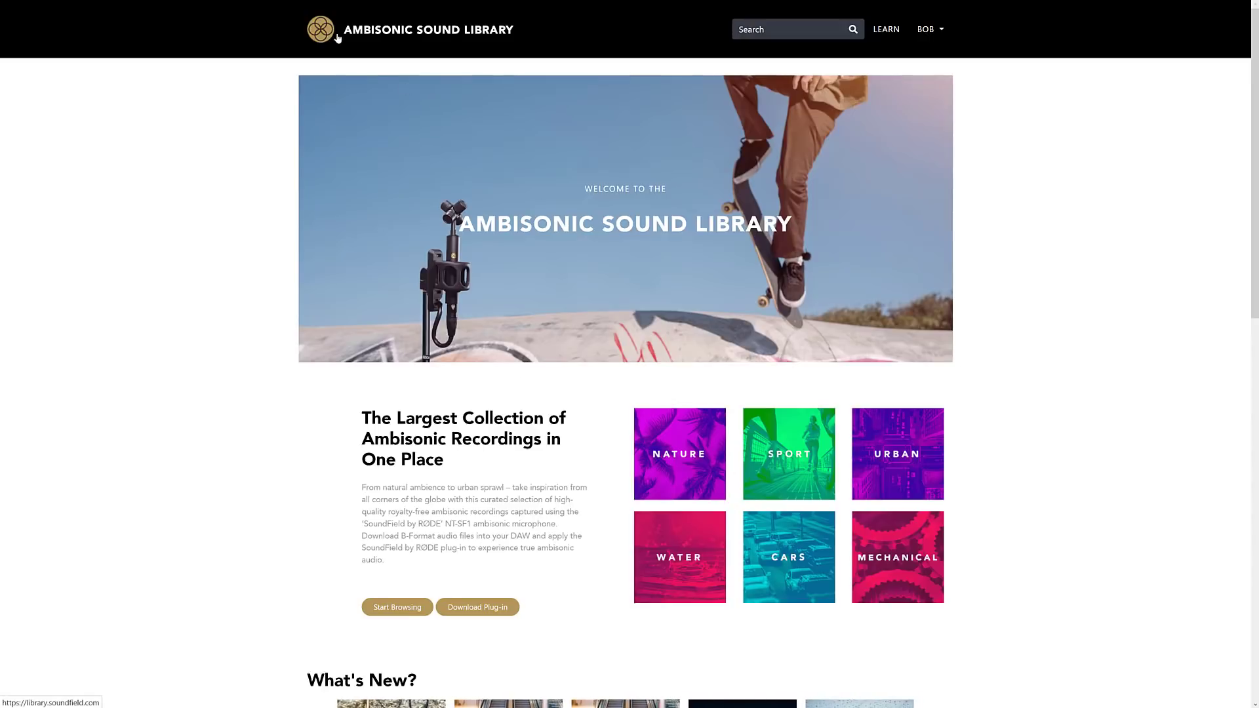
mouse_move(681, 190)
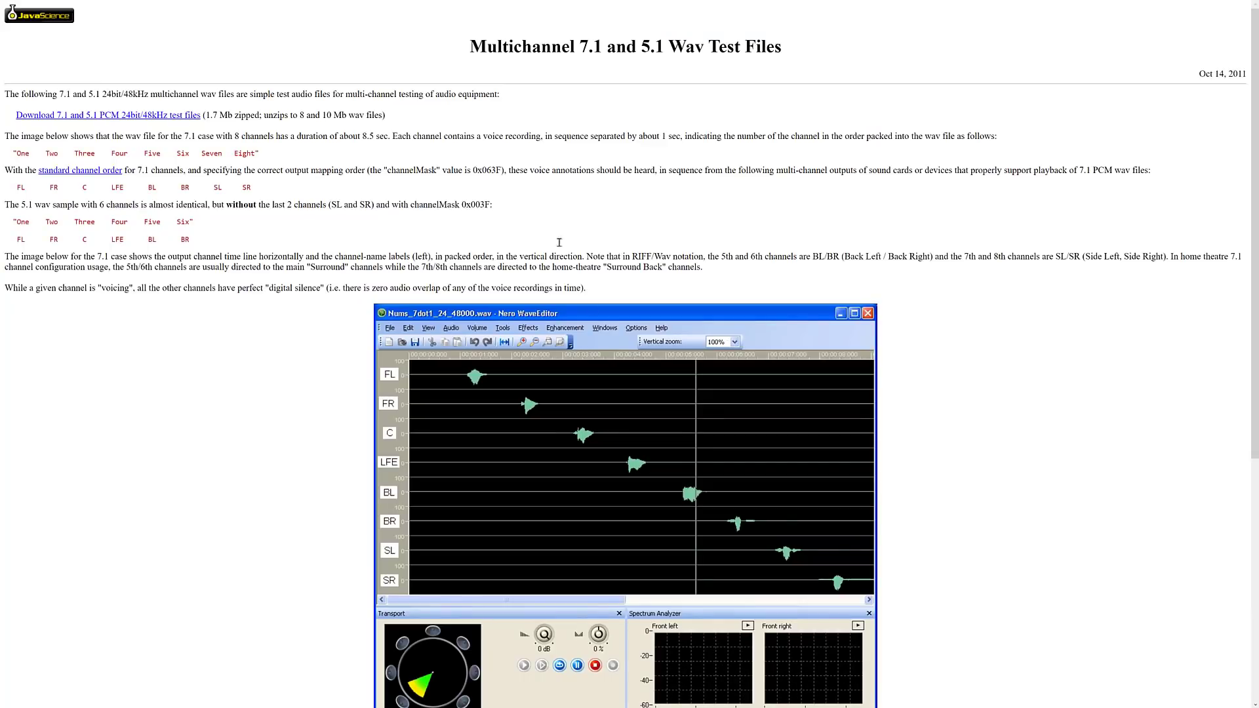
mouse_move(391, 170)
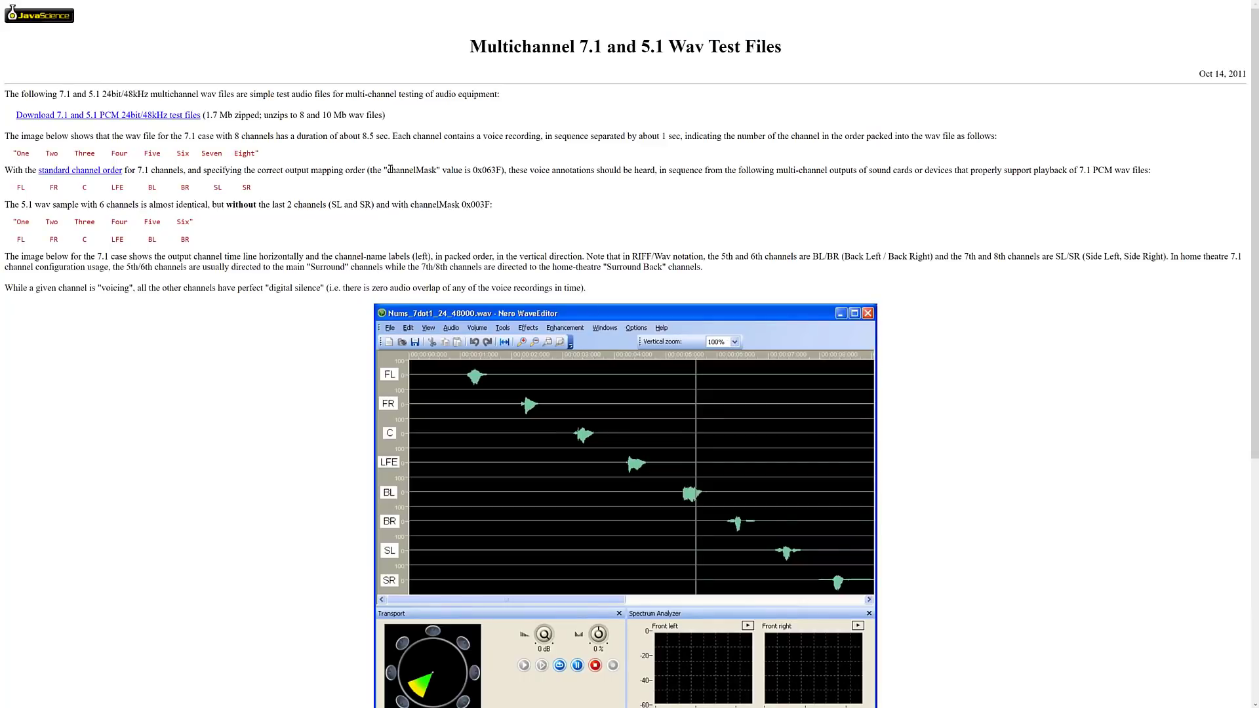